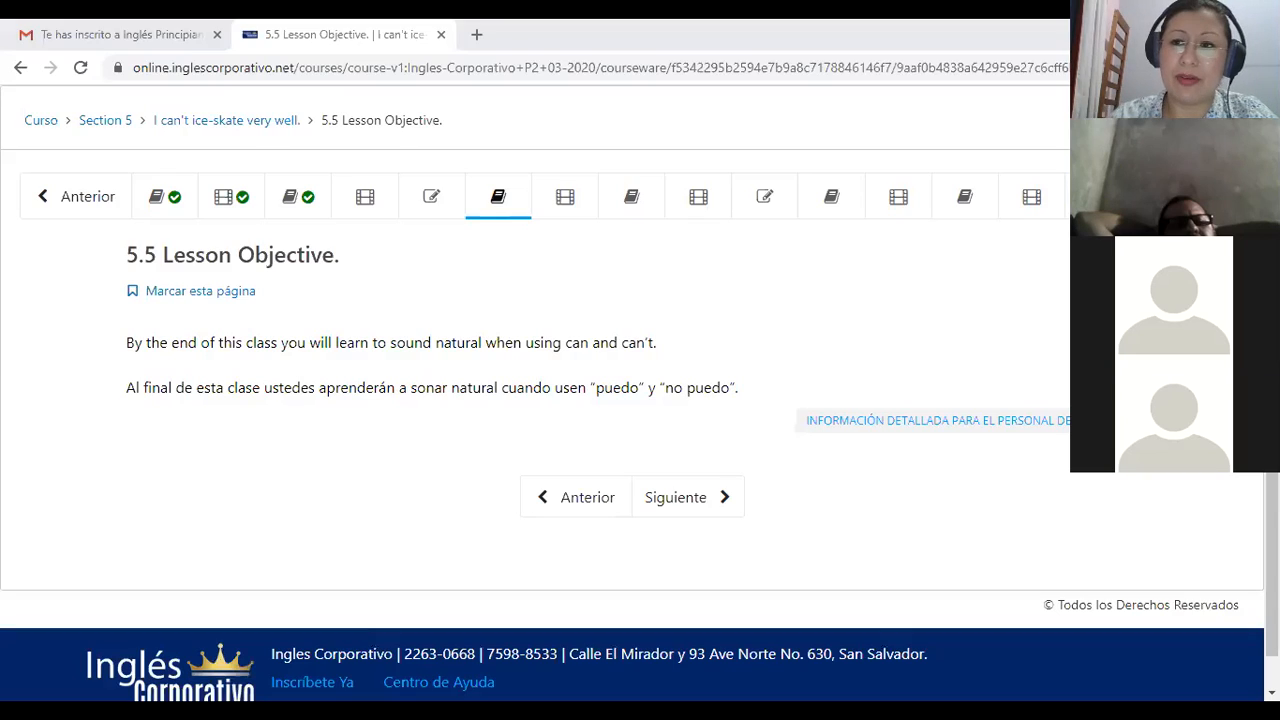
{"action": "mouse_move", "coordinate": [922, 578]}
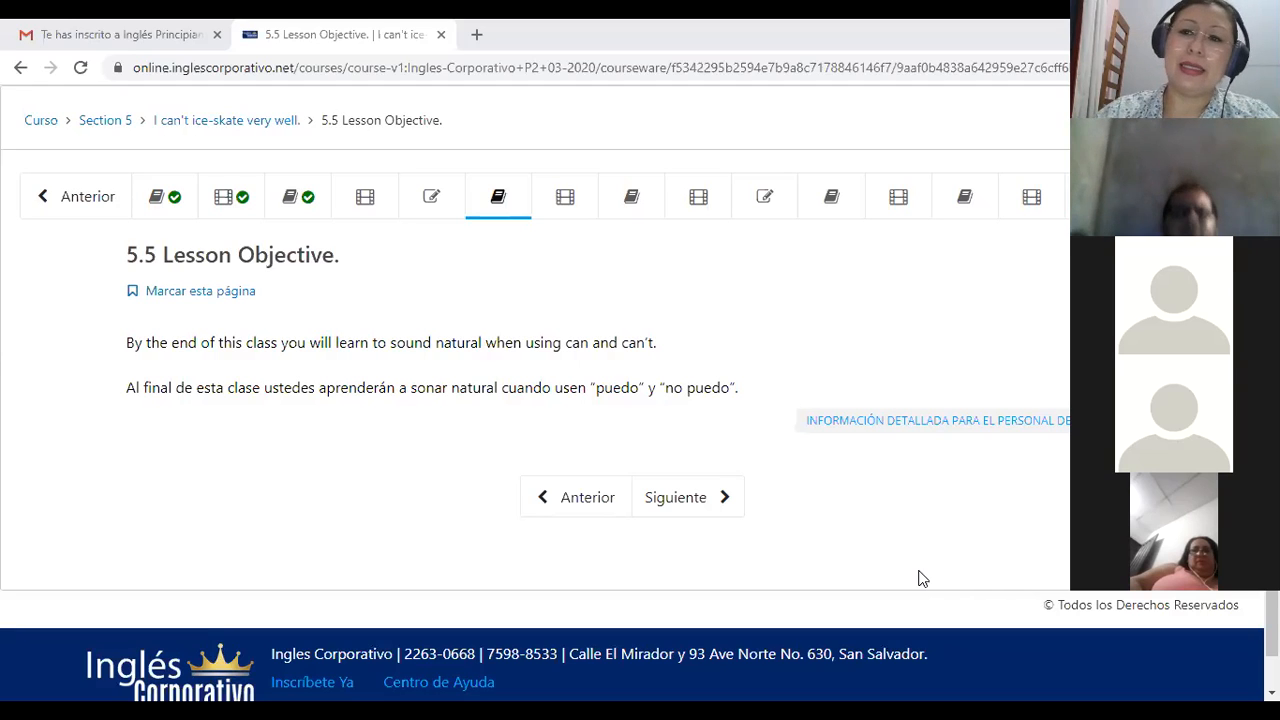
{"action": "mouse_move", "coordinate": [680, 557]}
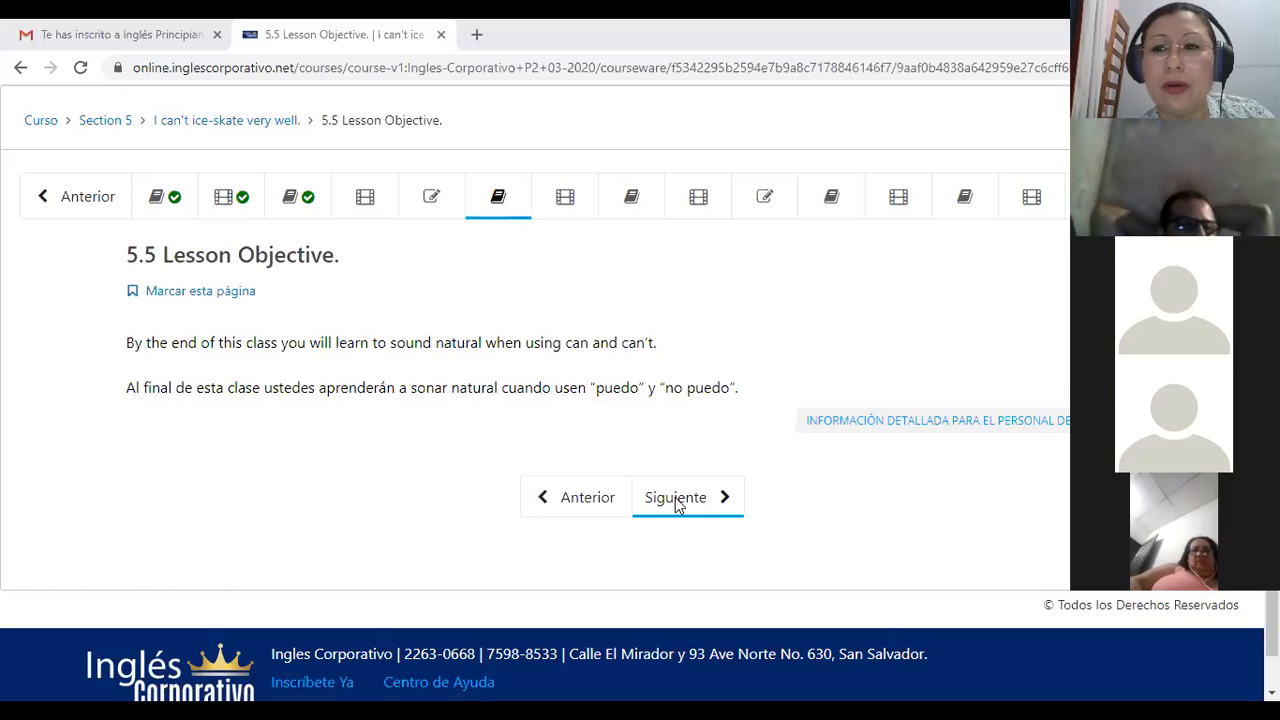
Step: Go to lesson 5.6 Pronunciation Can and Can't and scroll past its video to the student posts
{"action": "left_click", "coordinate": [675, 497]}
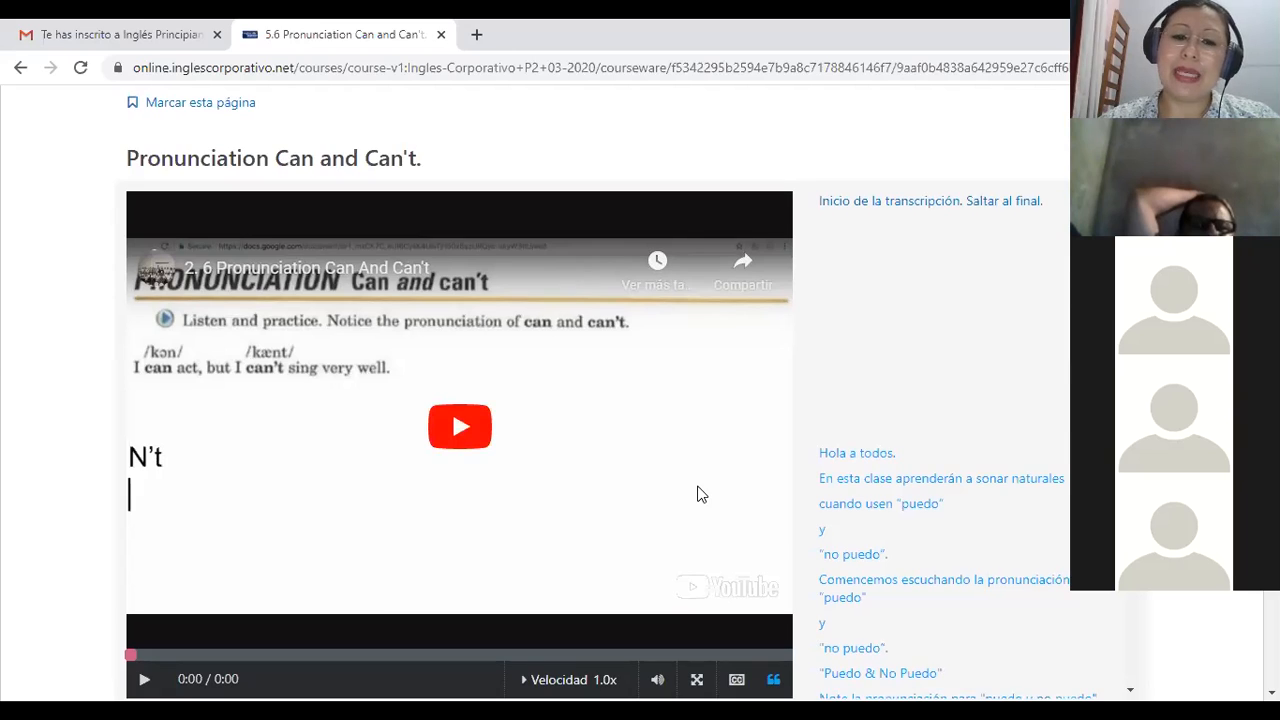
{"action": "scroll", "scroll_direction": "down", "scroll_amount": 3}
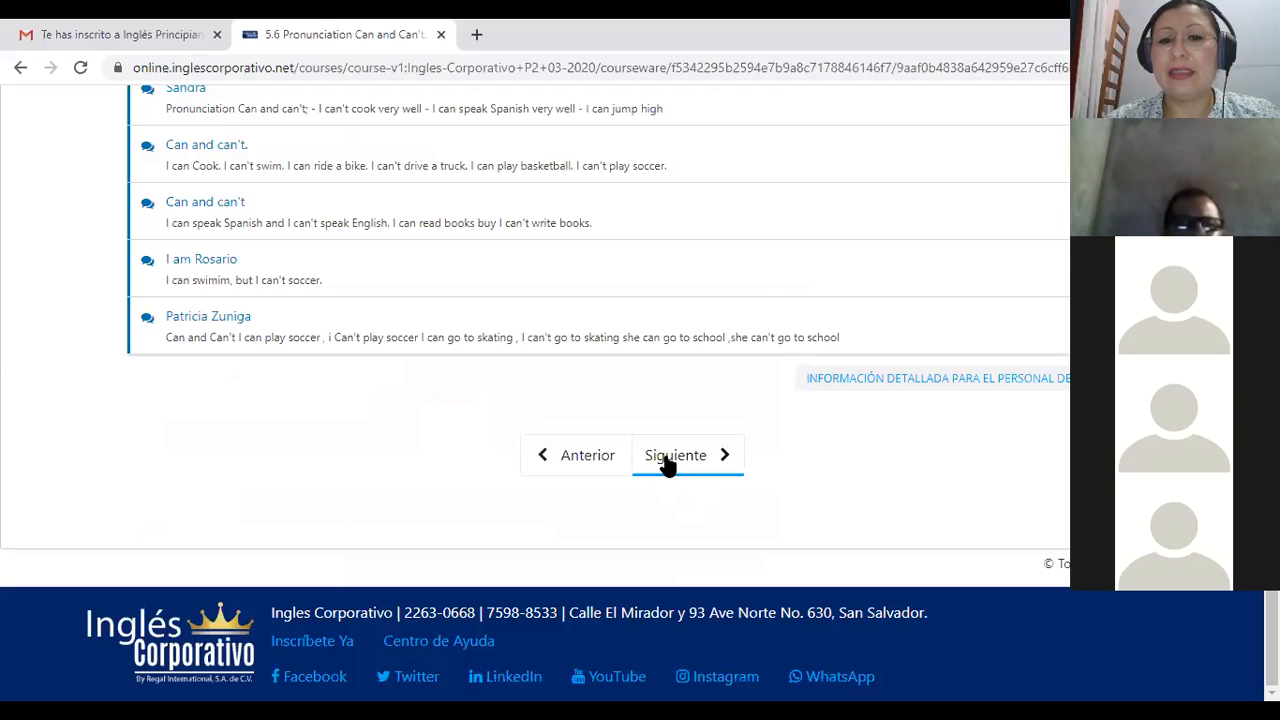
{"action": "left_click", "coordinate": [687, 455]}
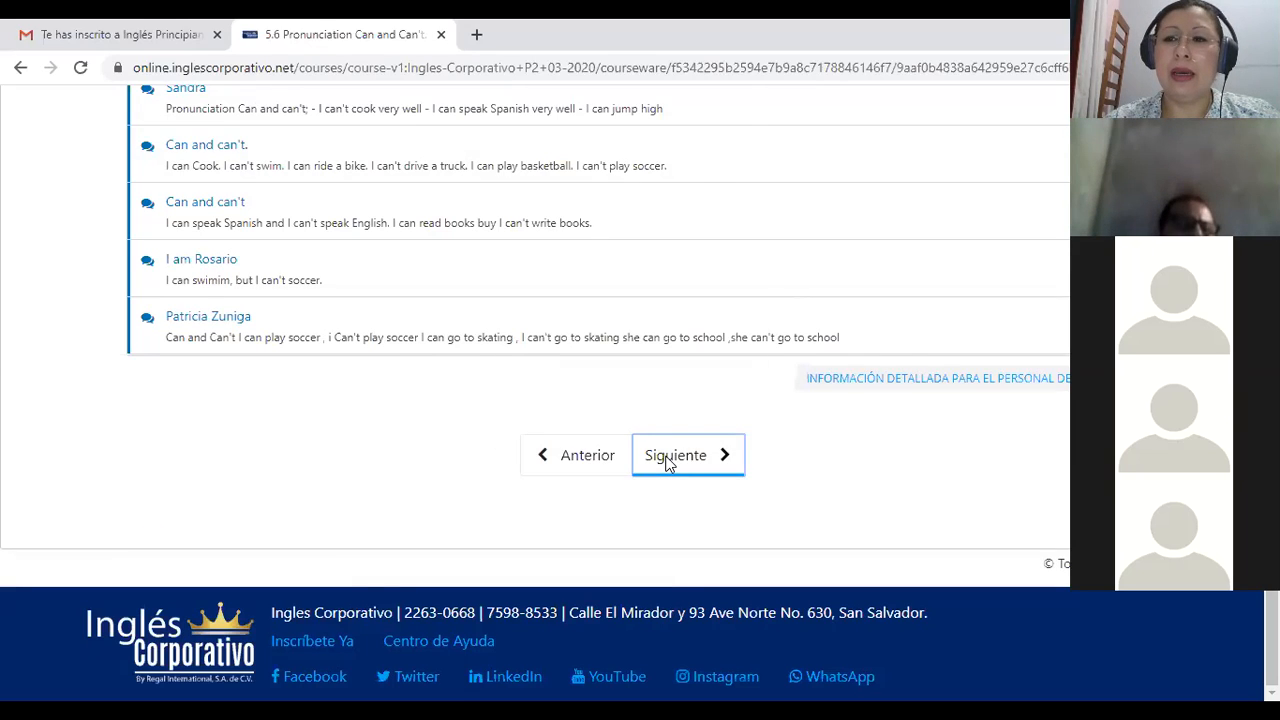
Step: Advance to the 5.7 Lesson Objective page on can questions and scroll down it
{"action": "left_click", "coordinate": [675, 455]}
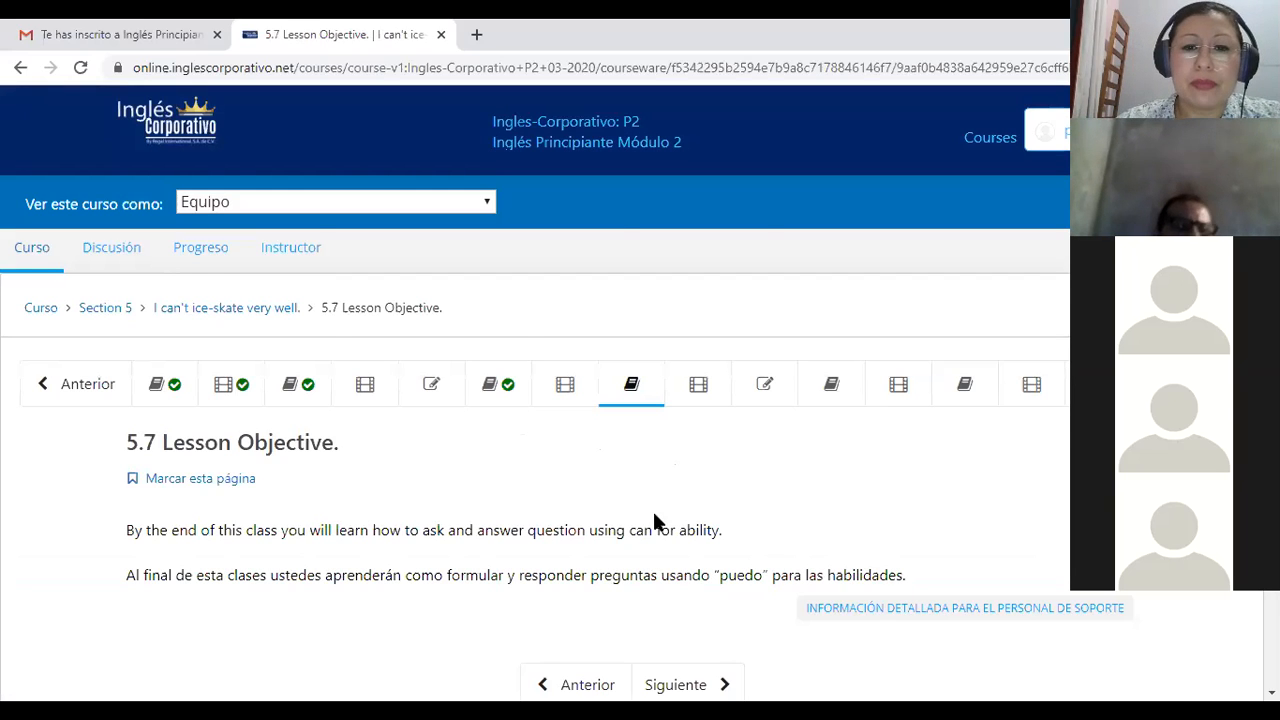
{"action": "scroll", "scroll_direction": "down", "scroll_amount": 3}
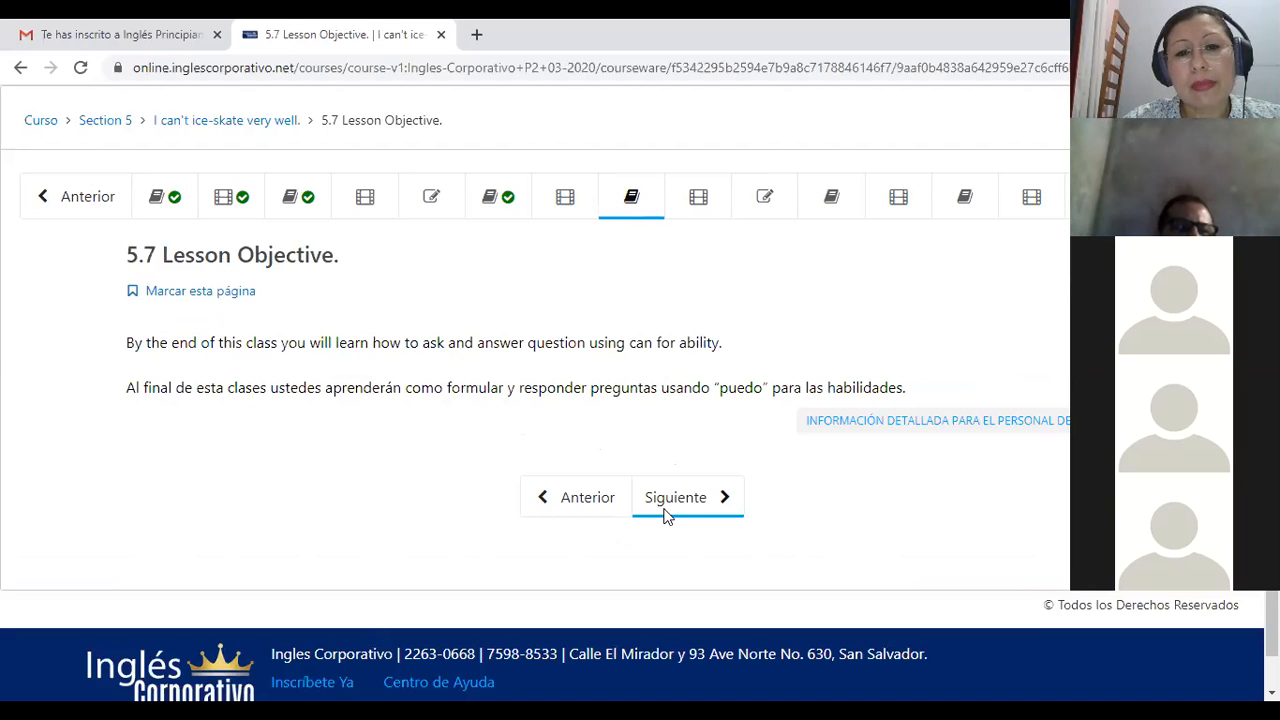
Step: Go to lesson 5.8 Can for ability & Conversation and scroll down to its discussion posts
{"action": "left_click", "coordinate": [675, 497]}
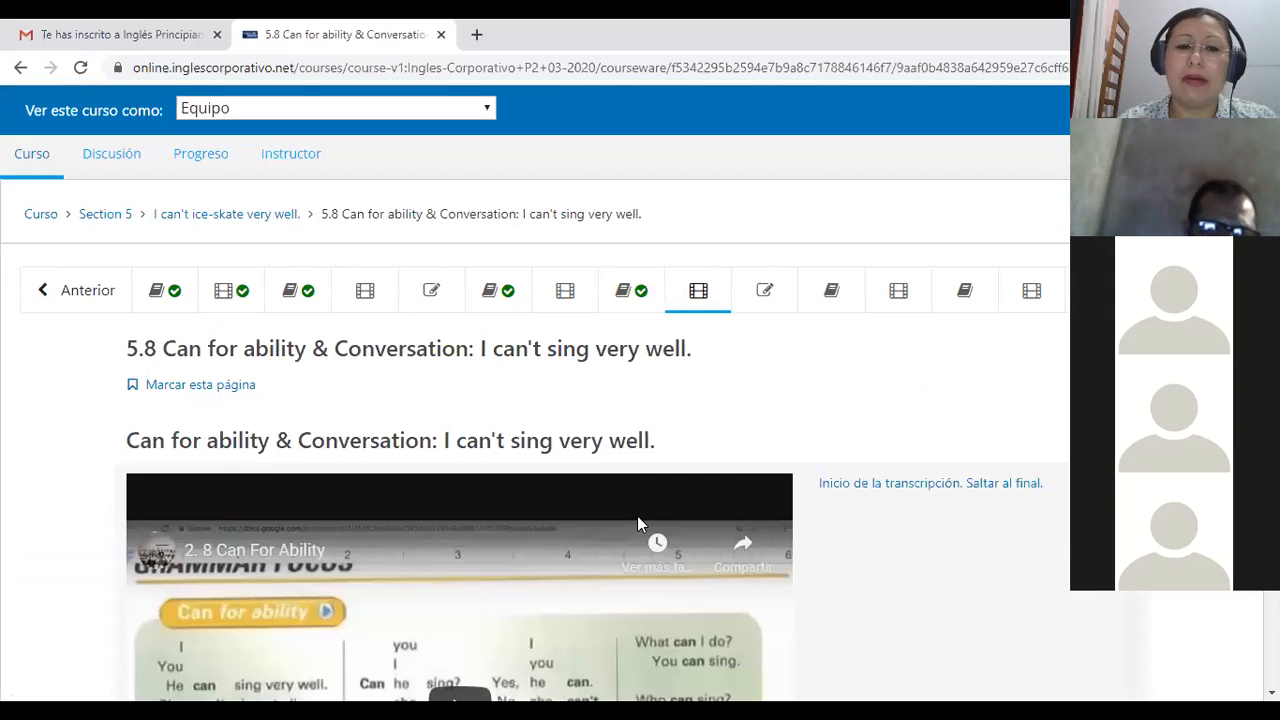
{"action": "scroll", "scroll_direction": "down", "scroll_amount": 3}
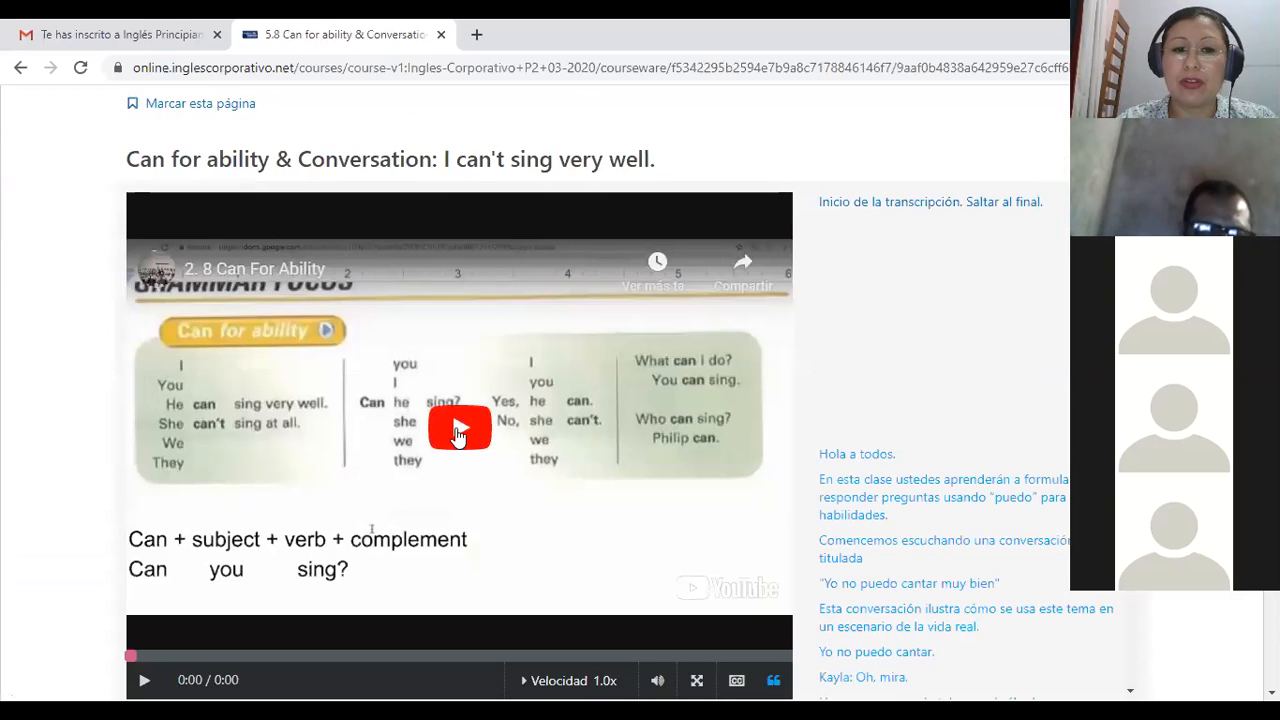
{"action": "mouse_move", "coordinate": [470, 502]}
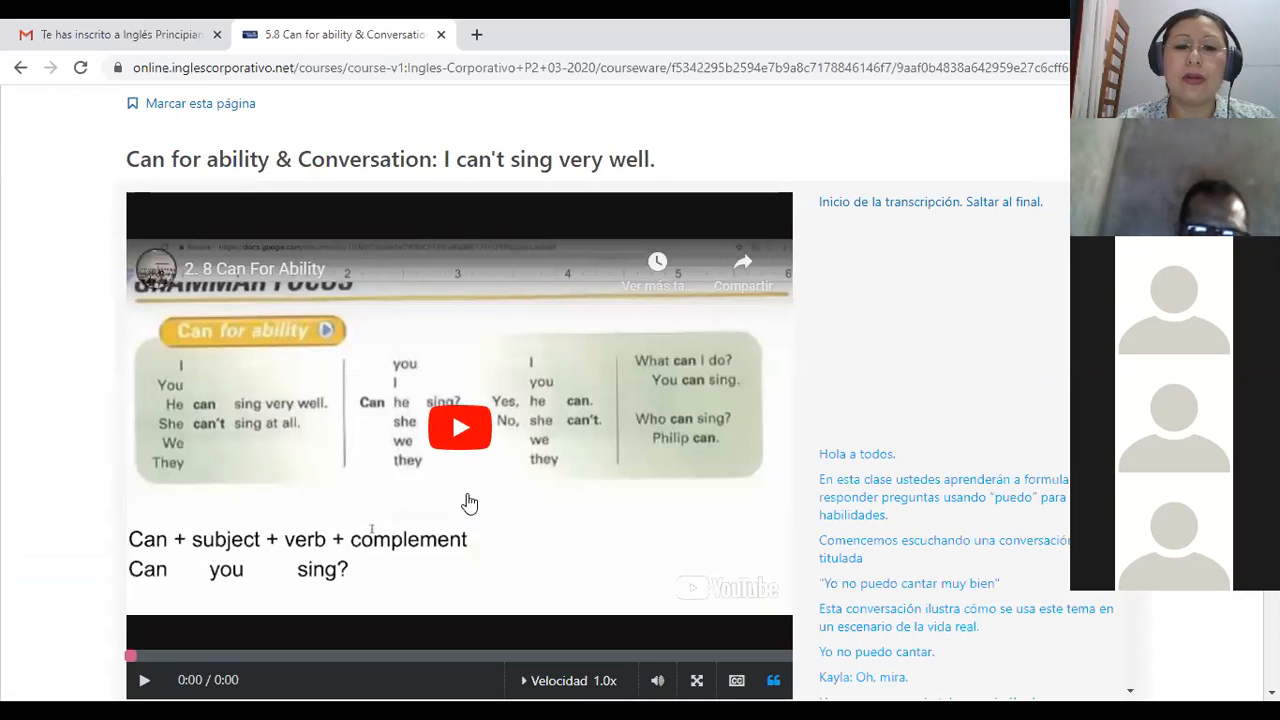
{"action": "scroll", "scroll_direction": "down", "scroll_amount": 3}
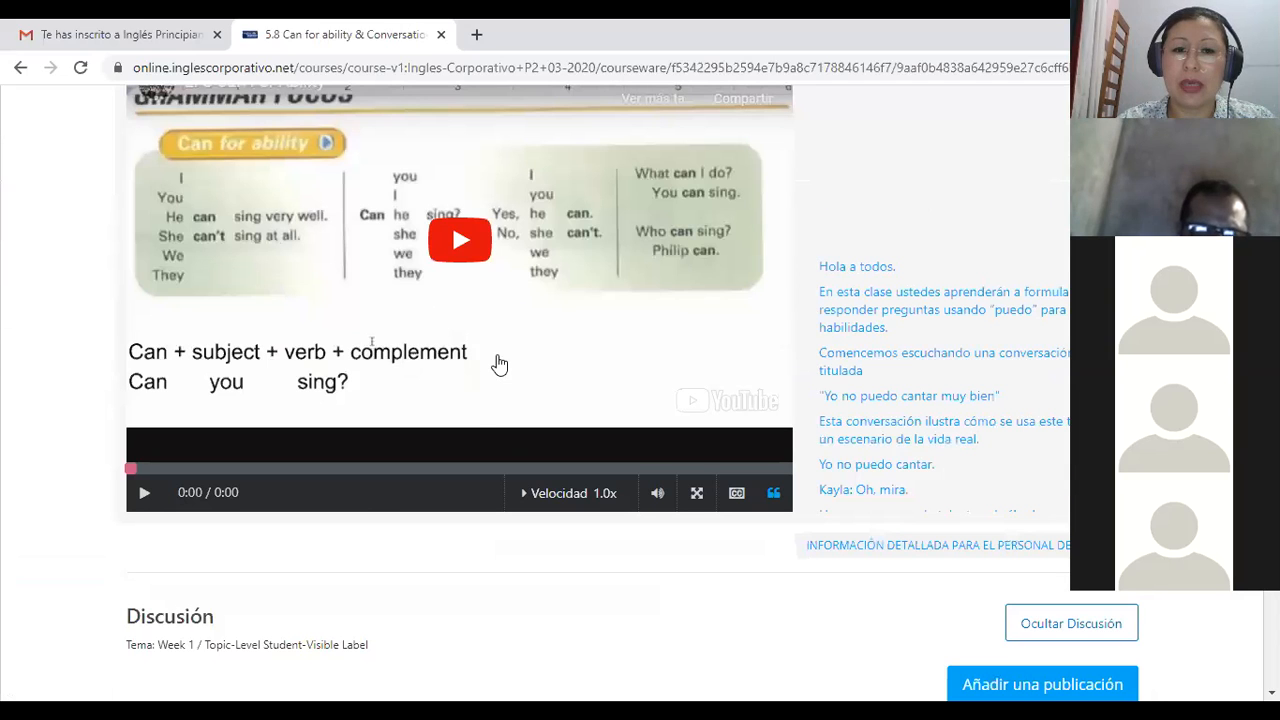
{"action": "scroll", "scroll_direction": "down", "scroll_amount": 3}
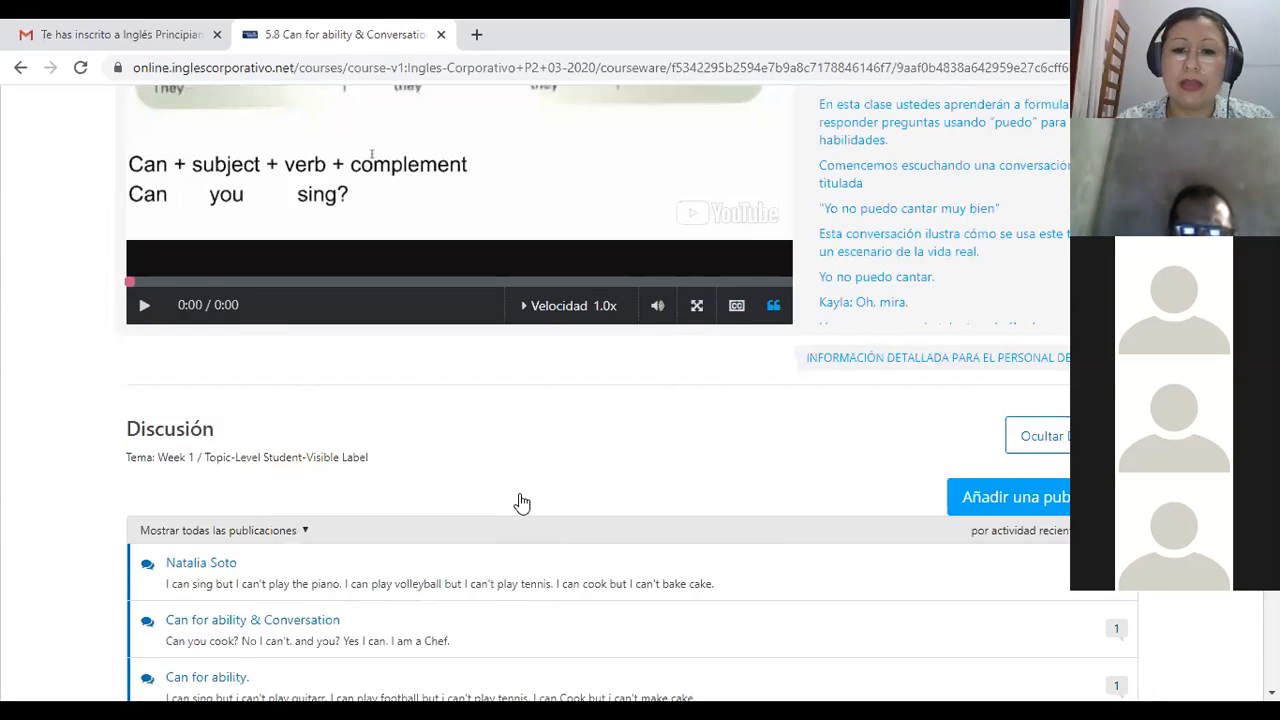
{"action": "scroll", "scroll_direction": "down", "scroll_amount": 3}
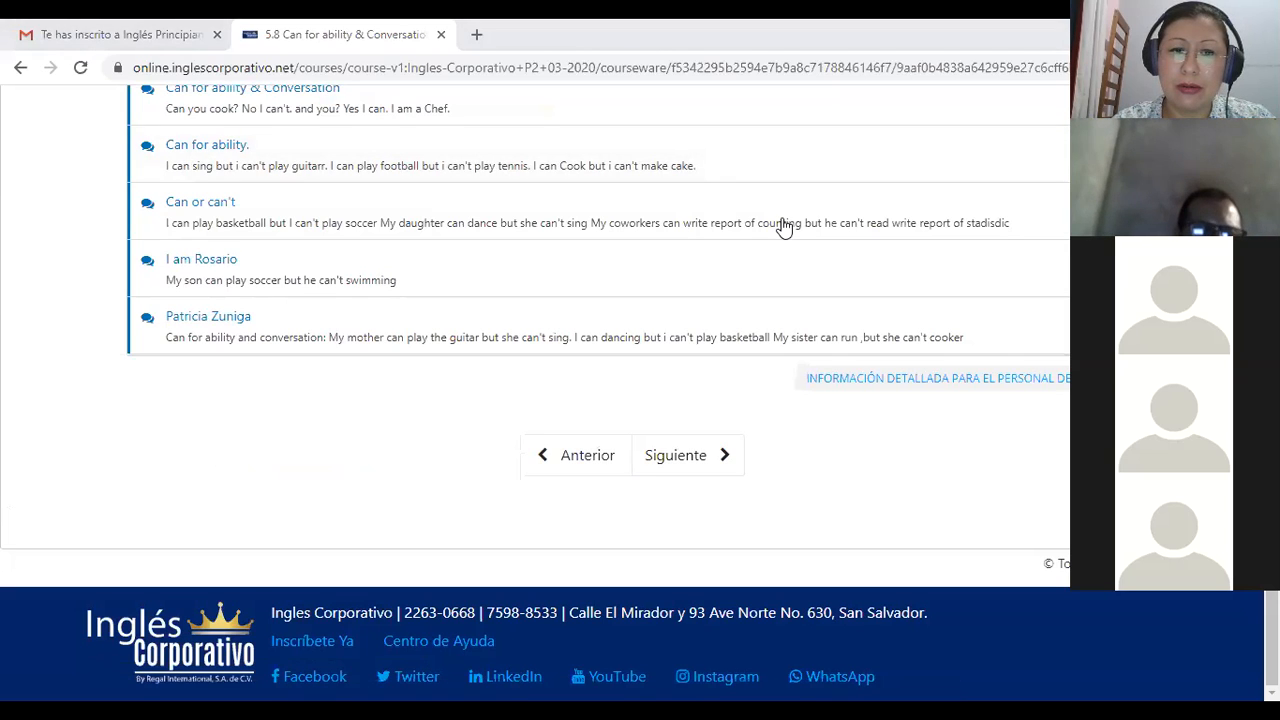
{"action": "mouse_move", "coordinate": [675, 455]}
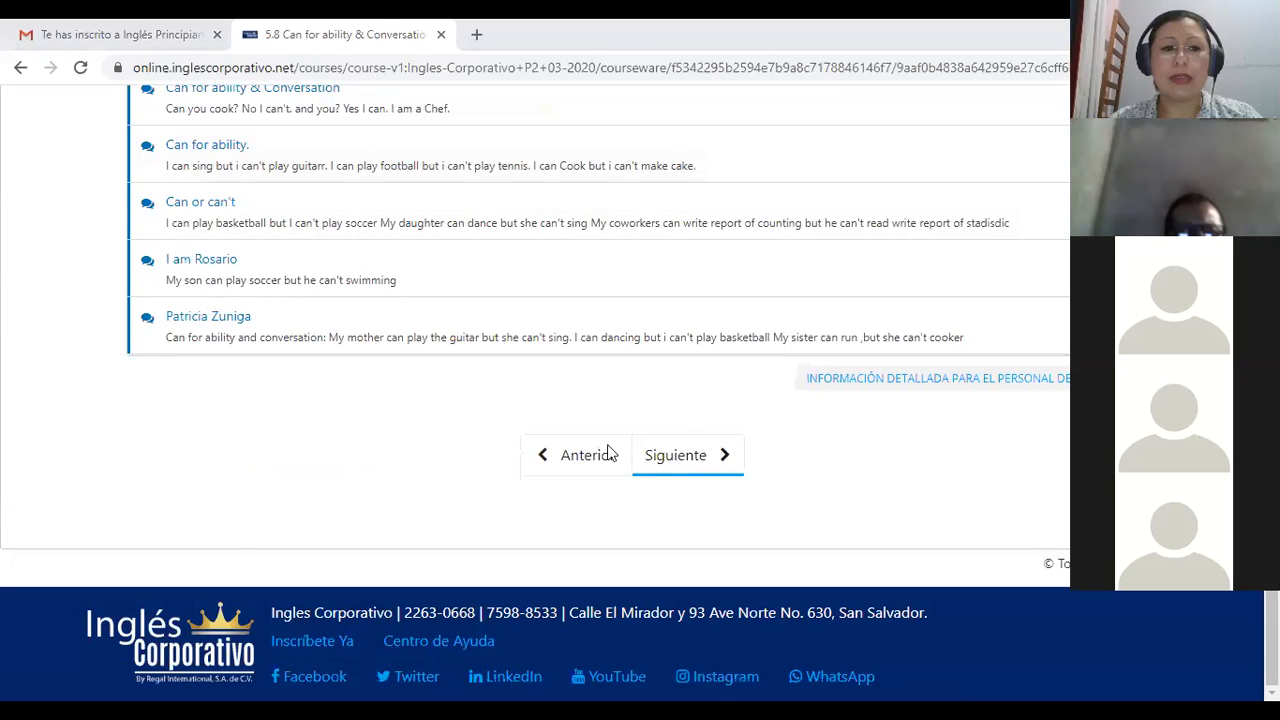
Step: Advance to the 5.9 Knowledge Check on what Gabriela can and can't do
{"action": "left_click", "coordinate": [684, 455]}
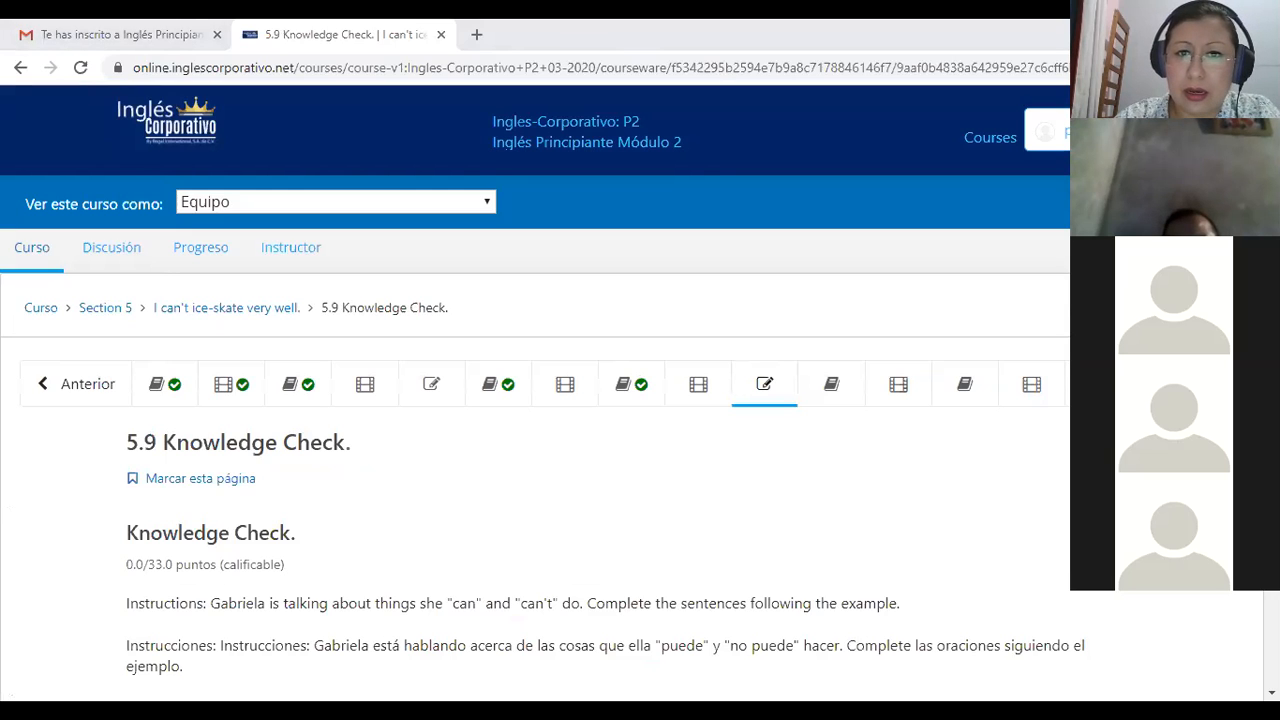
{"action": "mouse_move", "coordinate": [714, 197]}
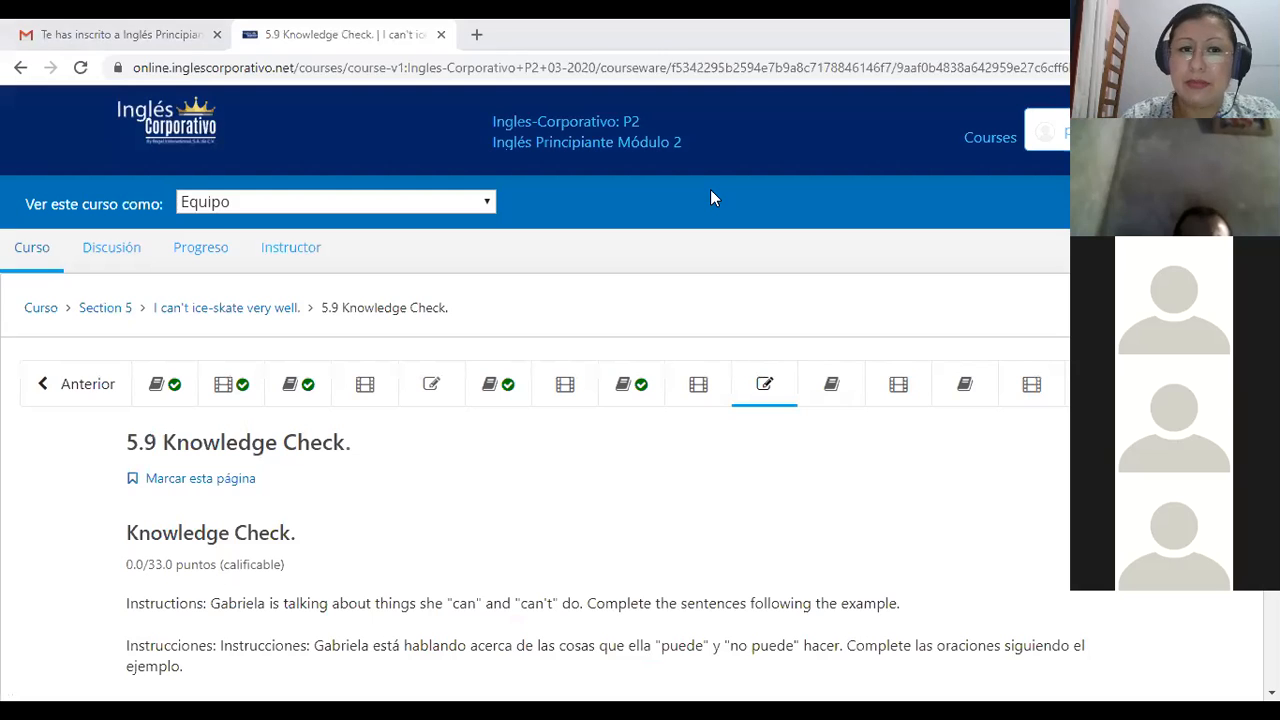
{"action": "mouse_move", "coordinate": [555, 170]}
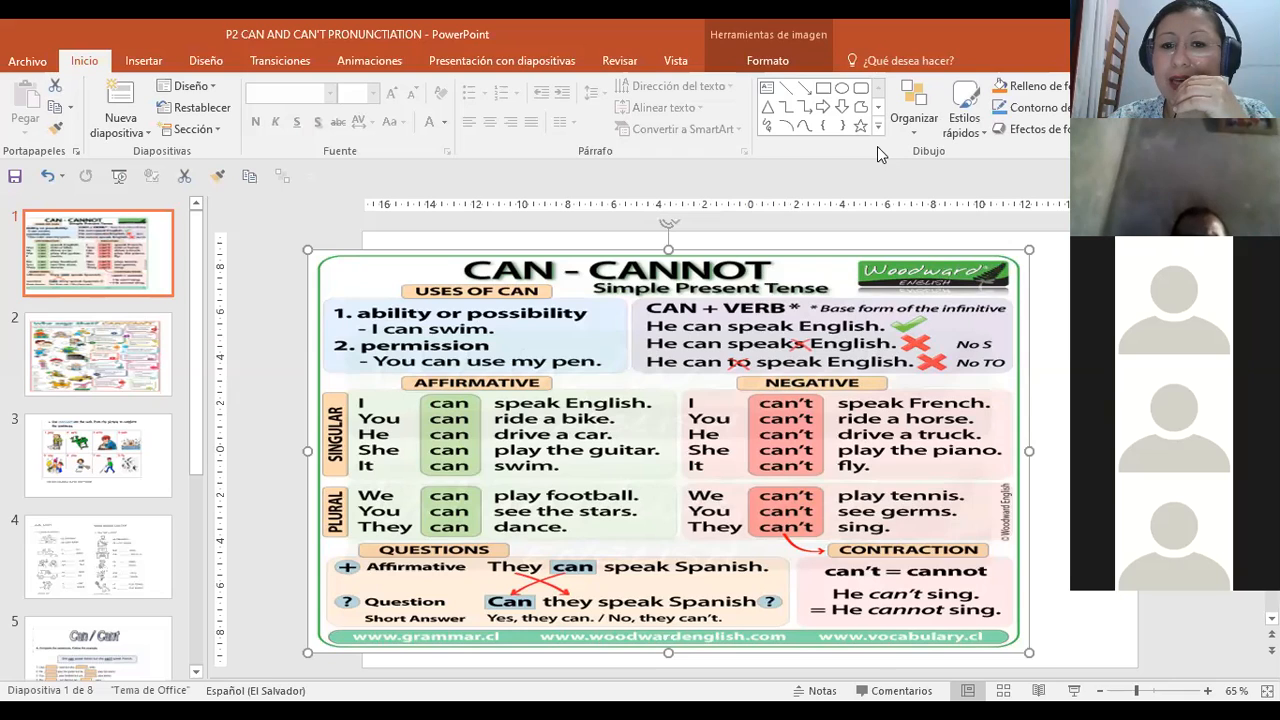
{"action": "mouse_move", "coordinate": [705, 196]}
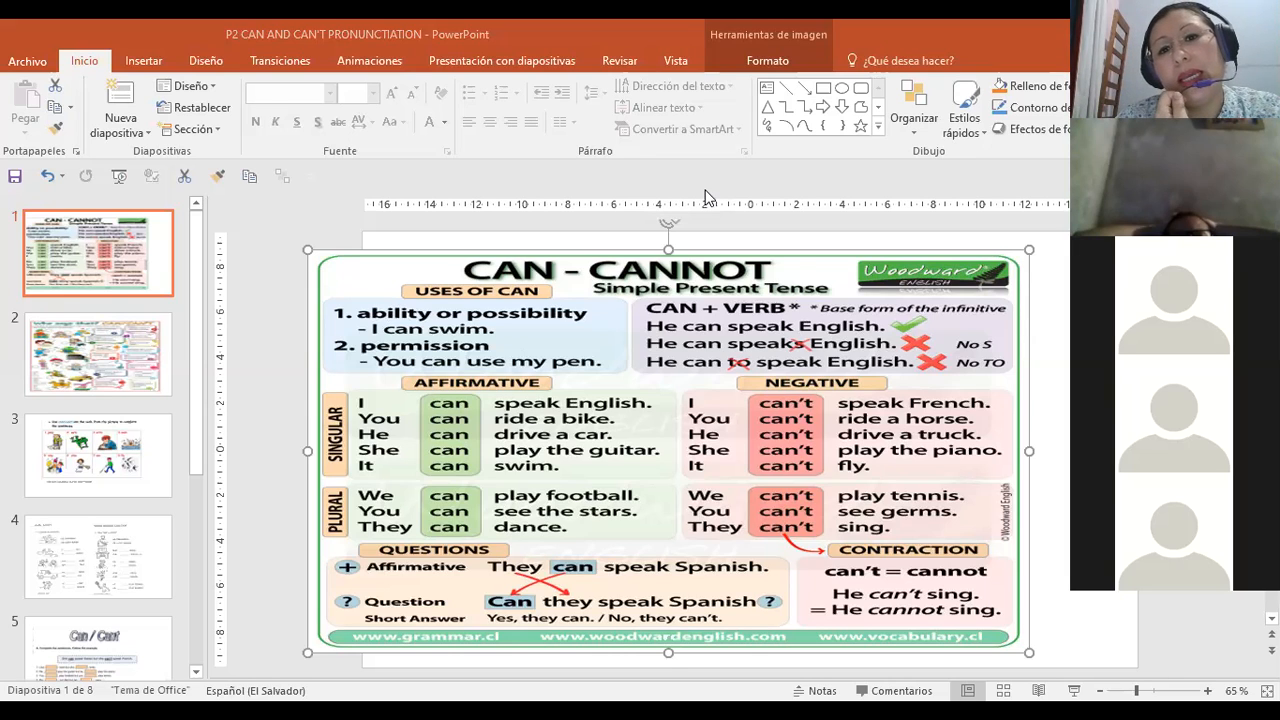
{"action": "mouse_move", "coordinate": [680, 278]}
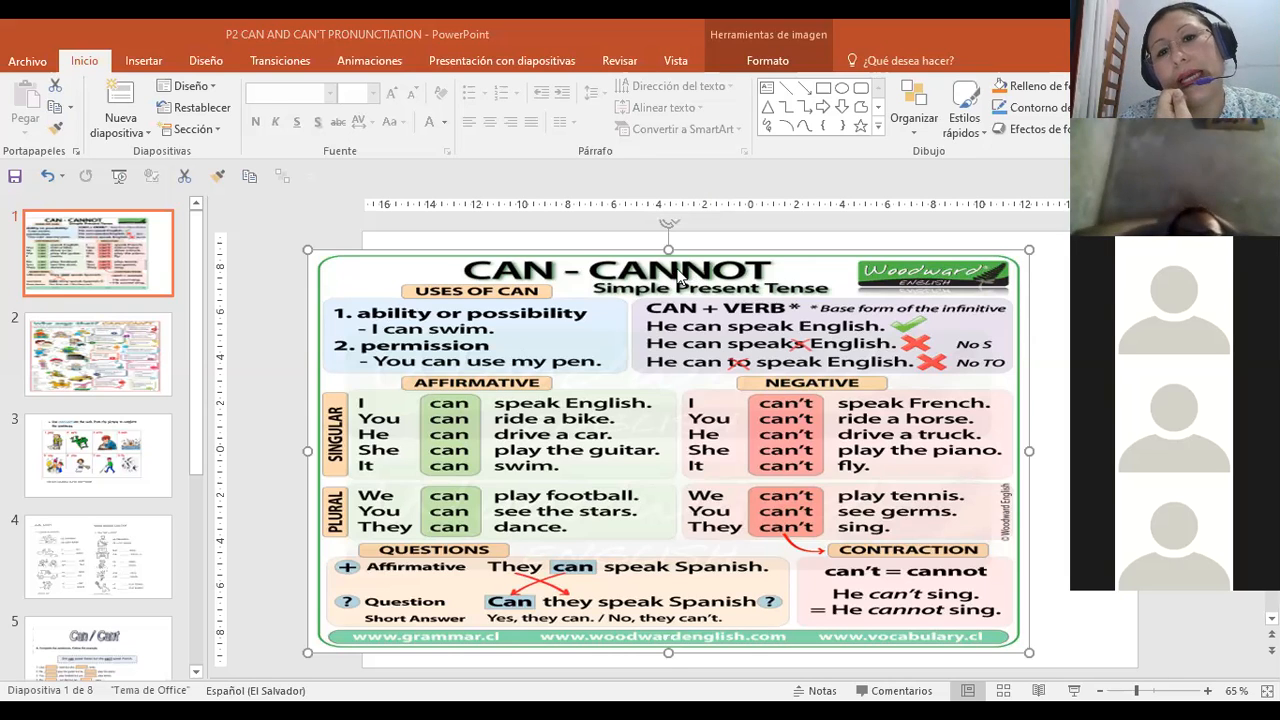
{"action": "mouse_move", "coordinate": [790, 302]}
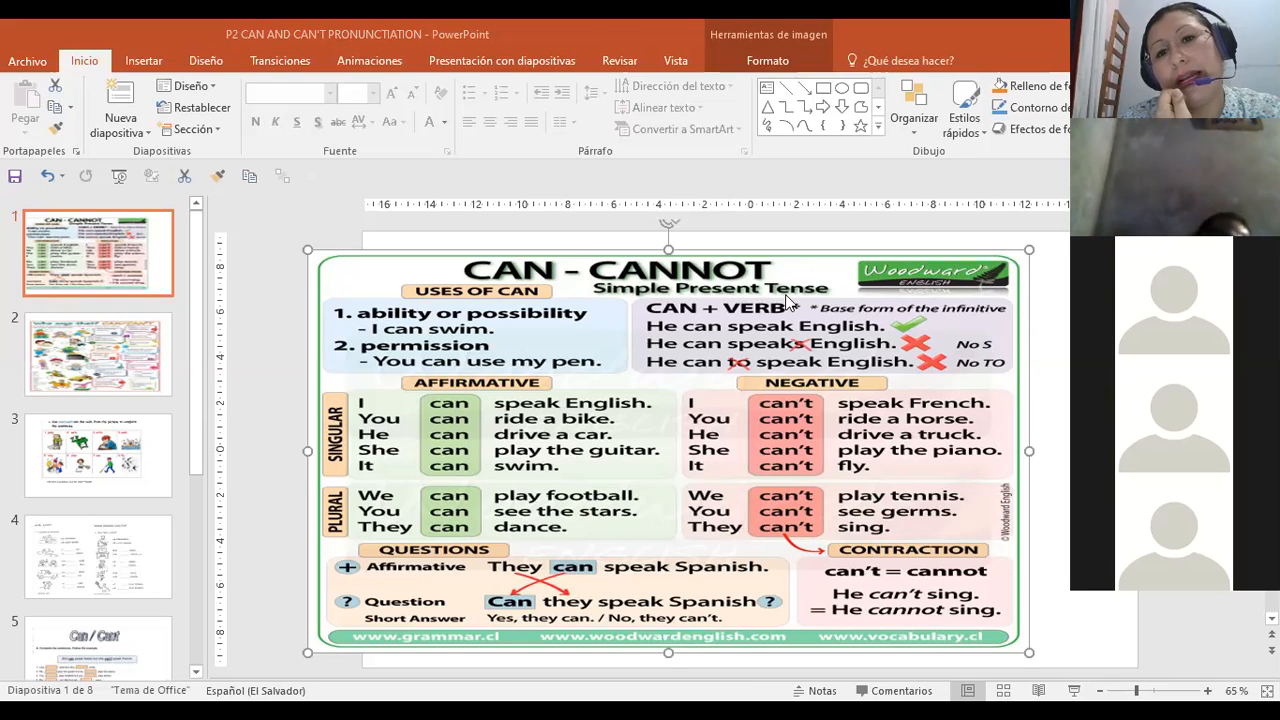
{"action": "mouse_move", "coordinate": [745, 283]}
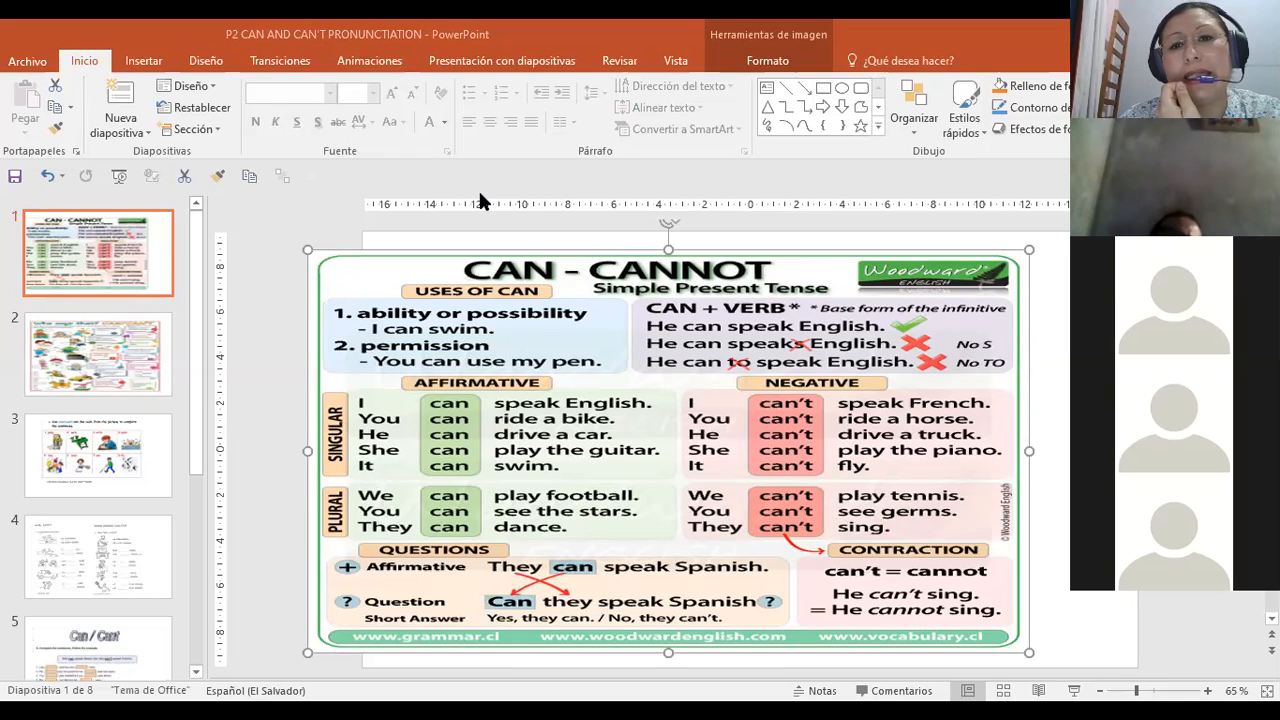
{"action": "mouse_move", "coordinate": [683, 318]}
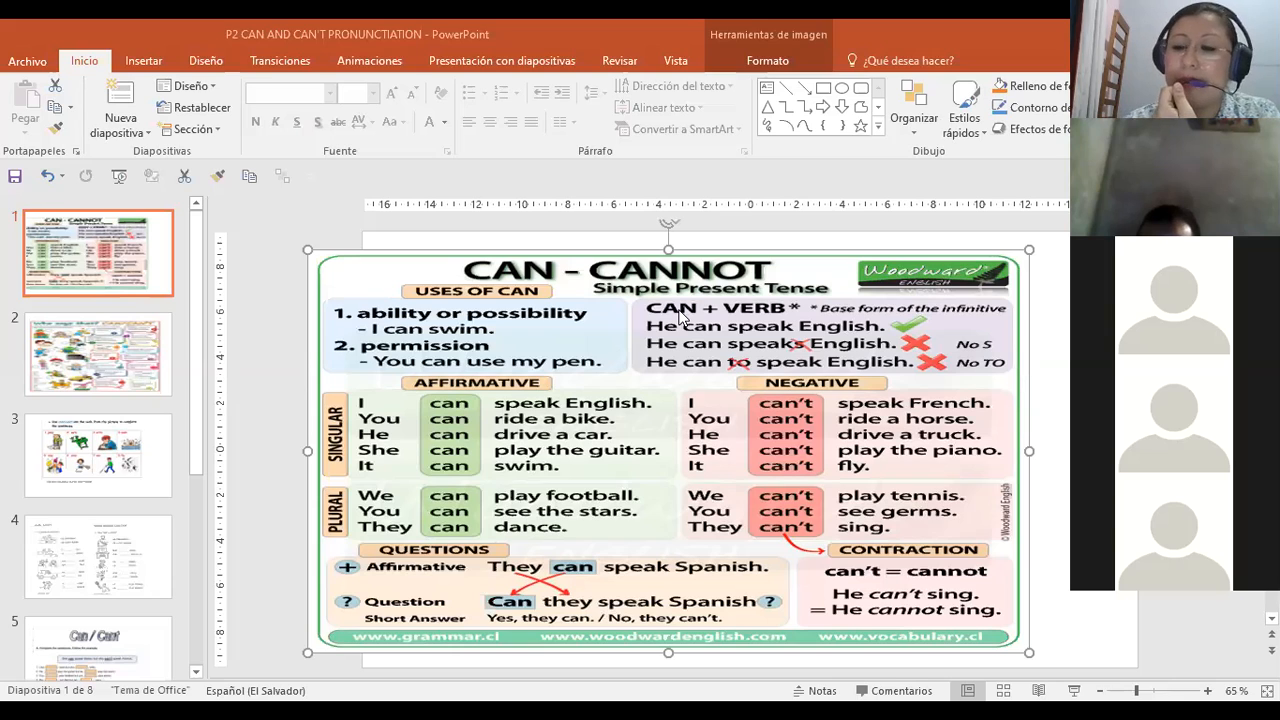
{"action": "mouse_move", "coordinate": [700, 297]}
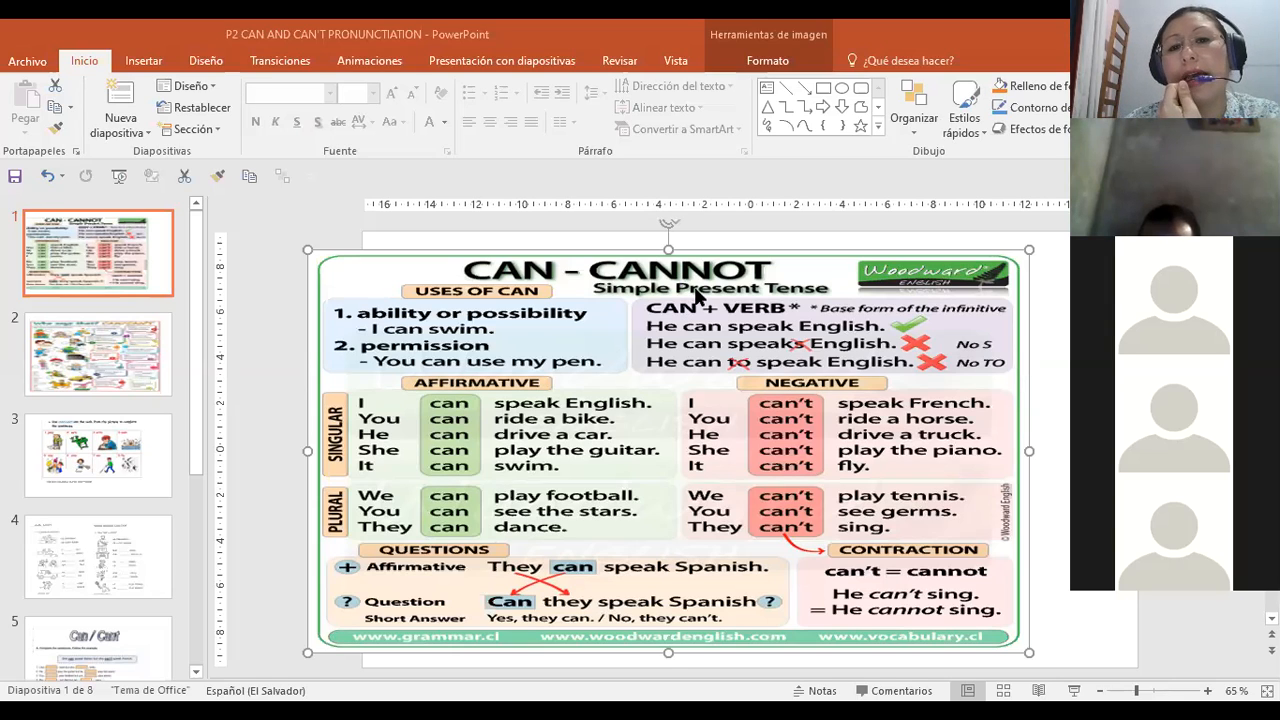
{"action": "mouse_move", "coordinate": [742, 281]}
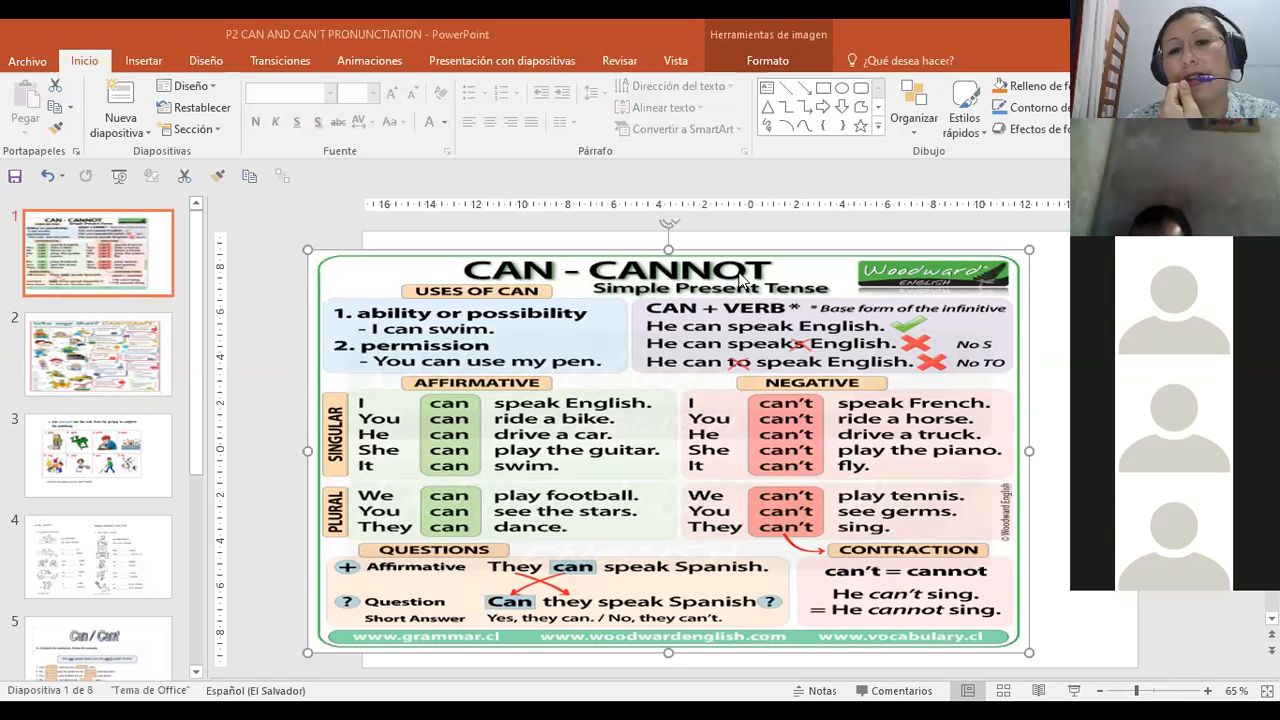
{"action": "mouse_move", "coordinate": [345, 335]}
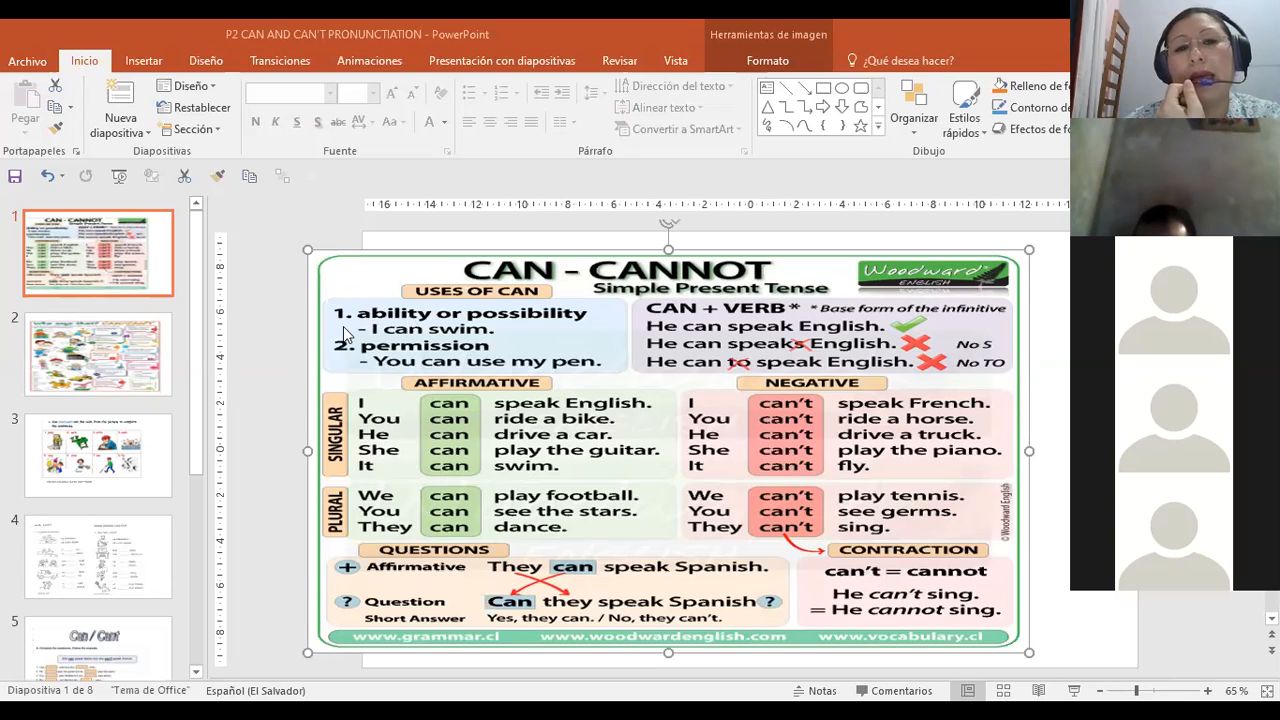
{"action": "mouse_move", "coordinate": [378, 332]}
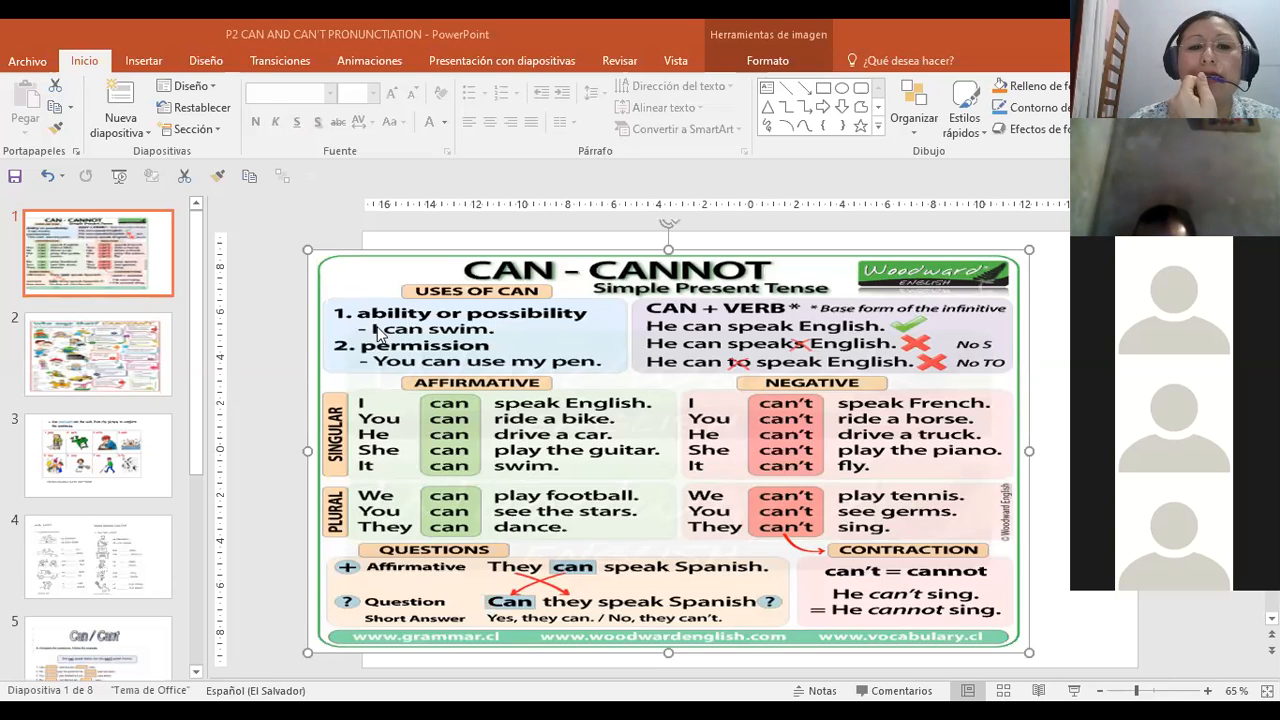
{"action": "mouse_move", "coordinate": [540, 350]}
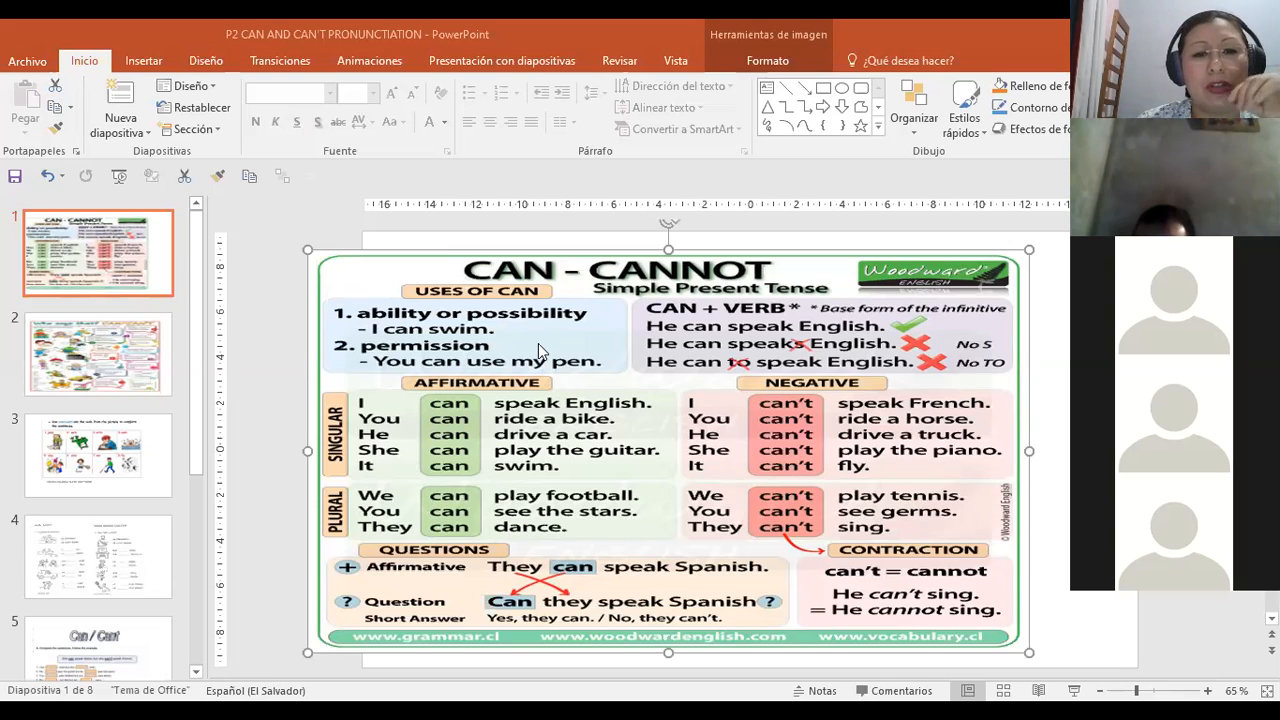
{"action": "mouse_move", "coordinate": [448, 357]}
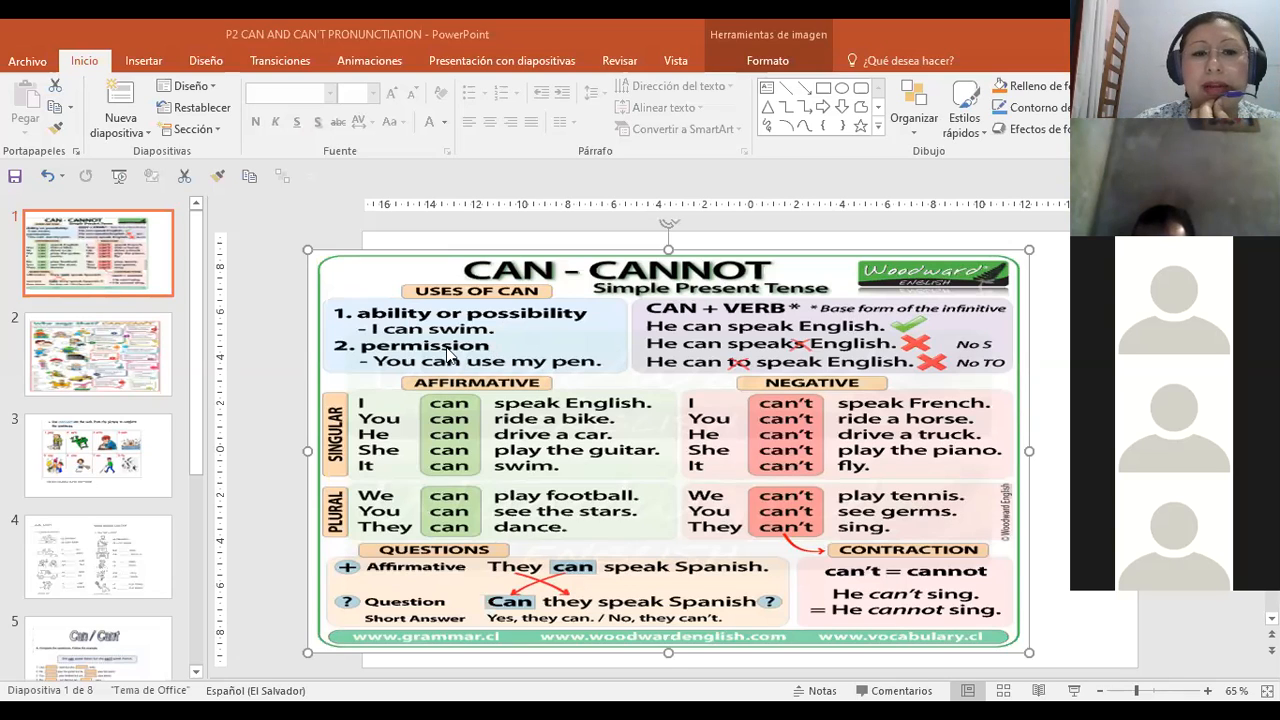
{"action": "mouse_move", "coordinate": [547, 335]}
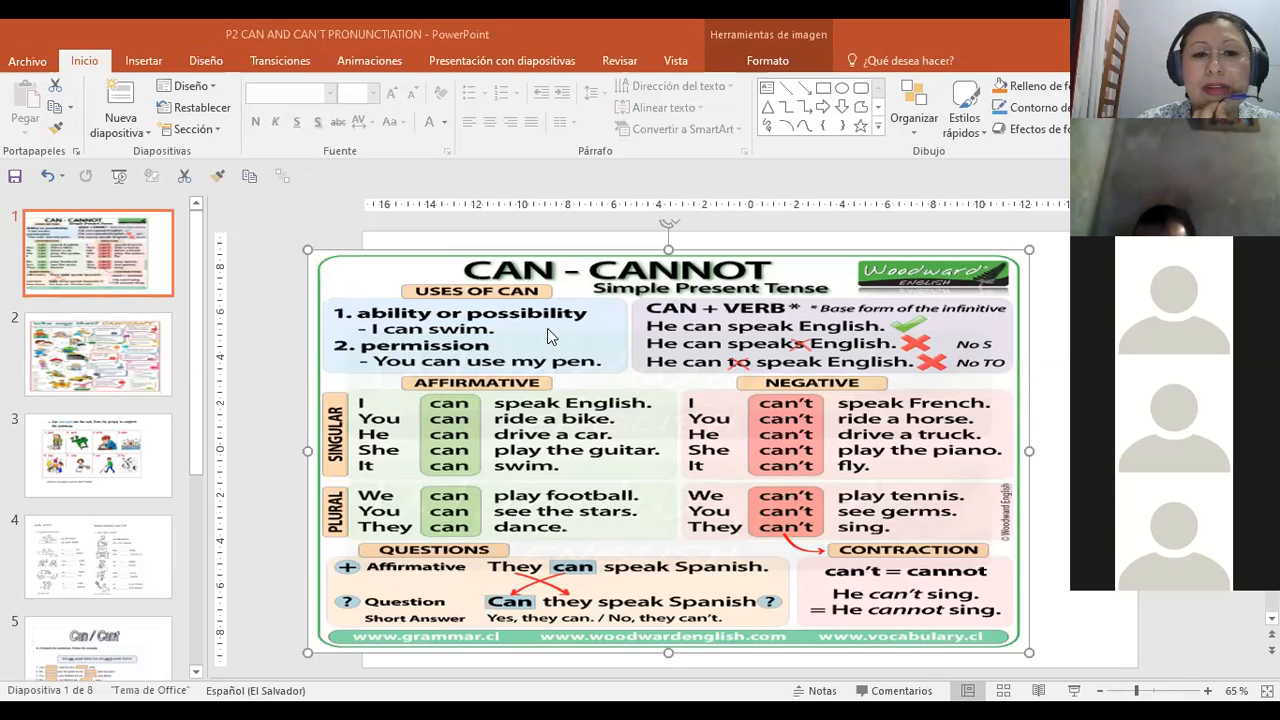
{"action": "mouse_move", "coordinate": [424, 350]}
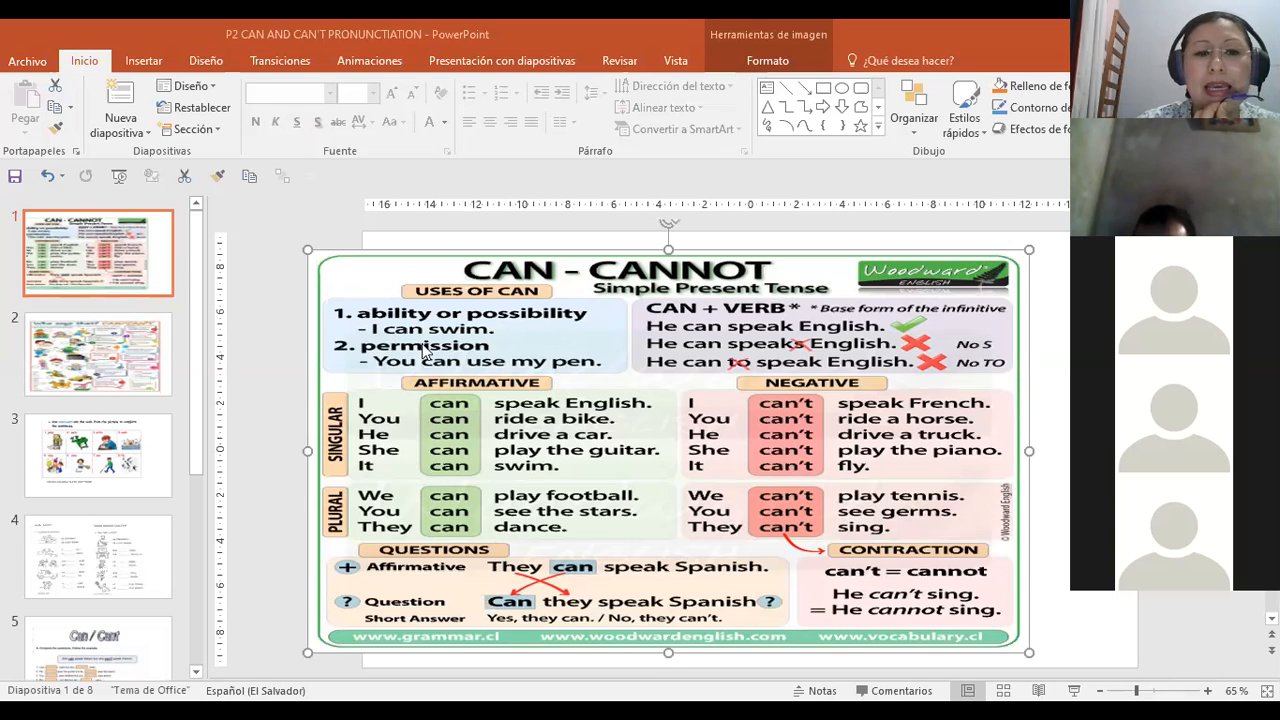
{"action": "mouse_move", "coordinate": [470, 345]}
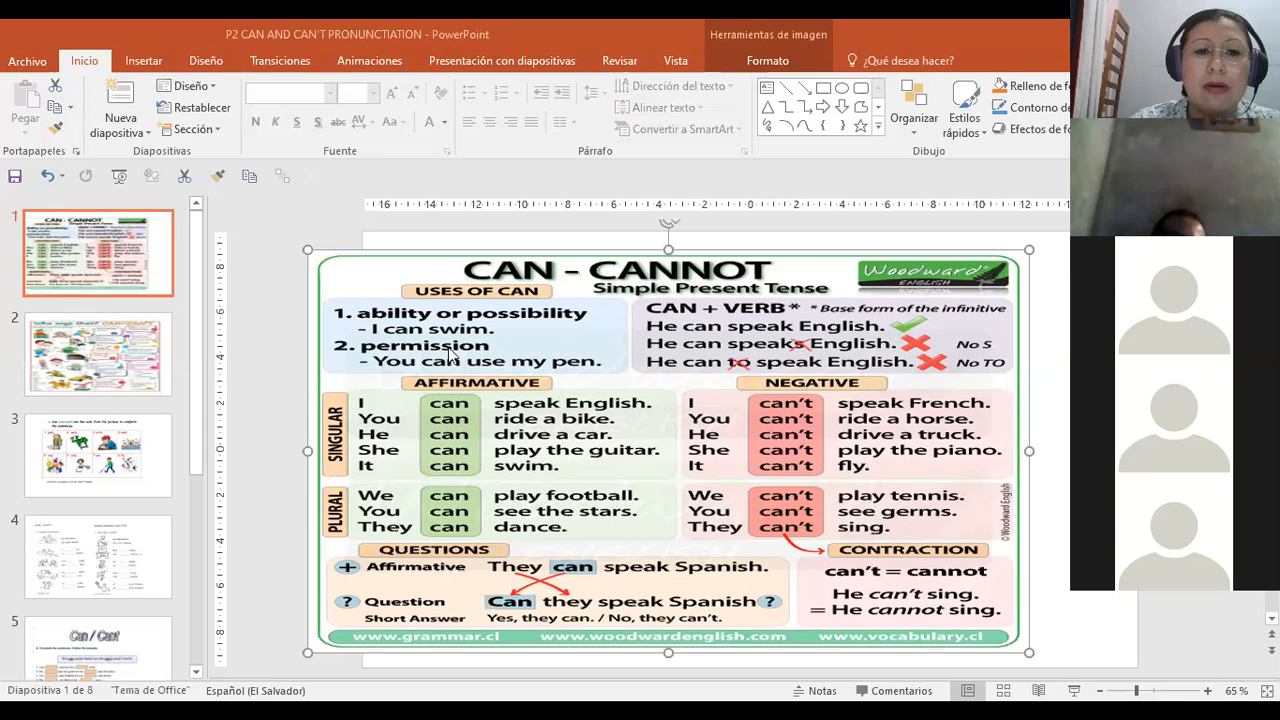
{"action": "mouse_move", "coordinate": [388, 377]}
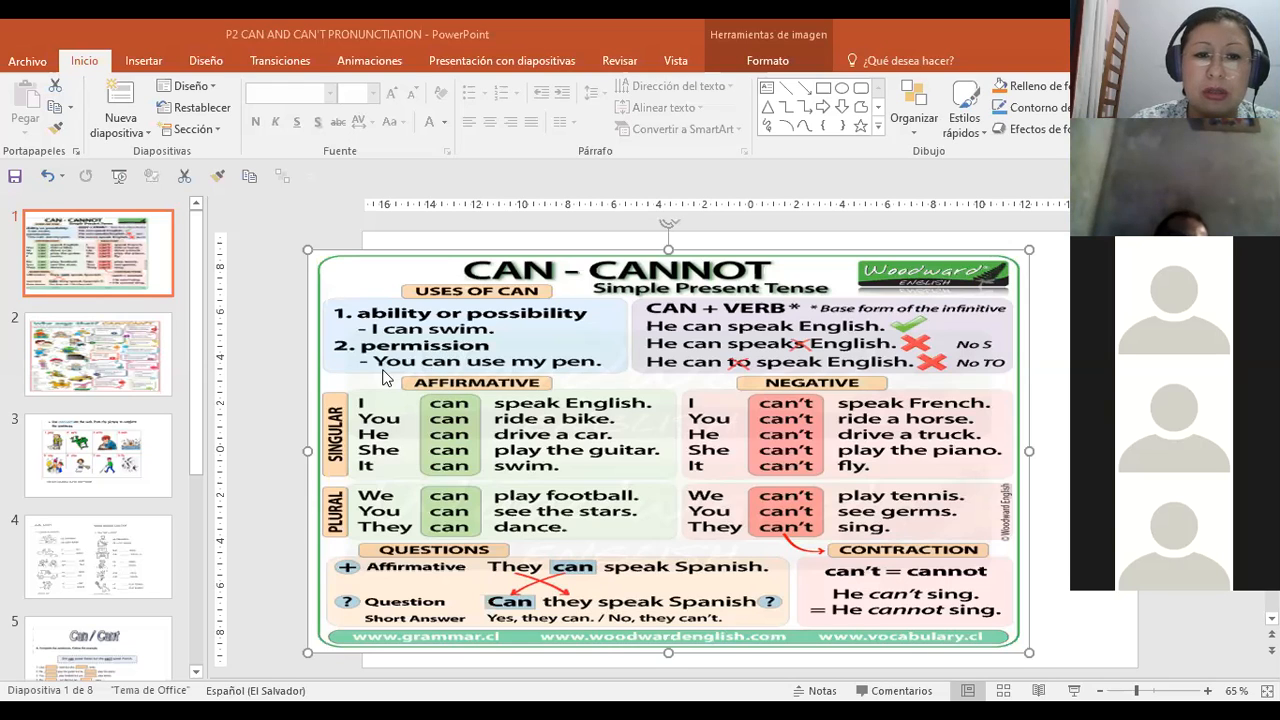
{"action": "mouse_move", "coordinate": [490, 377]}
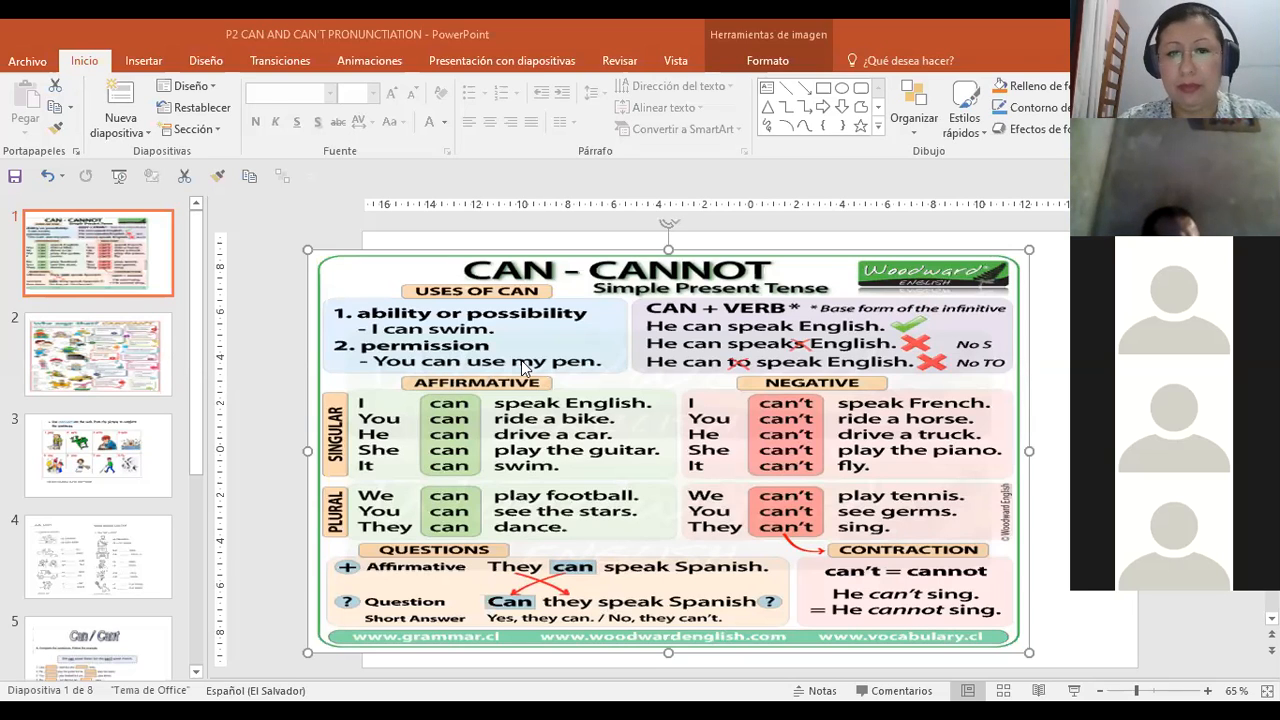
{"action": "mouse_move", "coordinate": [390, 440]}
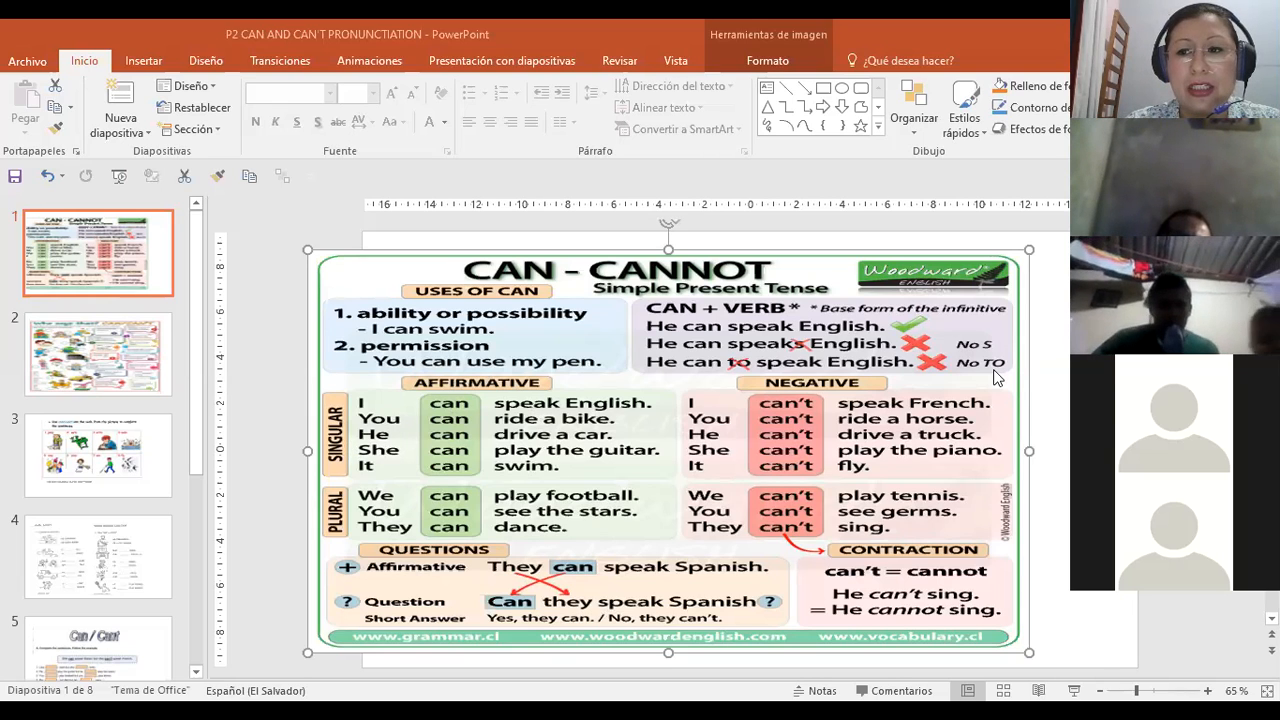
{"action": "mouse_move", "coordinate": [567, 372]}
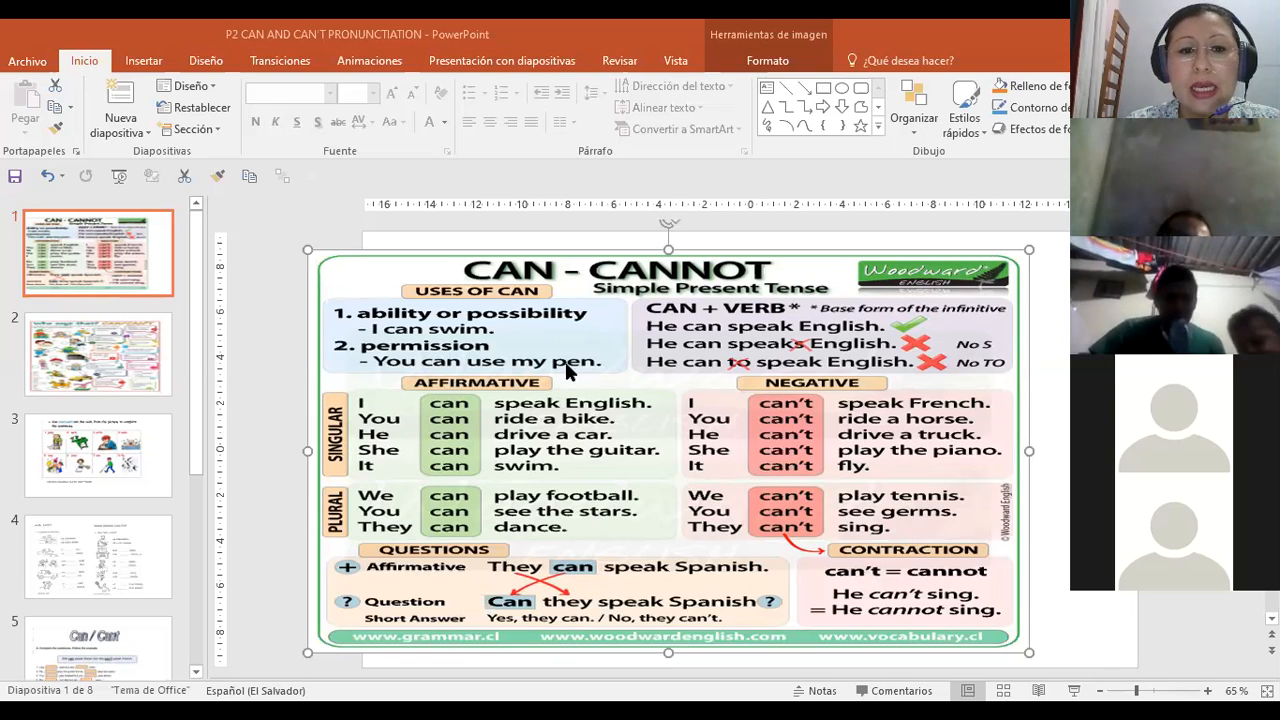
{"action": "mouse_move", "coordinate": [453, 437]}
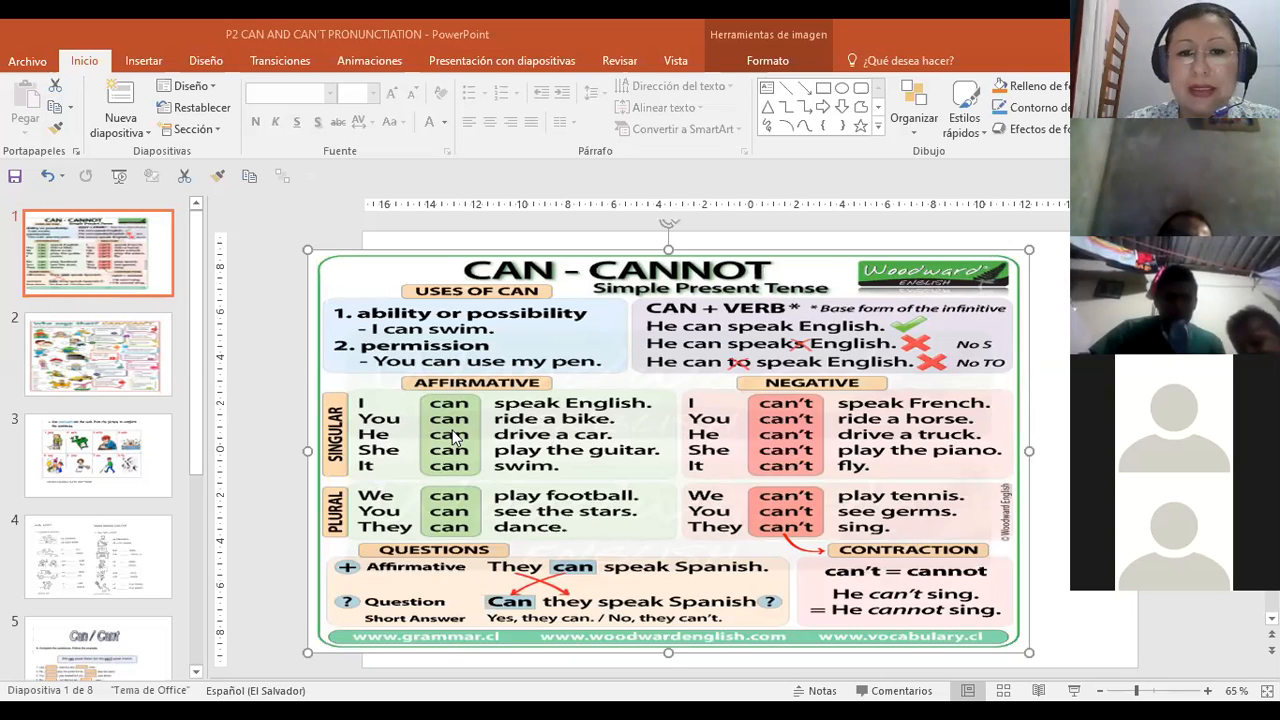
{"action": "mouse_move", "coordinate": [455, 440]}
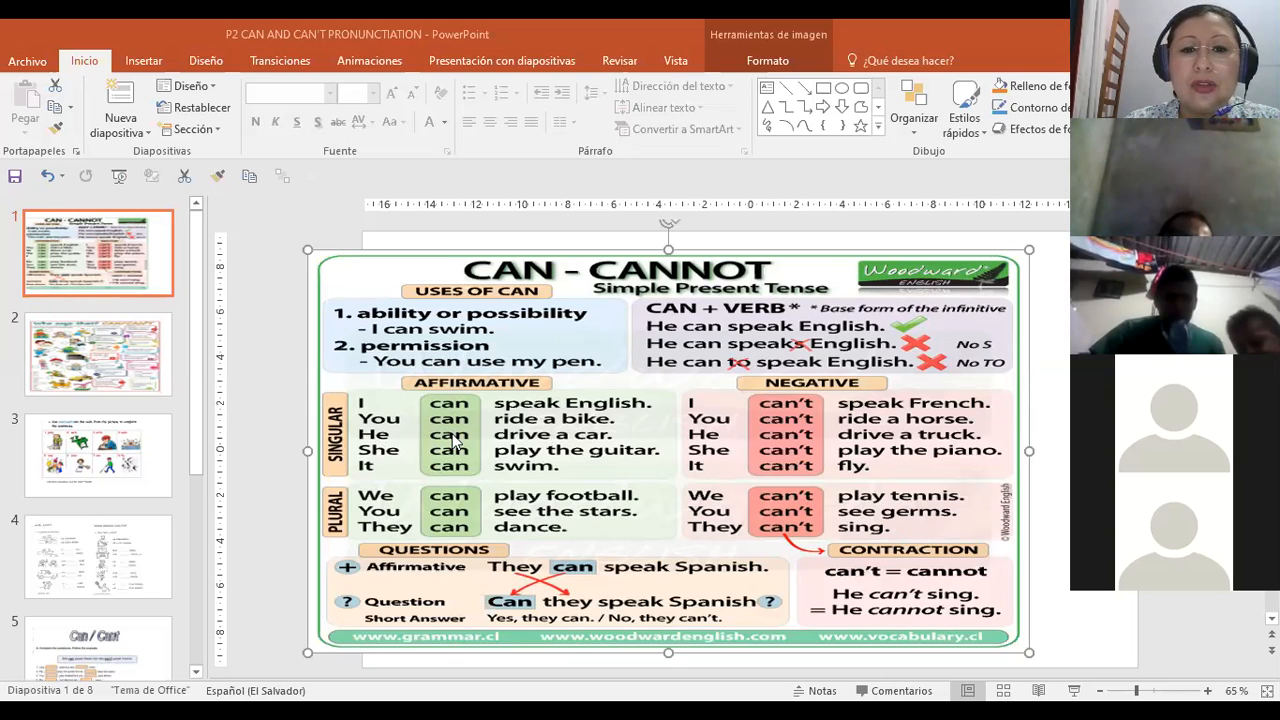
{"action": "mouse_move", "coordinate": [460, 467]}
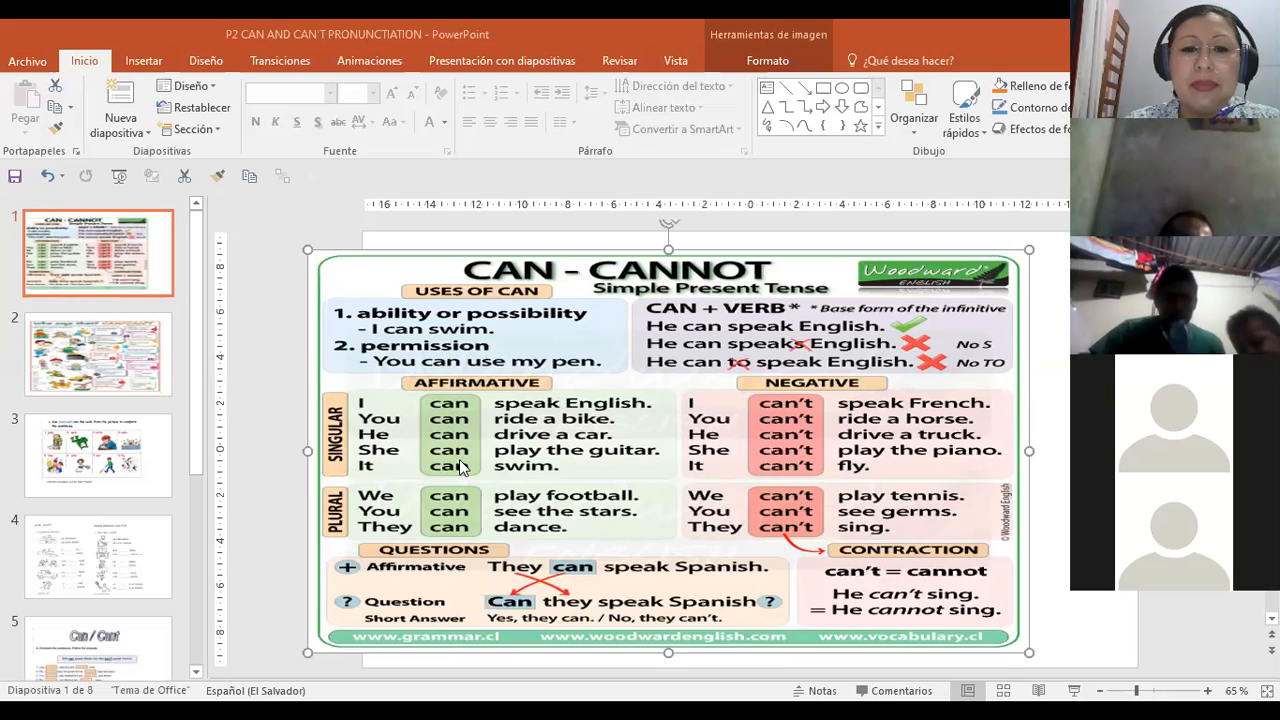
{"action": "mouse_move", "coordinate": [418, 483]}
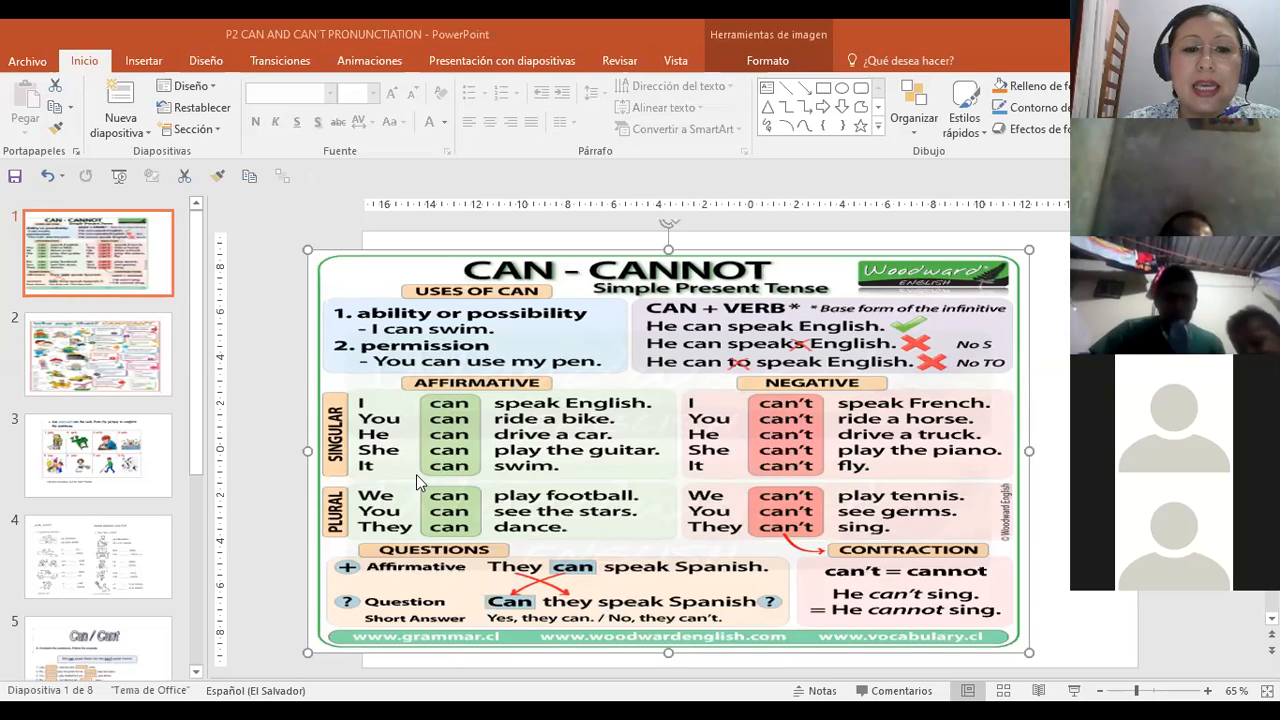
{"action": "mouse_move", "coordinate": [505, 405]}
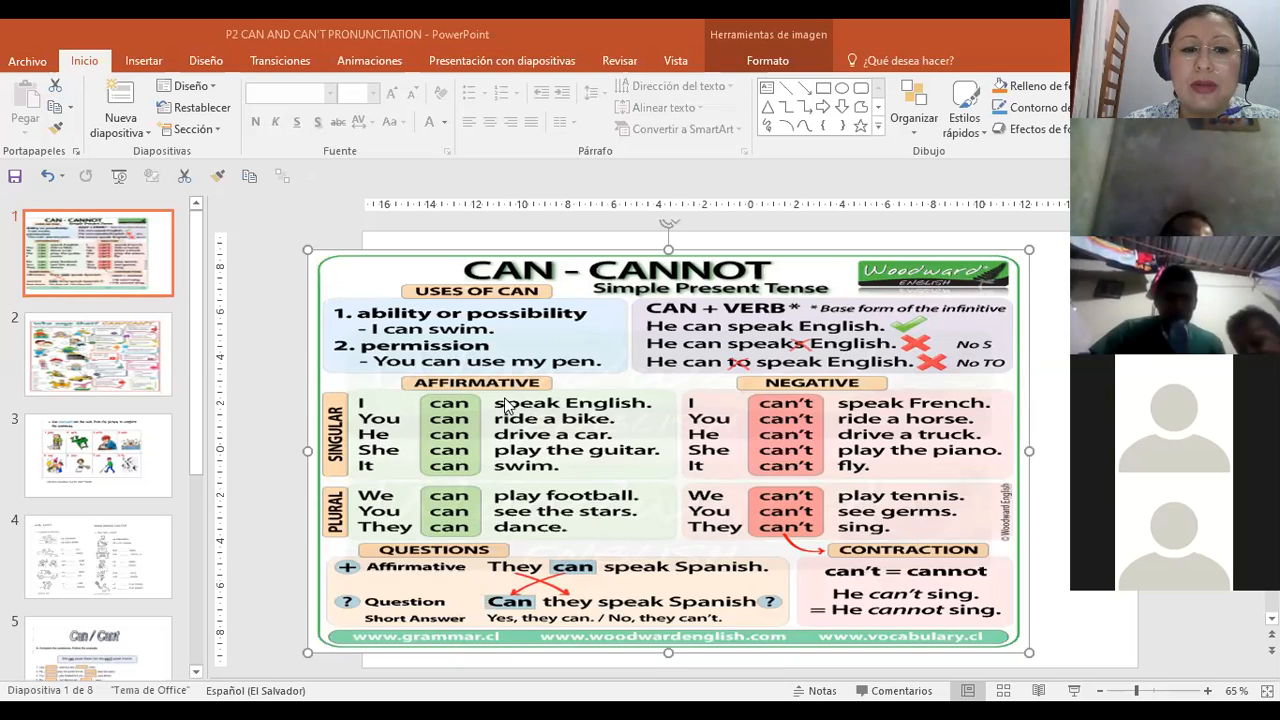
{"action": "mouse_move", "coordinate": [372, 515]}
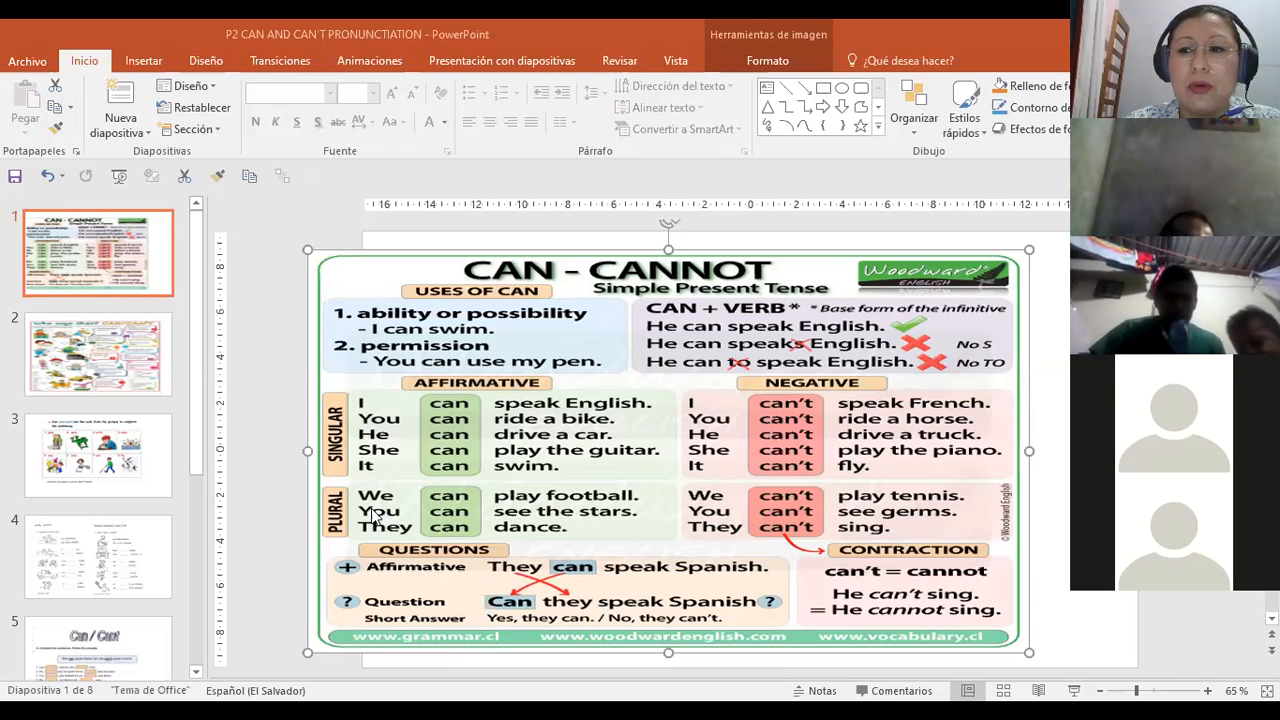
{"action": "mouse_move", "coordinate": [578, 510]}
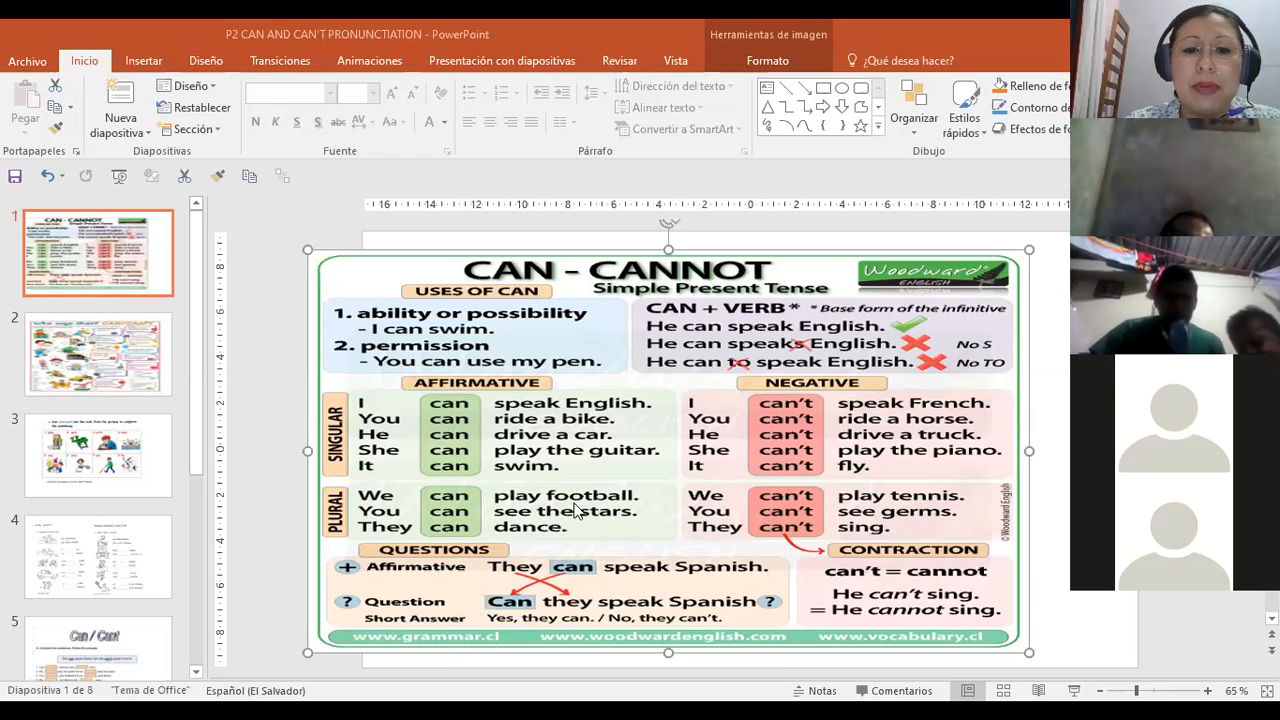
{"action": "mouse_move", "coordinate": [568, 535]}
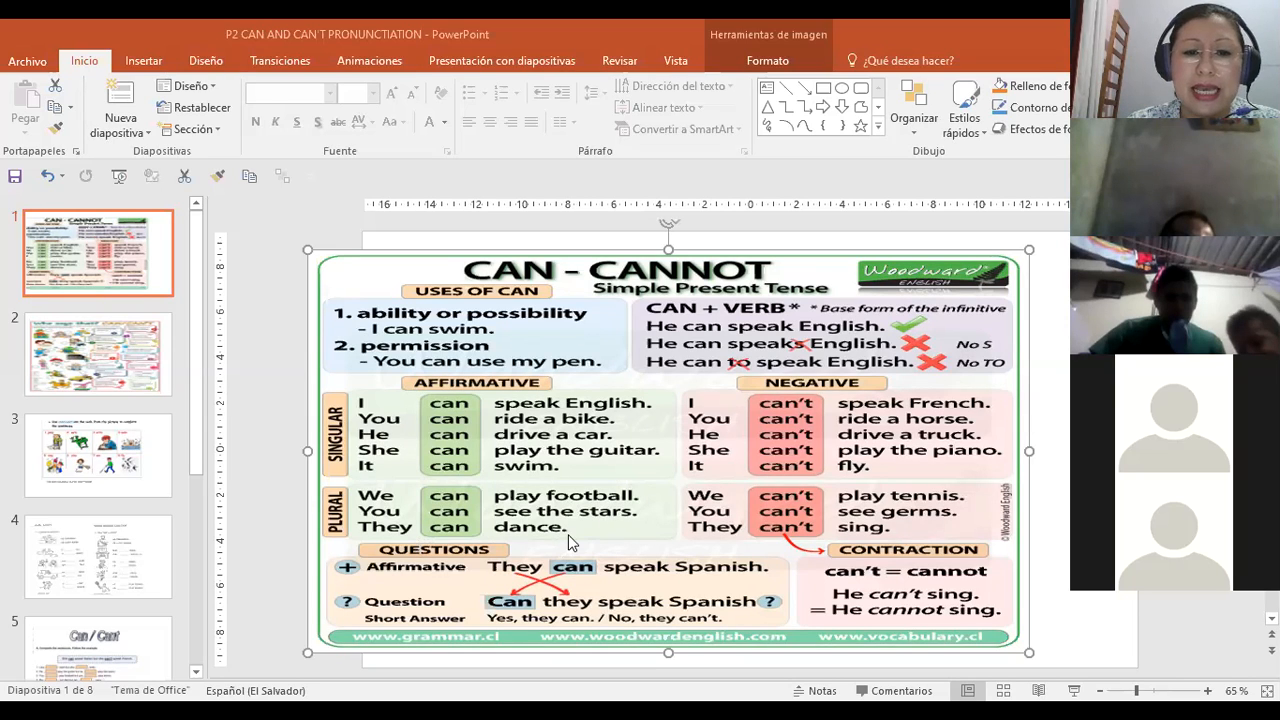
{"action": "mouse_move", "coordinate": [478, 463]}
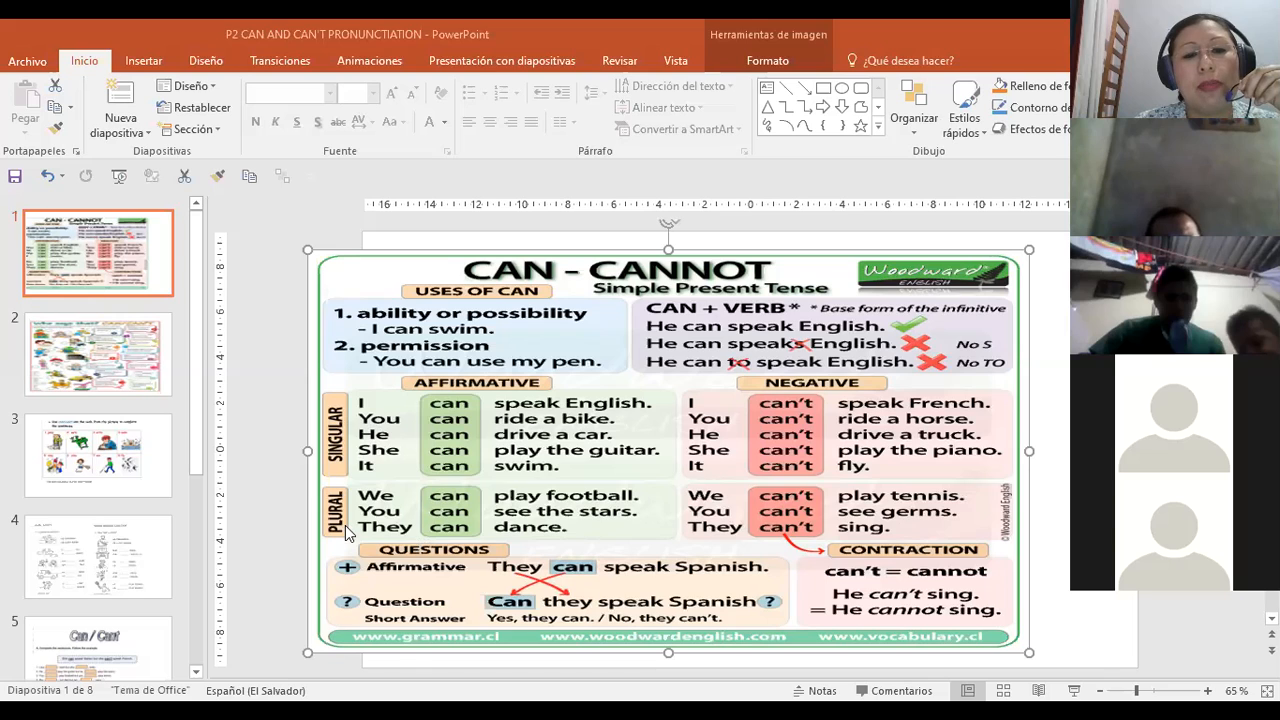
{"action": "mouse_move", "coordinate": [382, 527]}
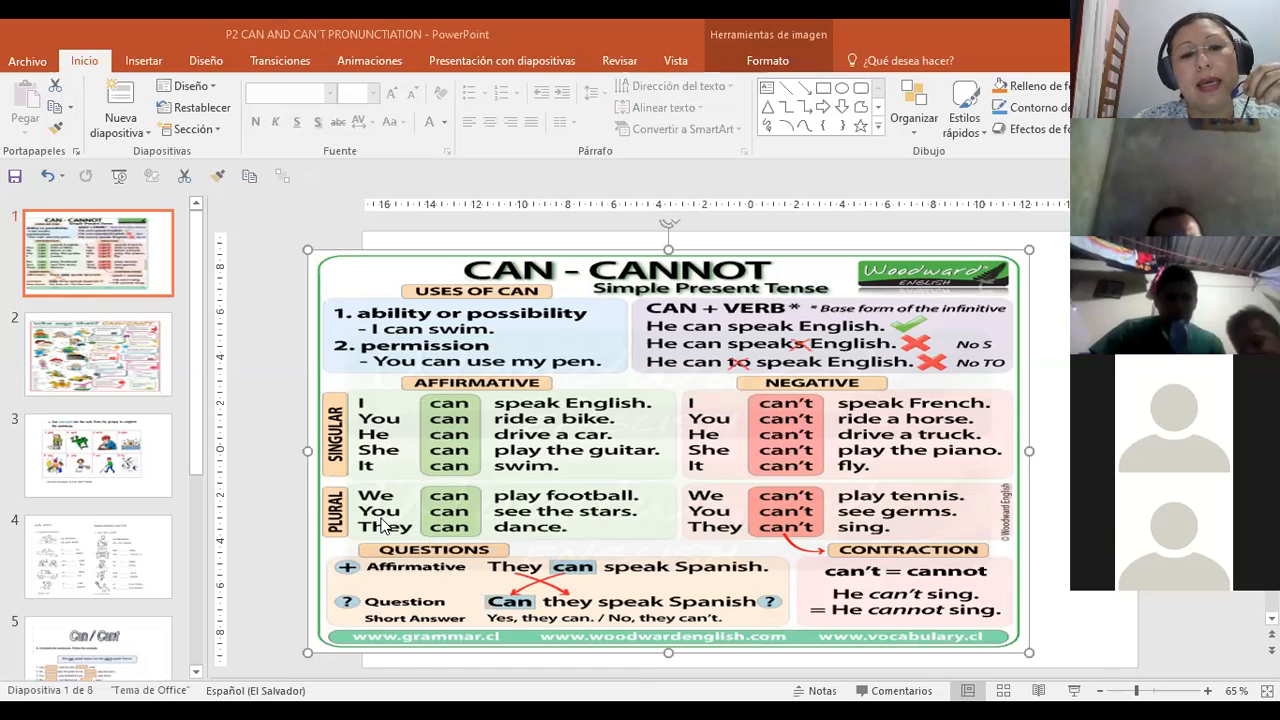
{"action": "mouse_move", "coordinate": [460, 587]}
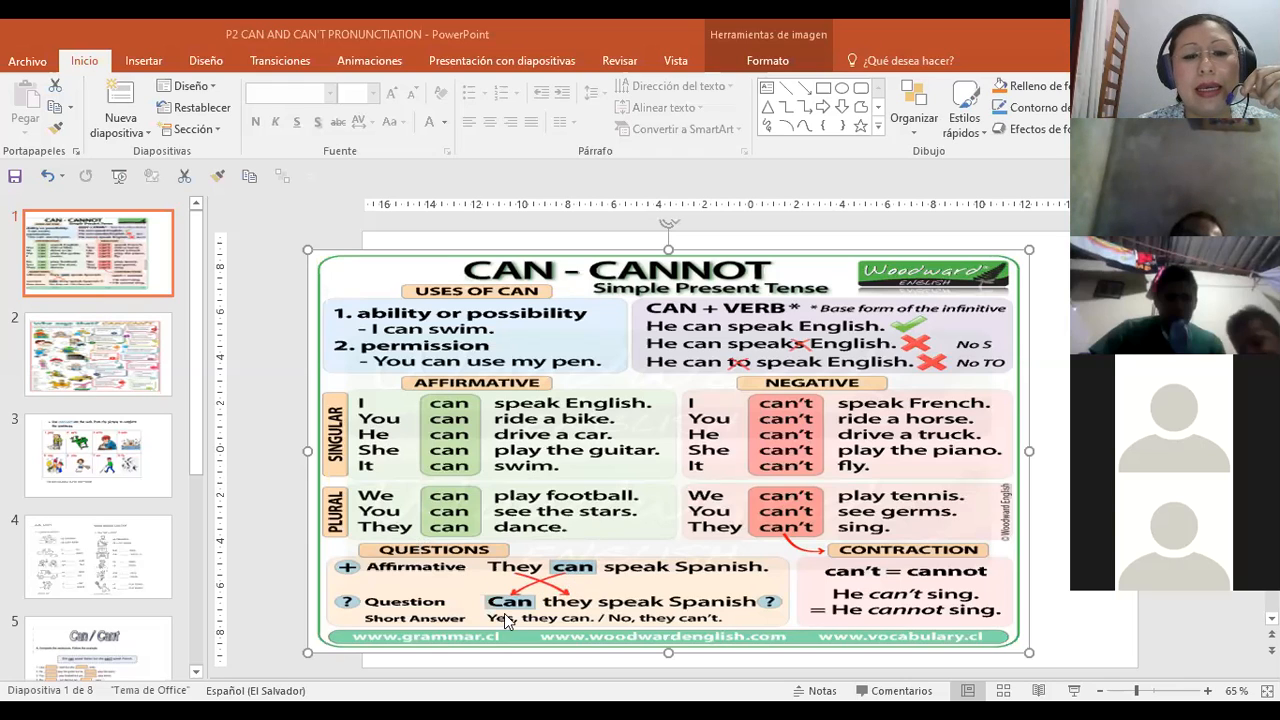
{"action": "mouse_move", "coordinate": [500, 637]}
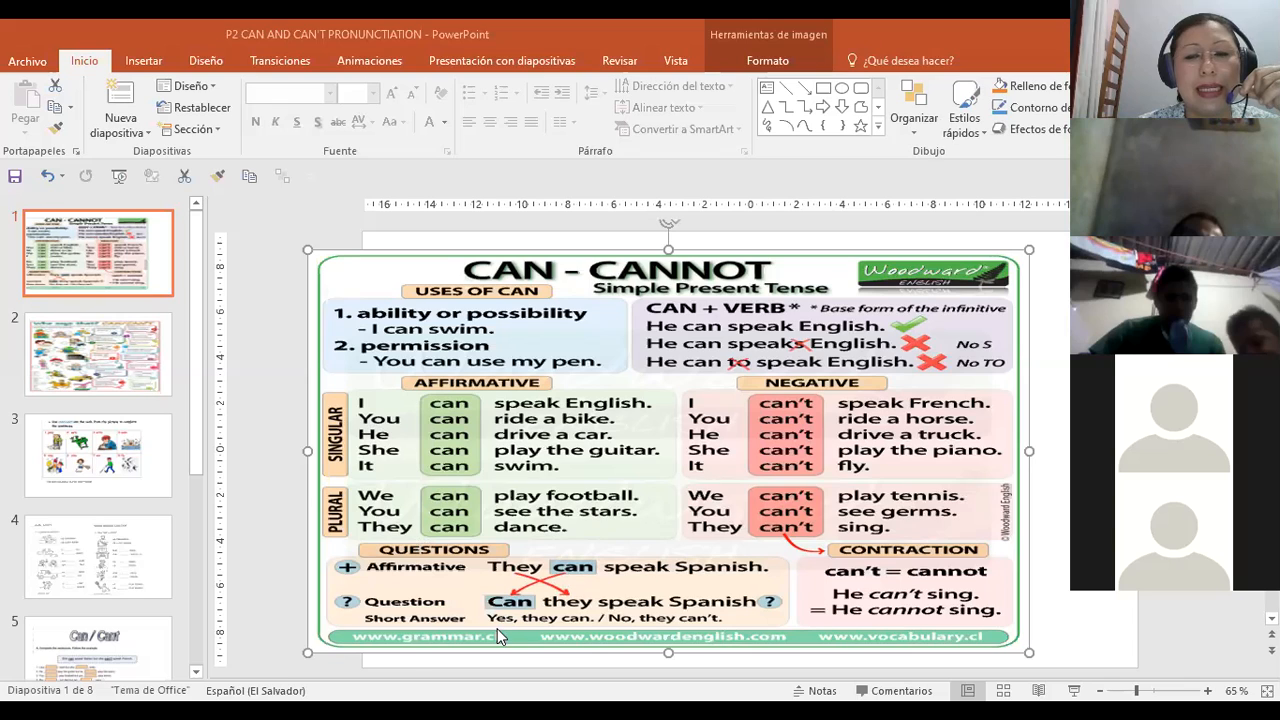
{"action": "mouse_move", "coordinate": [503, 628]}
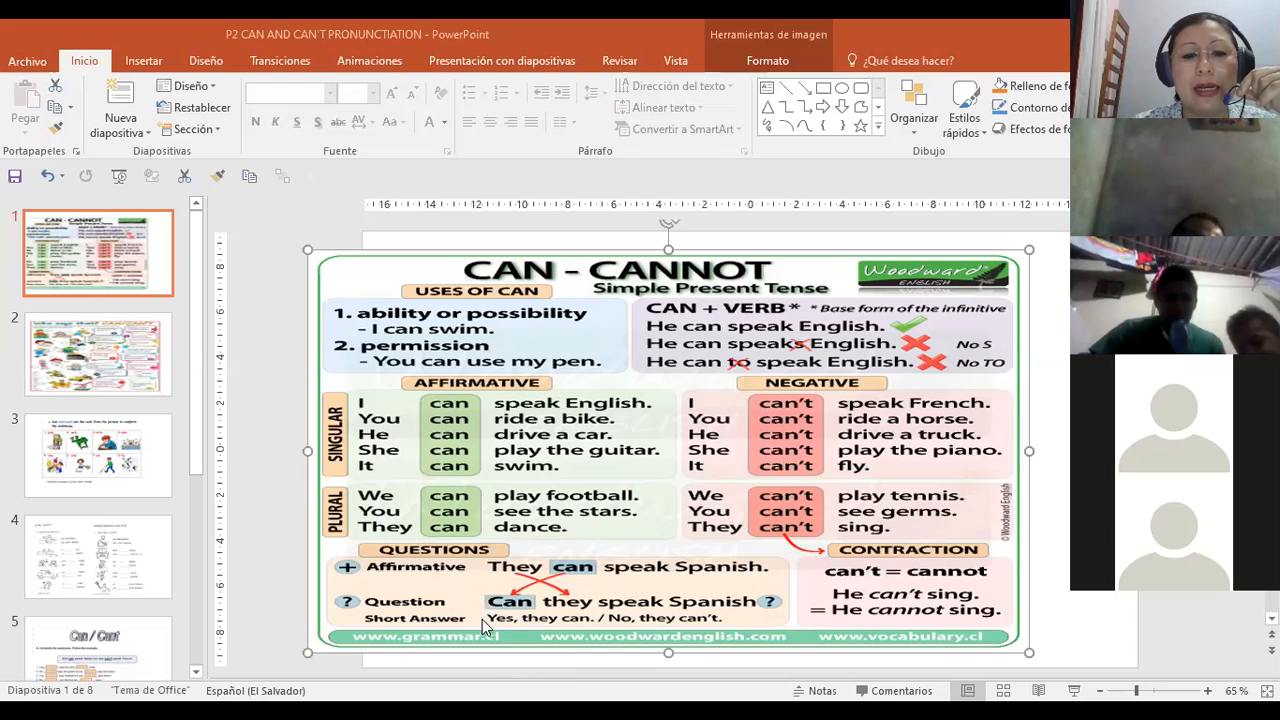
{"action": "mouse_move", "coordinate": [500, 618]}
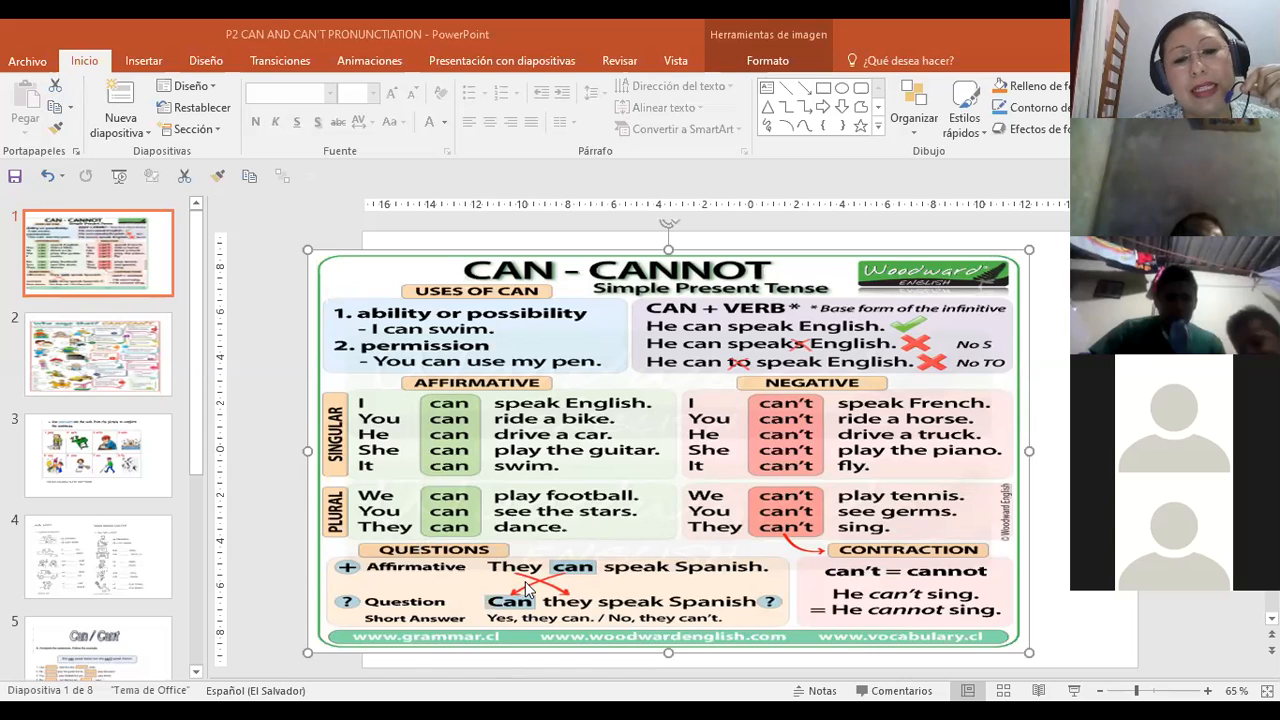
{"action": "mouse_move", "coordinate": [733, 578]}
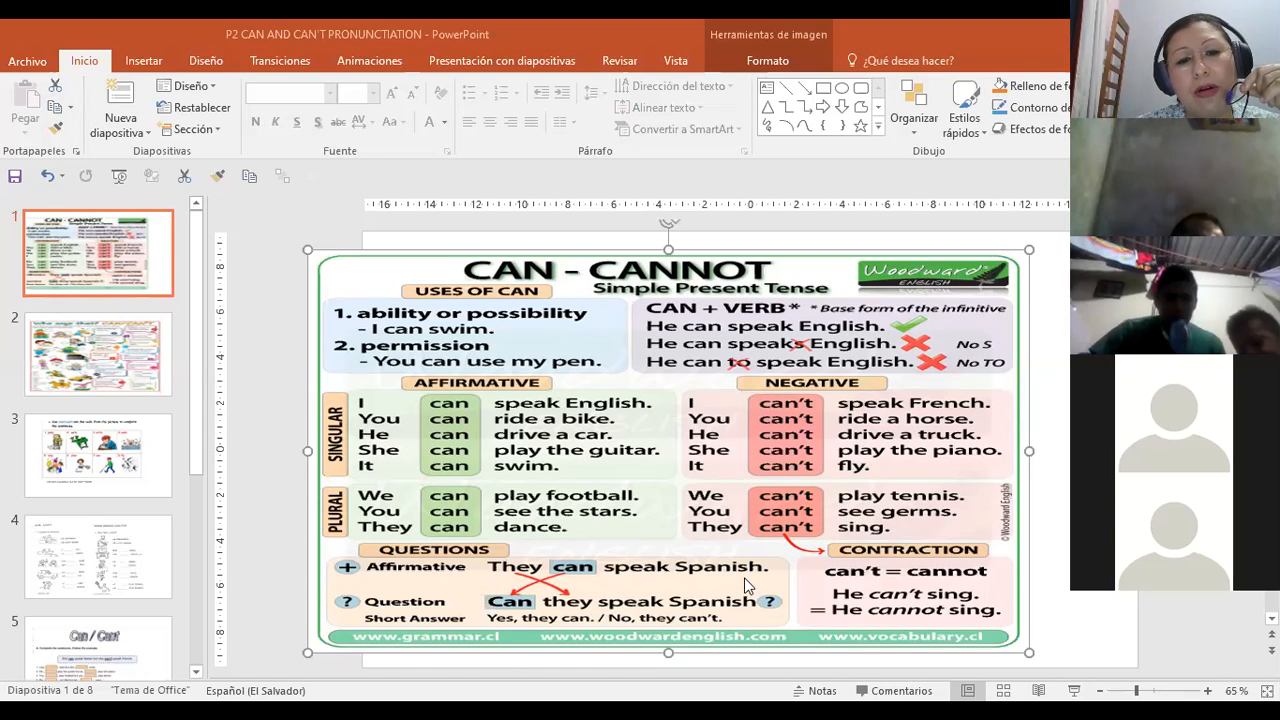
{"action": "mouse_move", "coordinate": [532, 638]}
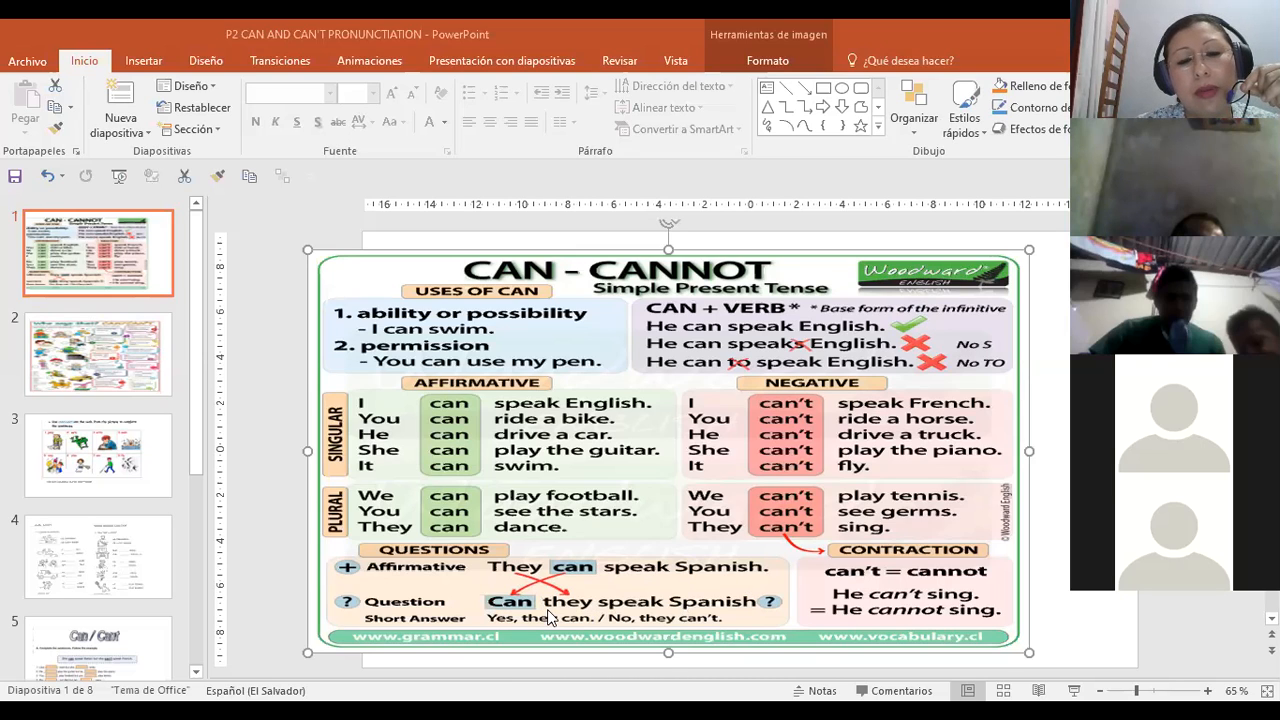
{"action": "mouse_move", "coordinate": [482, 615]}
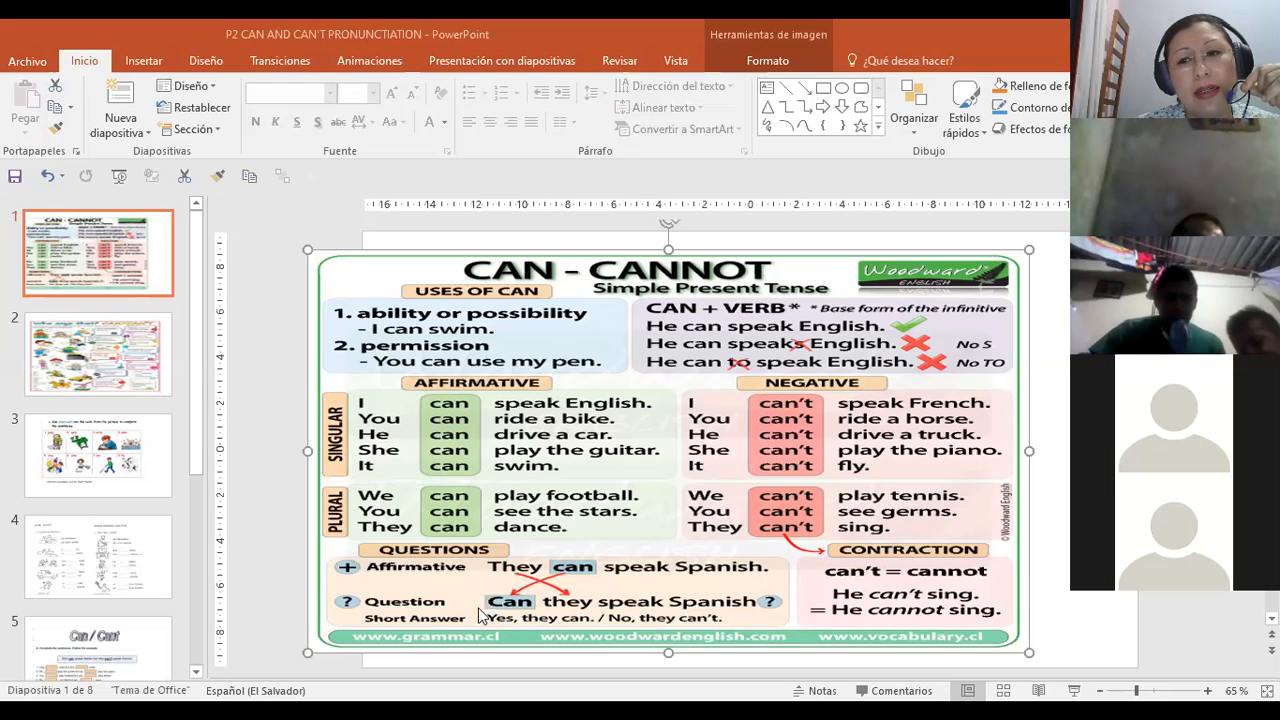
{"action": "mouse_move", "coordinate": [505, 620]}
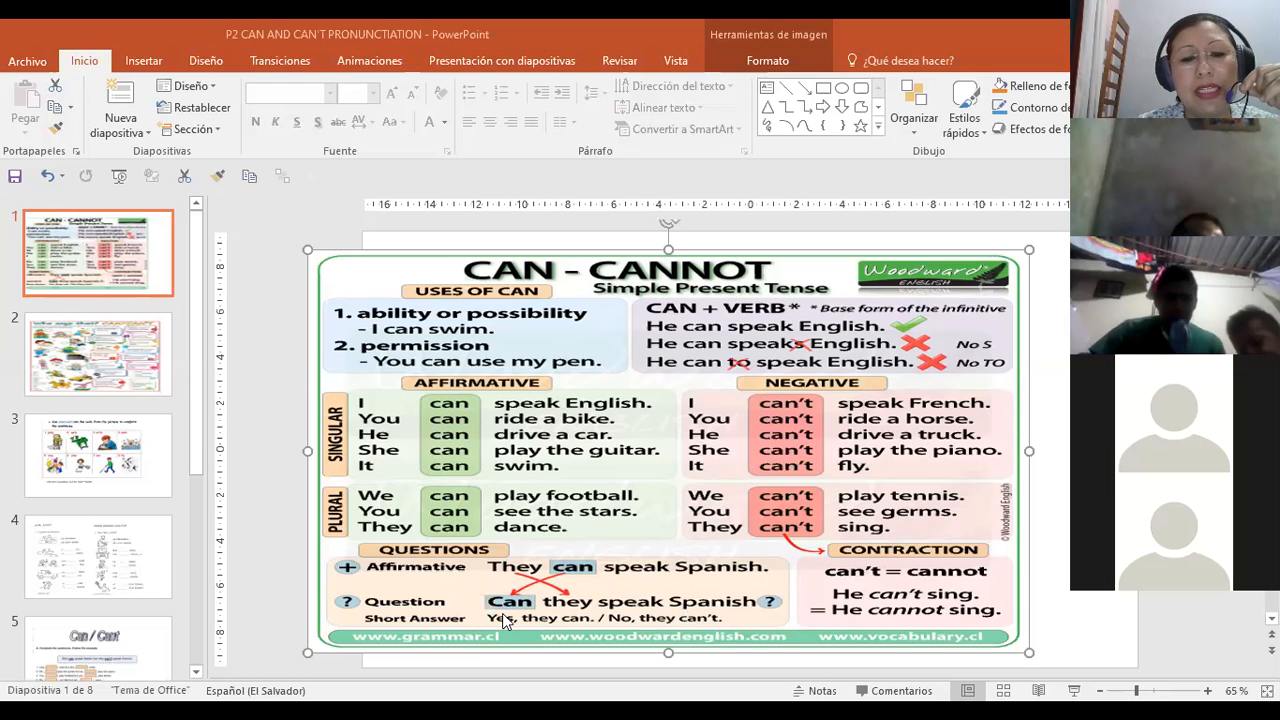
{"action": "mouse_move", "coordinate": [543, 611]}
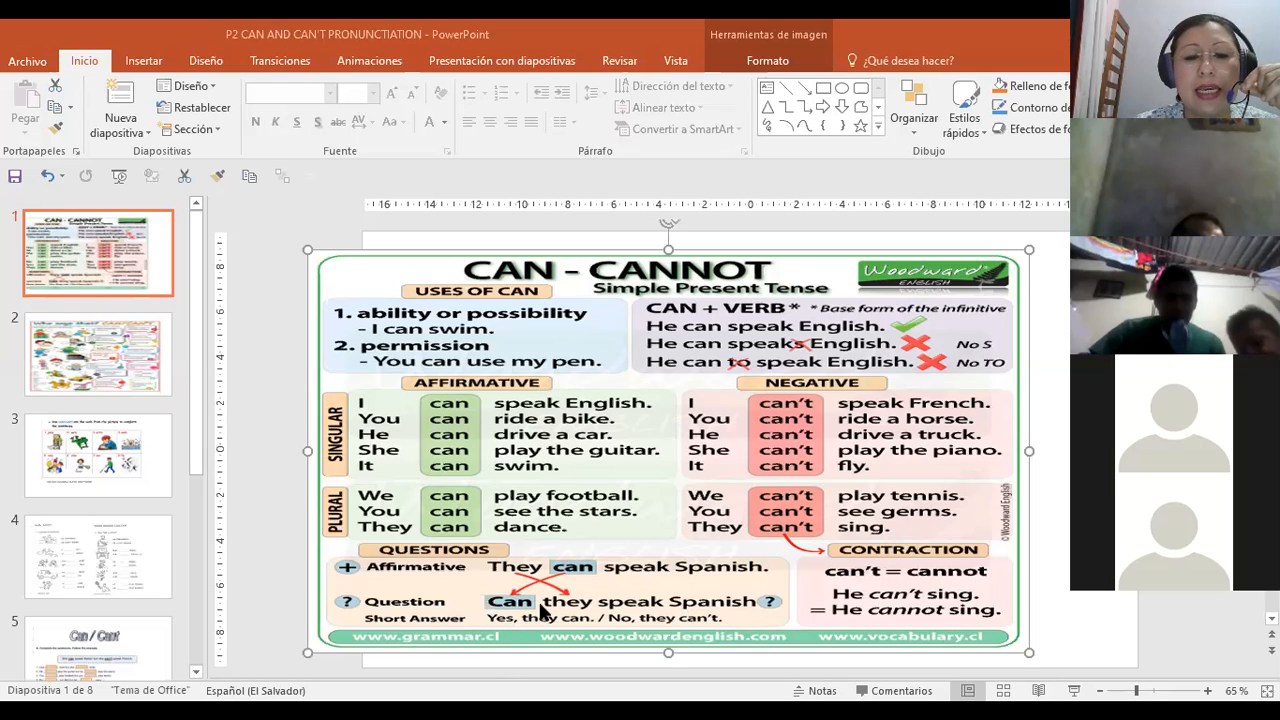
{"action": "mouse_move", "coordinate": [735, 609]}
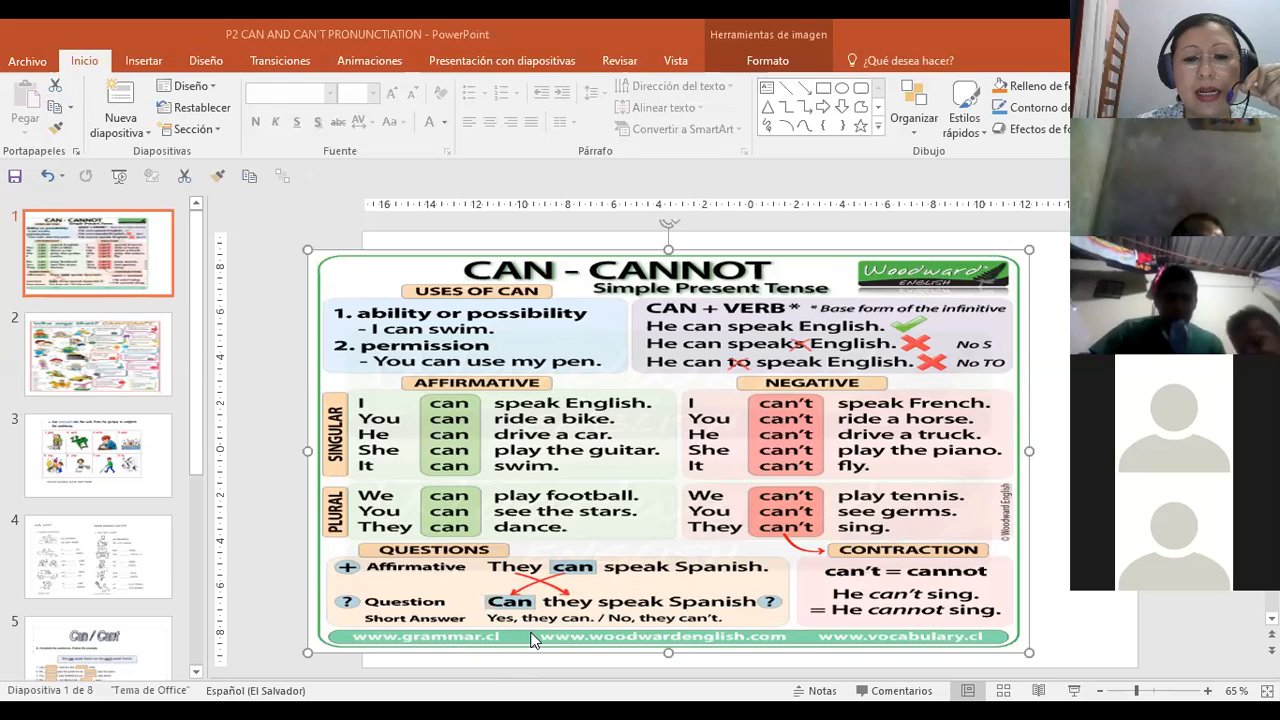
{"action": "mouse_move", "coordinate": [515, 636]}
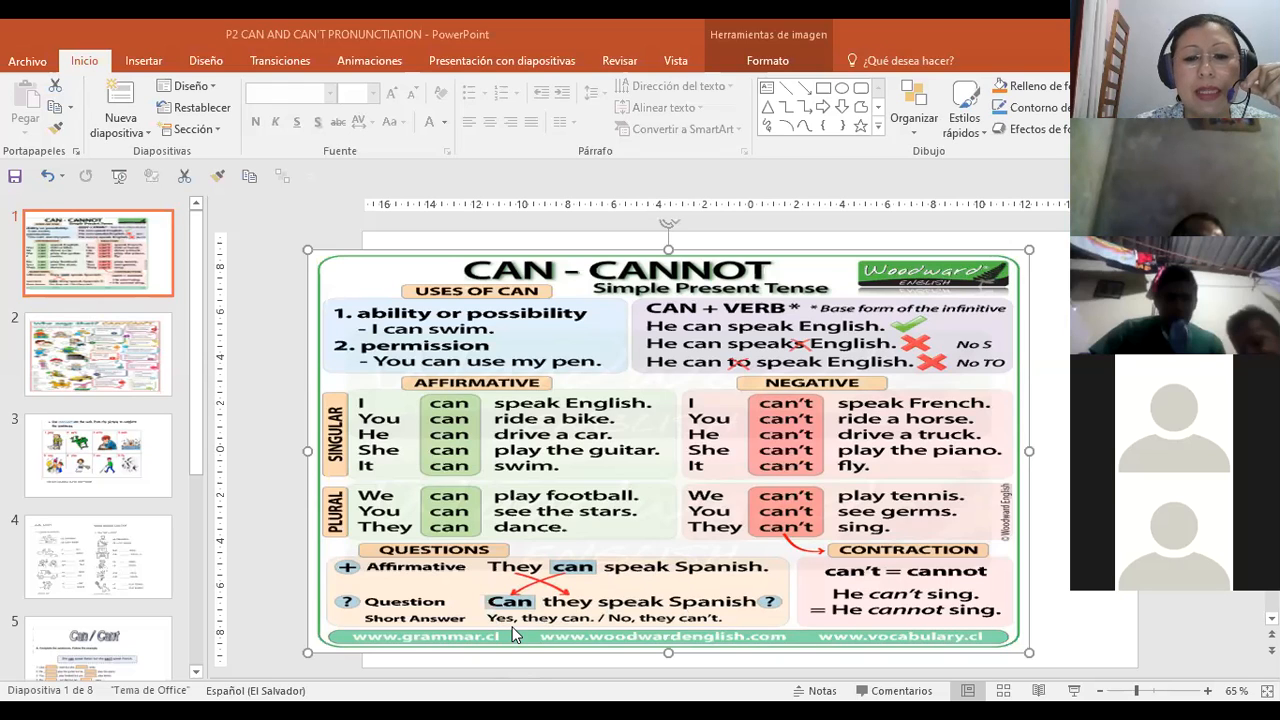
{"action": "mouse_move", "coordinate": [615, 628]}
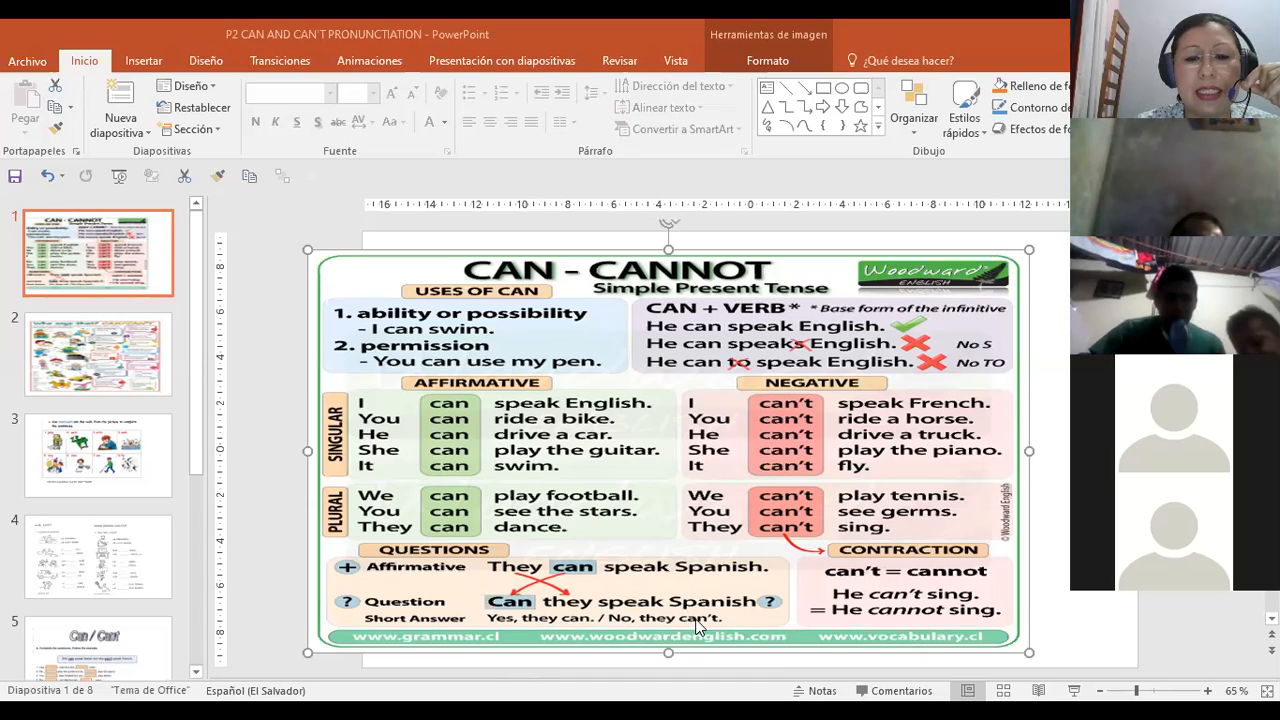
{"action": "mouse_move", "coordinate": [678, 627]}
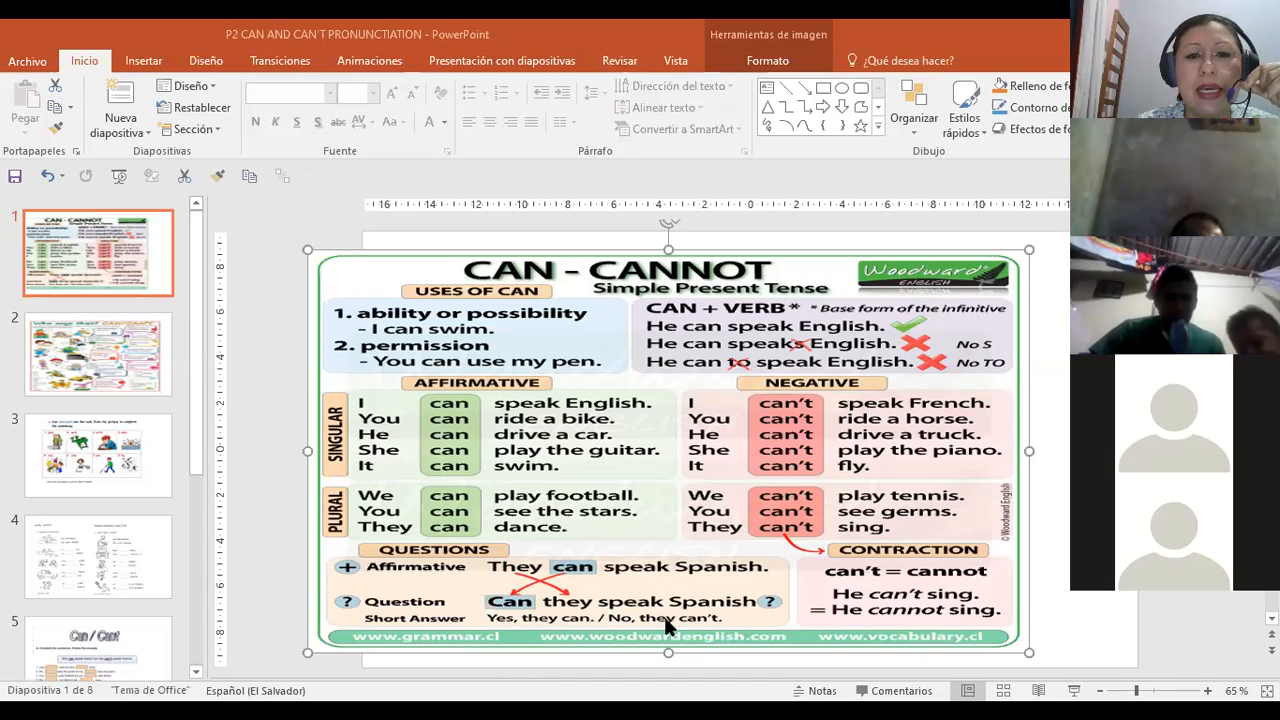
{"action": "mouse_move", "coordinate": [693, 277]}
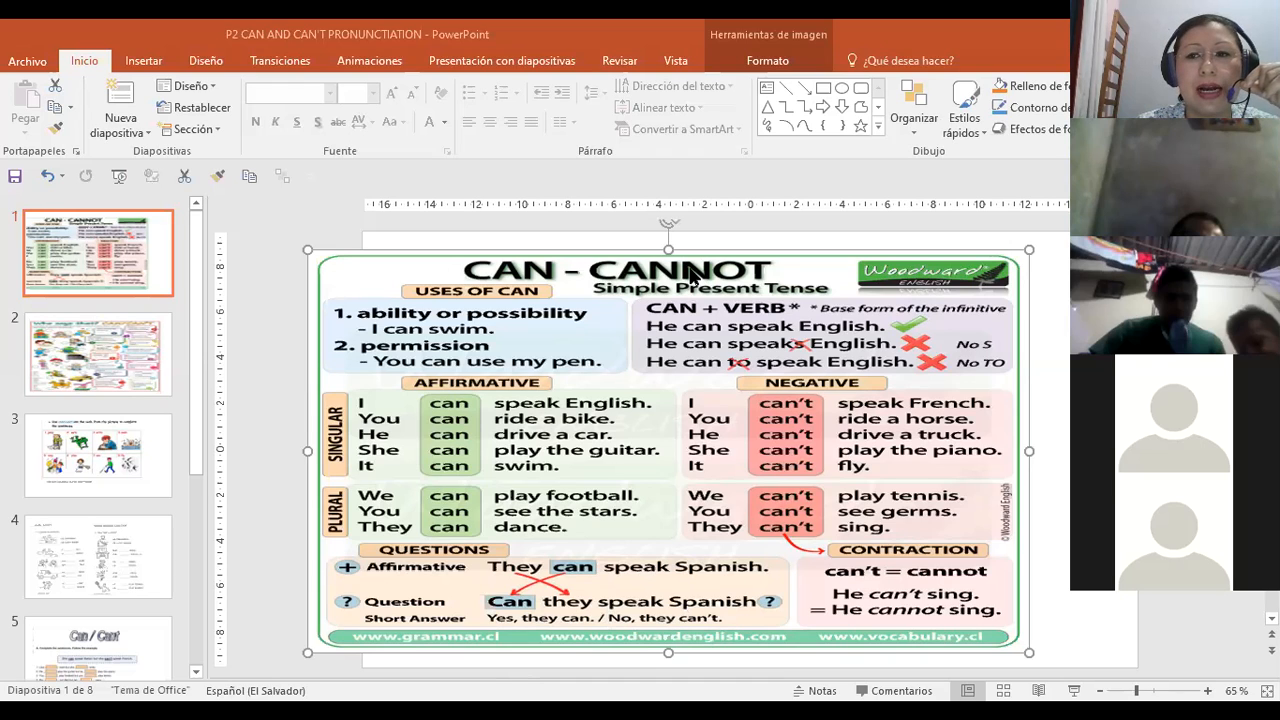
{"action": "mouse_move", "coordinate": [680, 280]}
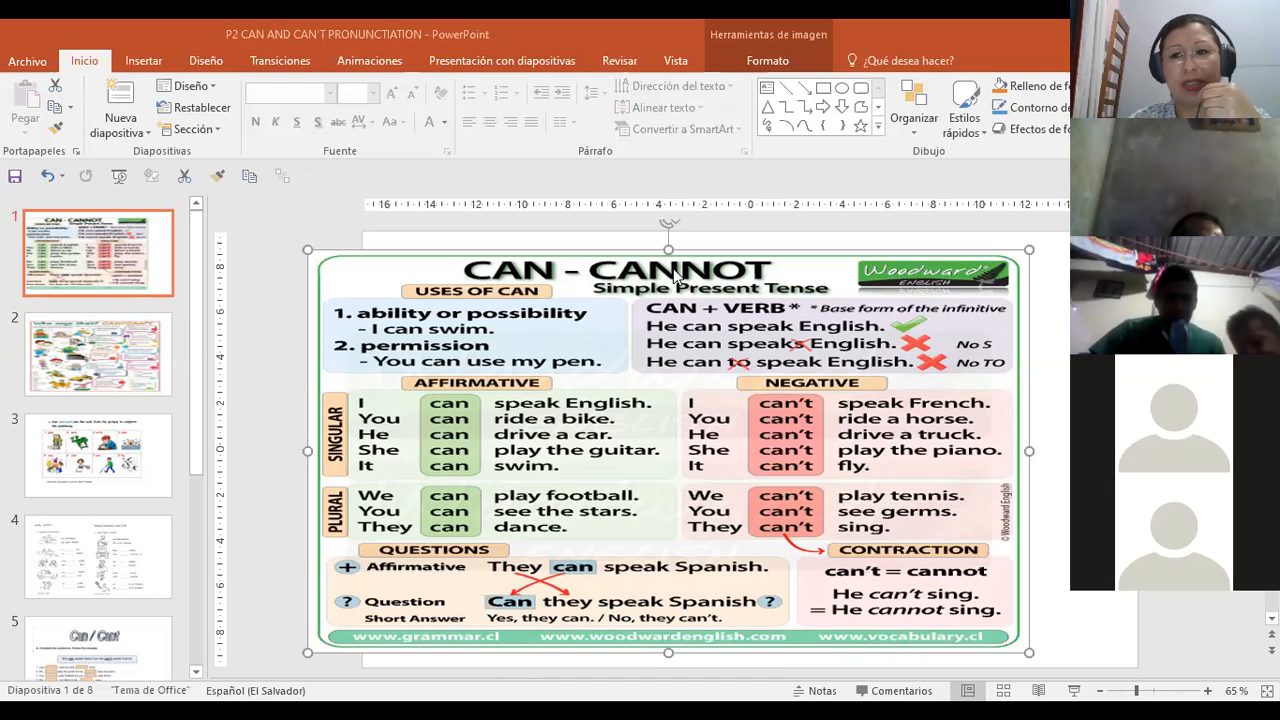
{"action": "mouse_move", "coordinate": [660, 320]}
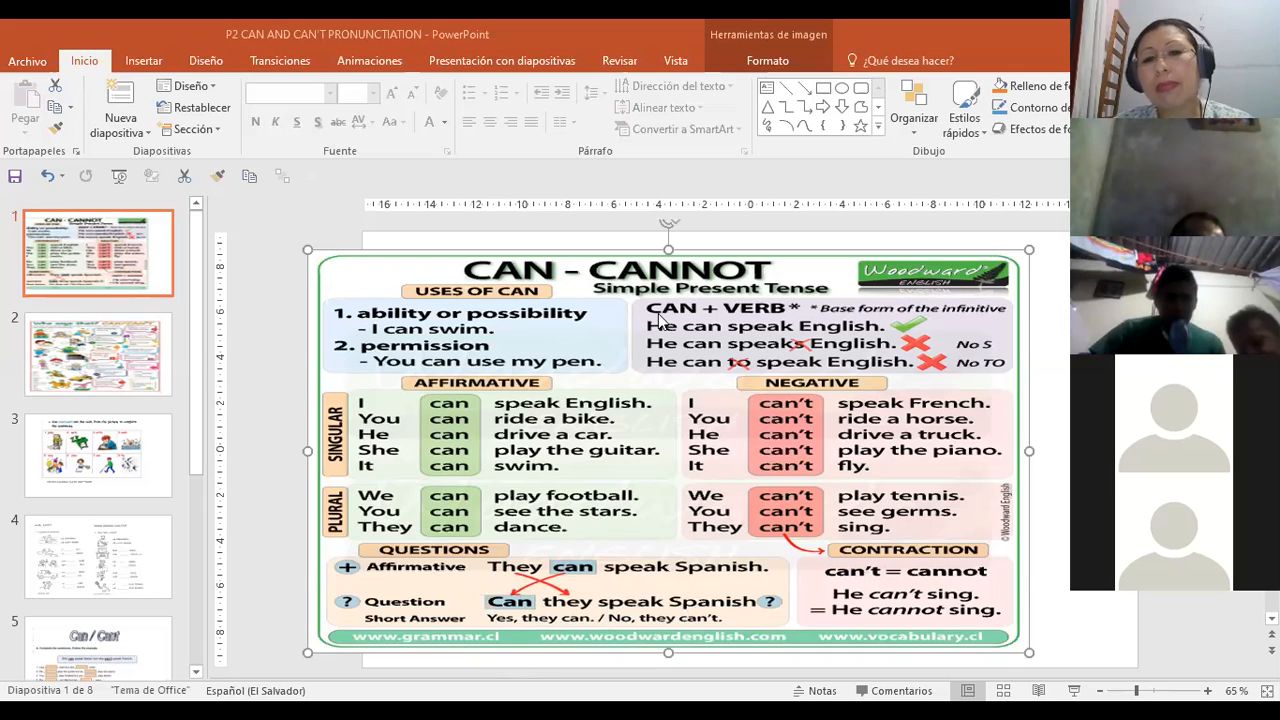
{"action": "mouse_move", "coordinate": [680, 345]}
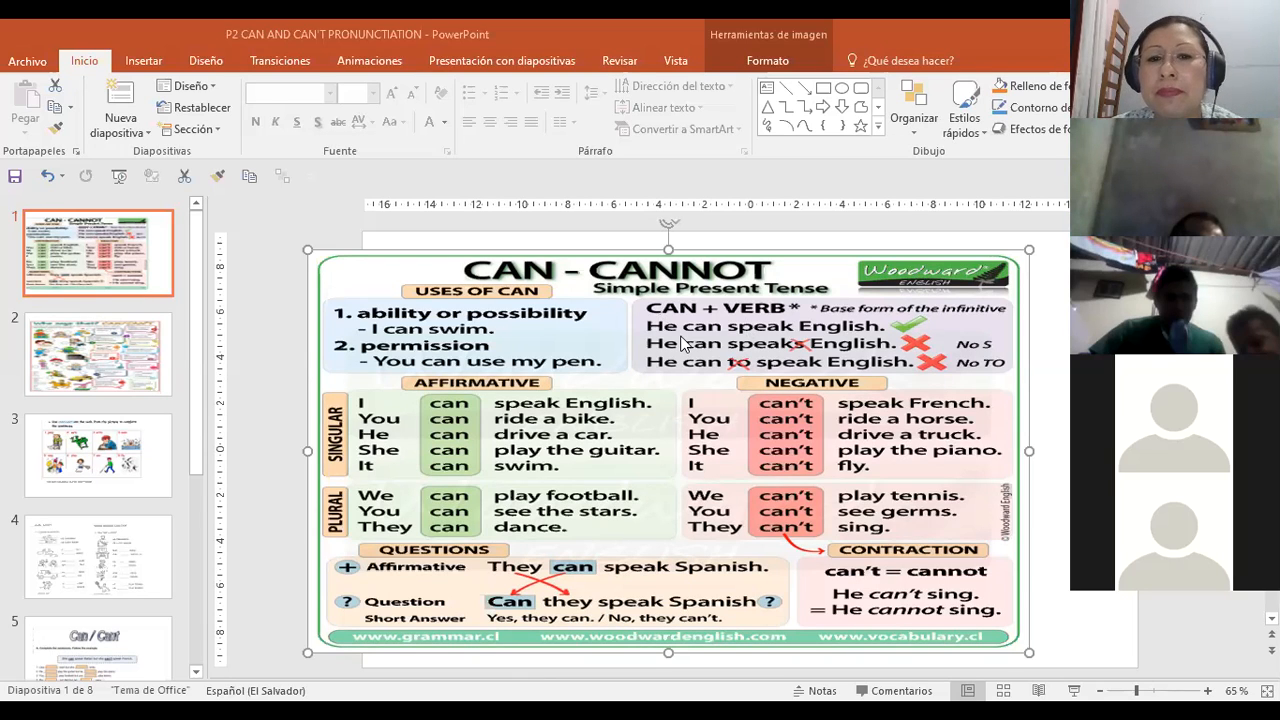
{"action": "mouse_move", "coordinate": [688, 307]}
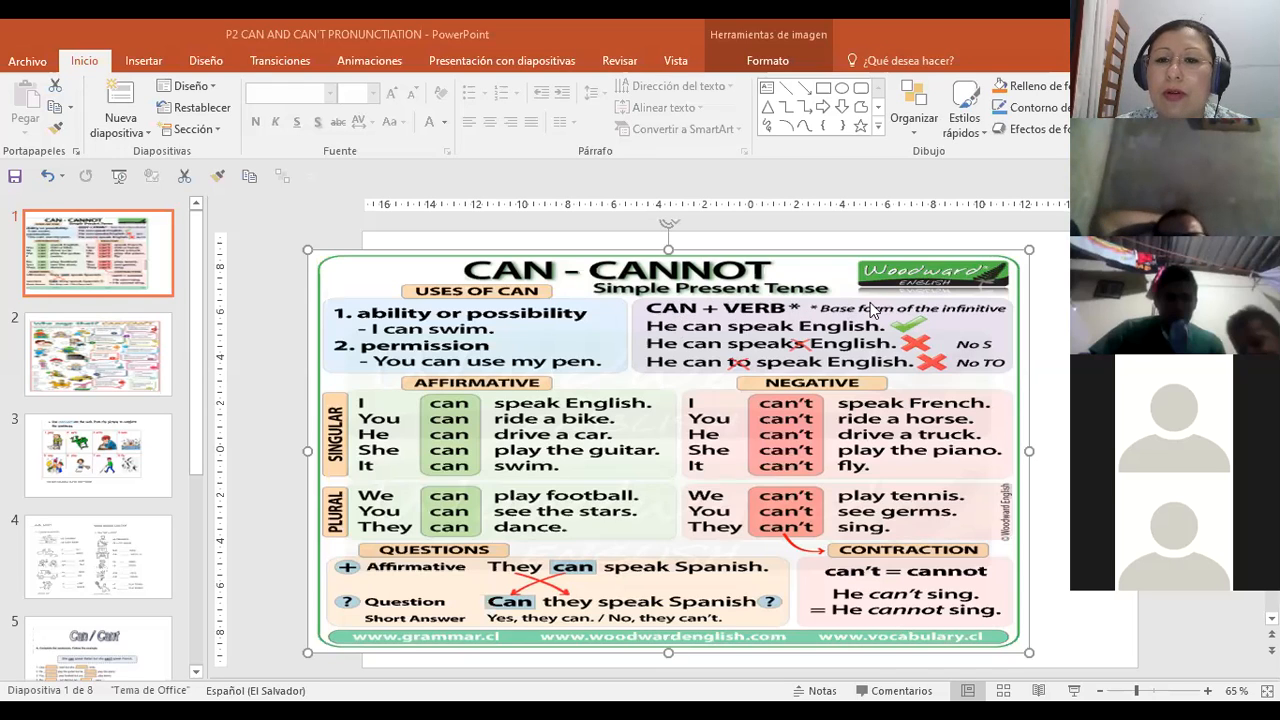
{"action": "mouse_move", "coordinate": [947, 313]}
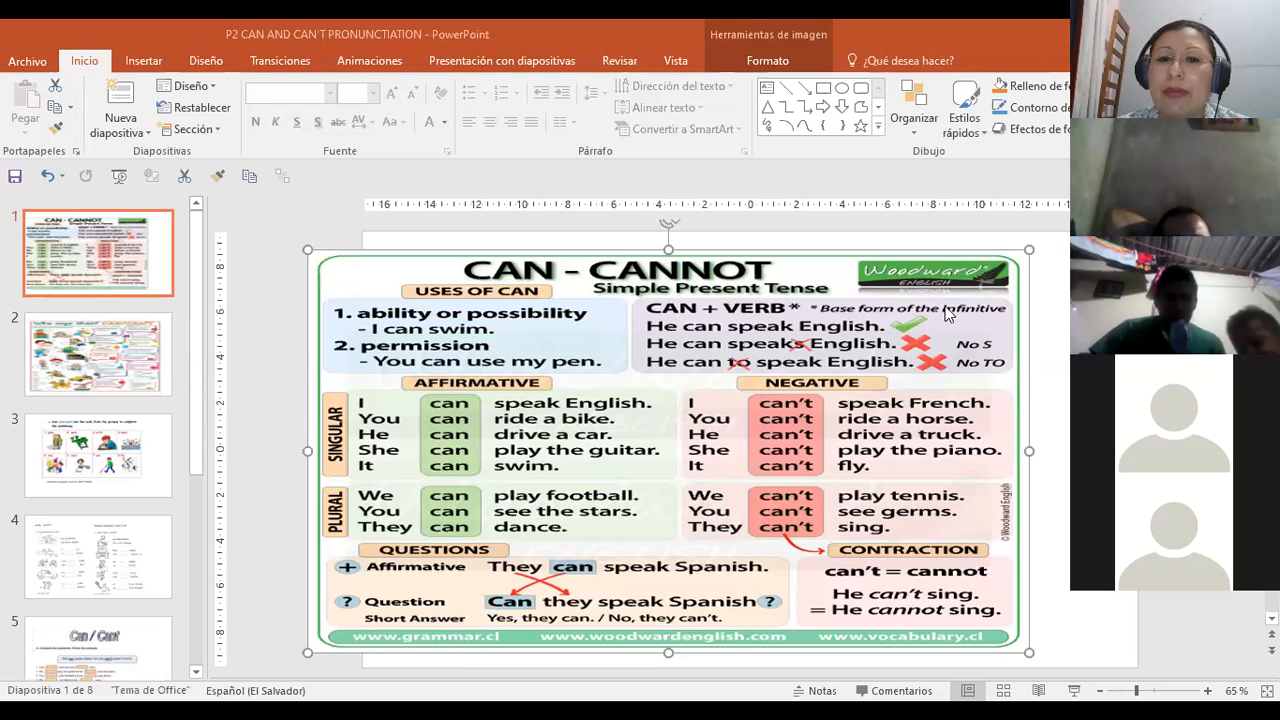
{"action": "mouse_move", "coordinate": [688, 337]}
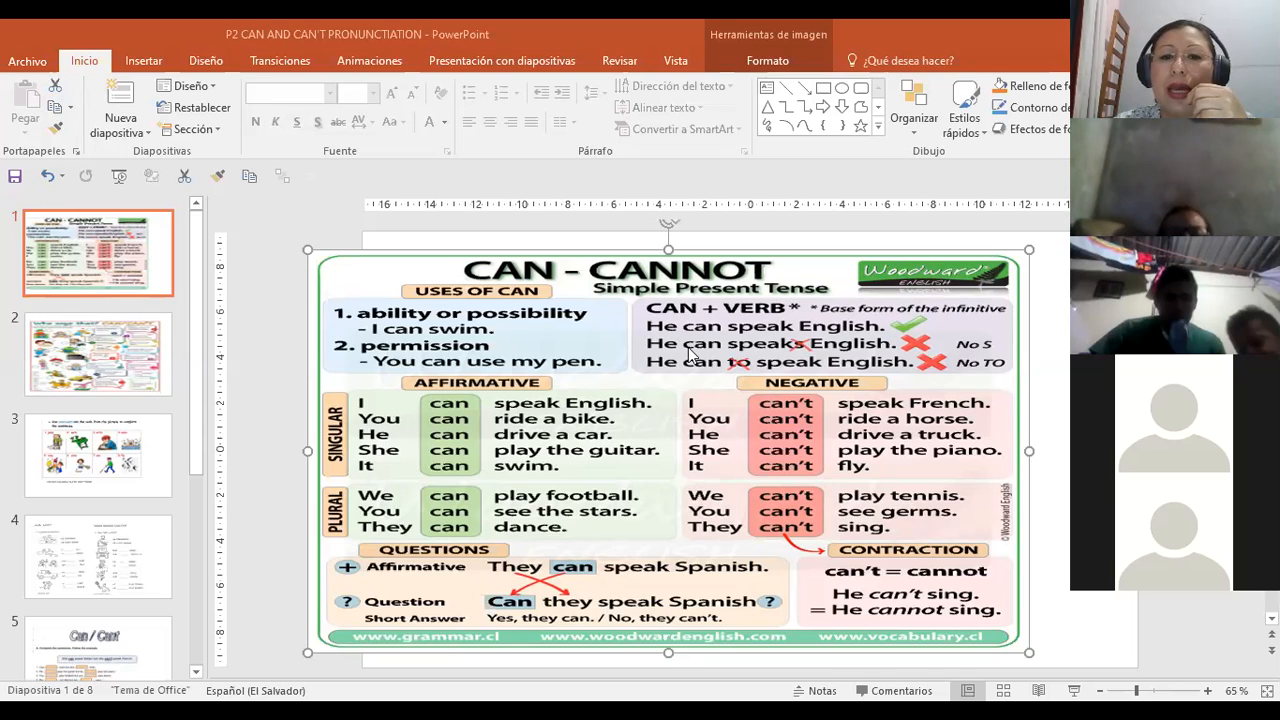
{"action": "mouse_move", "coordinate": [808, 348]}
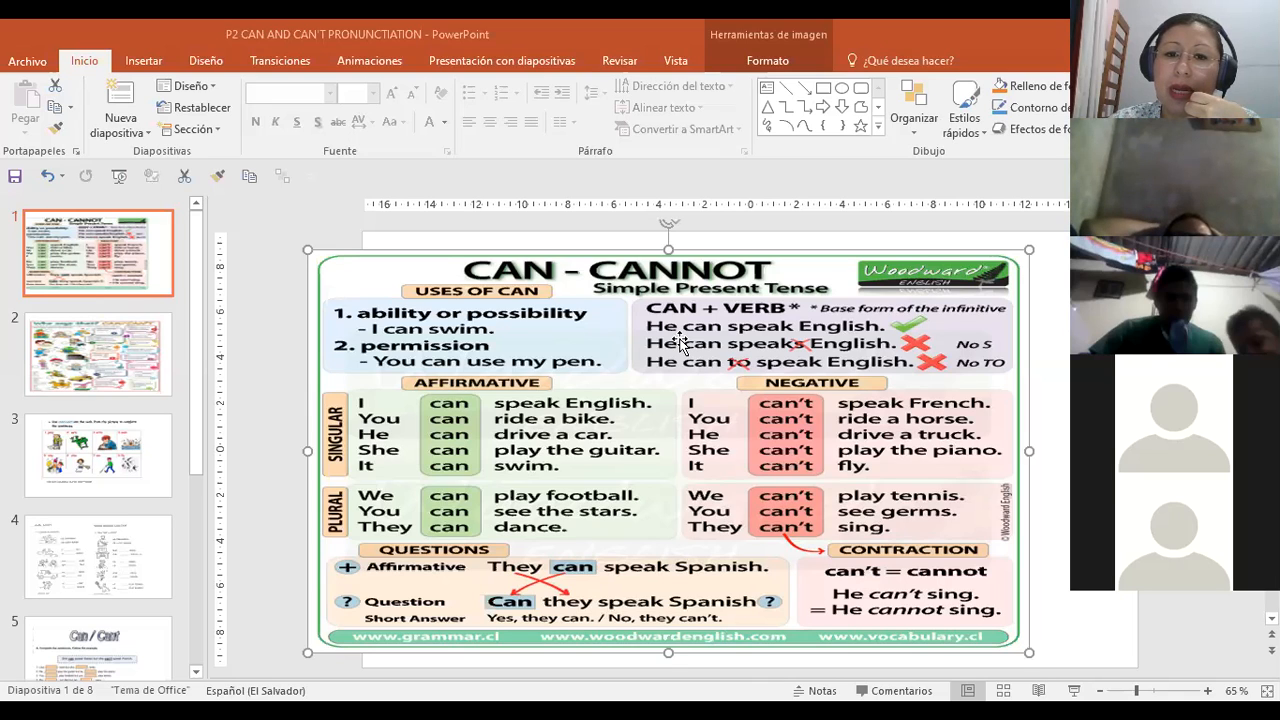
{"action": "mouse_move", "coordinate": [713, 365]}
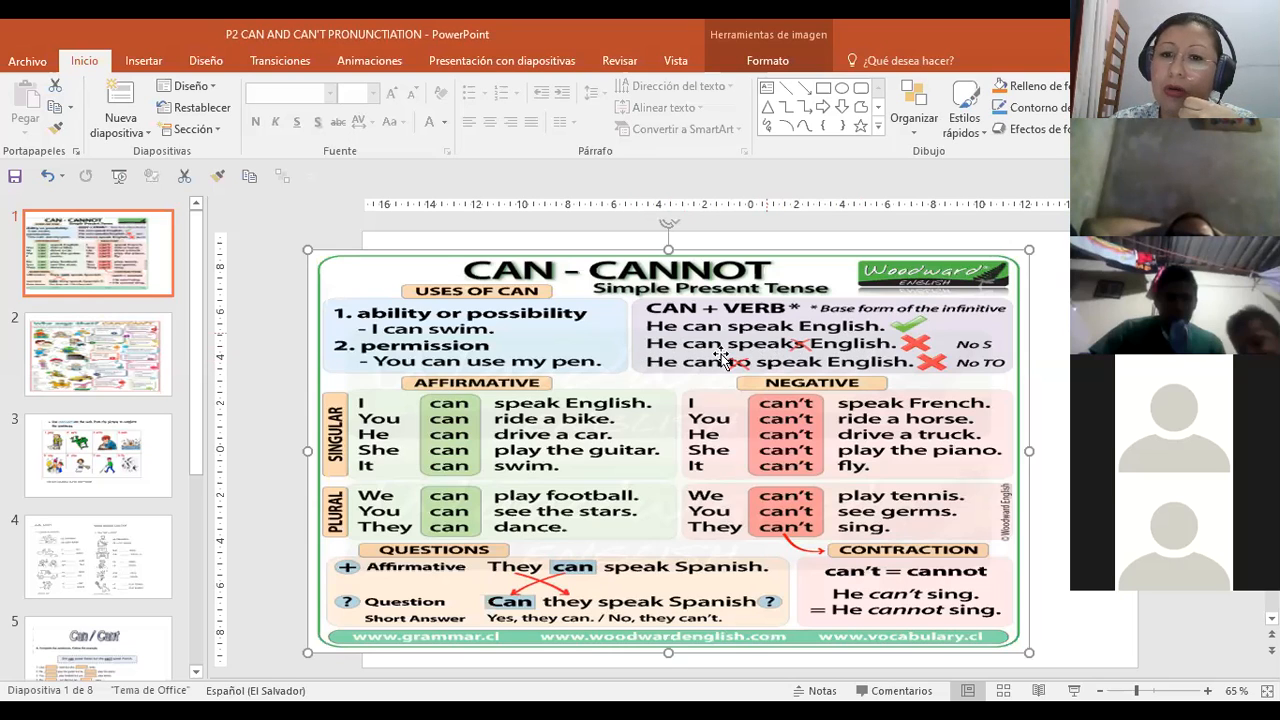
{"action": "mouse_move", "coordinate": [810, 350]}
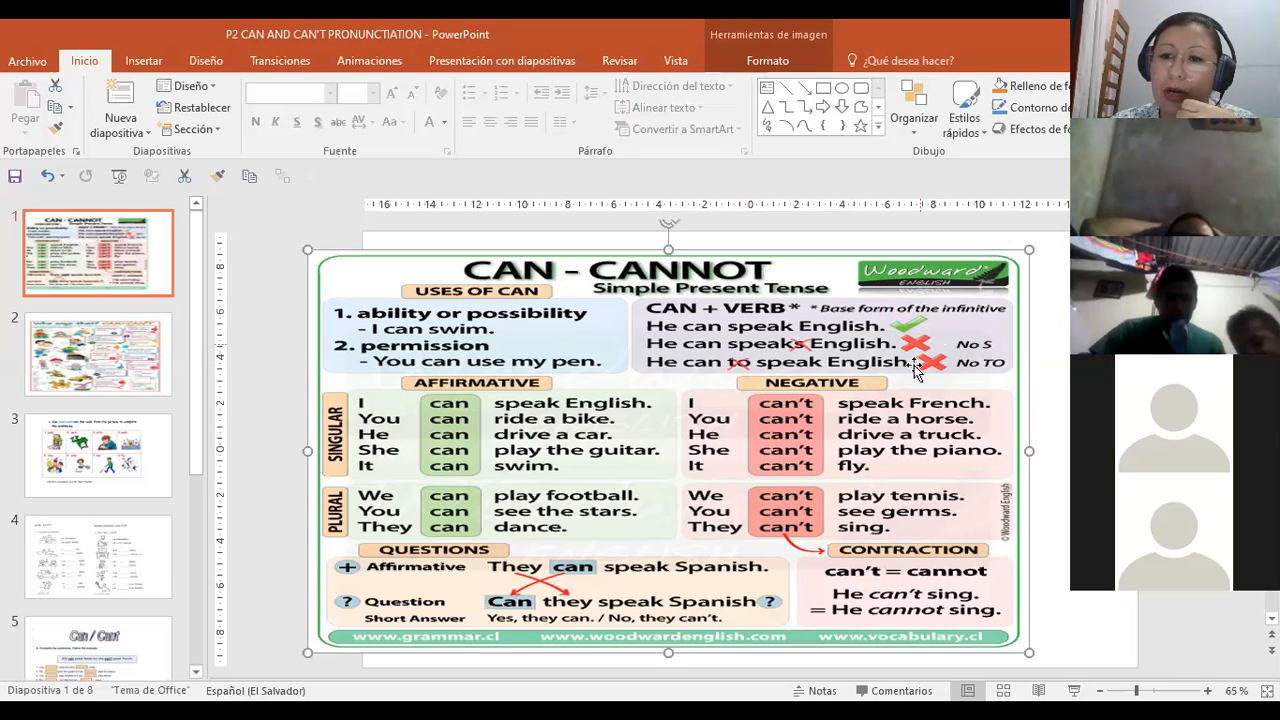
{"action": "mouse_move", "coordinate": [975, 365]}
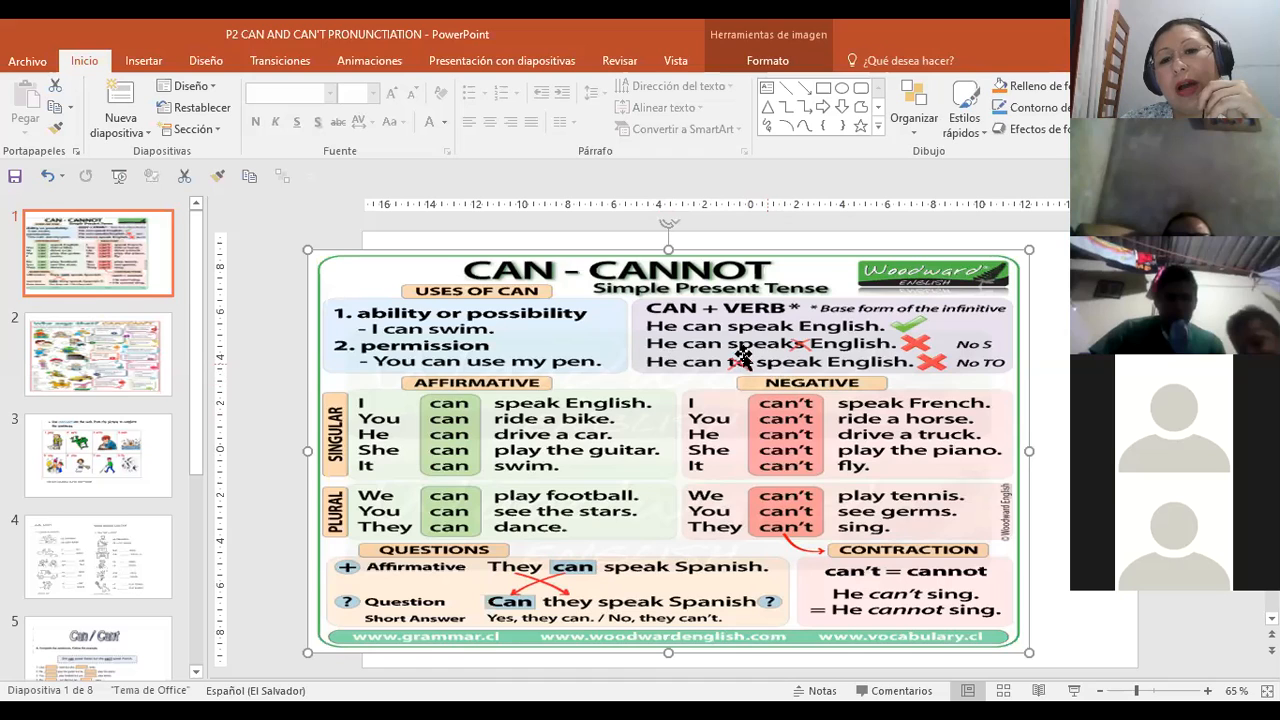
{"action": "mouse_move", "coordinate": [790, 375]}
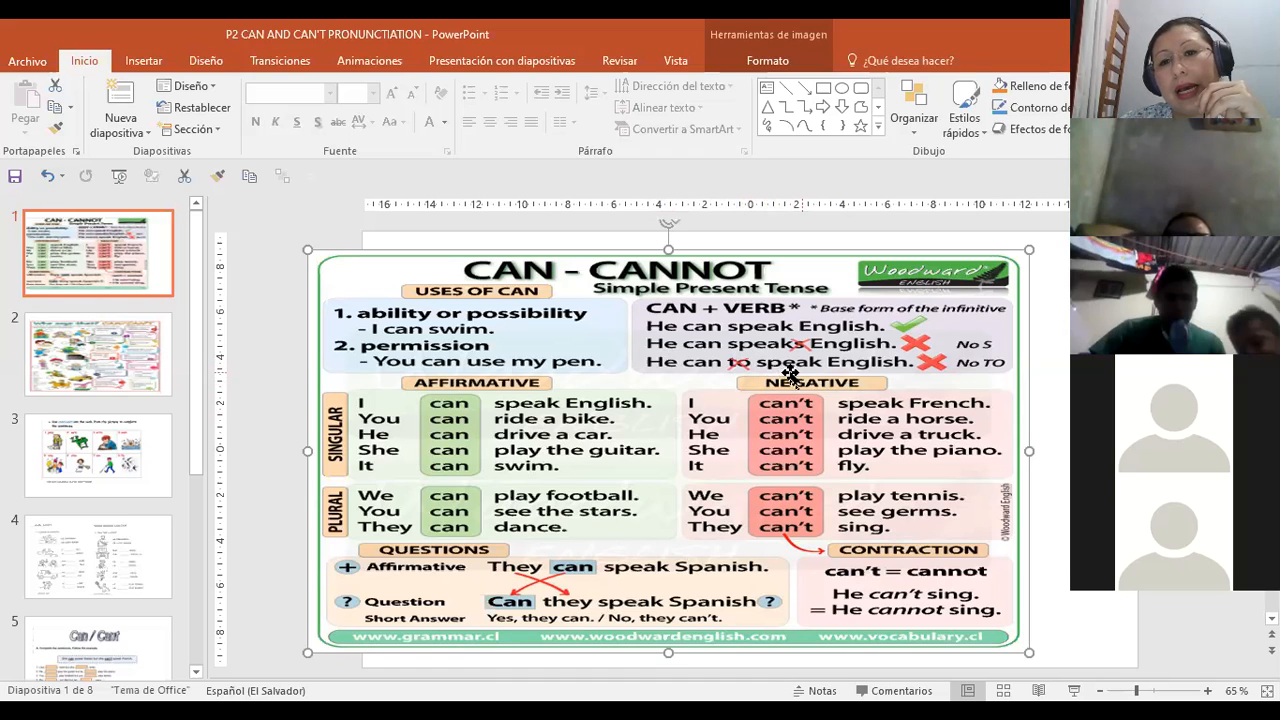
{"action": "mouse_move", "coordinate": [800, 372]}
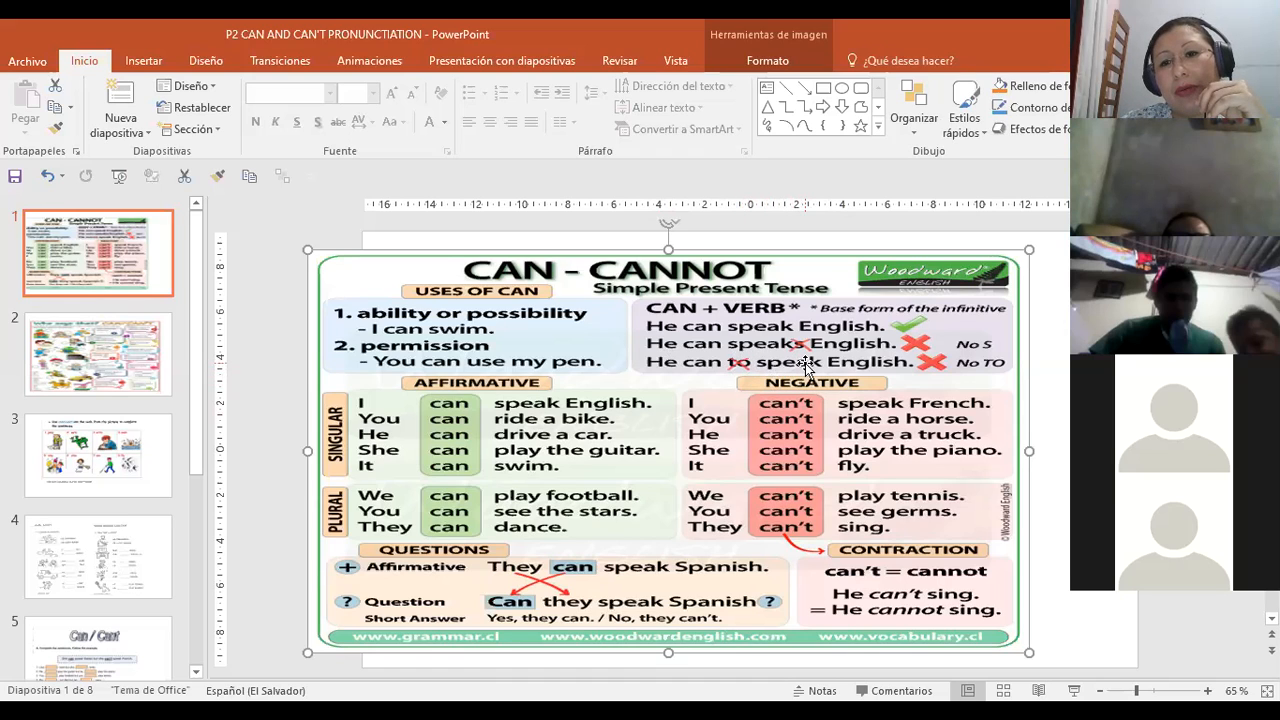
{"action": "mouse_move", "coordinate": [677, 380]}
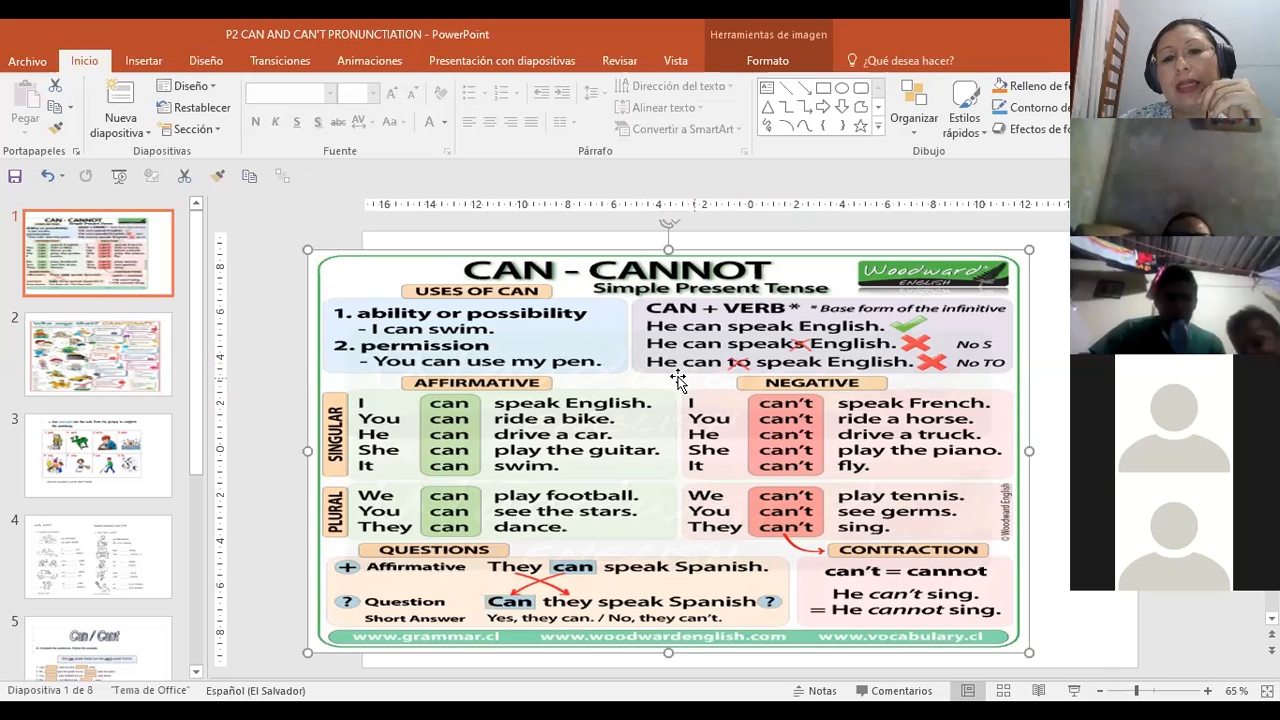
{"action": "mouse_move", "coordinate": [885, 378]}
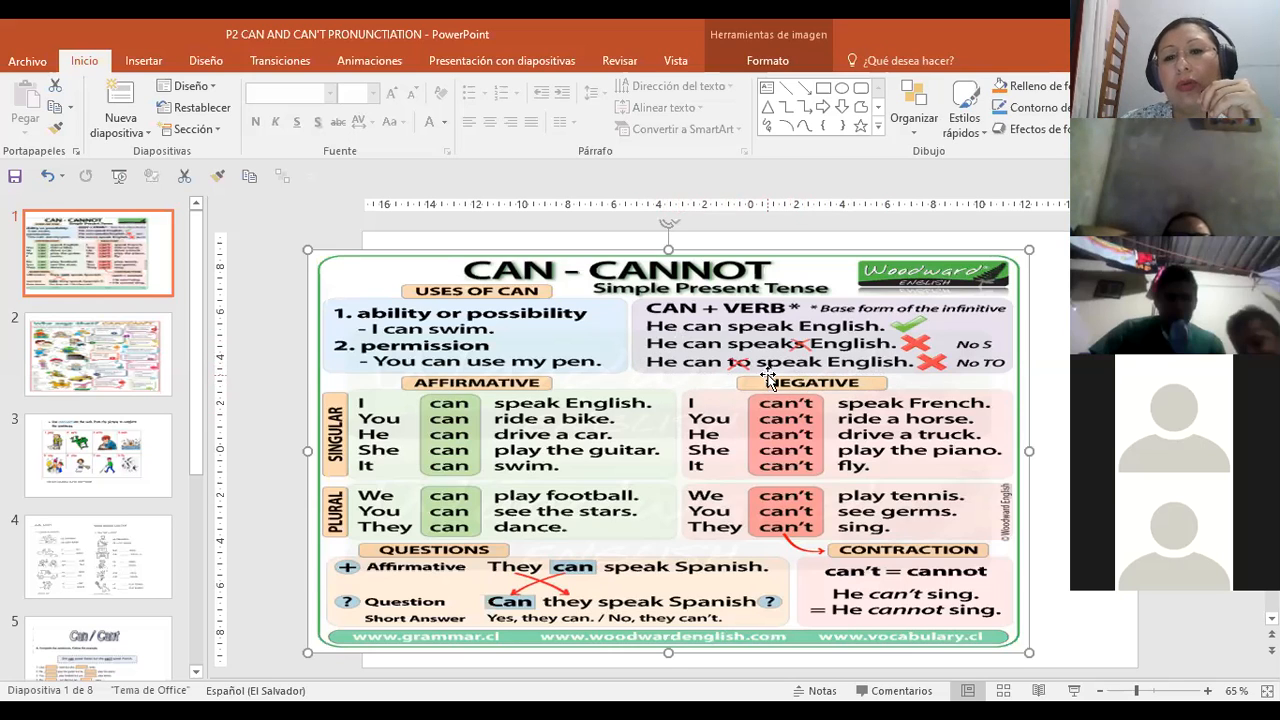
{"action": "mouse_move", "coordinate": [705, 360]}
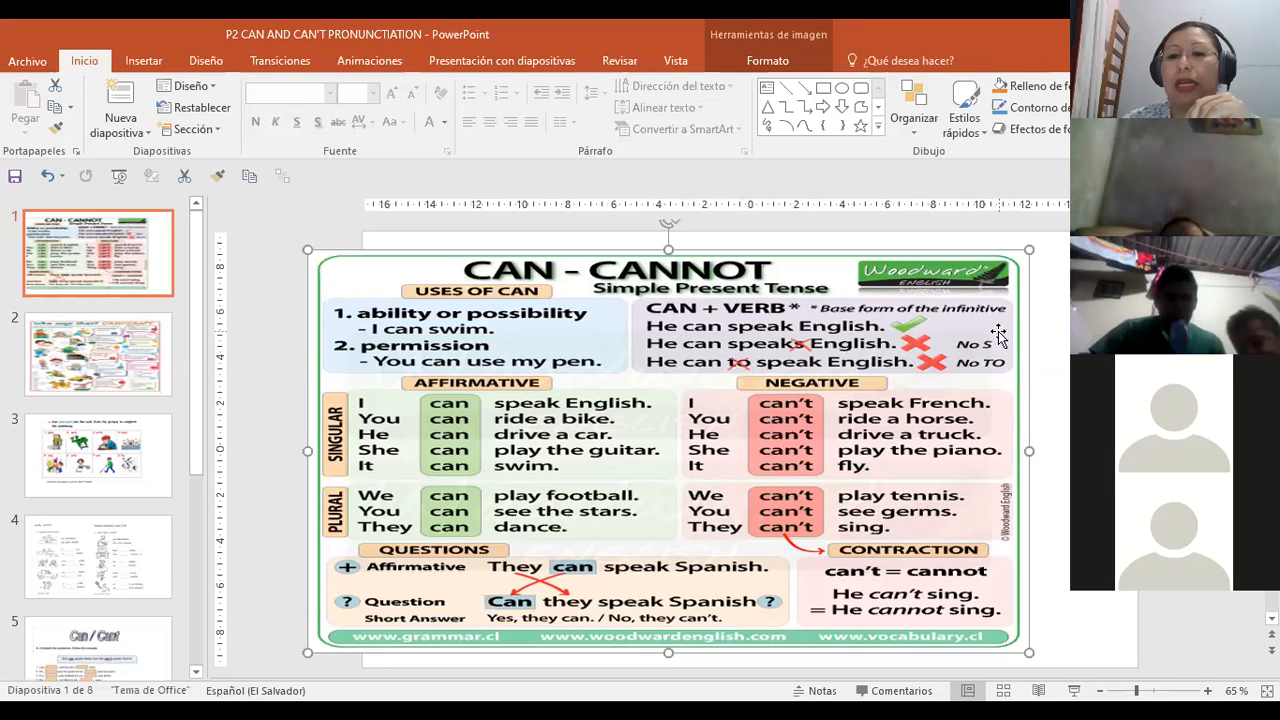
{"action": "mouse_move", "coordinate": [847, 363]}
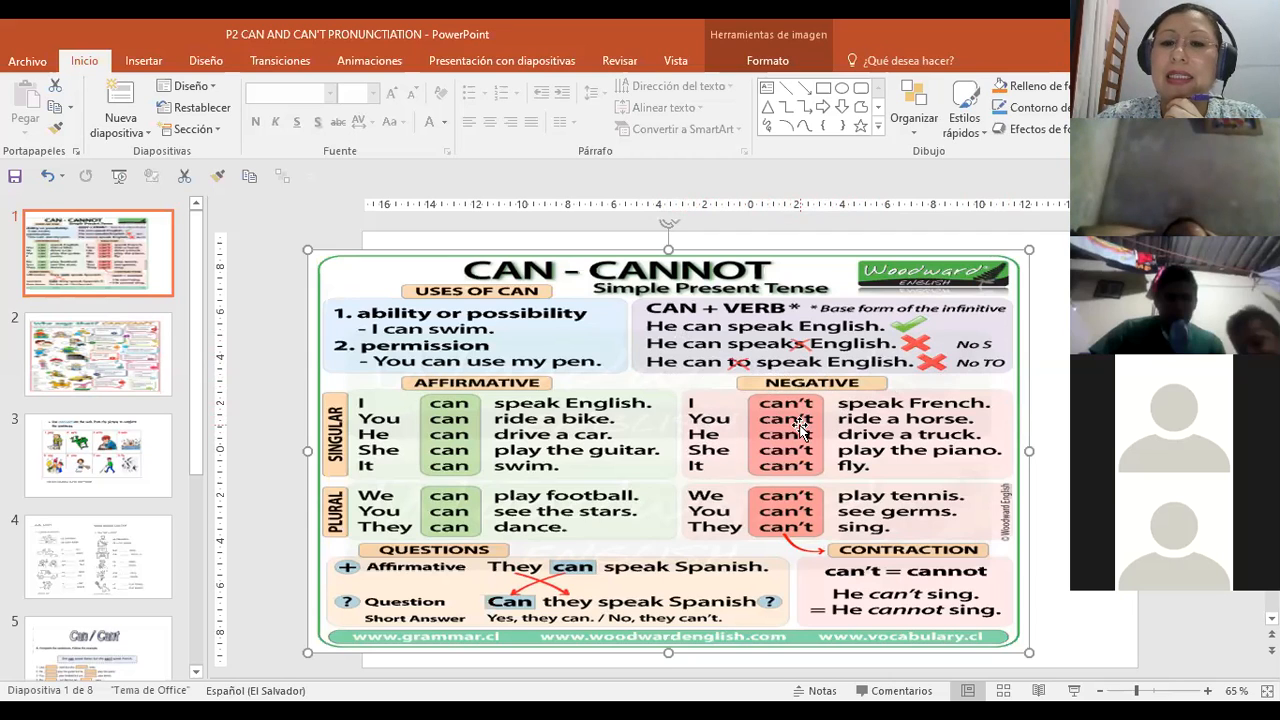
{"action": "mouse_move", "coordinate": [685, 418]}
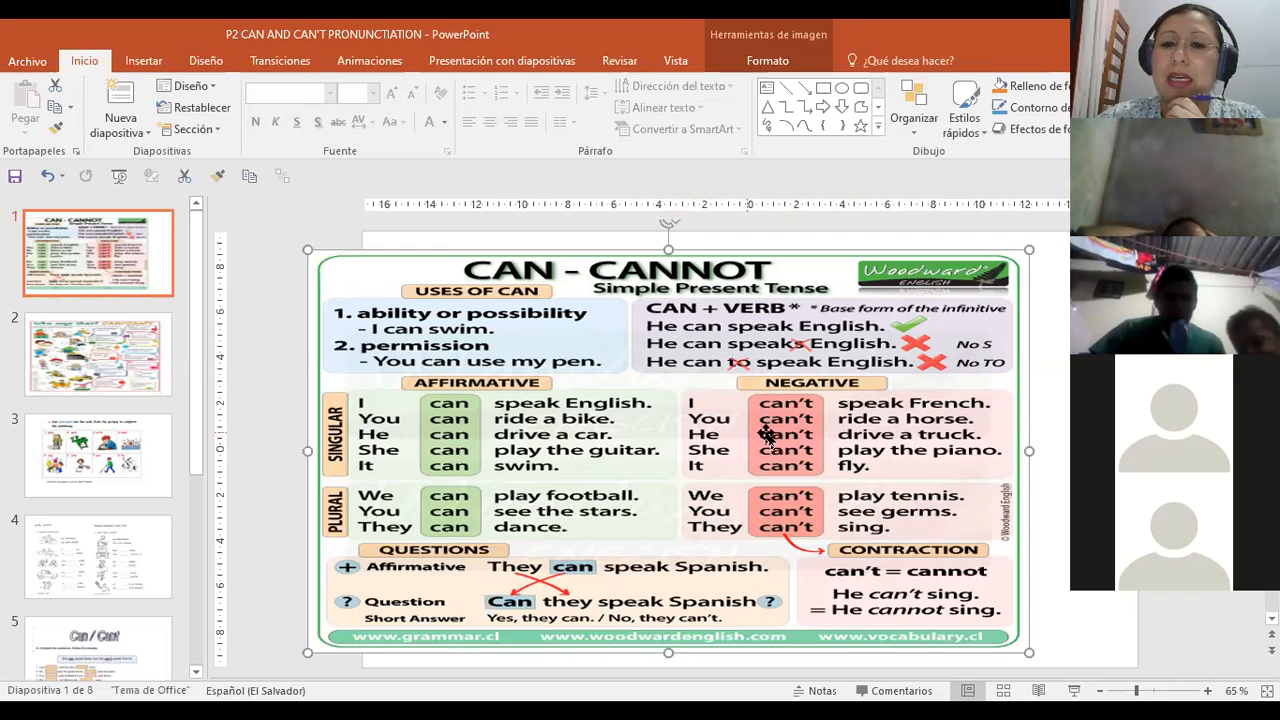
{"action": "mouse_move", "coordinate": [960, 433]}
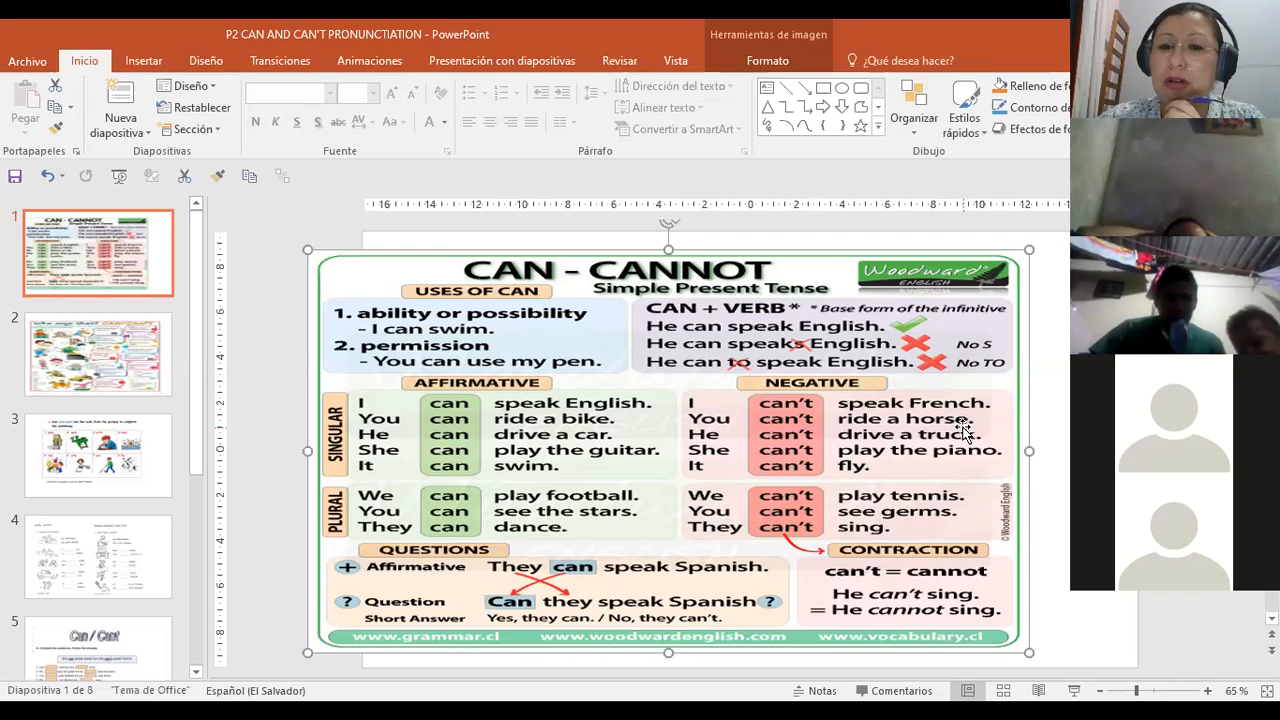
{"action": "mouse_move", "coordinate": [855, 440]}
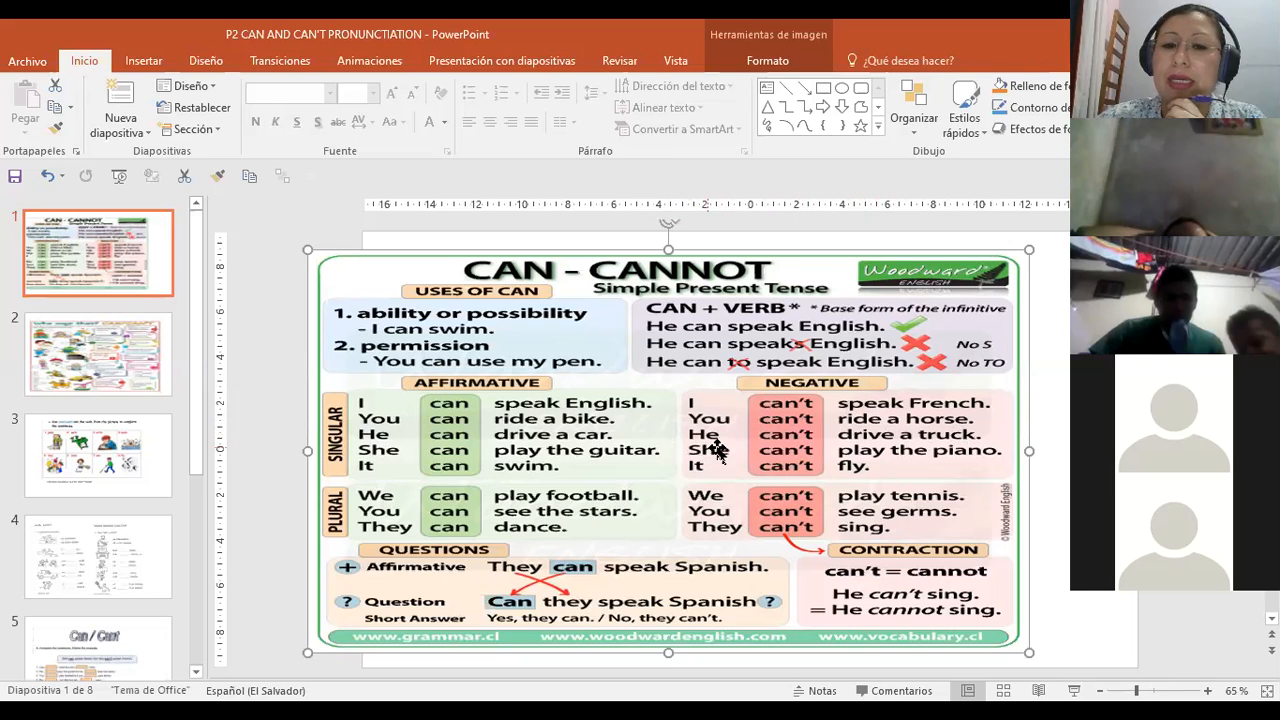
{"action": "mouse_move", "coordinate": [955, 448]}
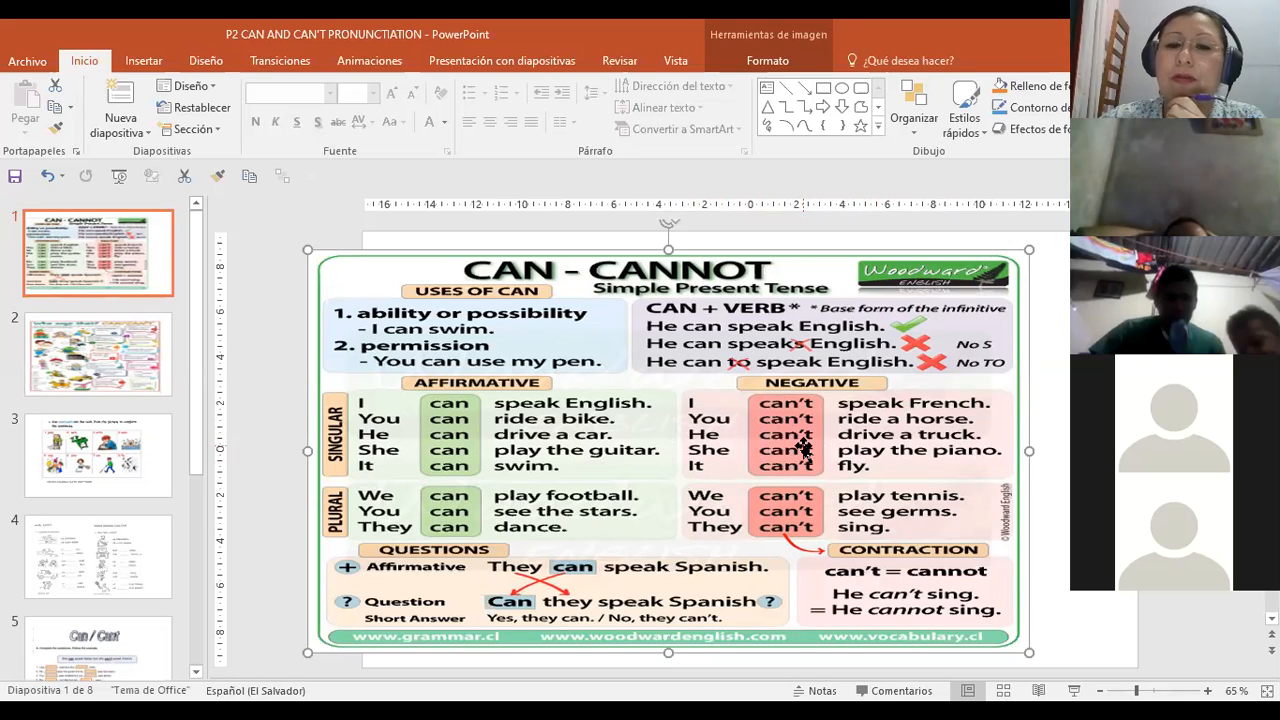
{"action": "mouse_move", "coordinate": [770, 458]}
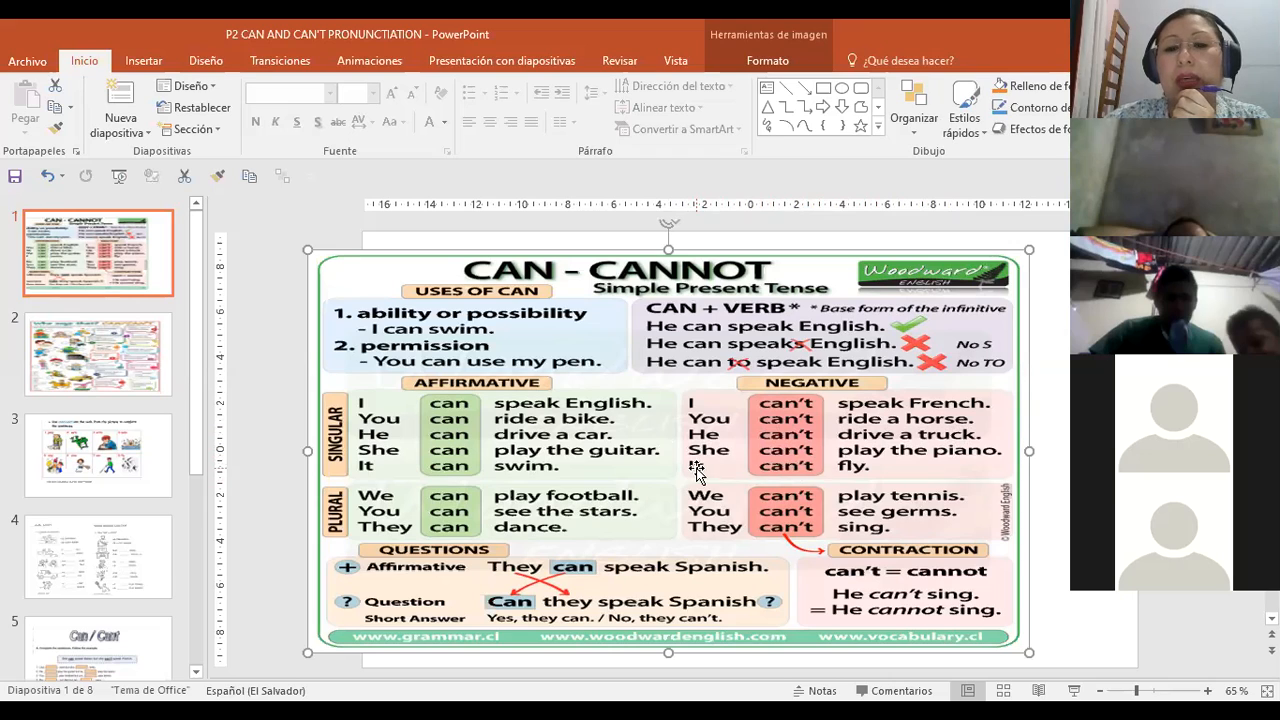
{"action": "mouse_move", "coordinate": [727, 487]}
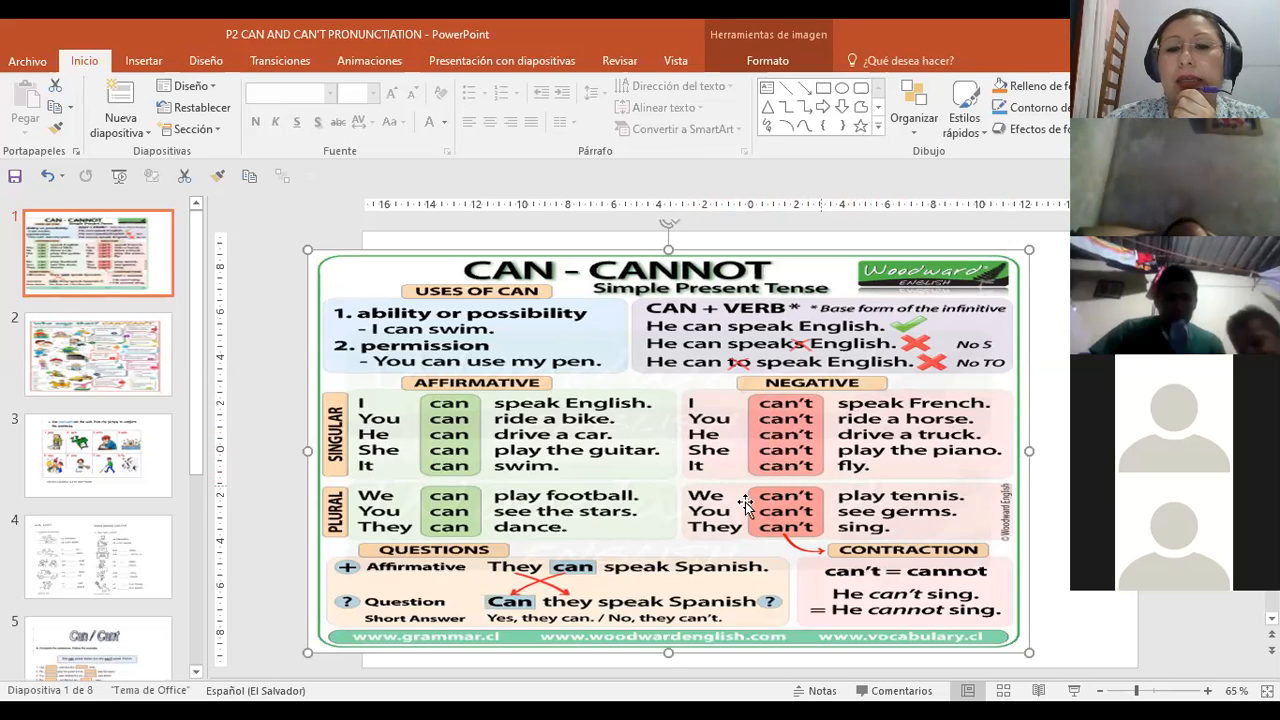
{"action": "mouse_move", "coordinate": [978, 513]}
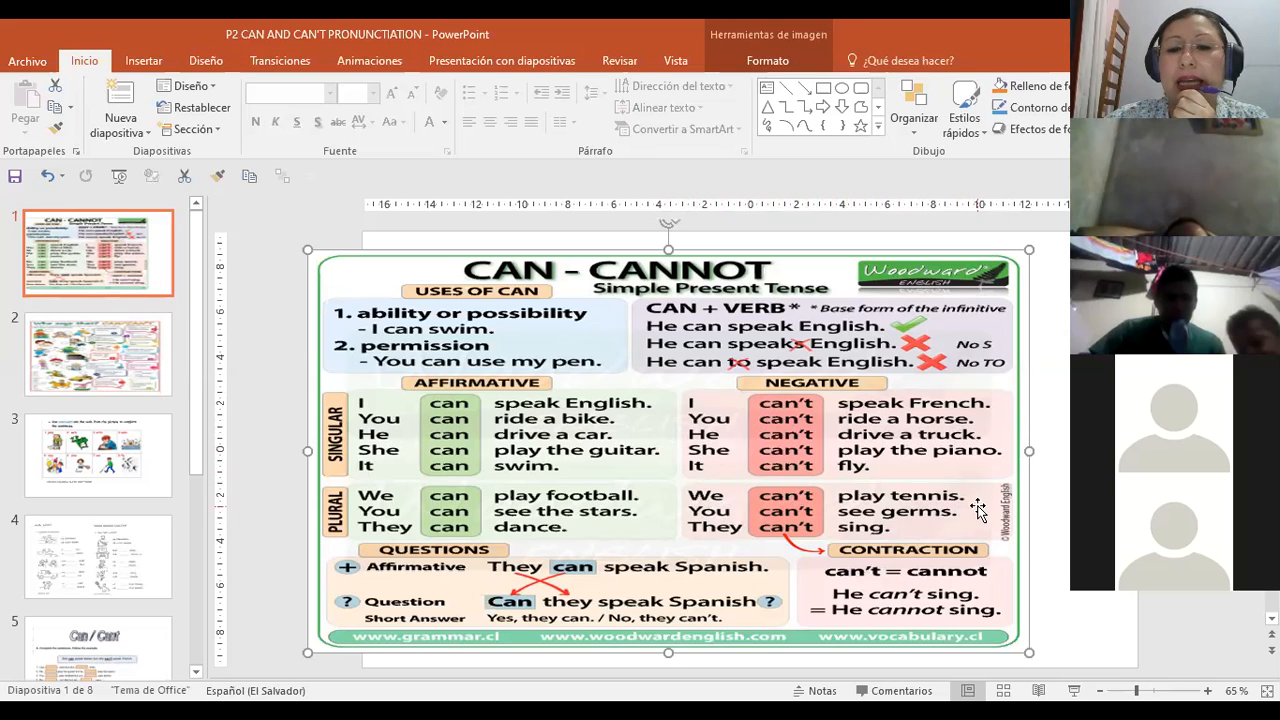
{"action": "mouse_move", "coordinate": [900, 530]}
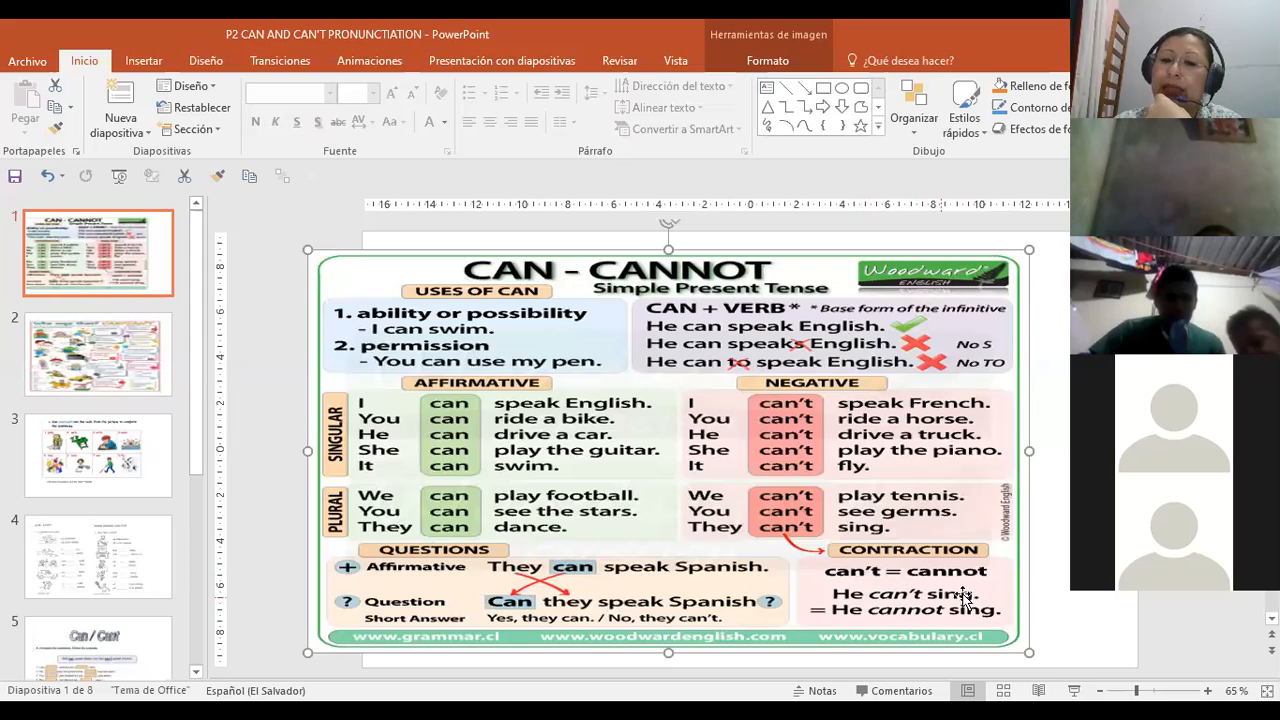
{"action": "mouse_move", "coordinate": [1005, 625]}
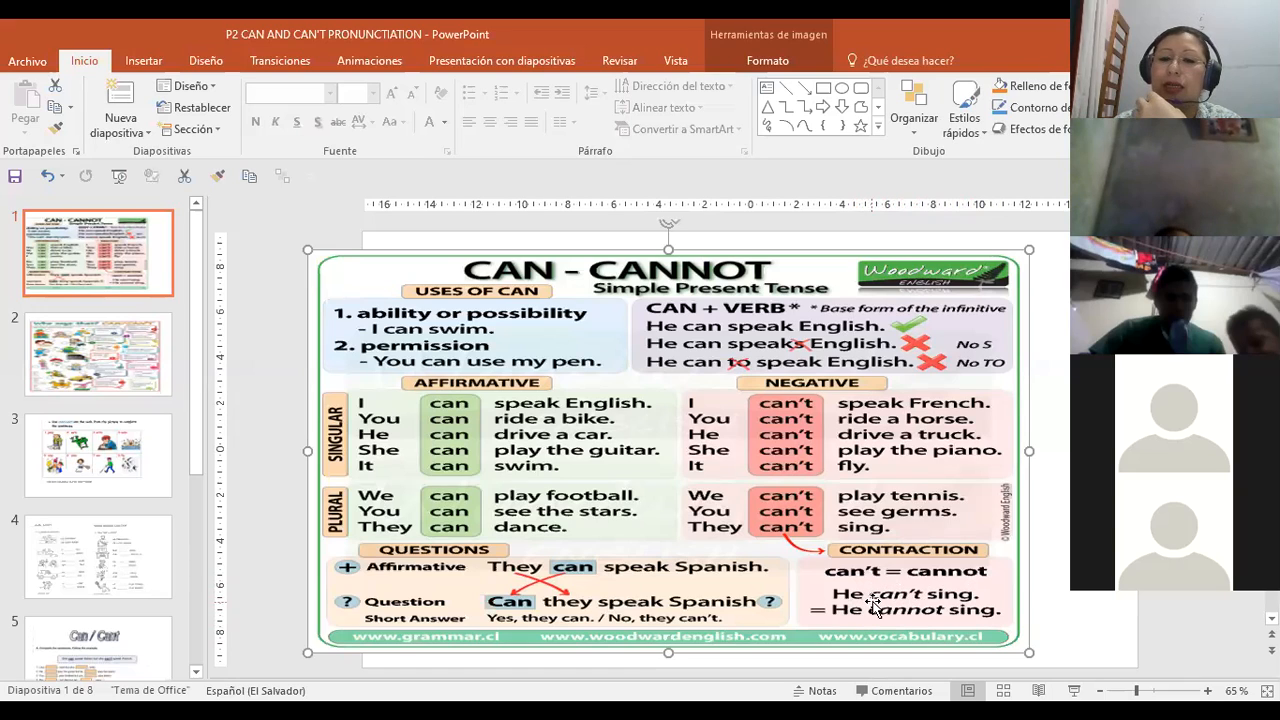
{"action": "mouse_move", "coordinate": [877, 602]}
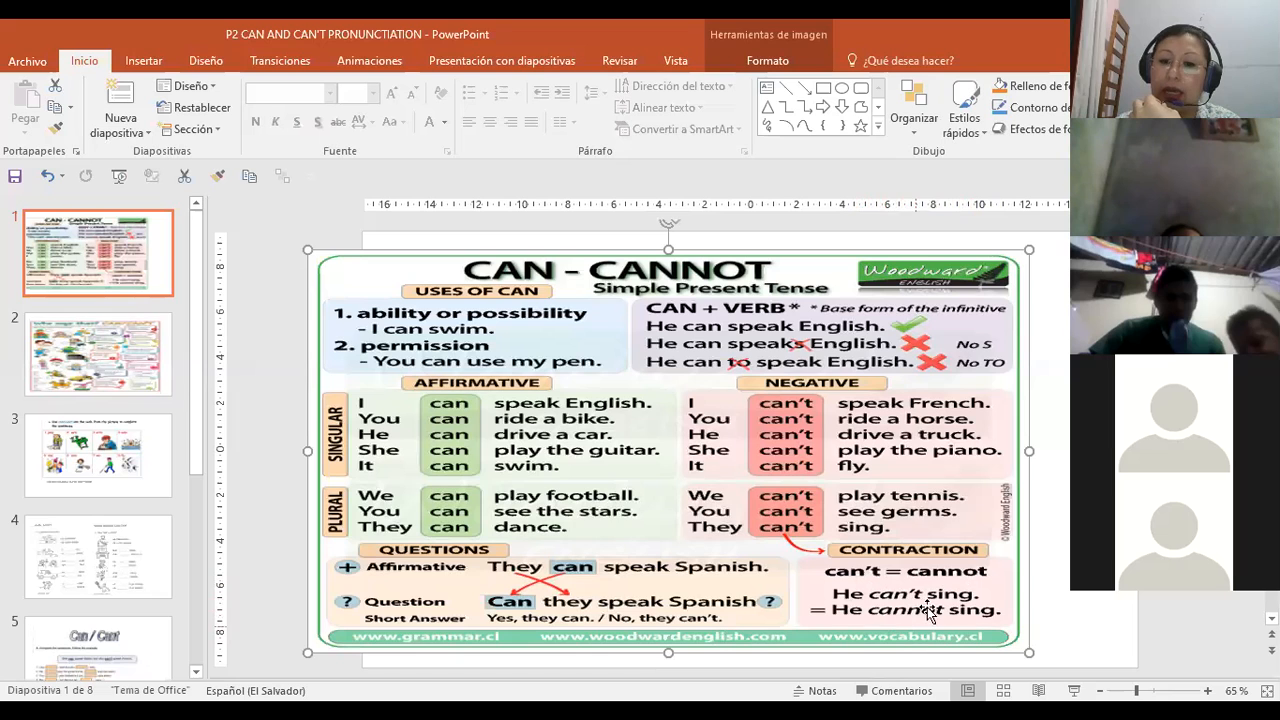
{"action": "mouse_move", "coordinate": [683, 444]}
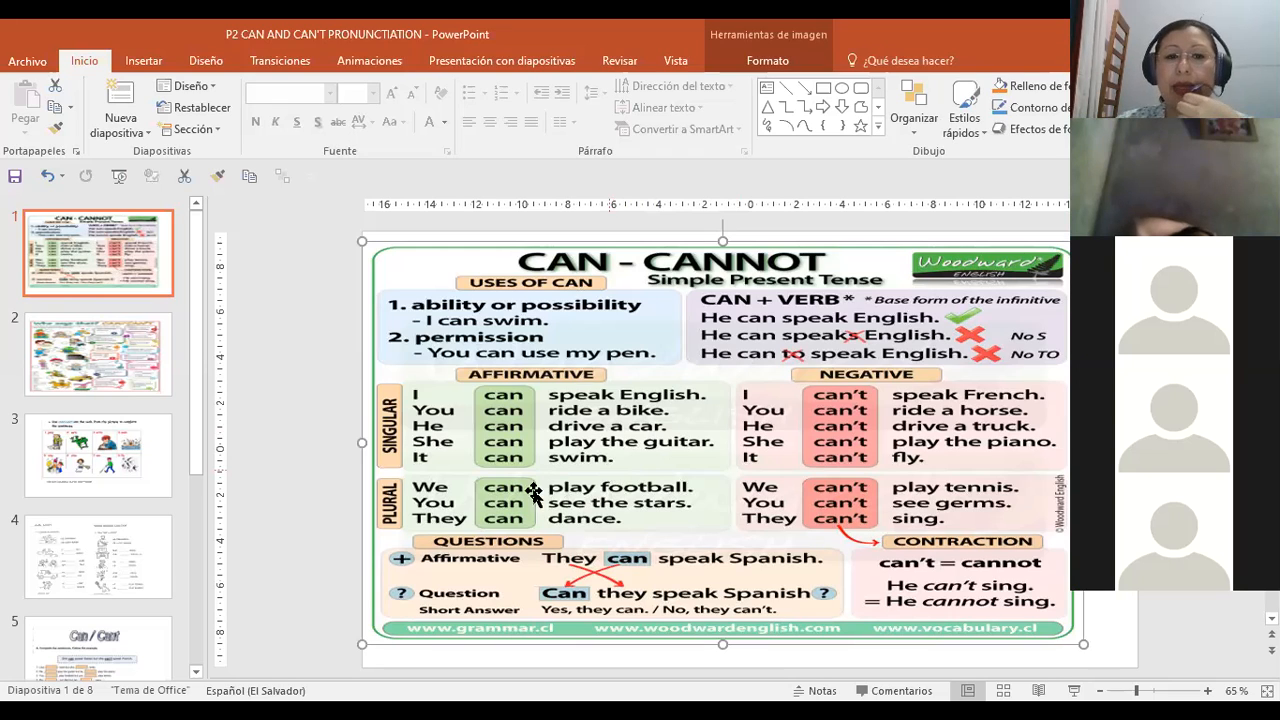
{"action": "mouse_move", "coordinate": [310, 404]}
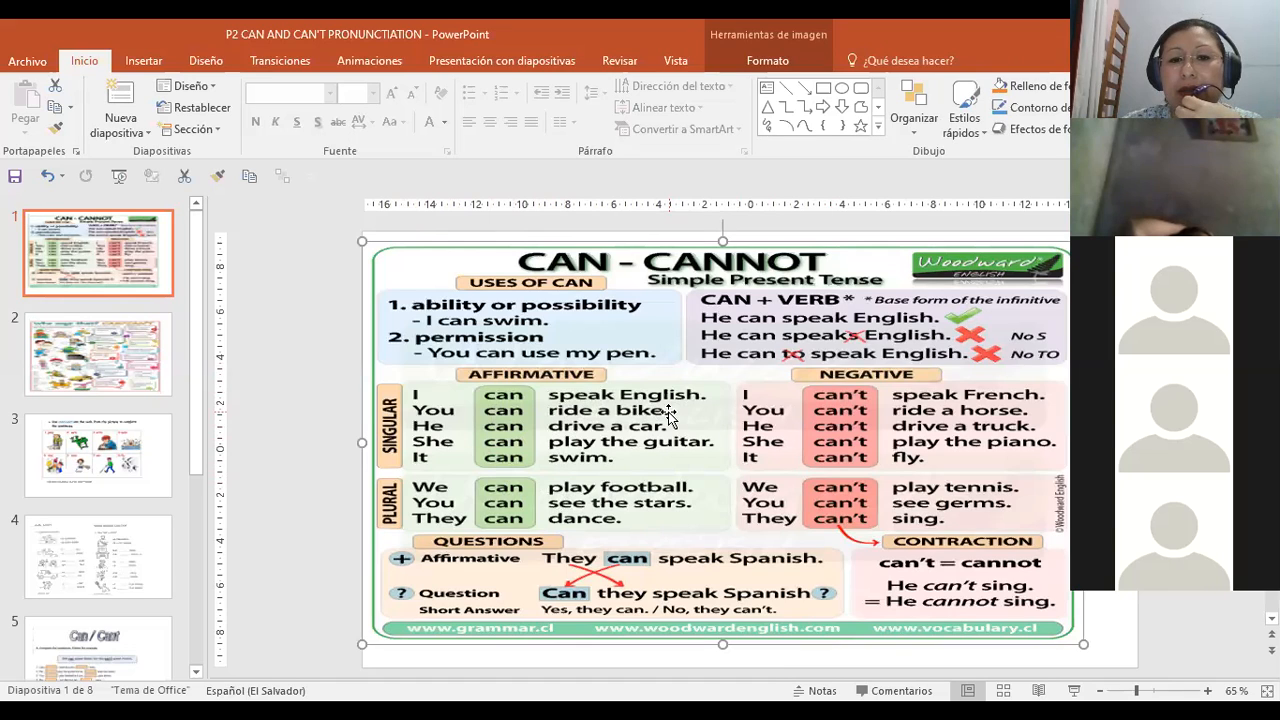
{"action": "mouse_move", "coordinate": [865, 408]}
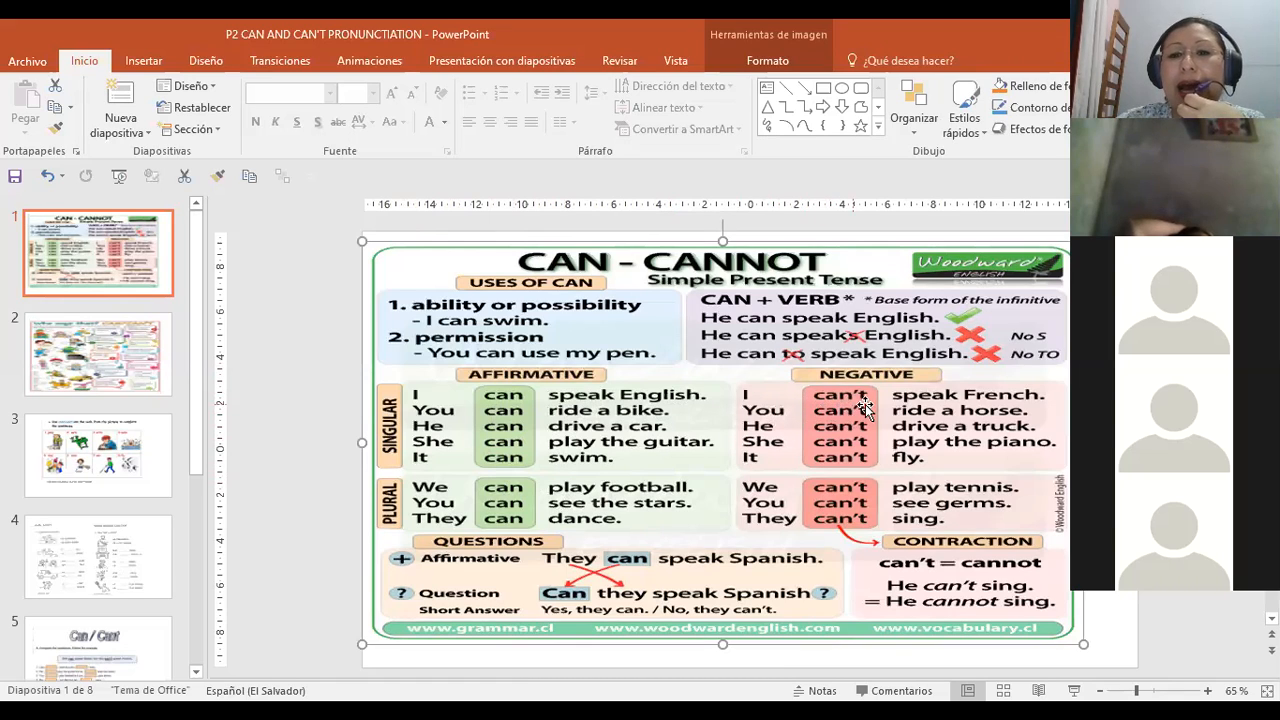
{"action": "mouse_move", "coordinate": [960, 410]}
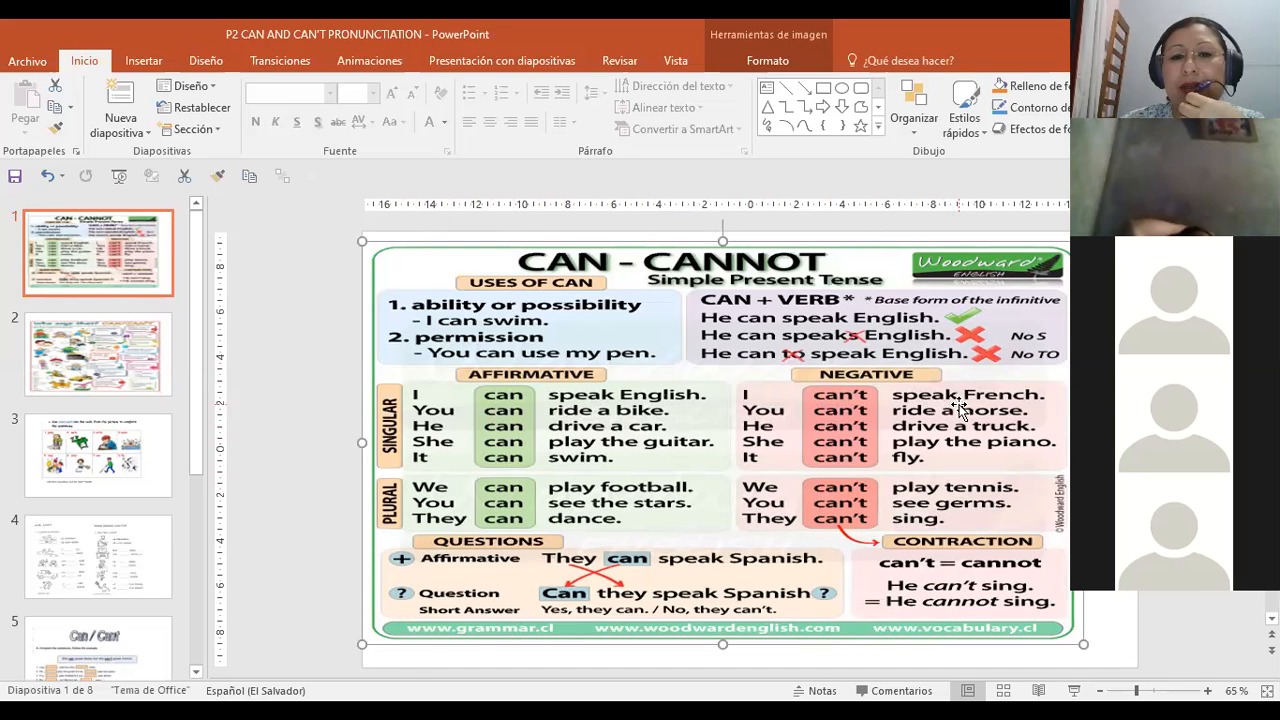
{"action": "mouse_move", "coordinate": [480, 425]}
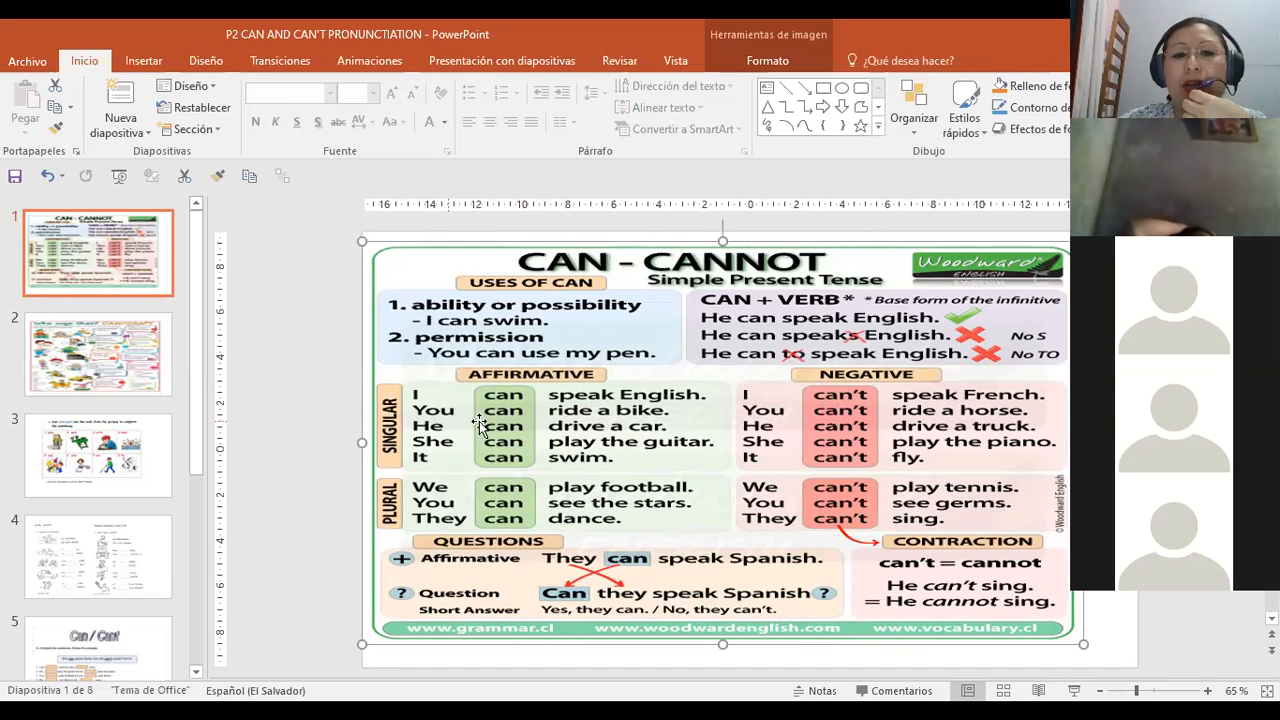
{"action": "mouse_move", "coordinate": [640, 415]}
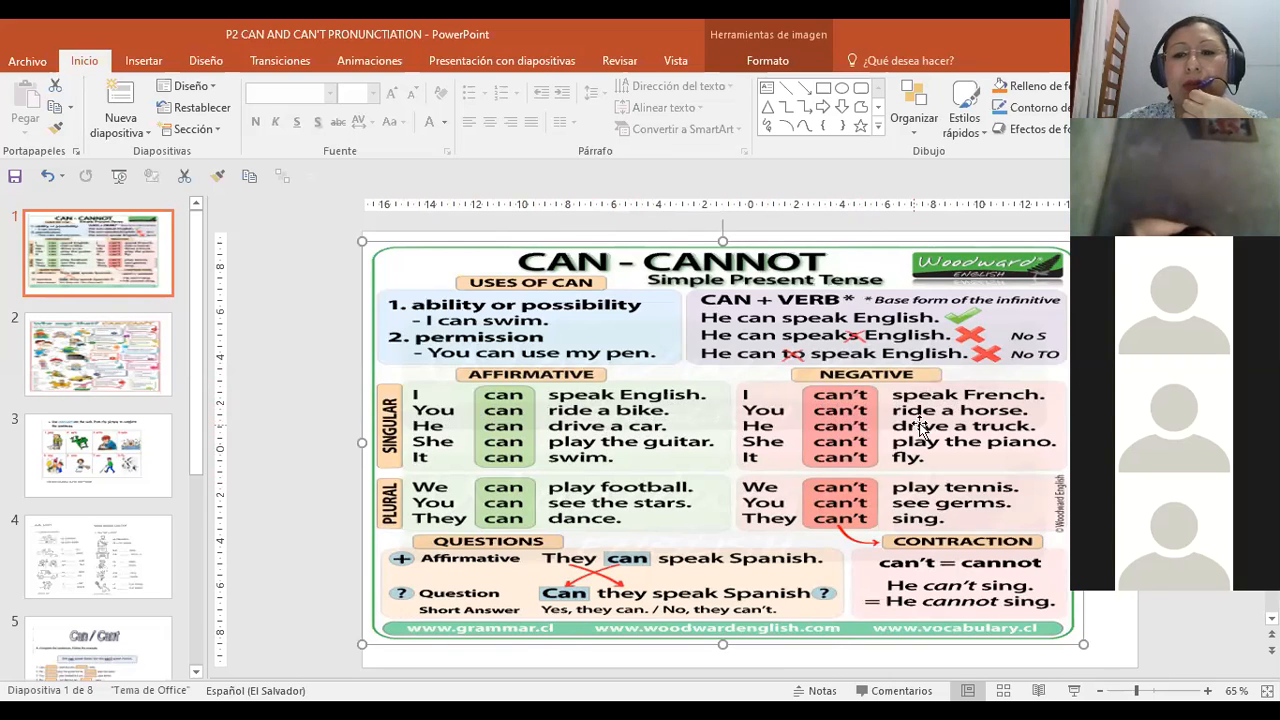
{"action": "mouse_move", "coordinate": [965, 422]}
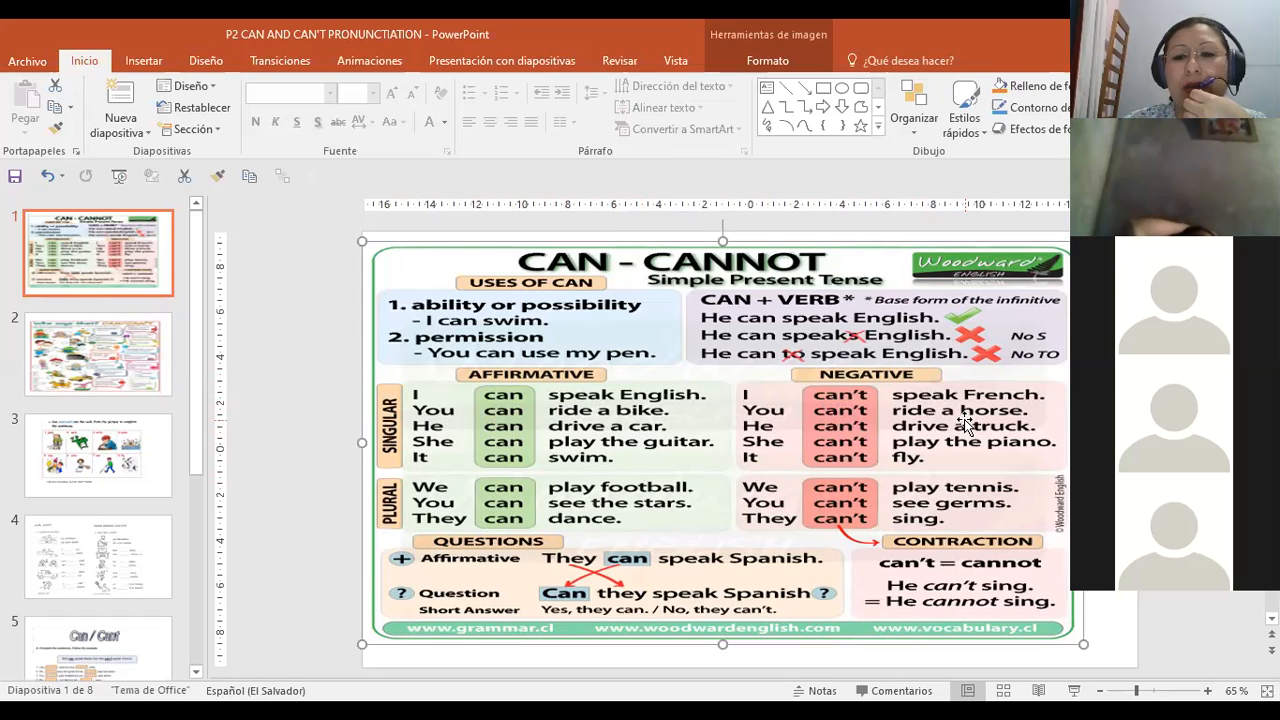
{"action": "mouse_move", "coordinate": [515, 460]}
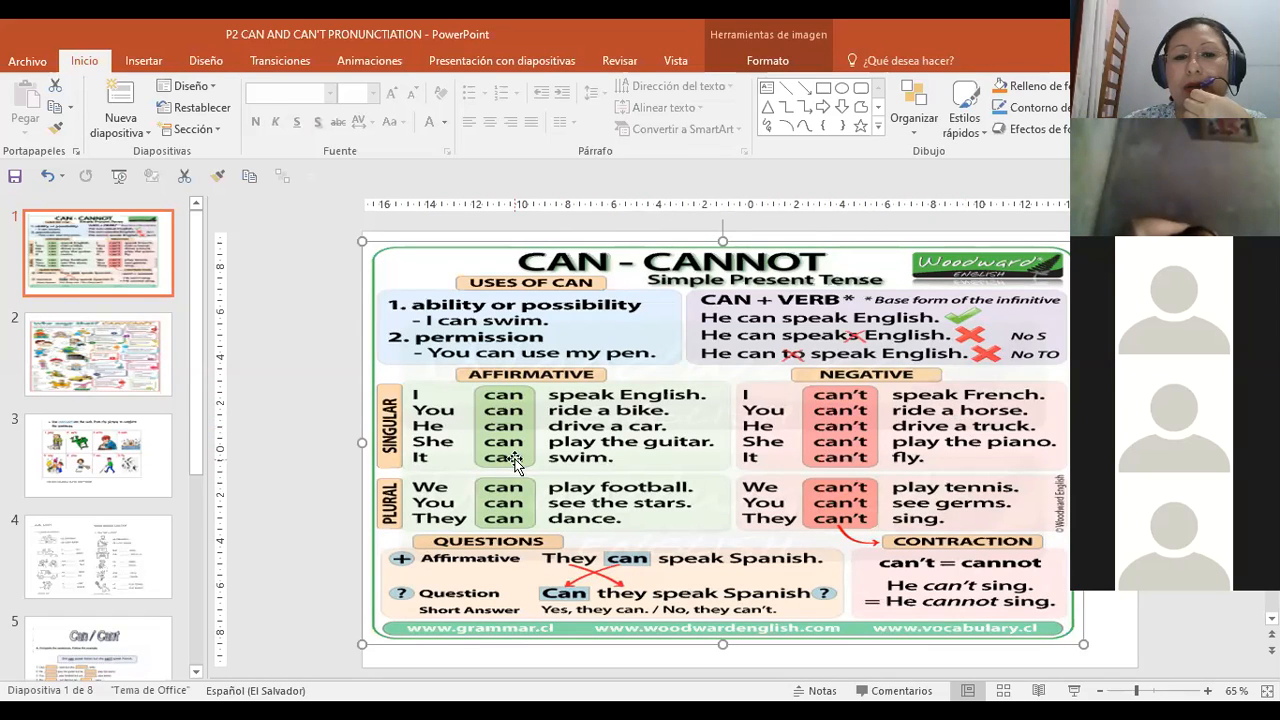
{"action": "mouse_move", "coordinate": [560, 443]}
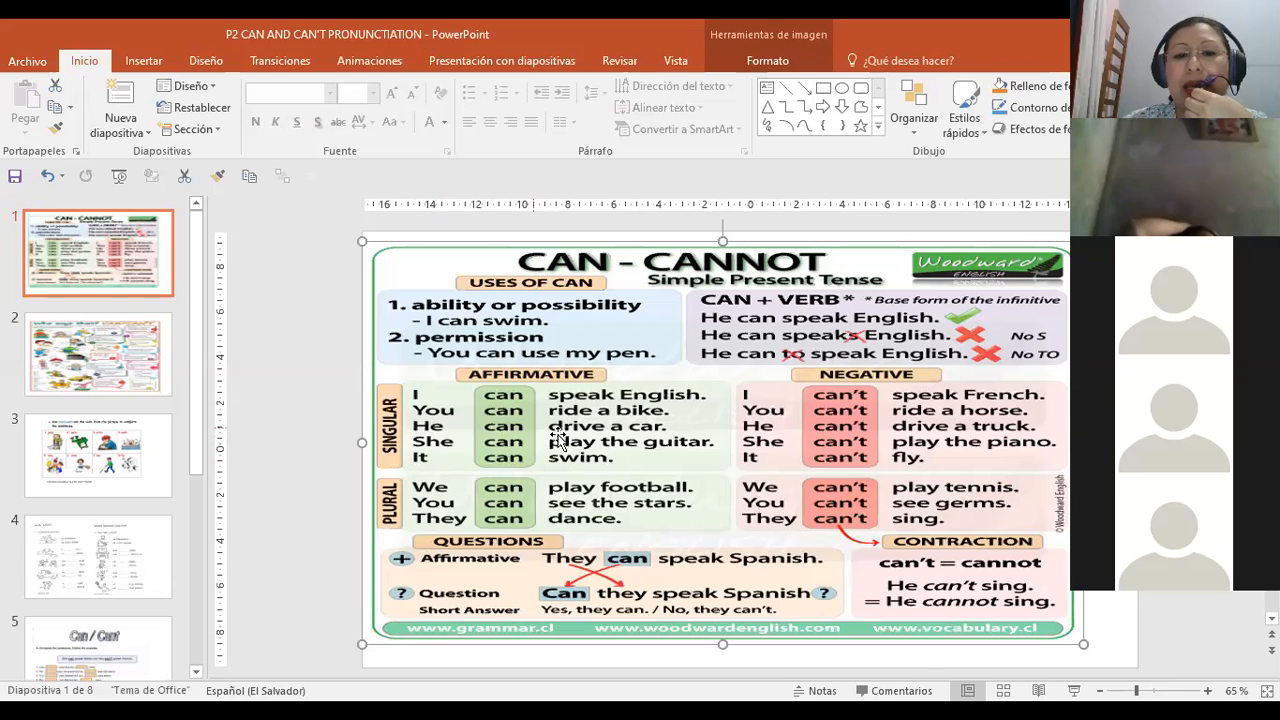
{"action": "mouse_move", "coordinate": [615, 440]}
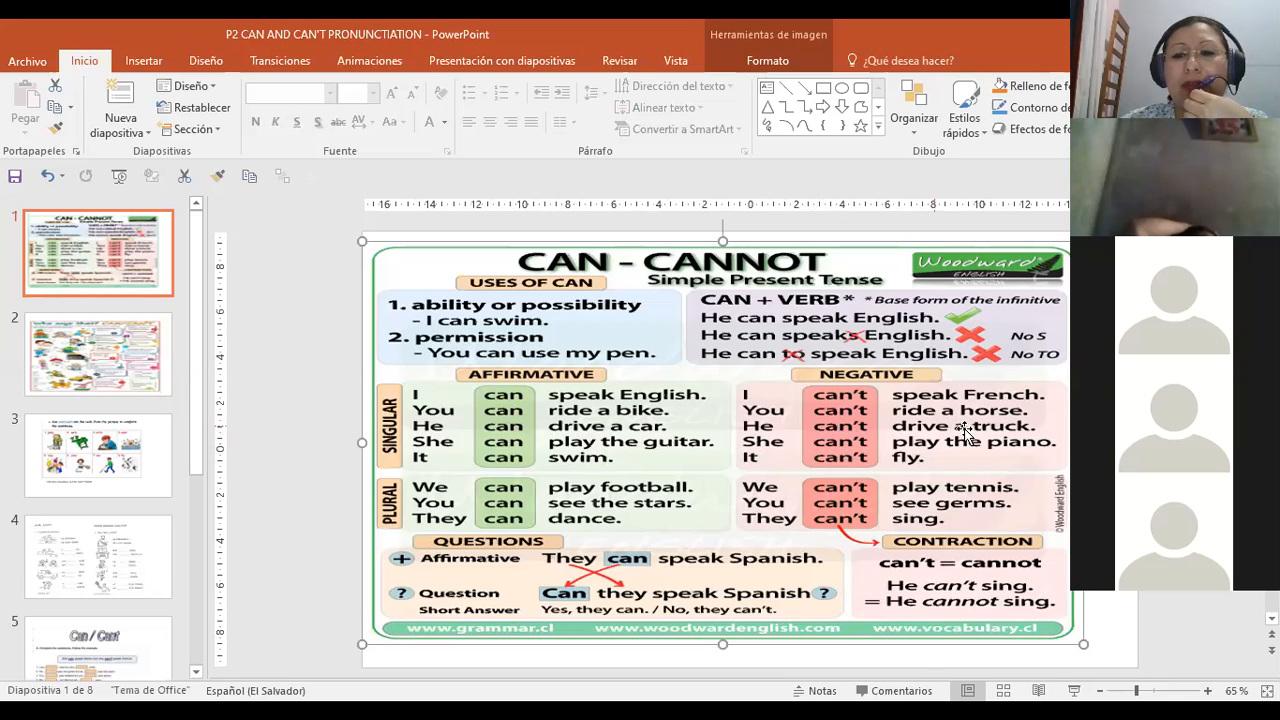
{"action": "mouse_move", "coordinate": [833, 472]}
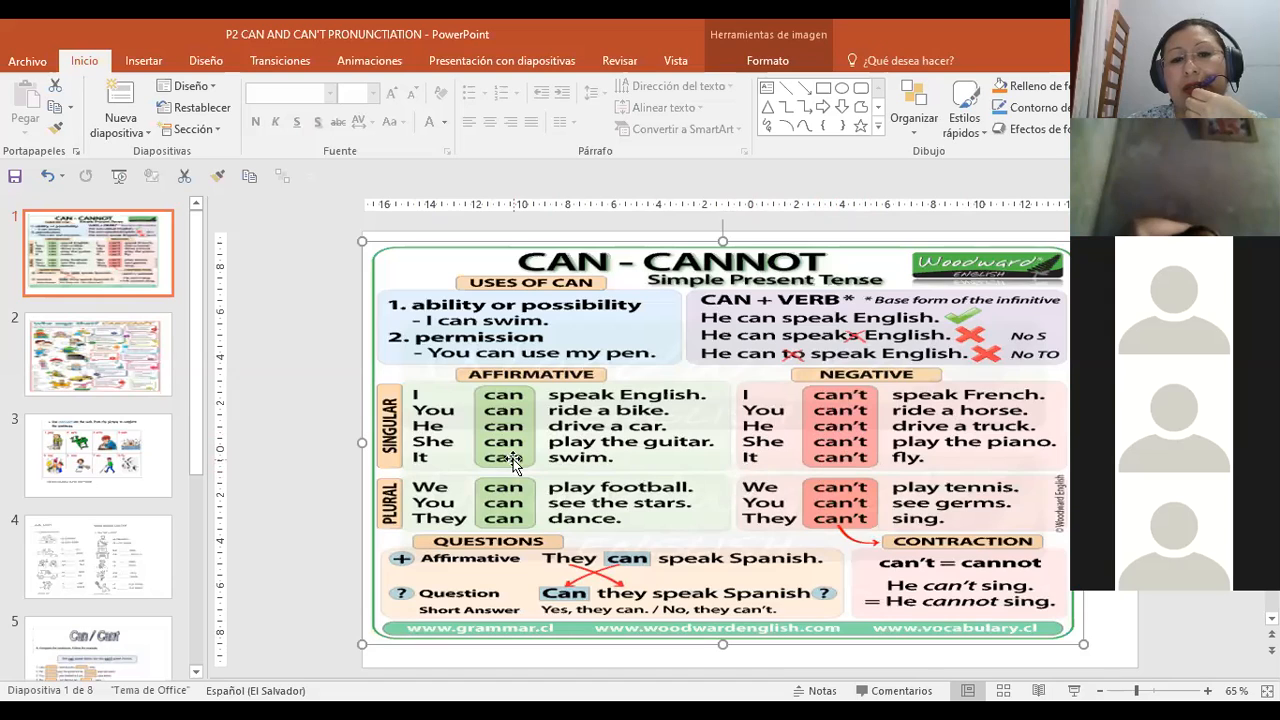
{"action": "mouse_move", "coordinate": [625, 450]}
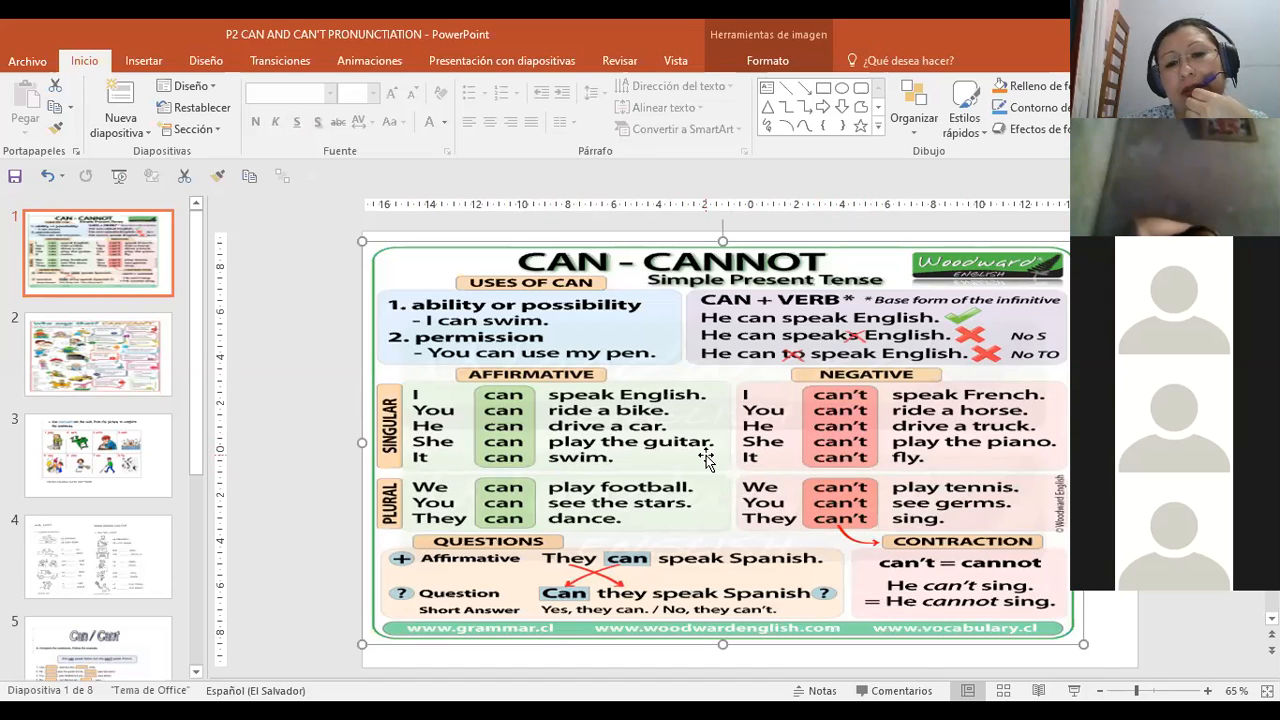
{"action": "mouse_move", "coordinate": [781, 457]}
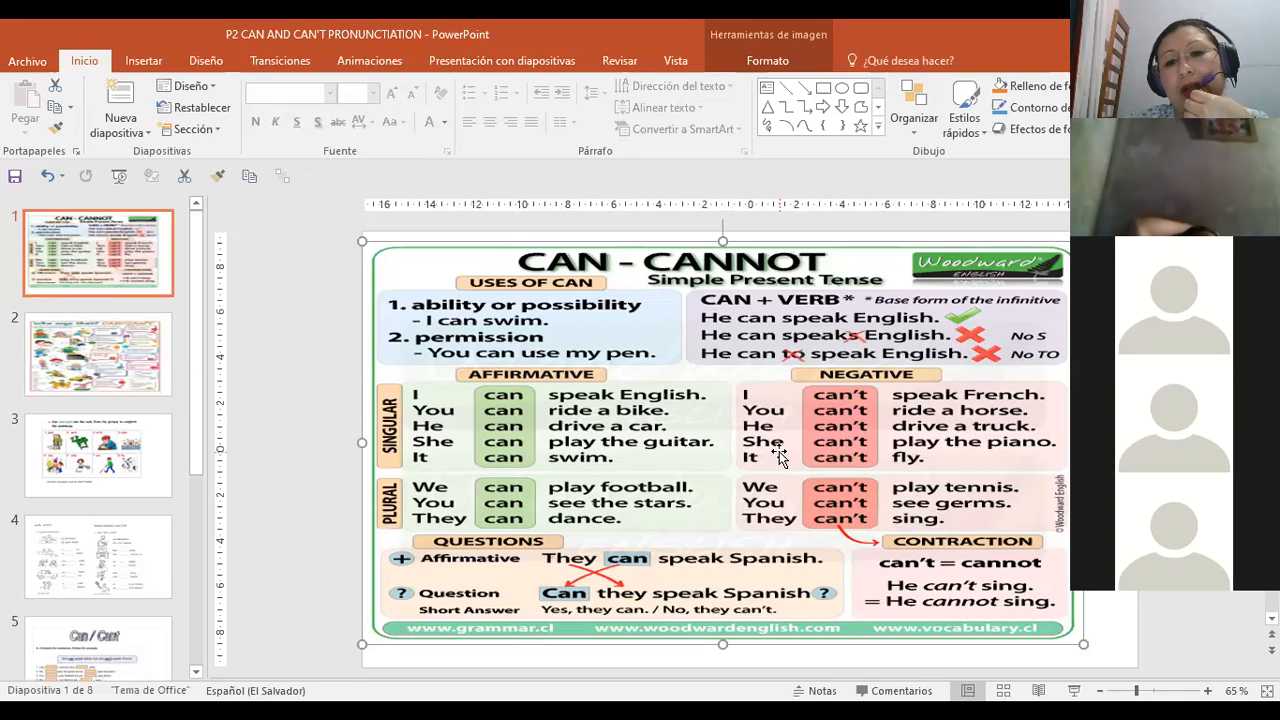
{"action": "mouse_move", "coordinate": [1035, 458]}
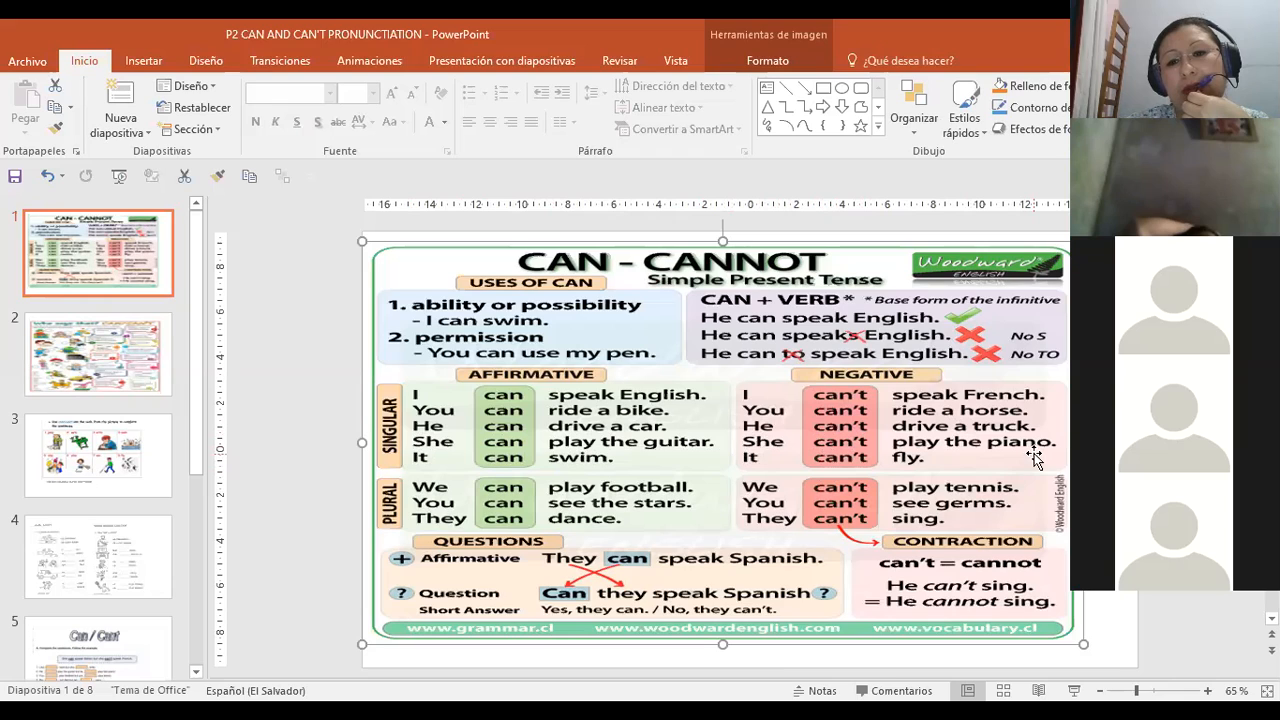
{"action": "mouse_move", "coordinate": [487, 477]}
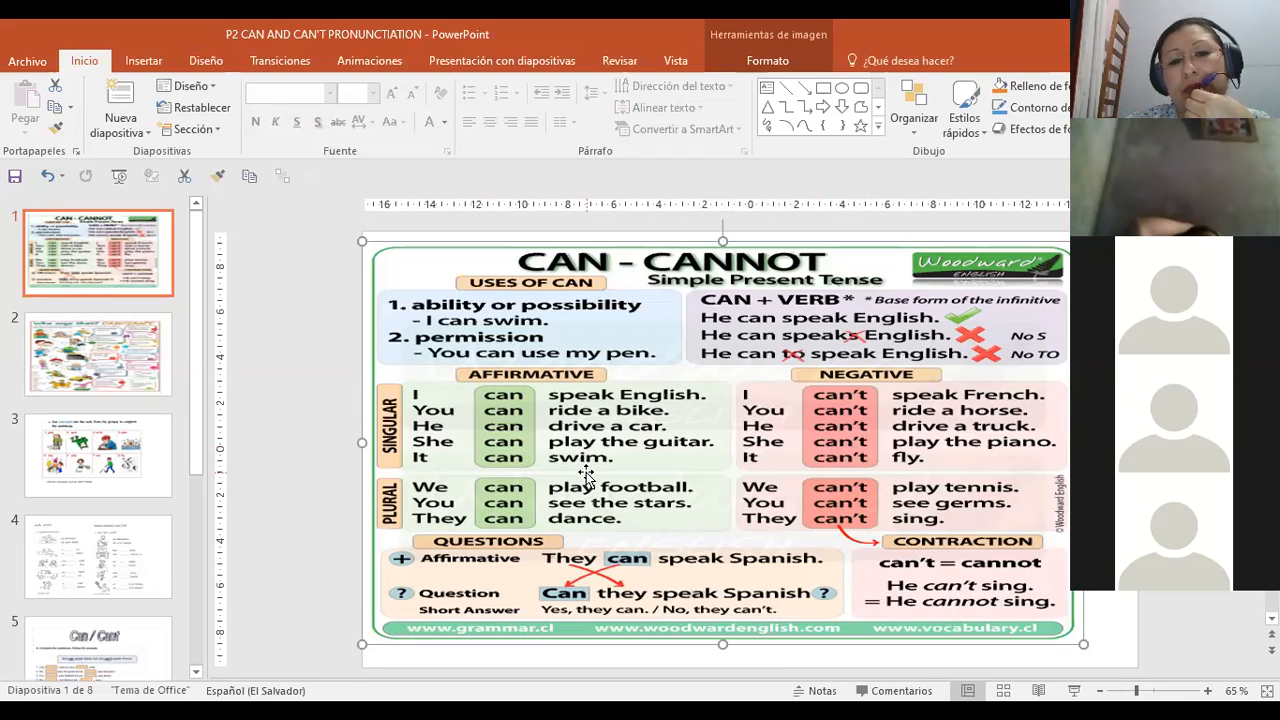
{"action": "mouse_move", "coordinate": [800, 473]}
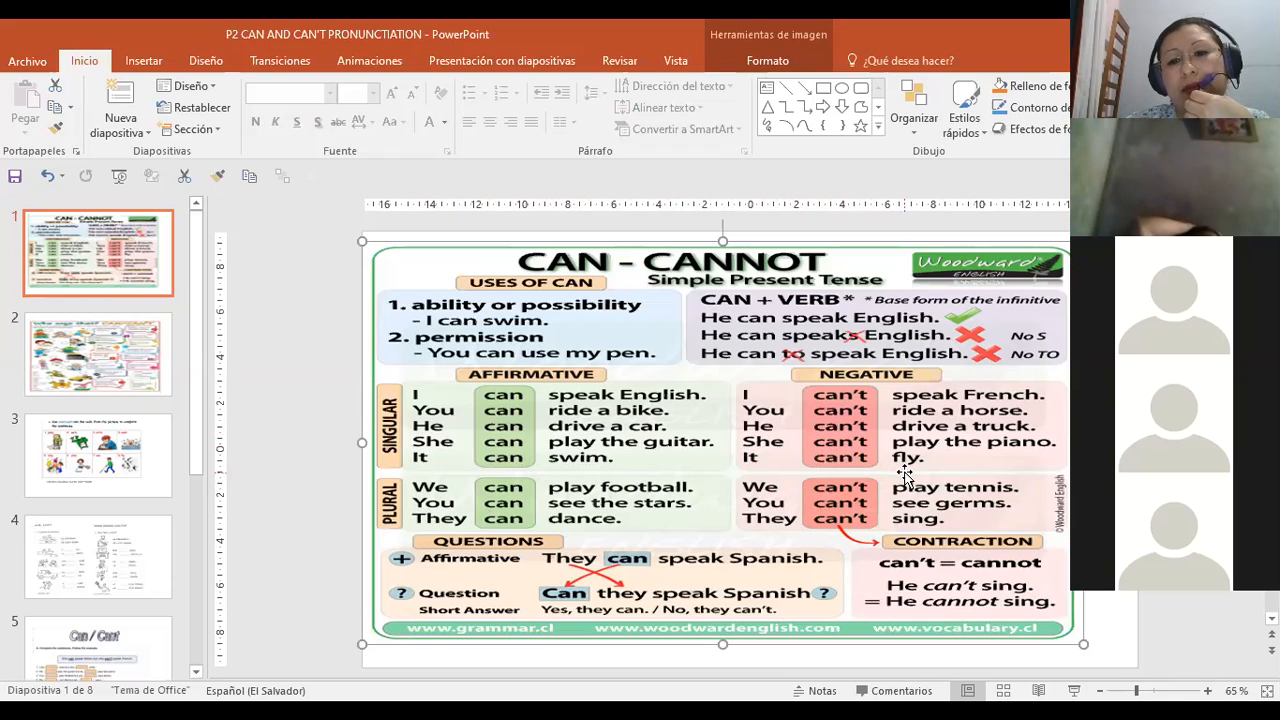
{"action": "mouse_move", "coordinate": [428, 525]}
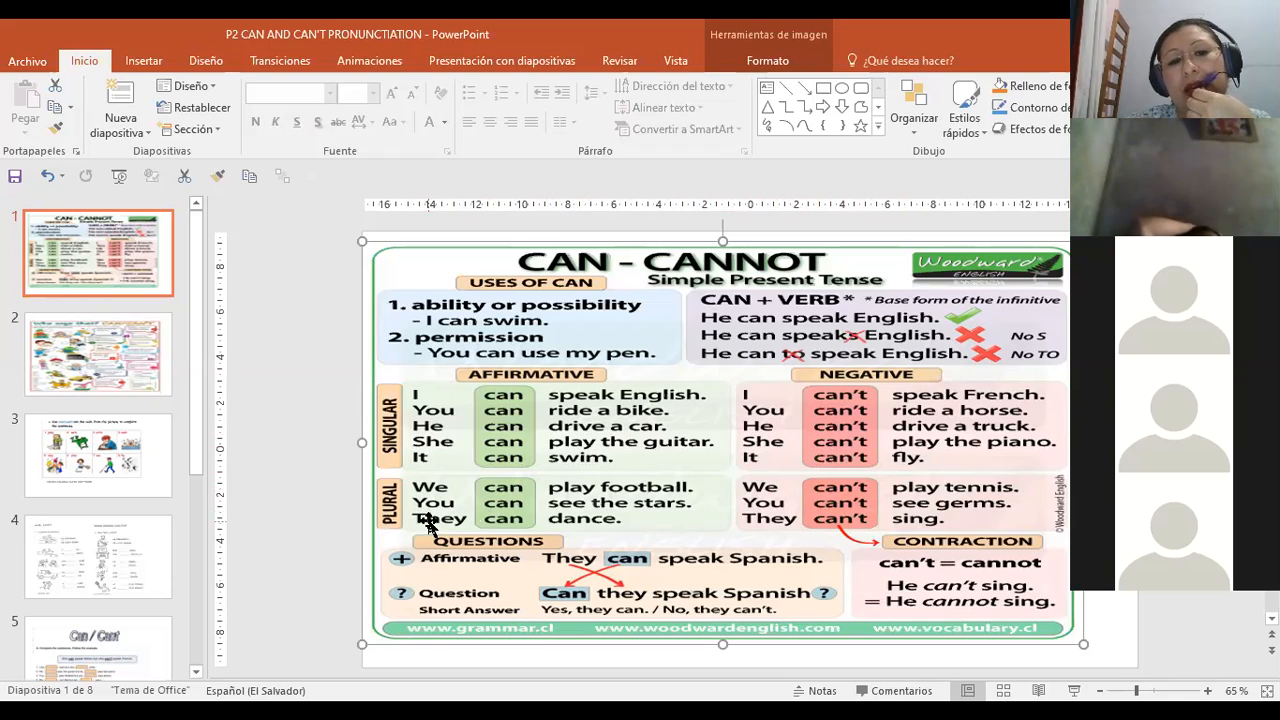
{"action": "mouse_move", "coordinate": [648, 505]}
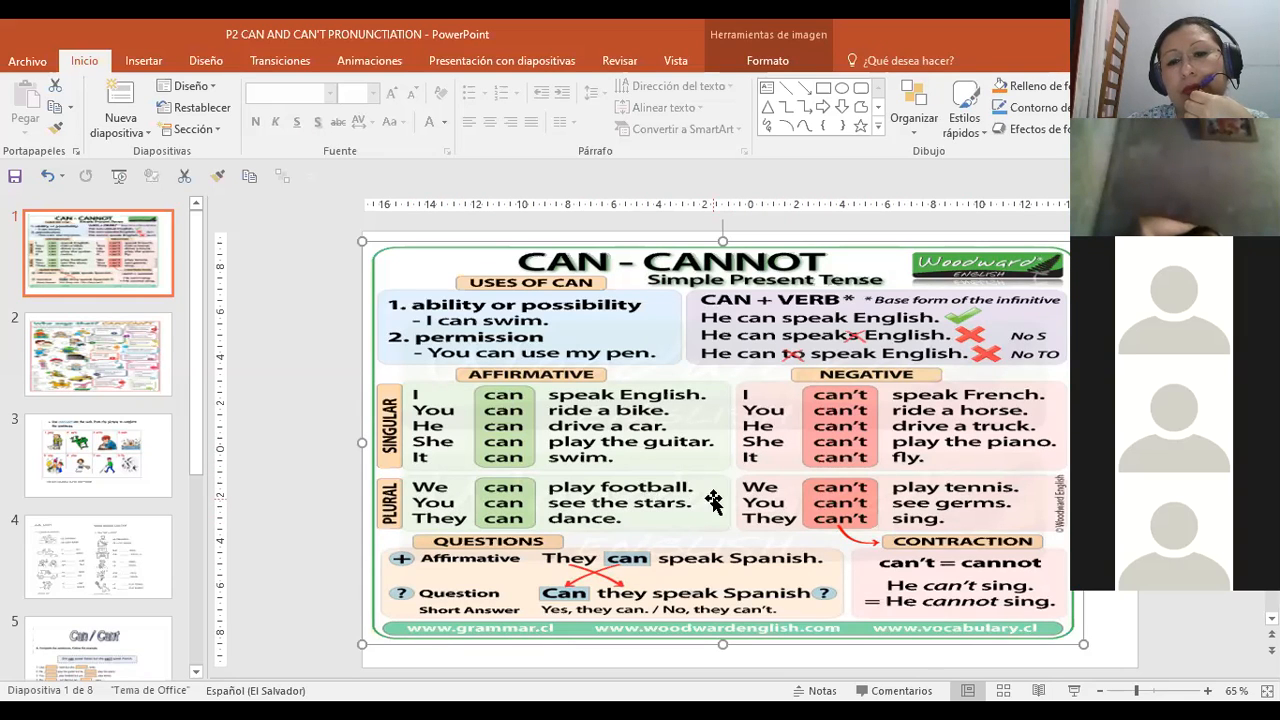
{"action": "mouse_move", "coordinate": [845, 500]}
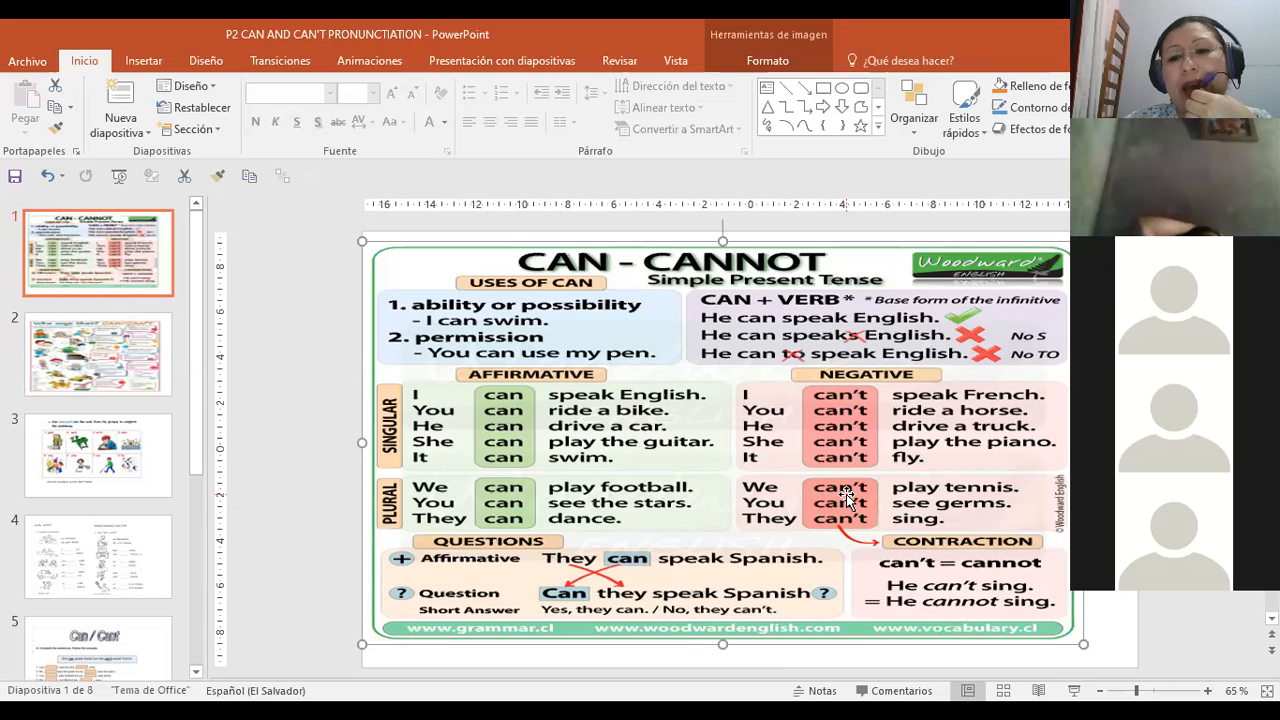
{"action": "mouse_move", "coordinate": [1003, 505]}
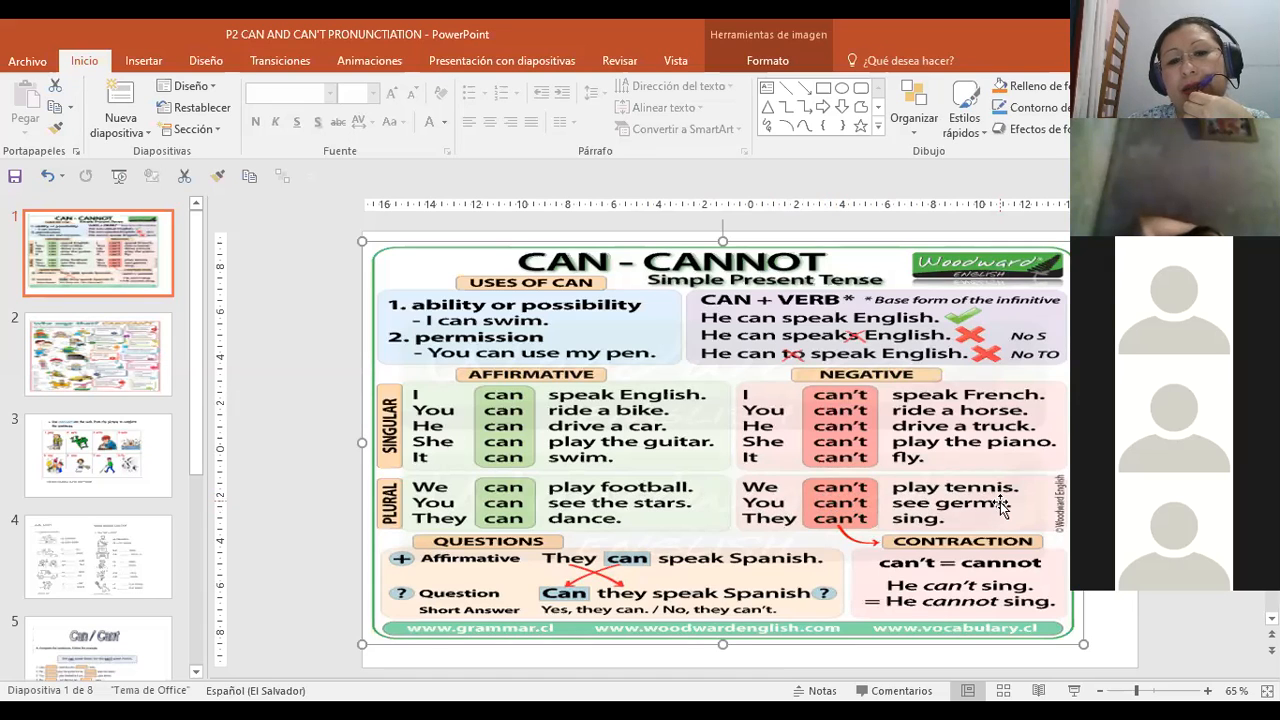
{"action": "mouse_move", "coordinate": [635, 520]}
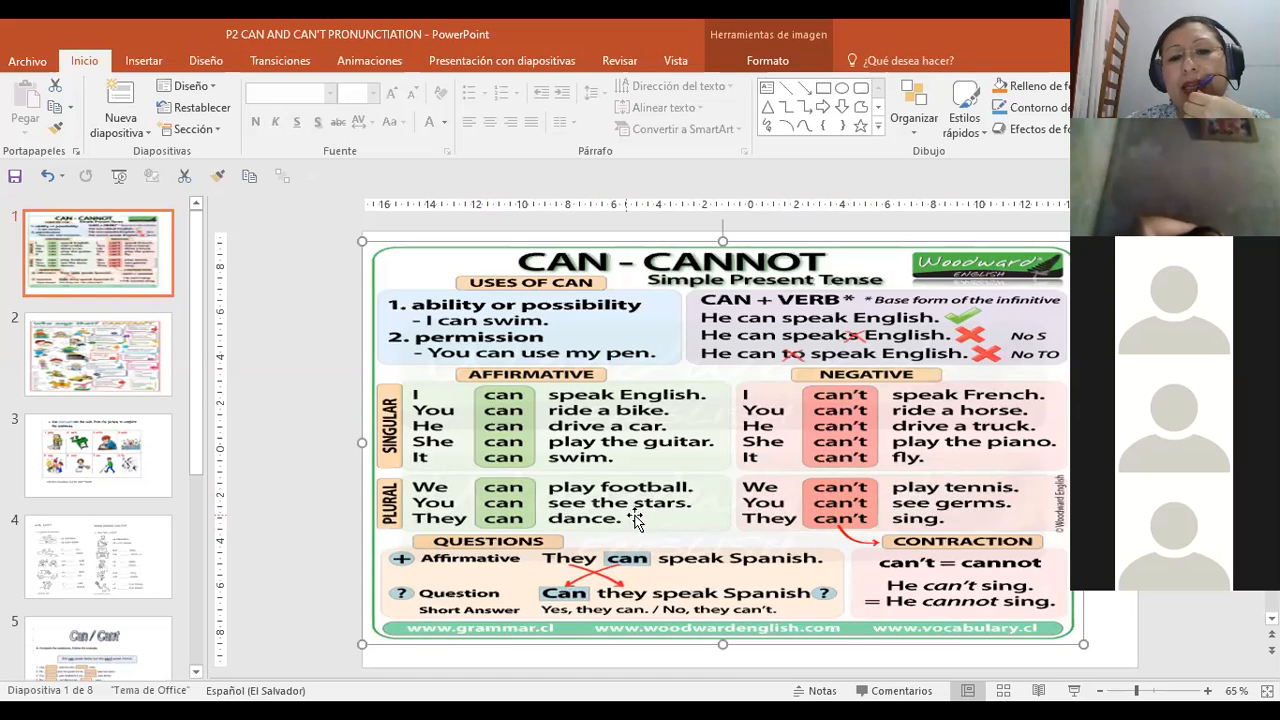
{"action": "mouse_move", "coordinate": [658, 519]}
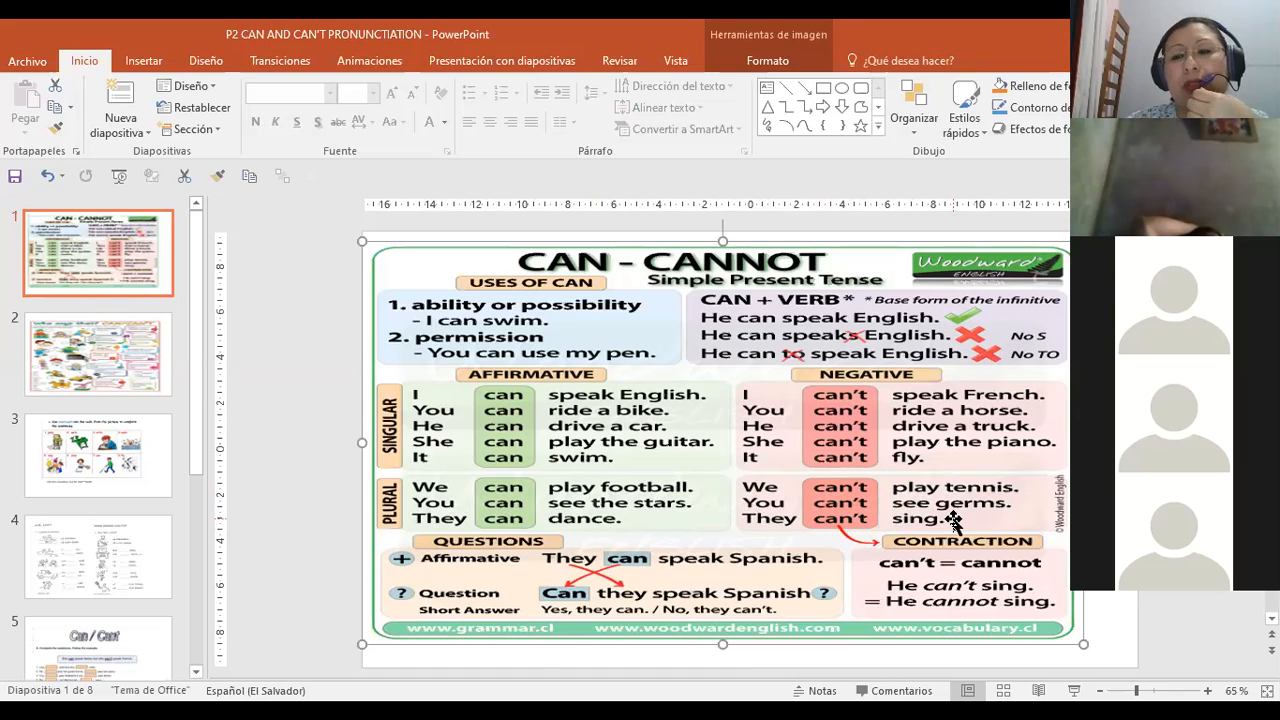
{"action": "mouse_move", "coordinate": [880, 508]}
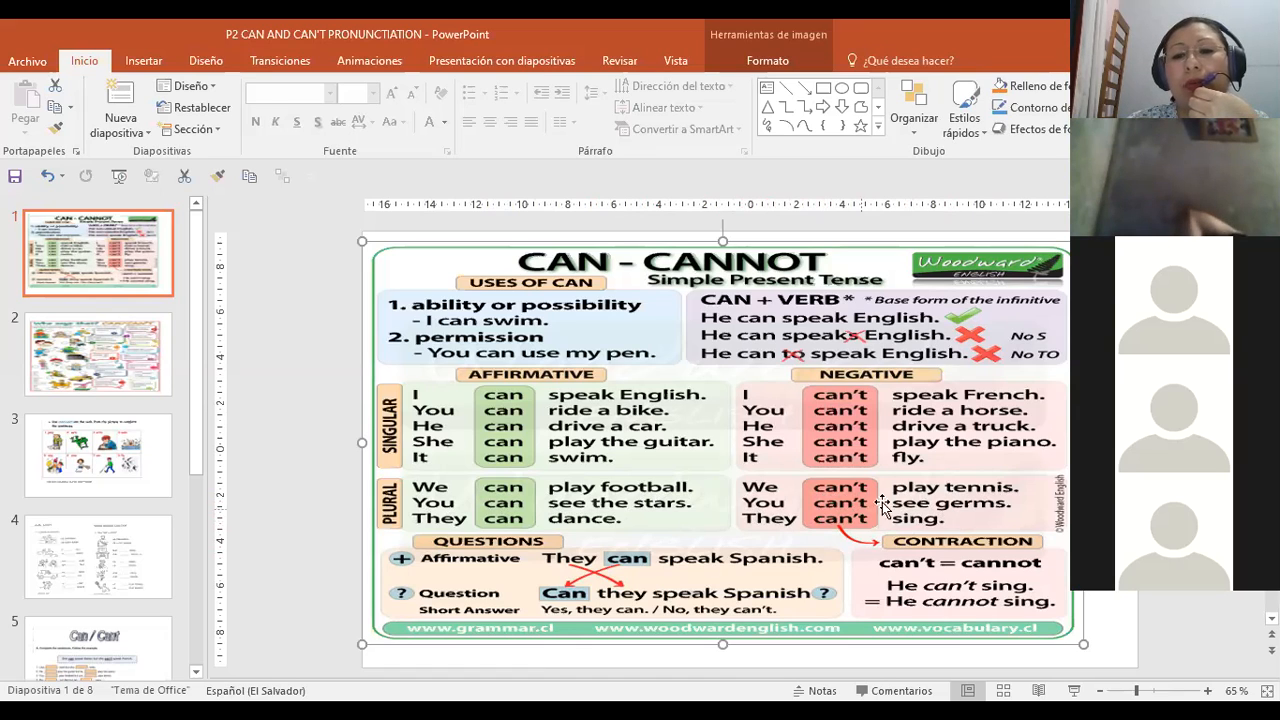
{"action": "mouse_move", "coordinate": [395, 525]}
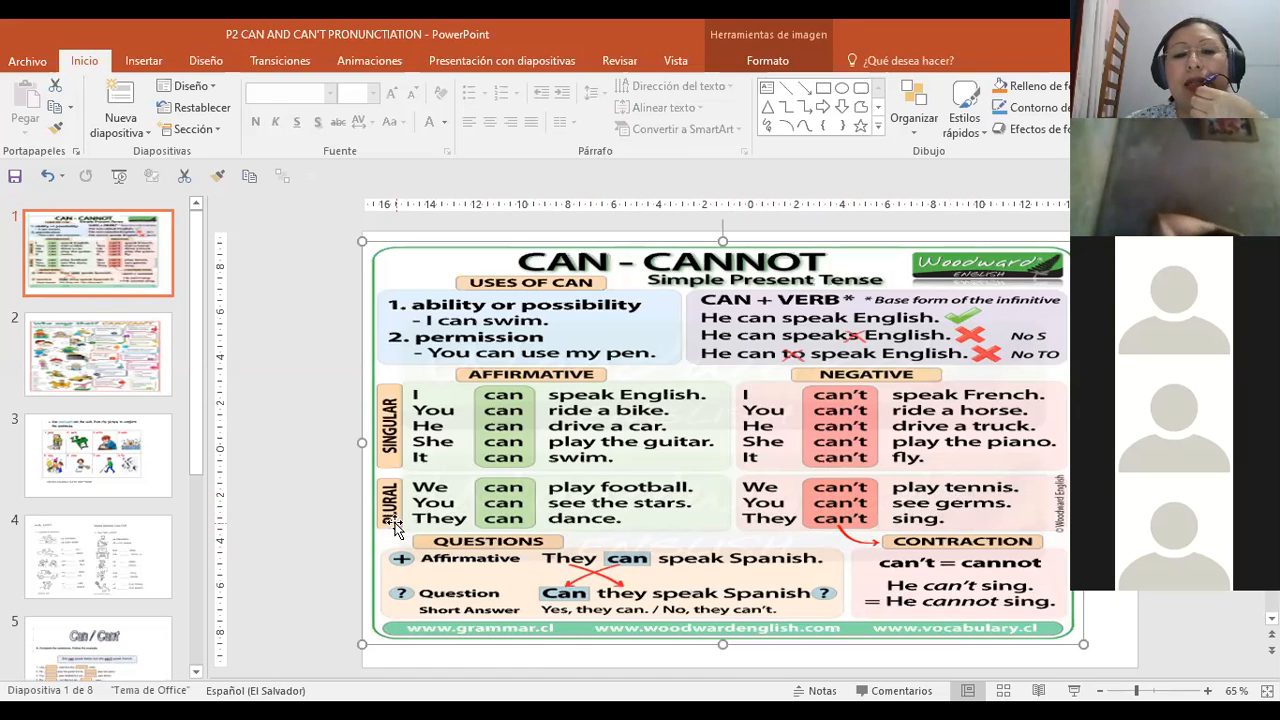
{"action": "mouse_move", "coordinate": [595, 547]}
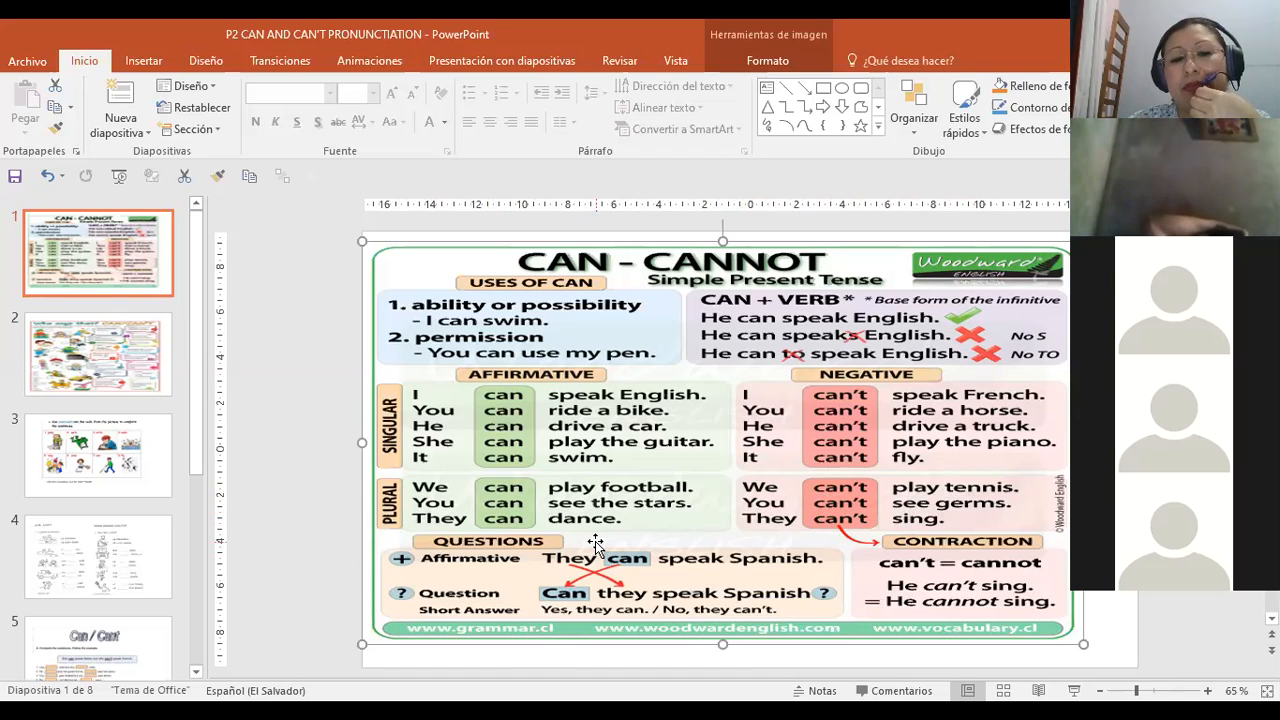
{"action": "mouse_move", "coordinate": [833, 547]}
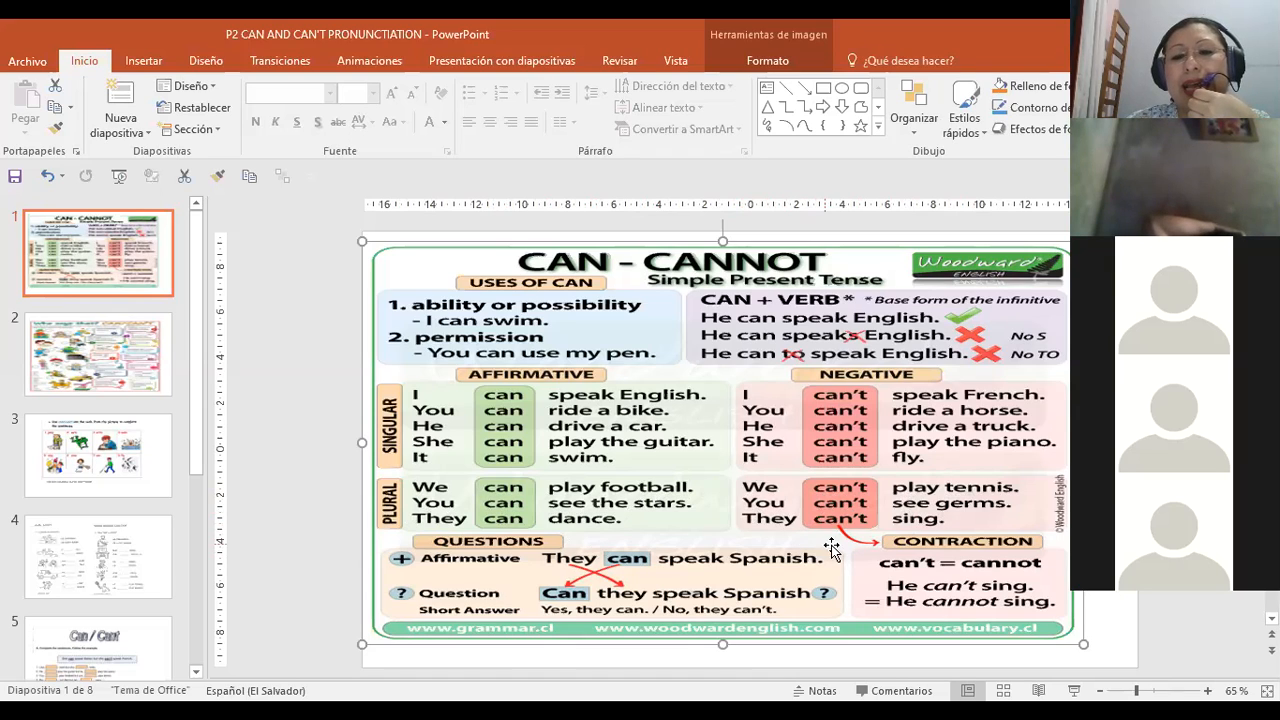
{"action": "mouse_move", "coordinate": [877, 573]}
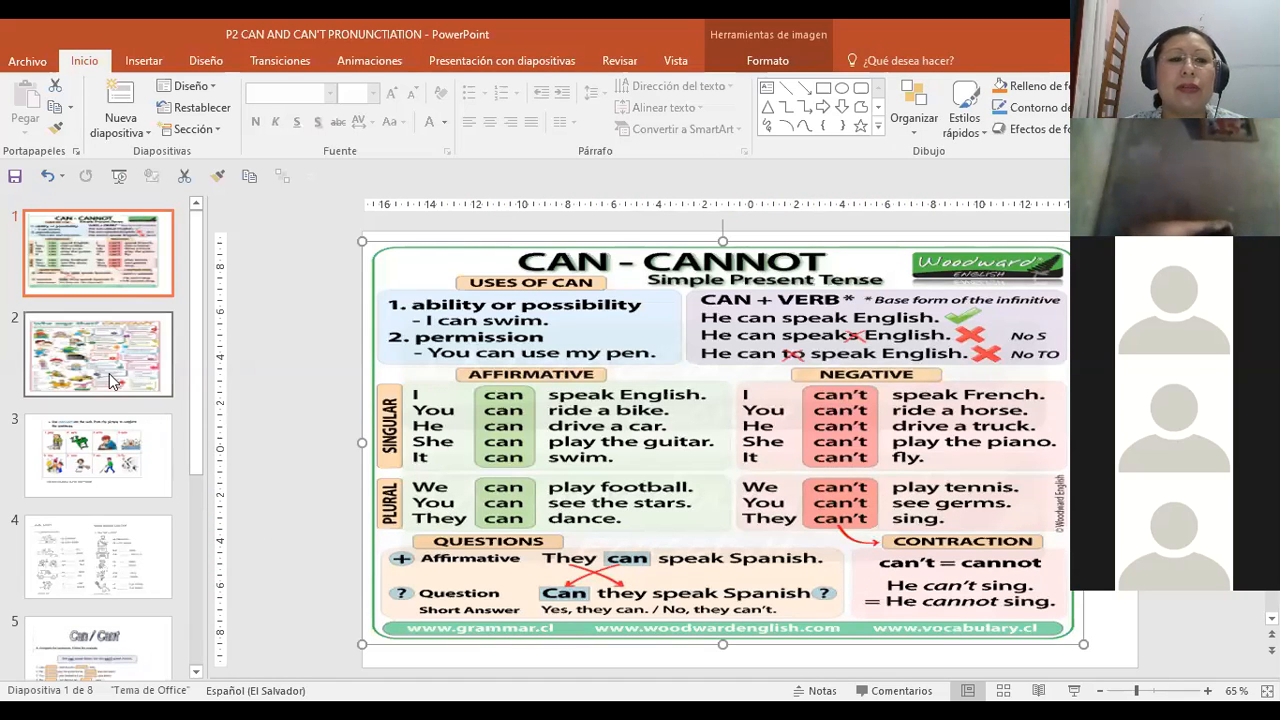
{"action": "left_click", "coordinate": [98, 354]}
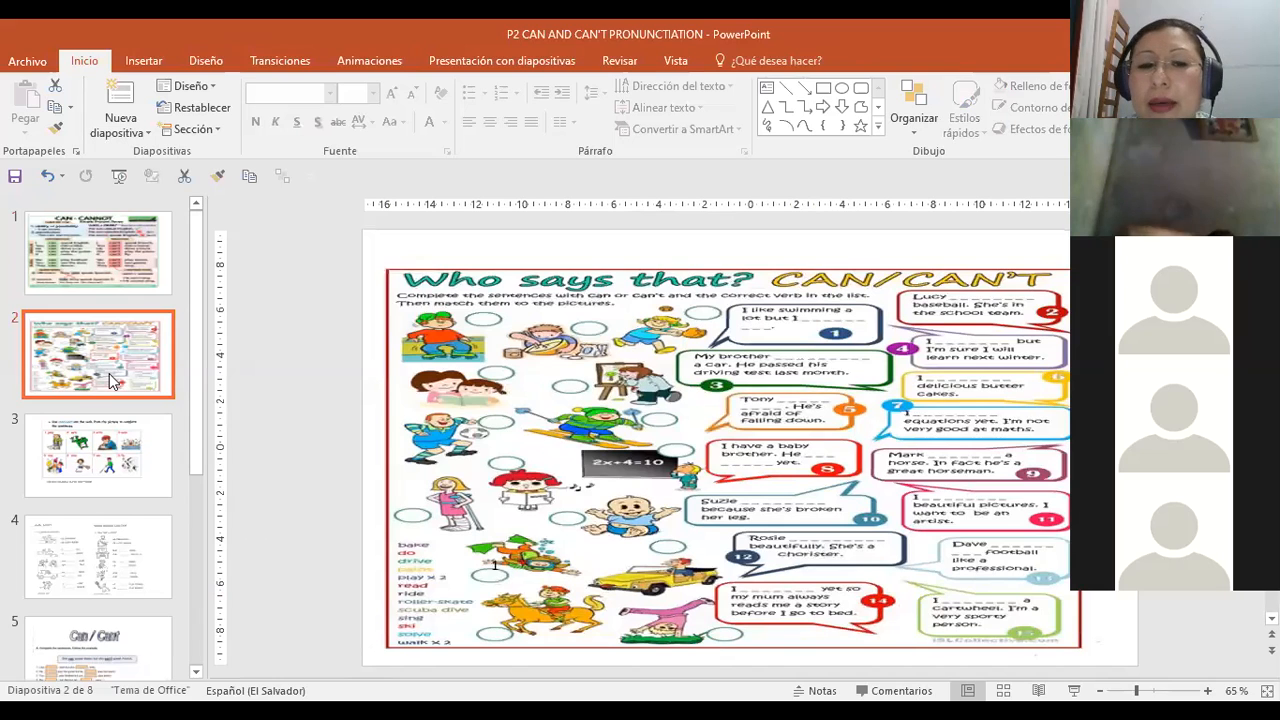
{"action": "left_click", "coordinate": [735, 345]}
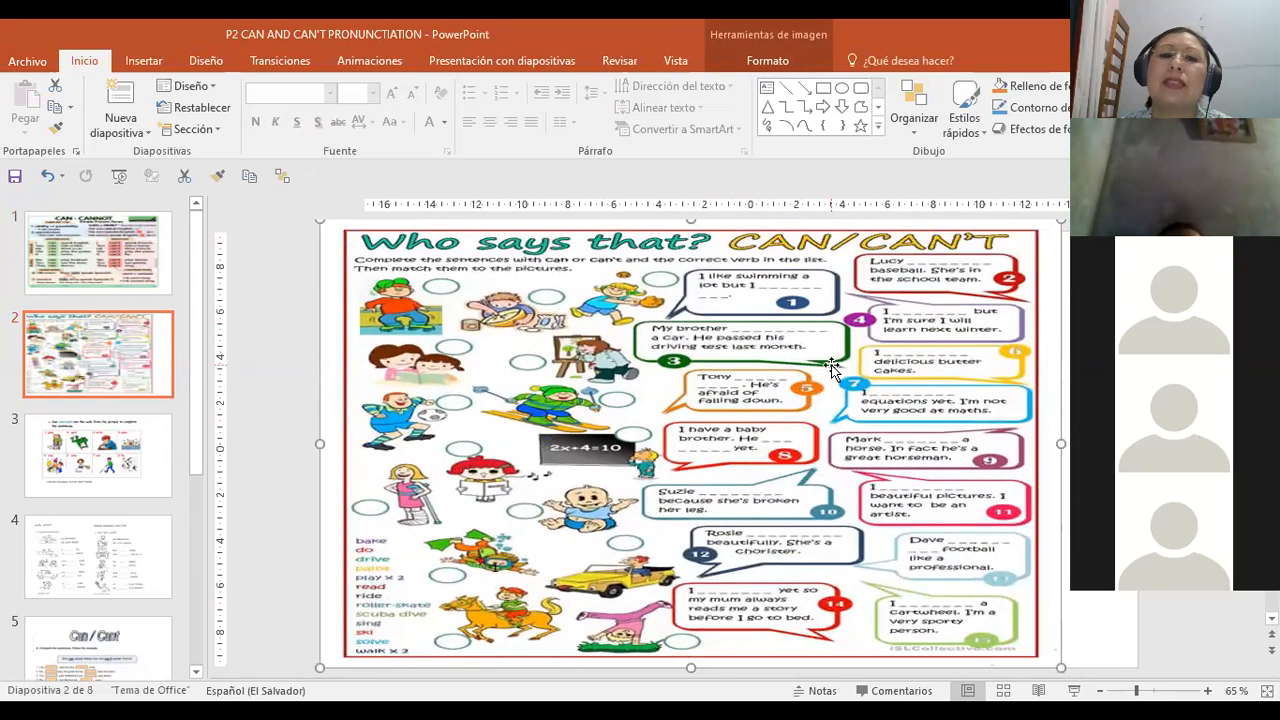
{"action": "mouse_move", "coordinate": [415, 585]}
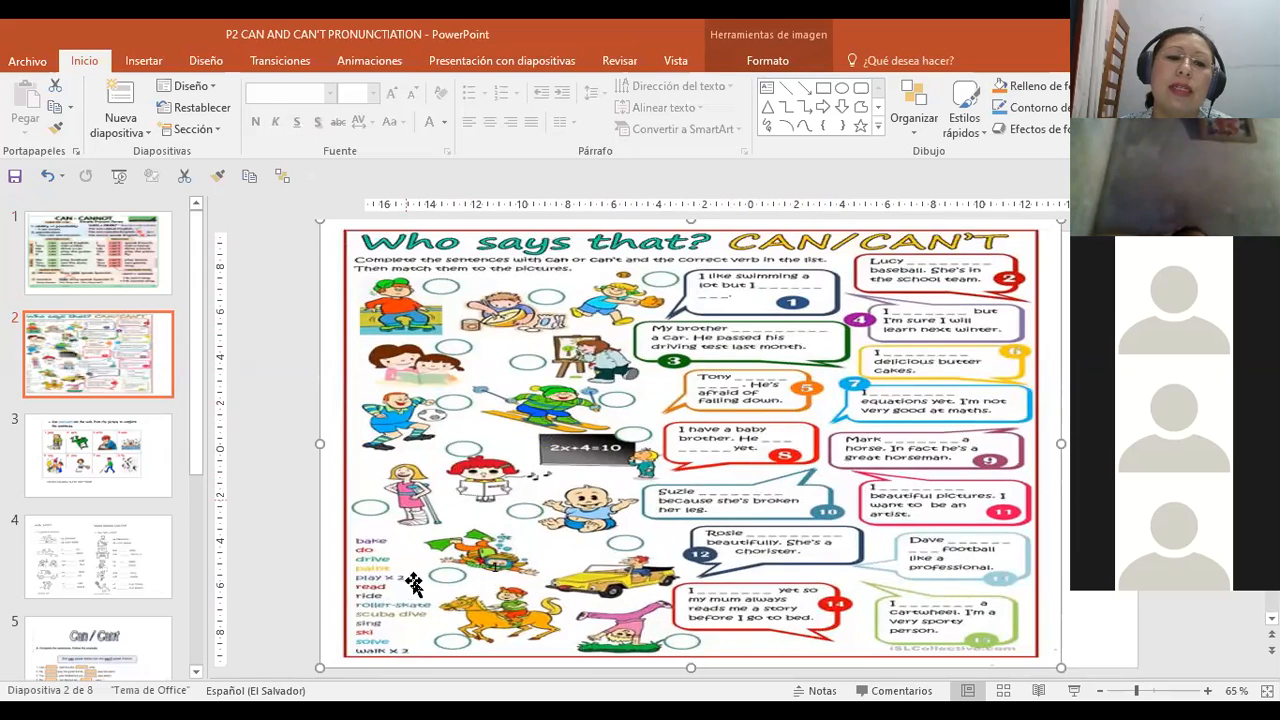
{"action": "mouse_move", "coordinate": [510, 445]}
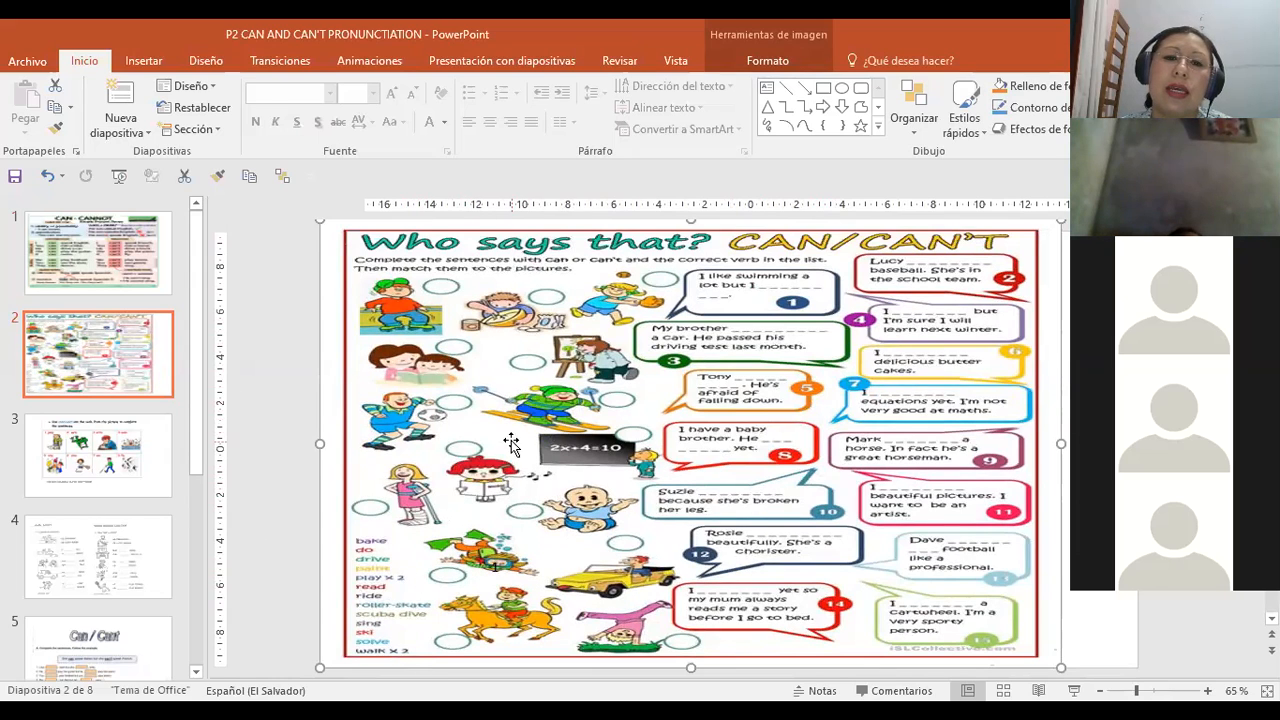
{"action": "mouse_move", "coordinate": [622, 277]}
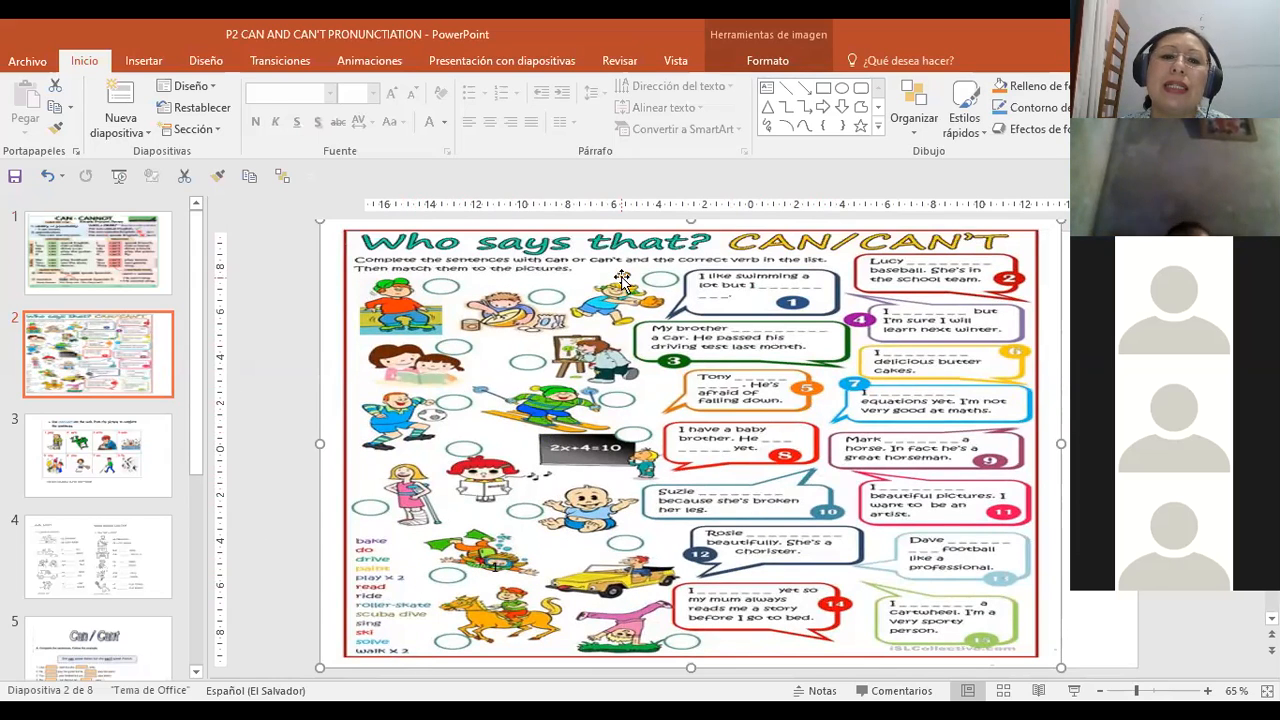
{"action": "mouse_move", "coordinate": [663, 283]}
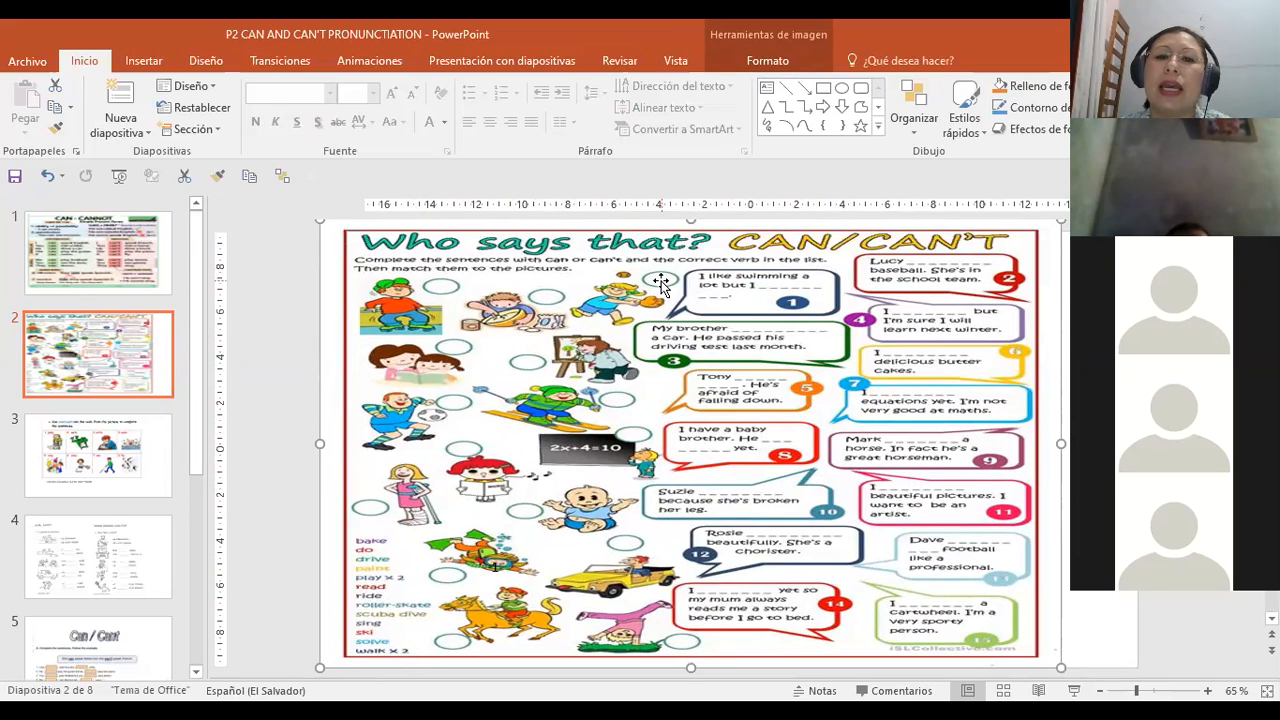
{"action": "mouse_move", "coordinate": [805, 275]}
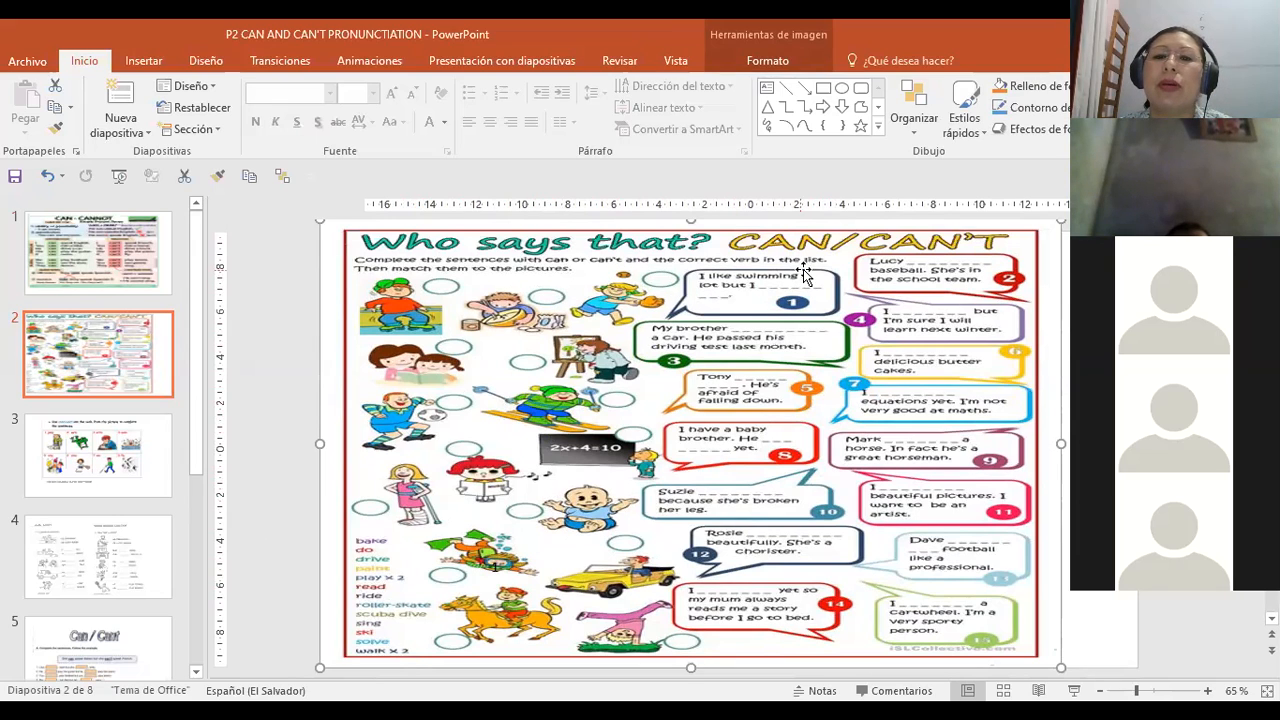
{"action": "mouse_move", "coordinate": [390, 290]}
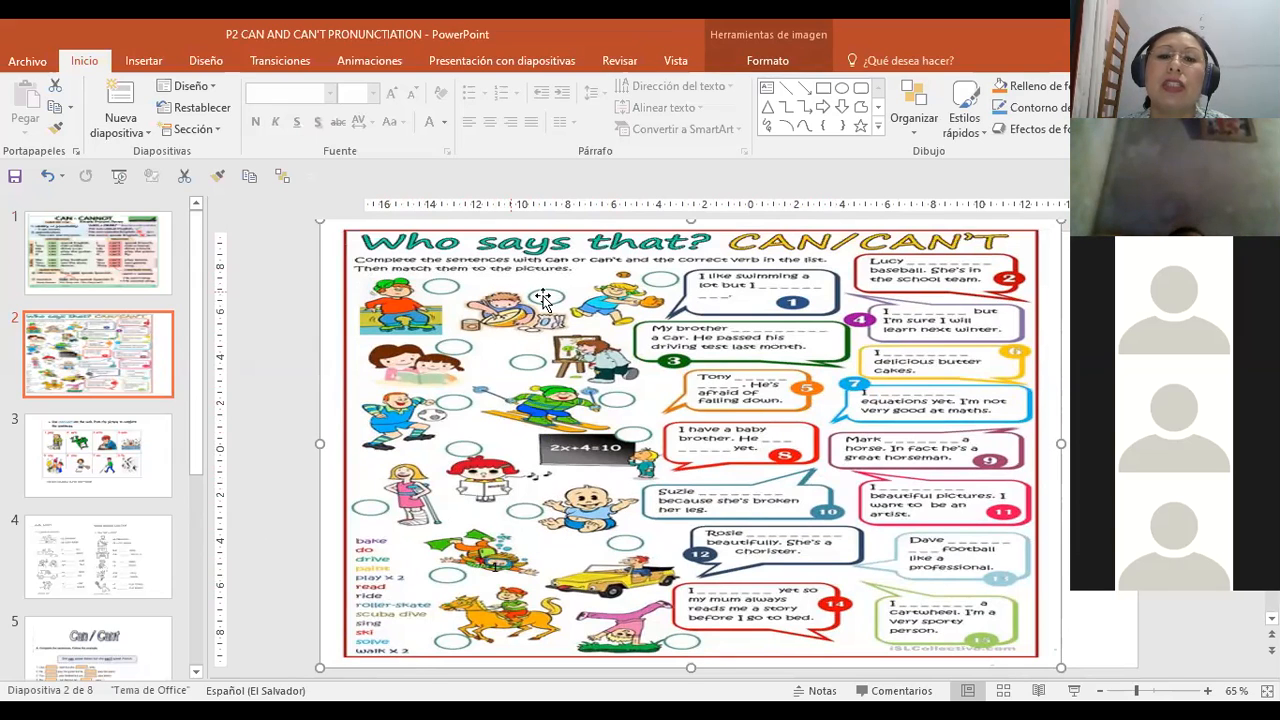
{"action": "mouse_move", "coordinate": [688, 313]}
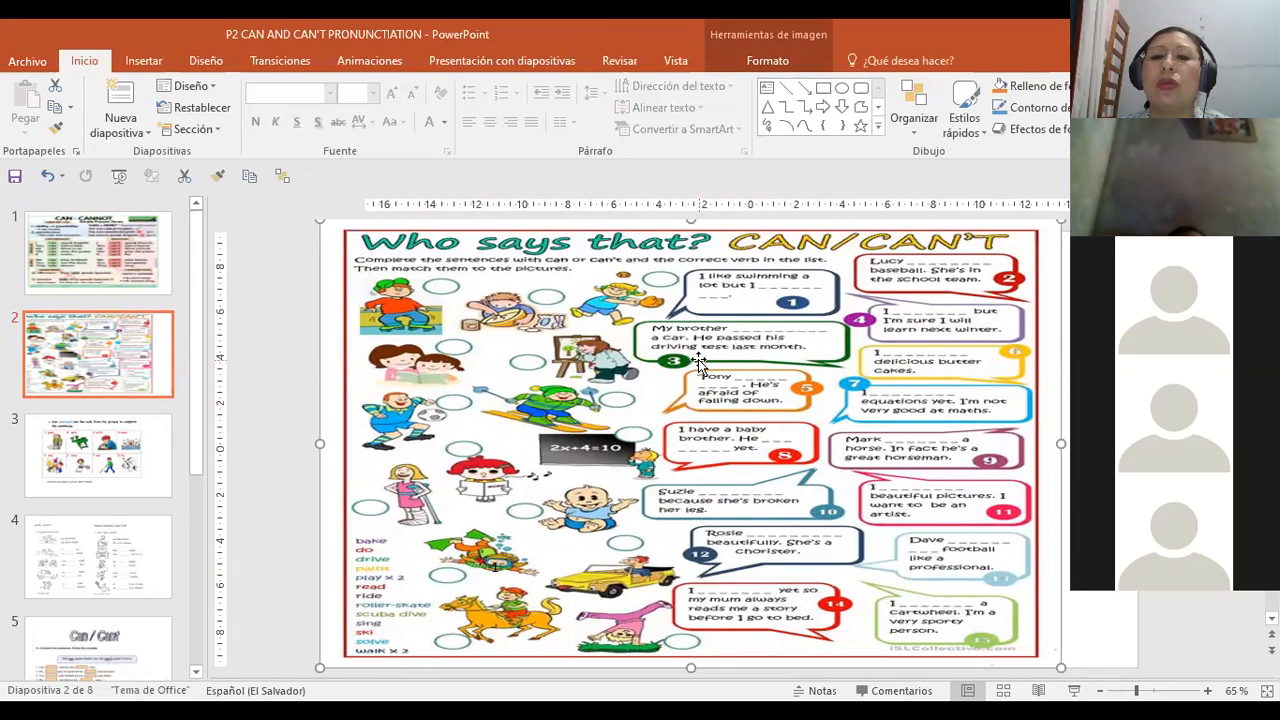
{"action": "mouse_move", "coordinate": [993, 360]}
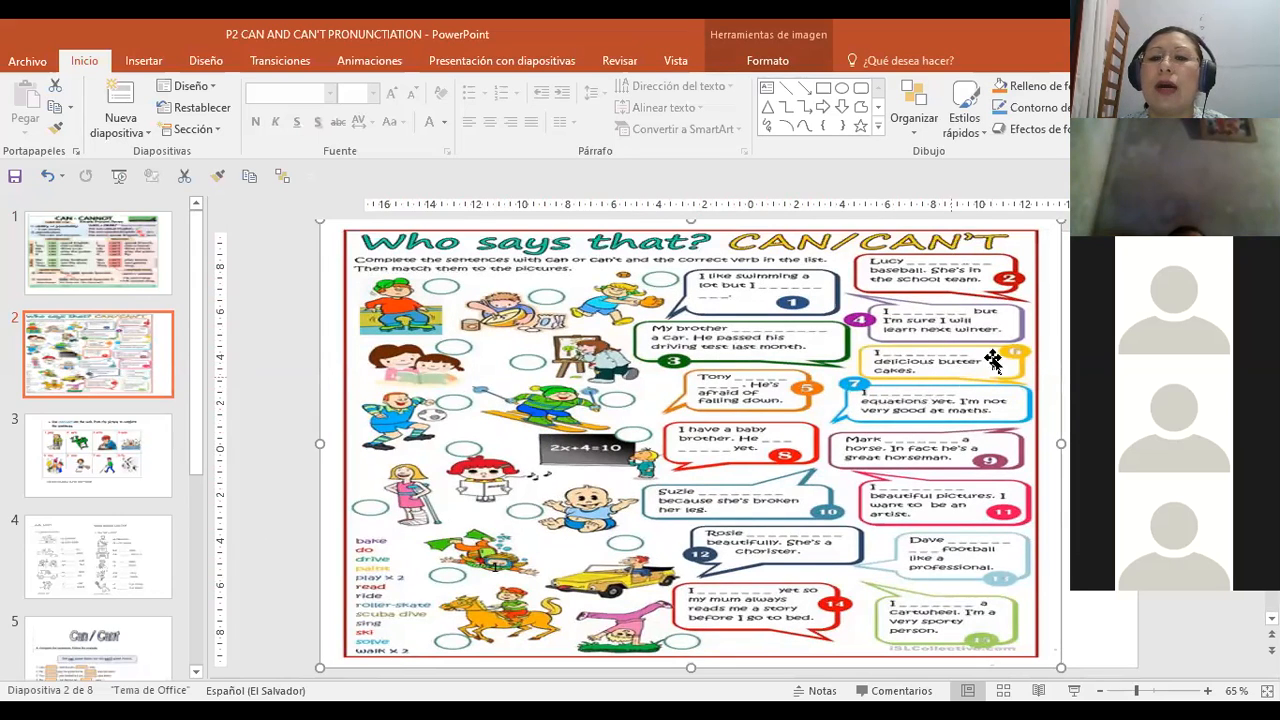
{"action": "mouse_move", "coordinate": [760, 565]}
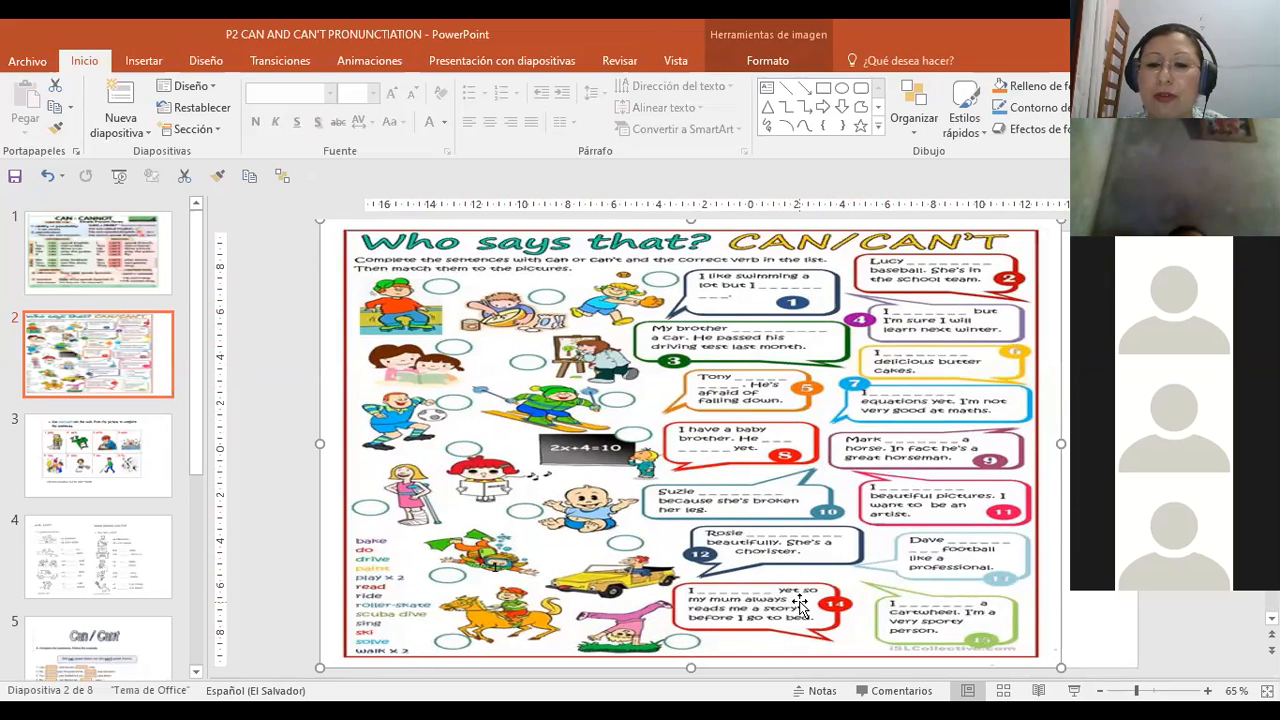
{"action": "mouse_move", "coordinate": [985, 655]}
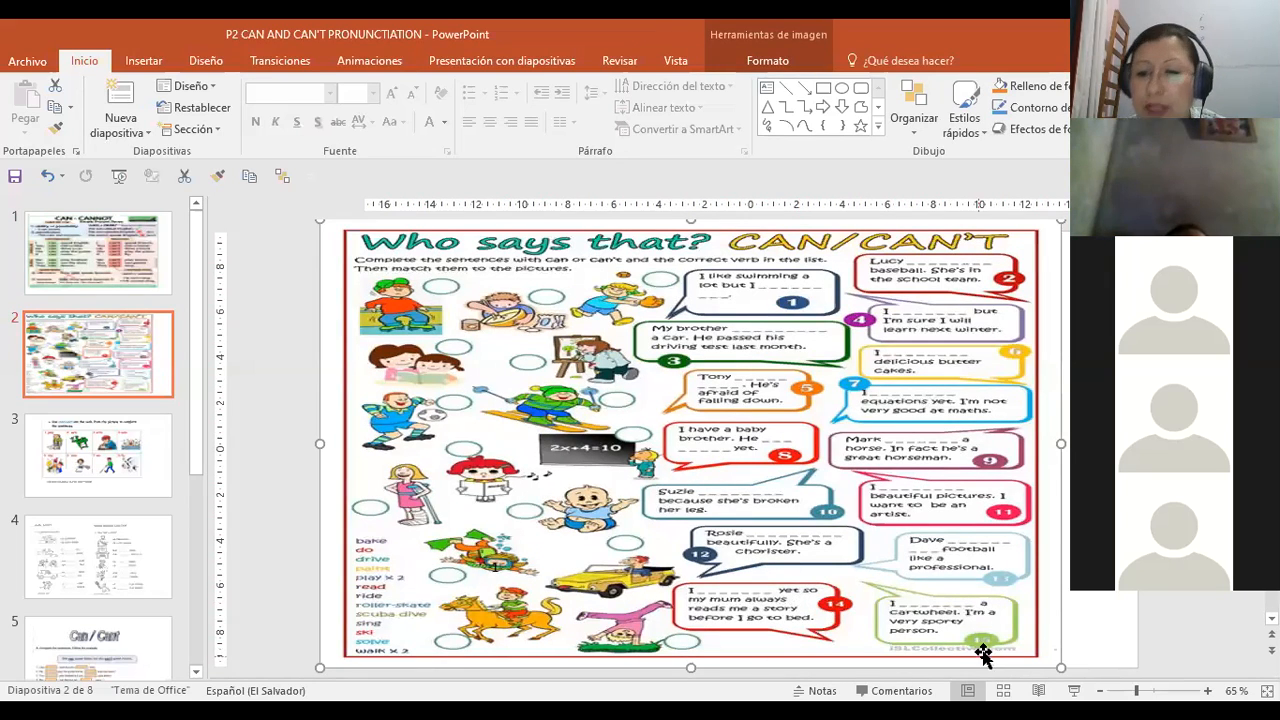
{"action": "mouse_move", "coordinate": [310, 535]}
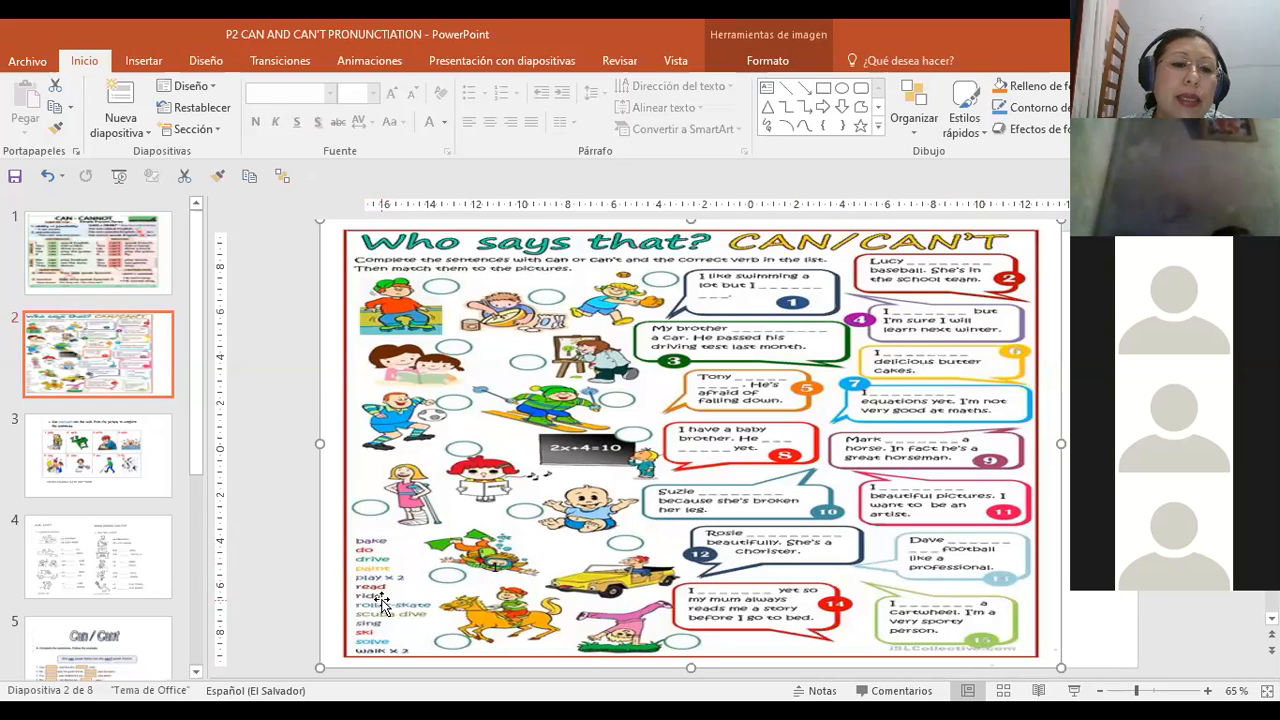
{"action": "mouse_move", "coordinate": [405, 592]}
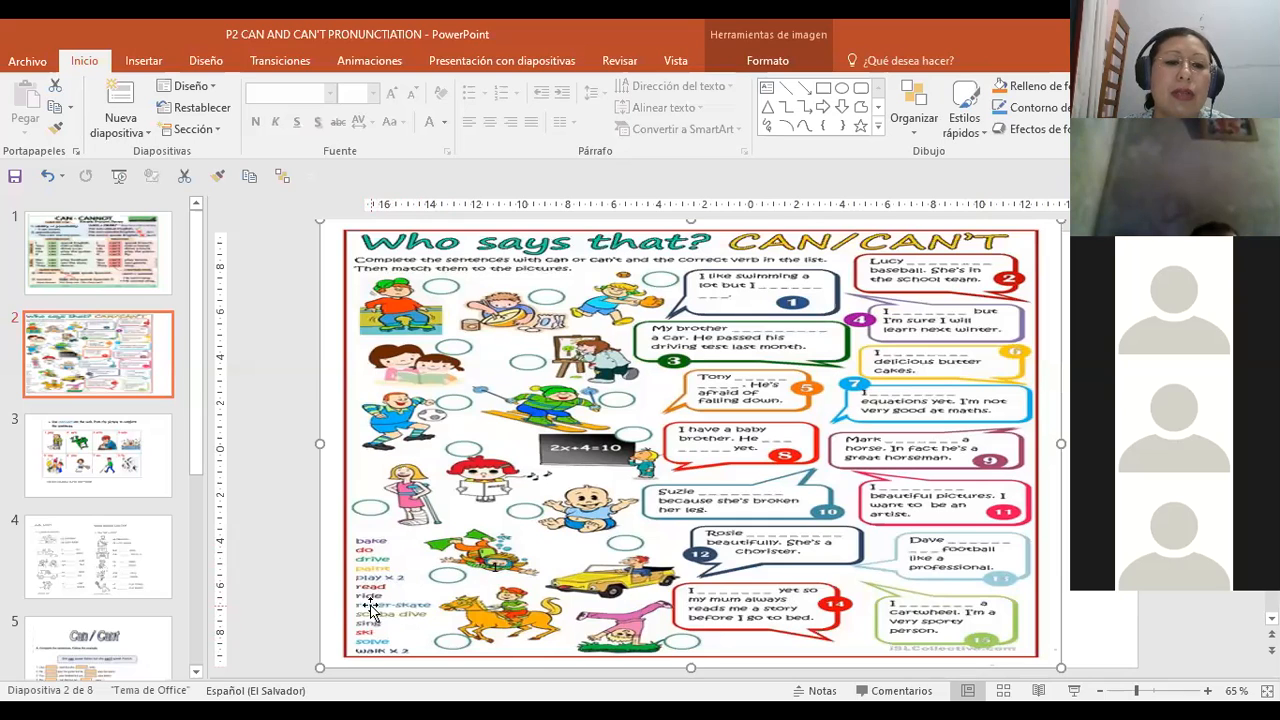
{"action": "left_click", "coordinate": [690, 445]}
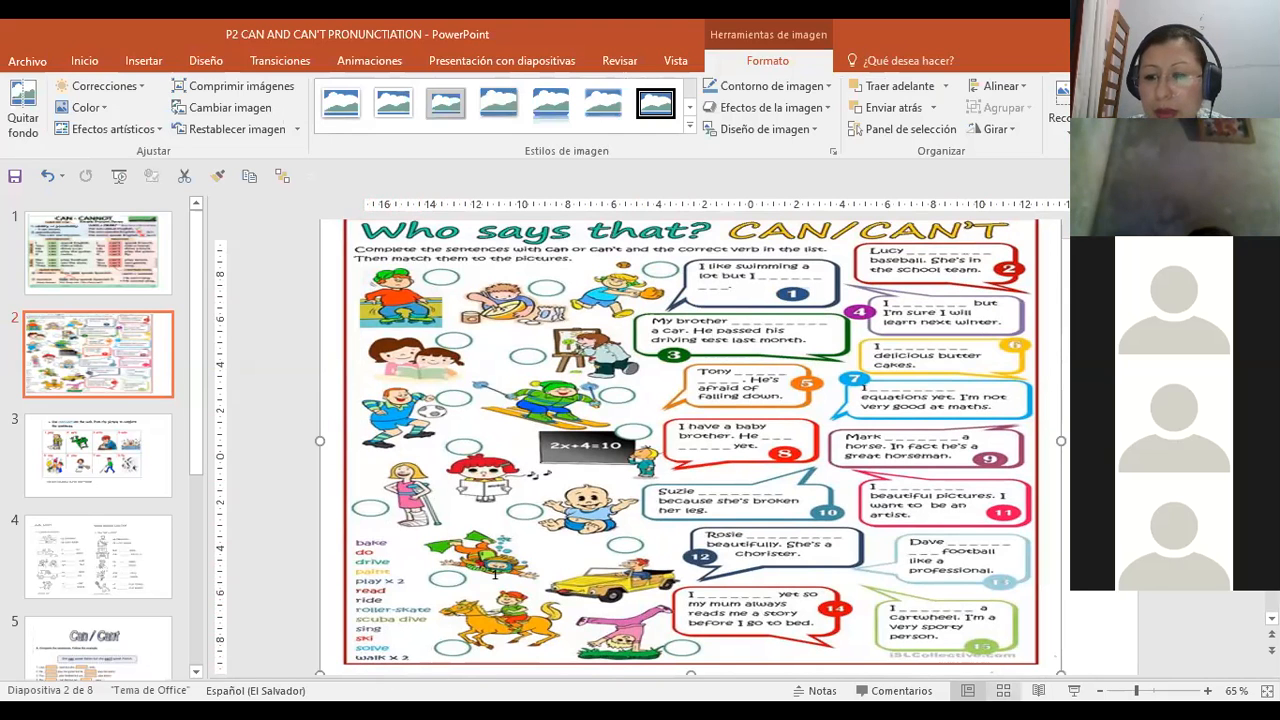
{"action": "mouse_move", "coordinate": [483, 551]}
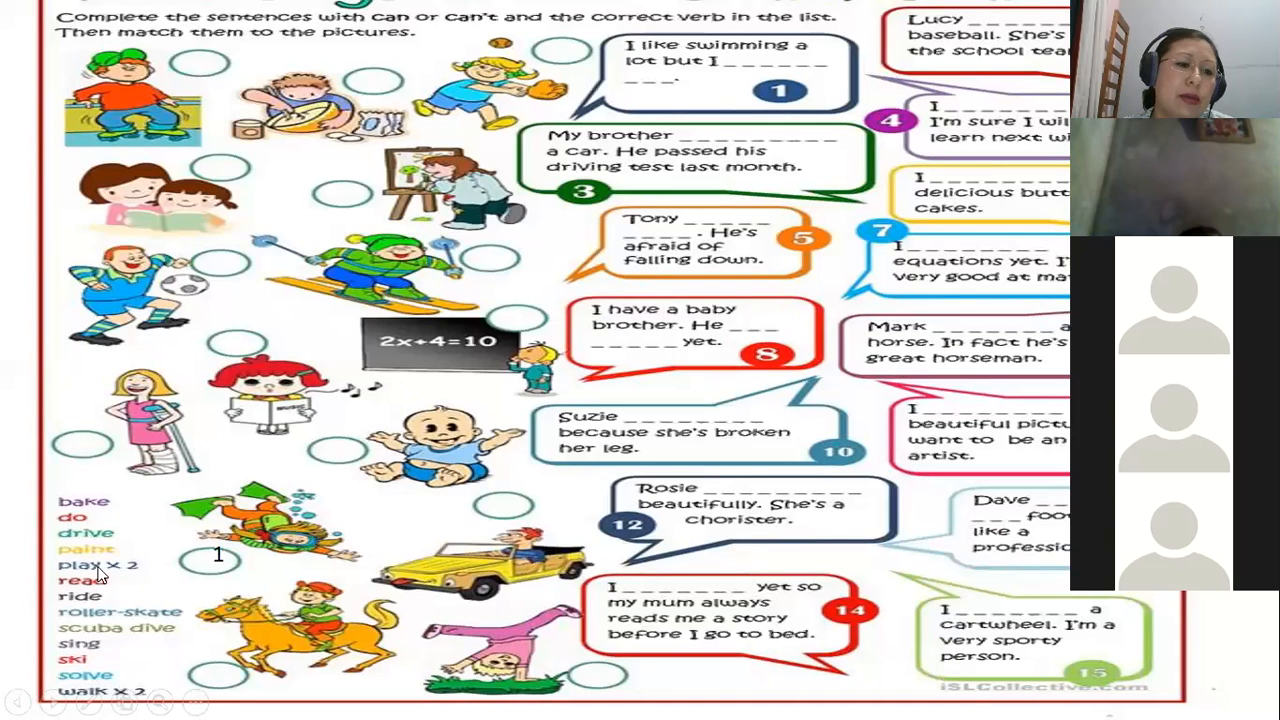
{"action": "mouse_move", "coordinate": [75, 612]}
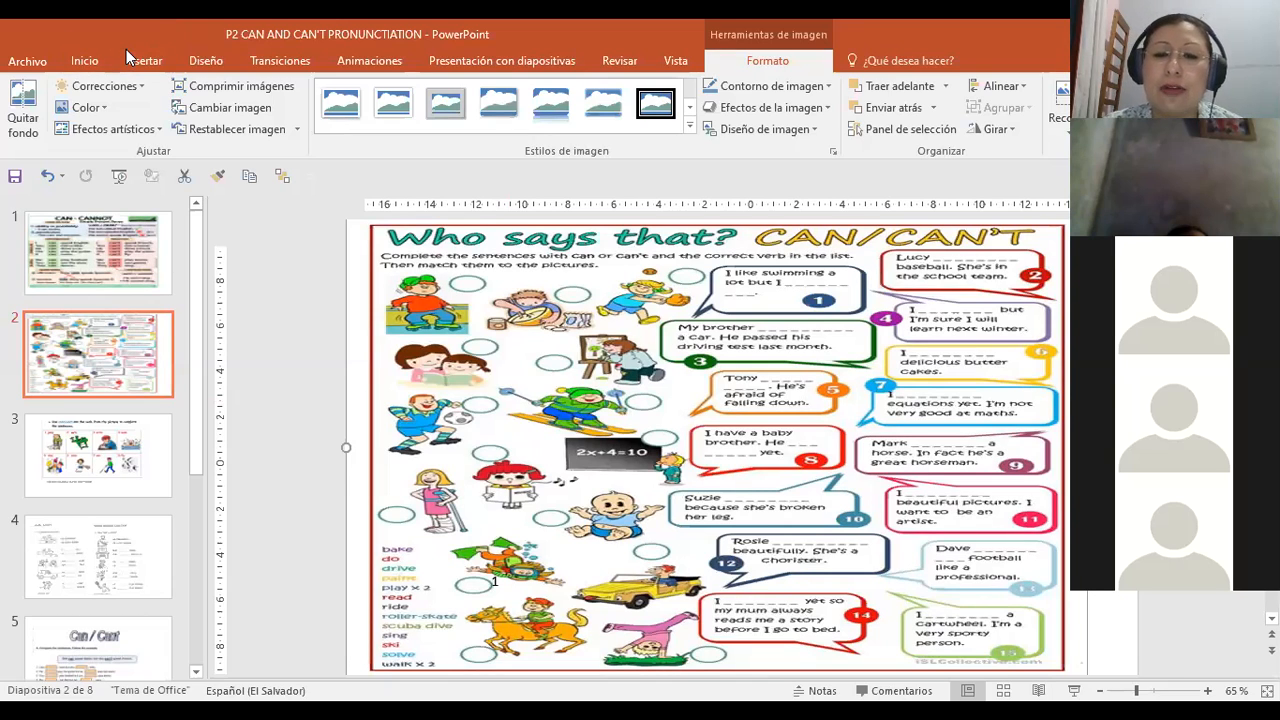
{"action": "mouse_move", "coordinate": [685, 218]}
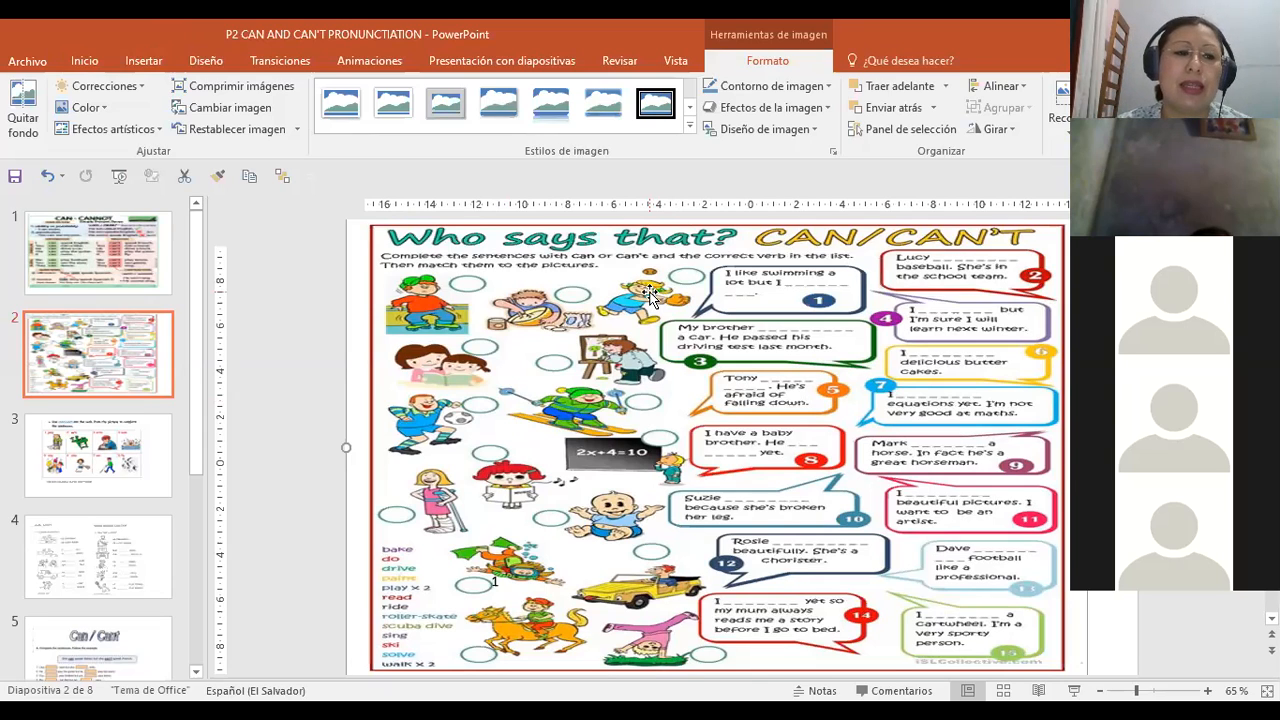
{"action": "mouse_move", "coordinate": [128, 527]}
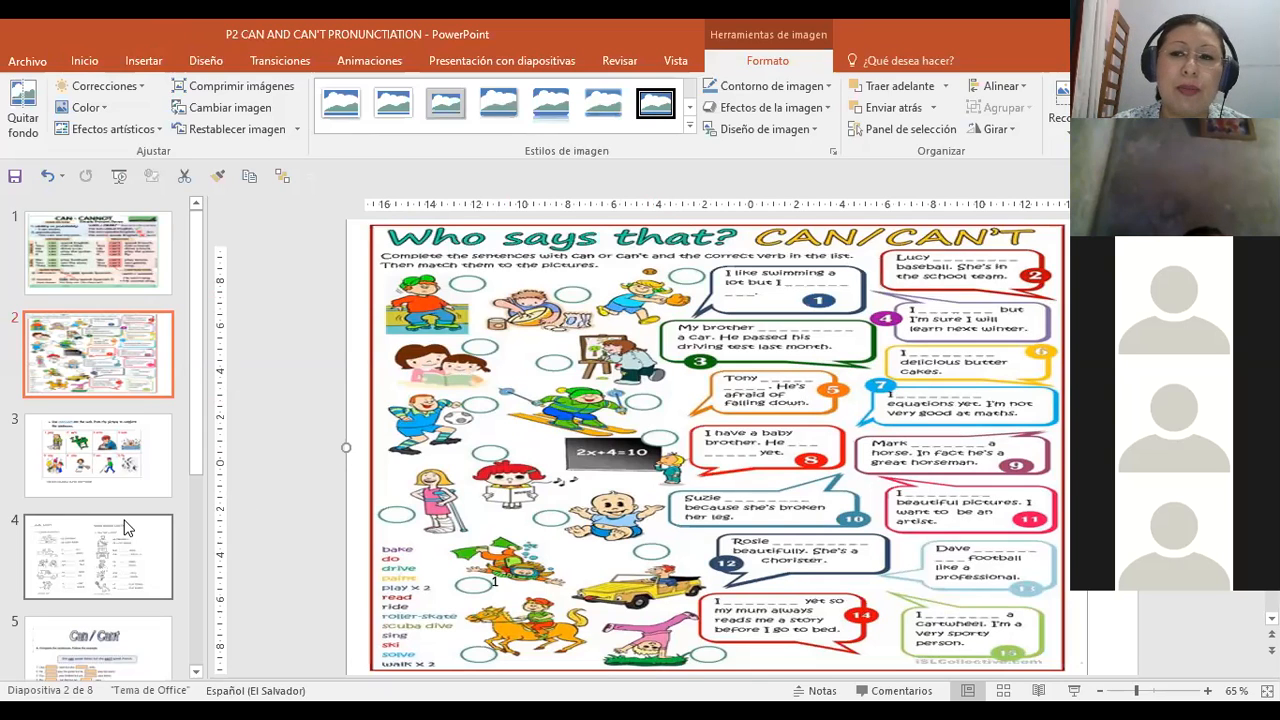
{"action": "mouse_move", "coordinate": [85, 535]}
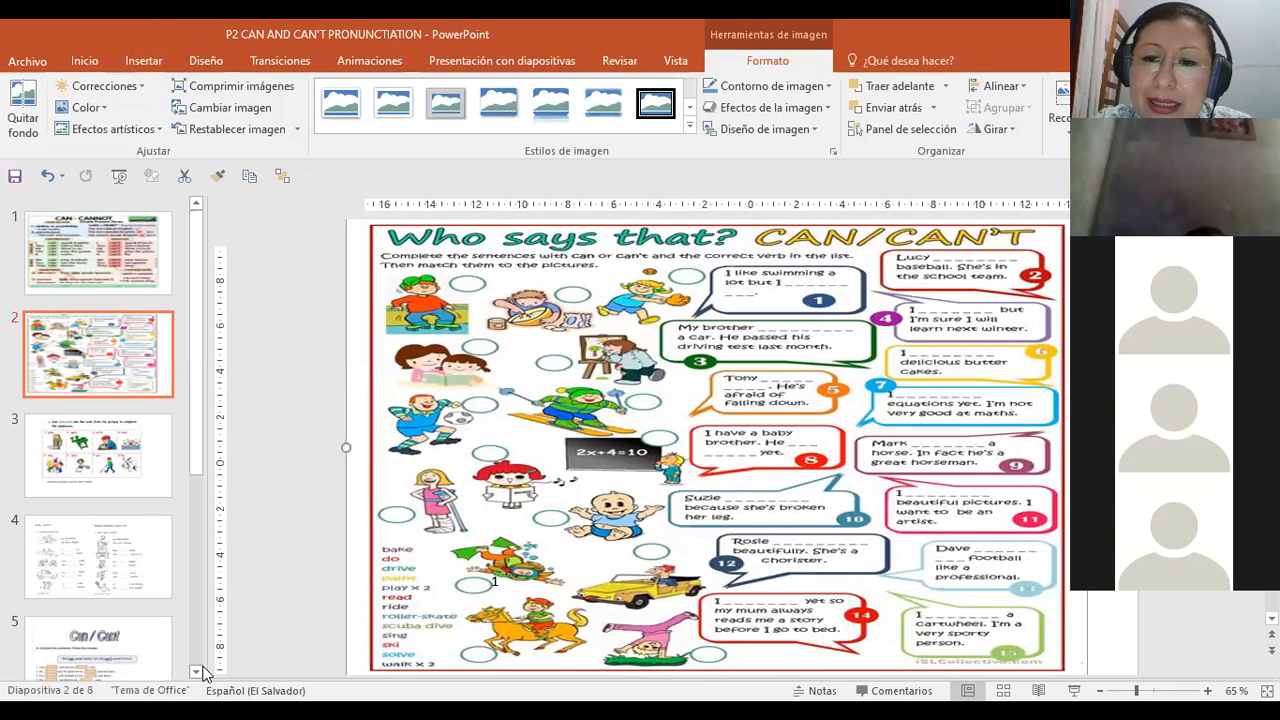
{"action": "mouse_move", "coordinate": [225, 618]}
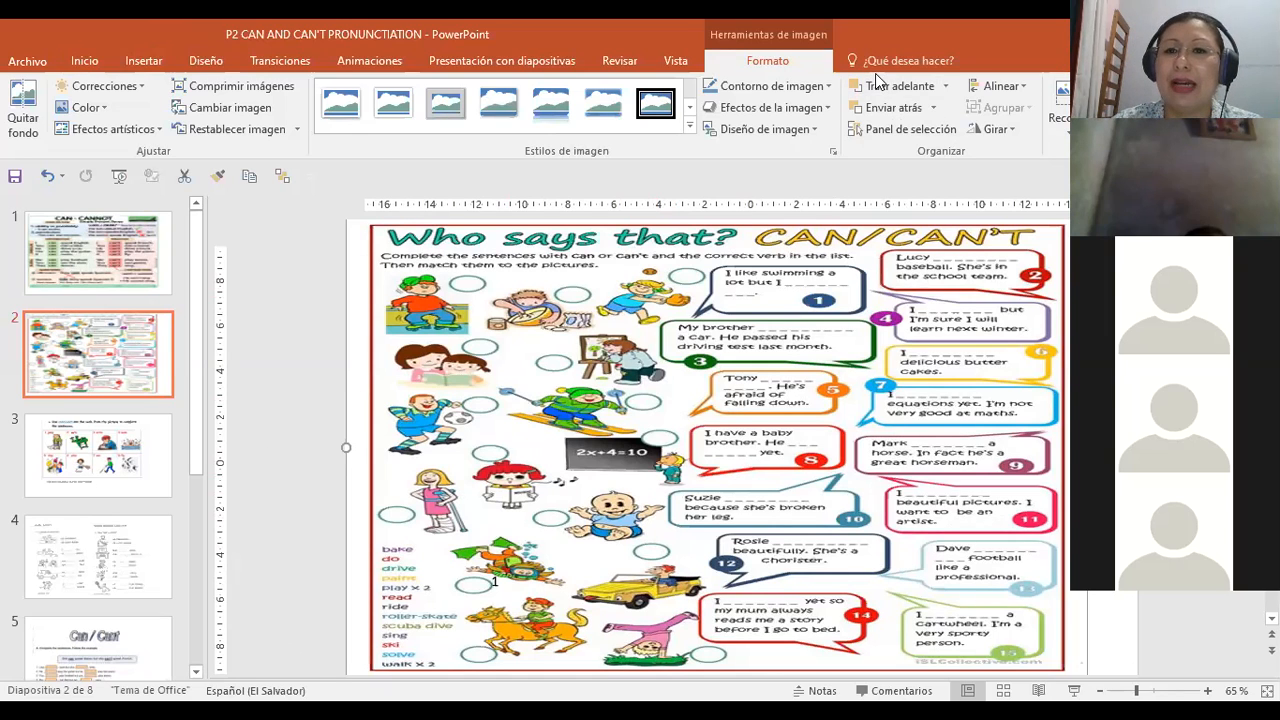
{"action": "mouse_move", "coordinate": [790, 333]}
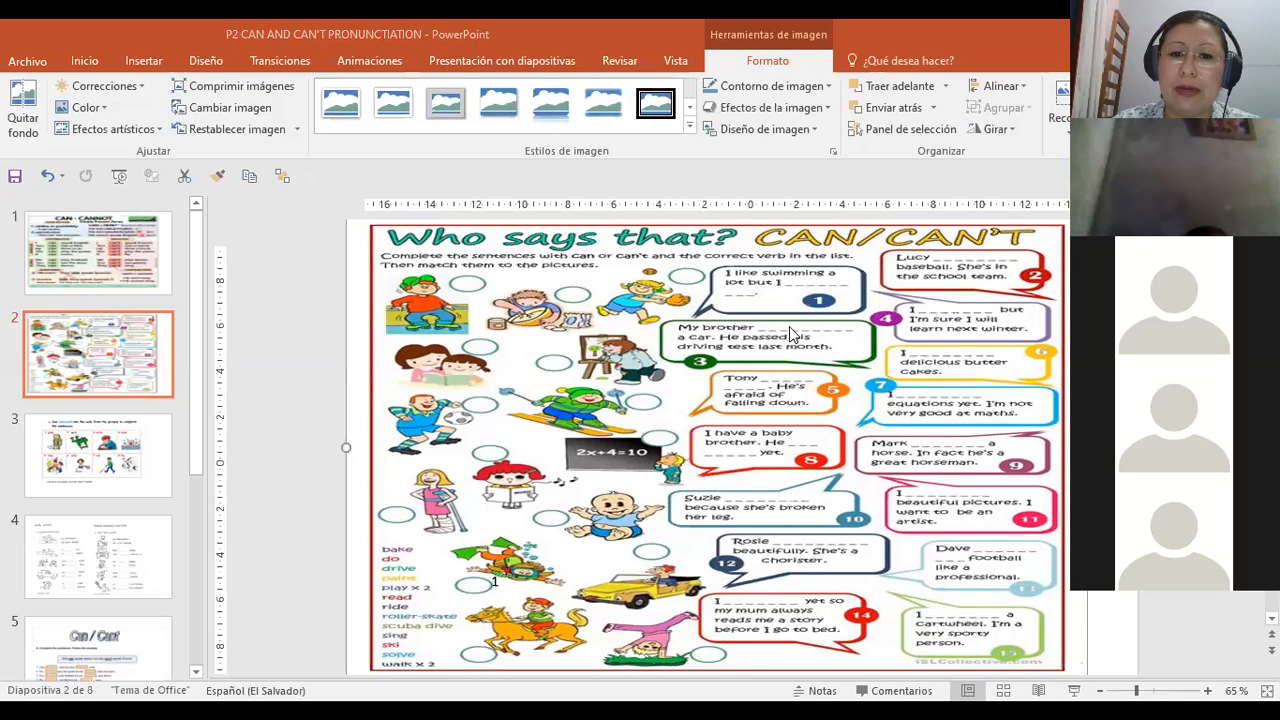
{"action": "mouse_move", "coordinate": [648, 475]}
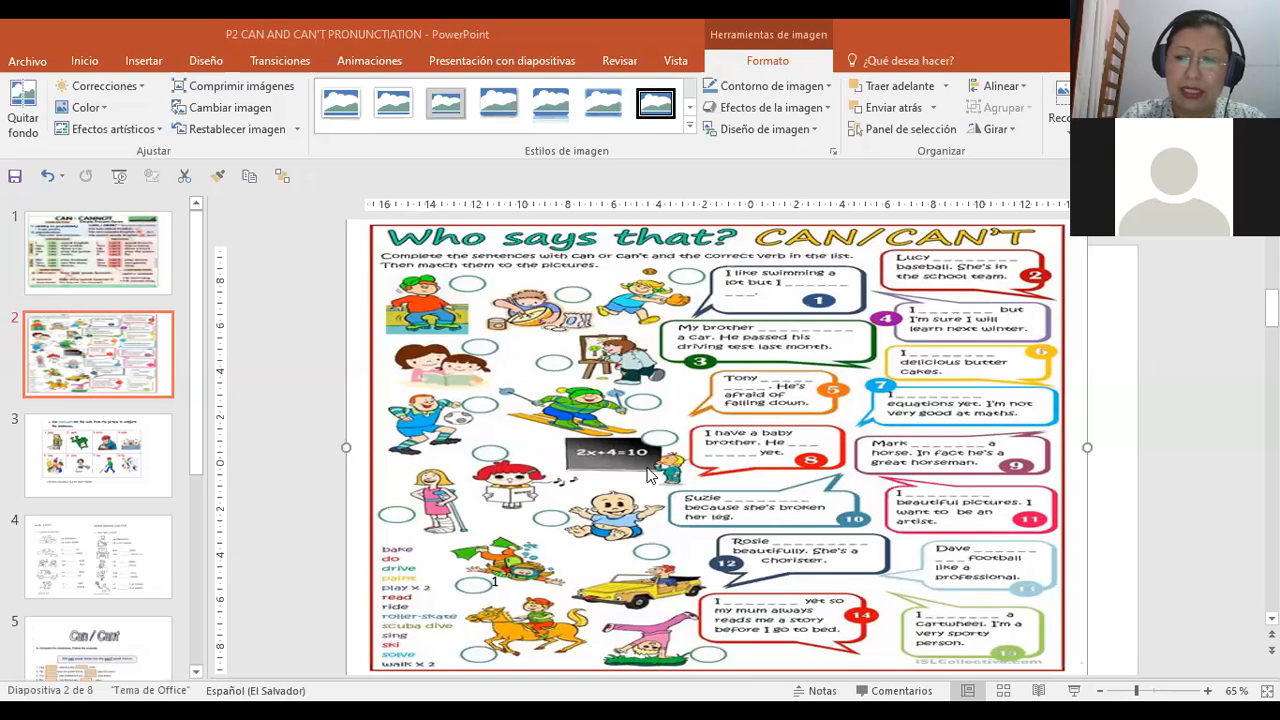
{"action": "mouse_move", "coordinate": [891, 175]}
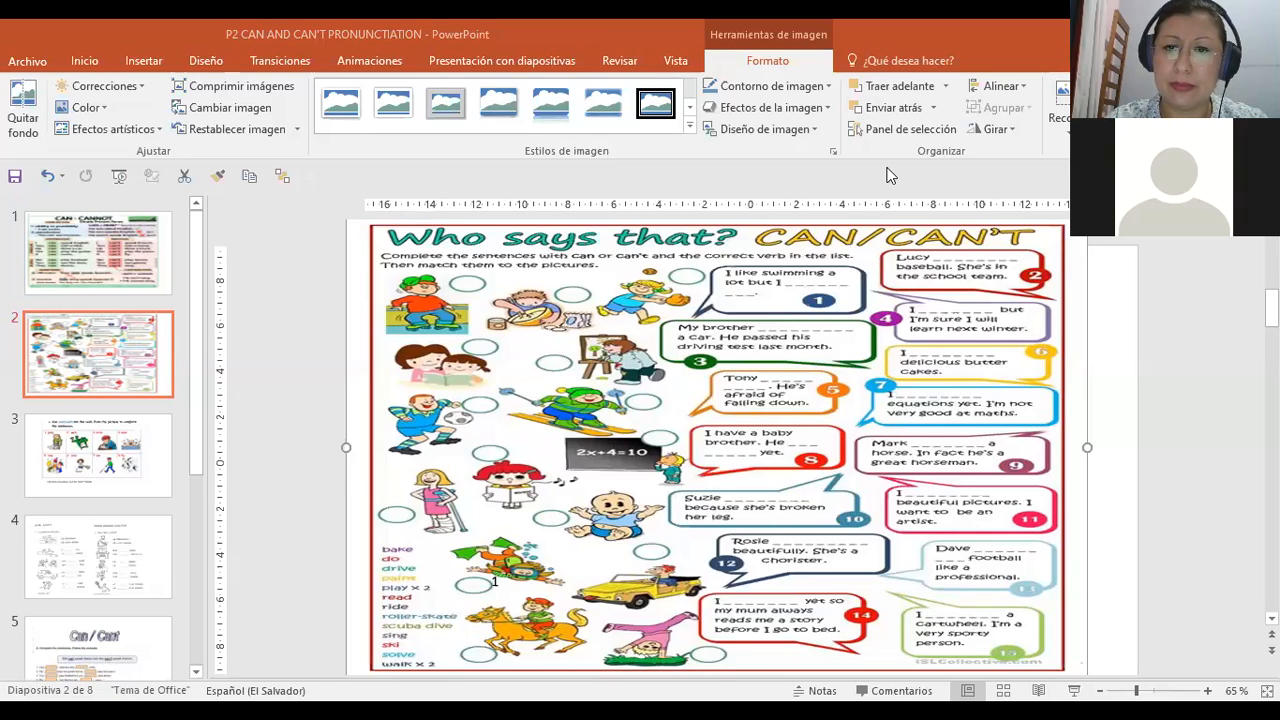
{"action": "mouse_move", "coordinate": [898, 302]}
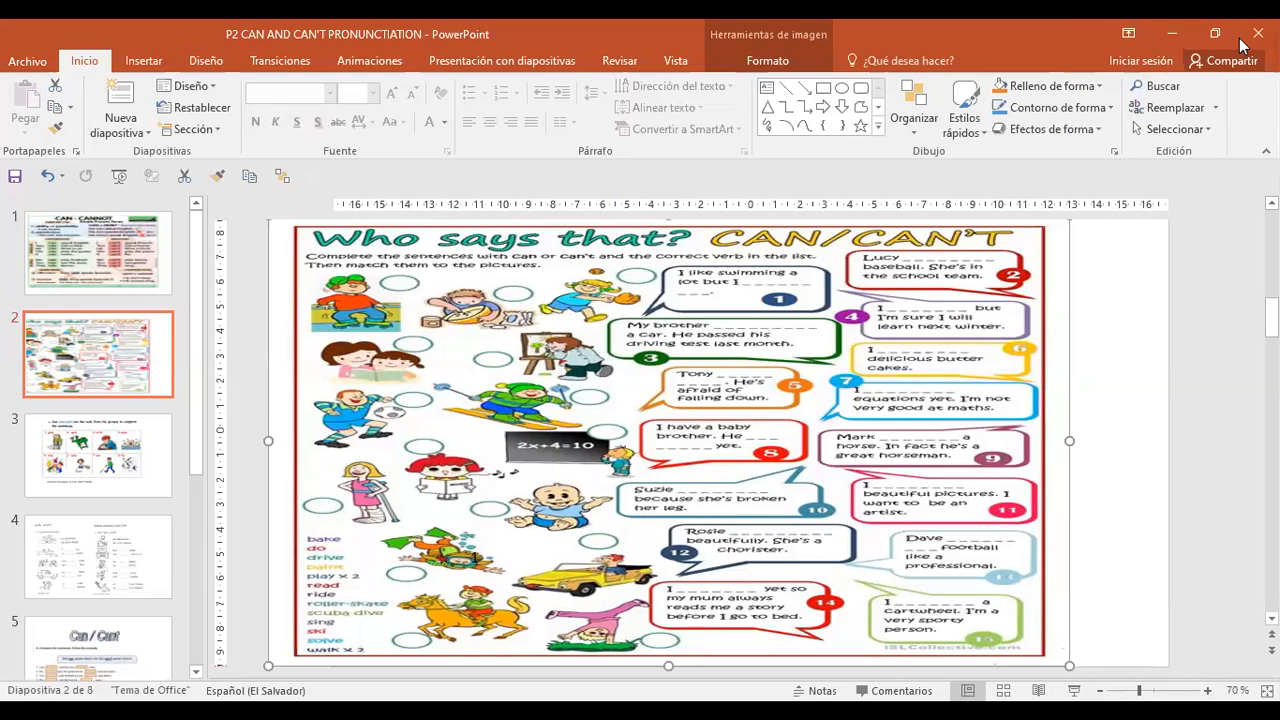
{"action": "mouse_move", "coordinate": [537, 343]}
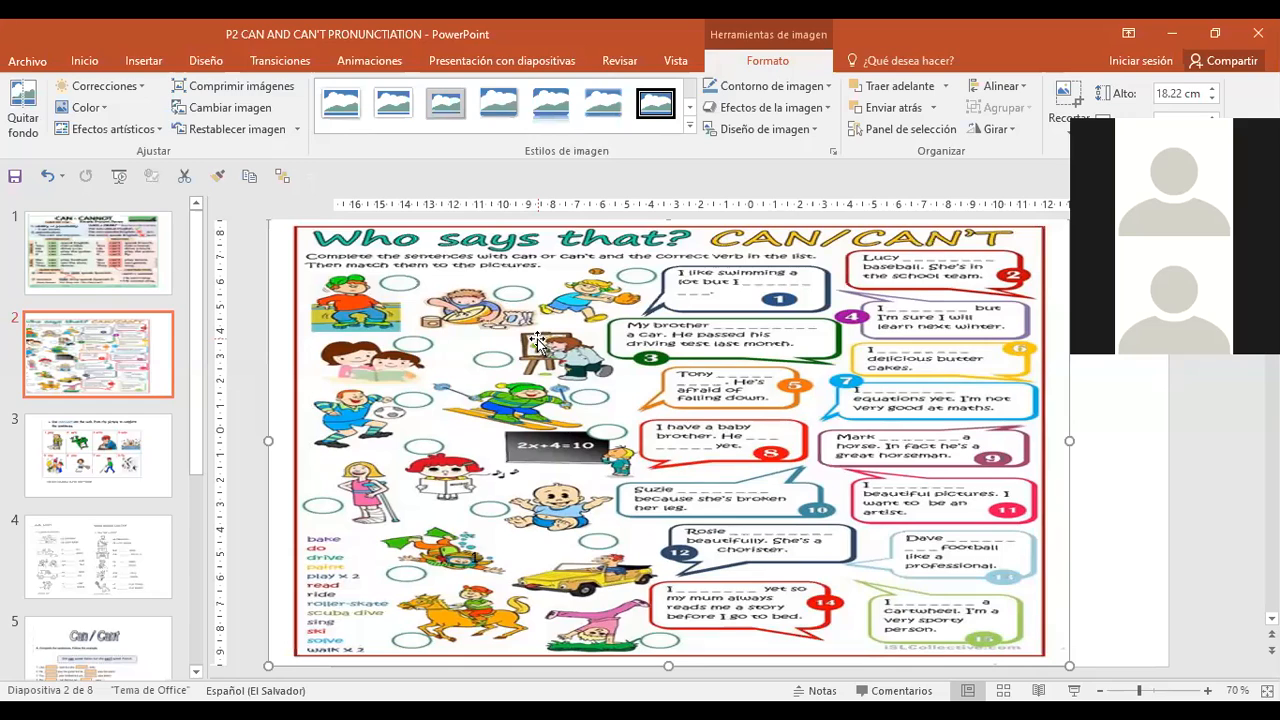
{"action": "mouse_move", "coordinate": [598, 415]}
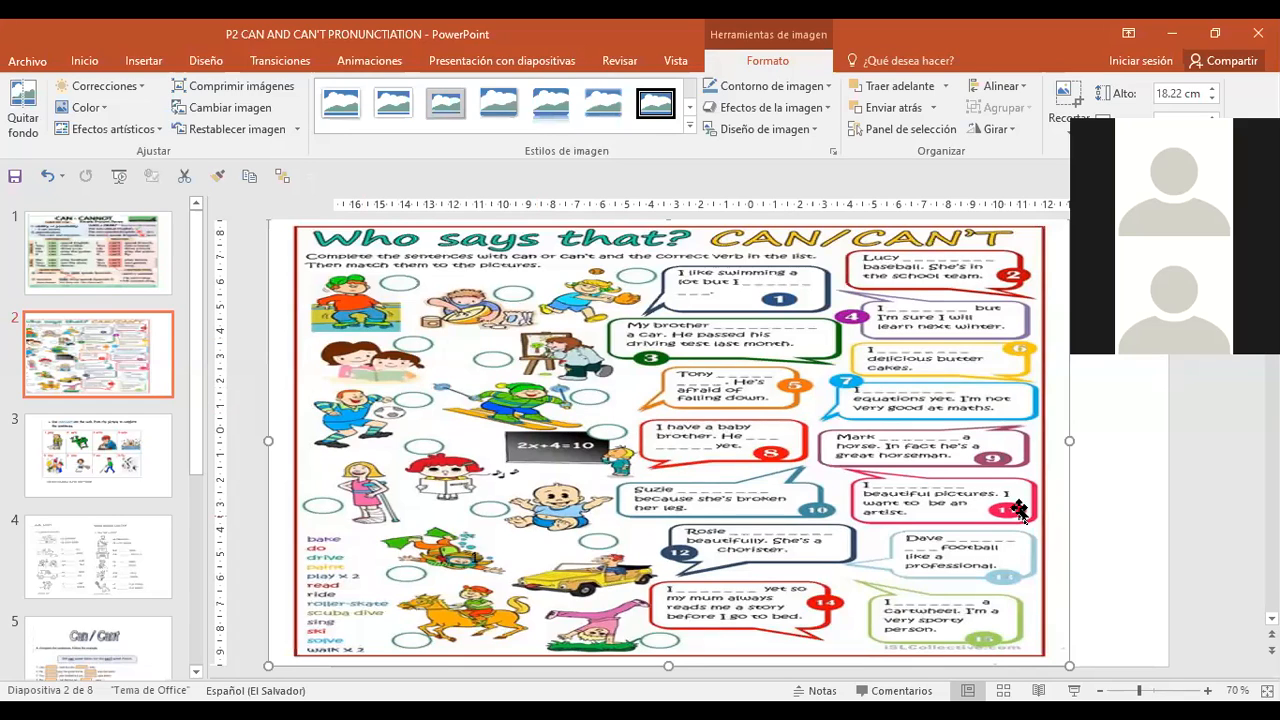
{"action": "mouse_move", "coordinate": [795, 345]}
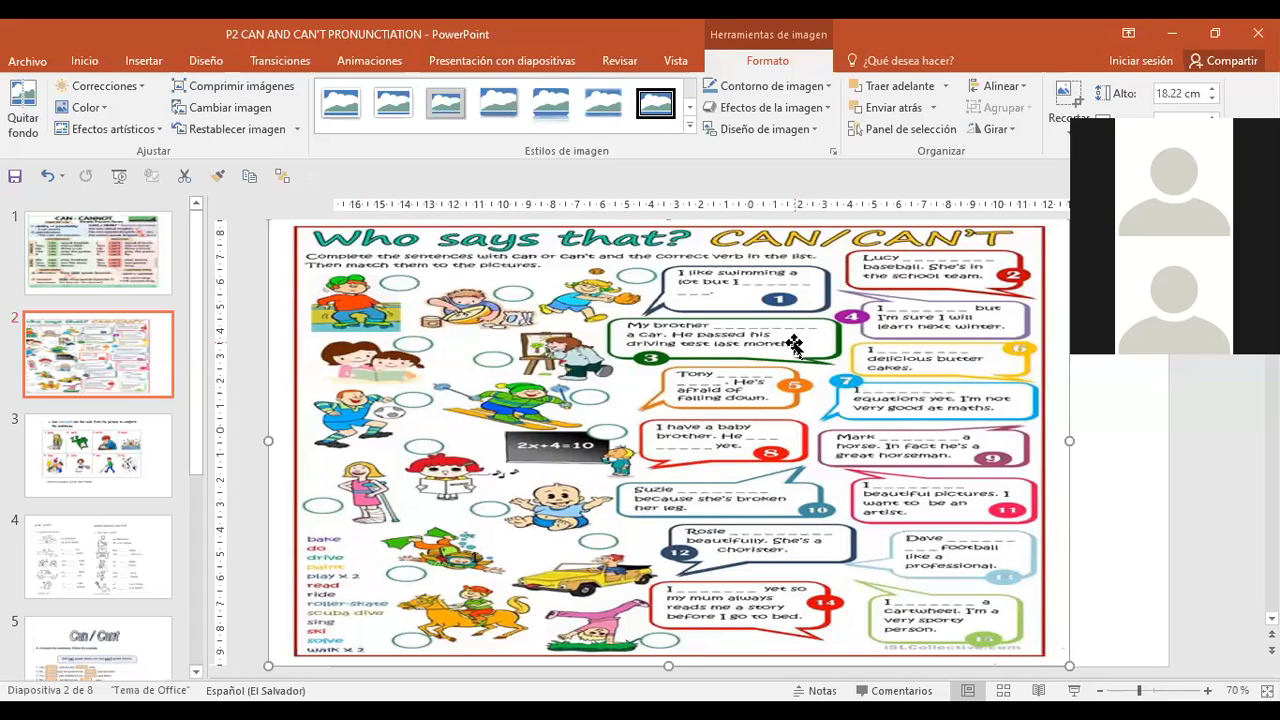
{"action": "mouse_move", "coordinate": [770, 295]}
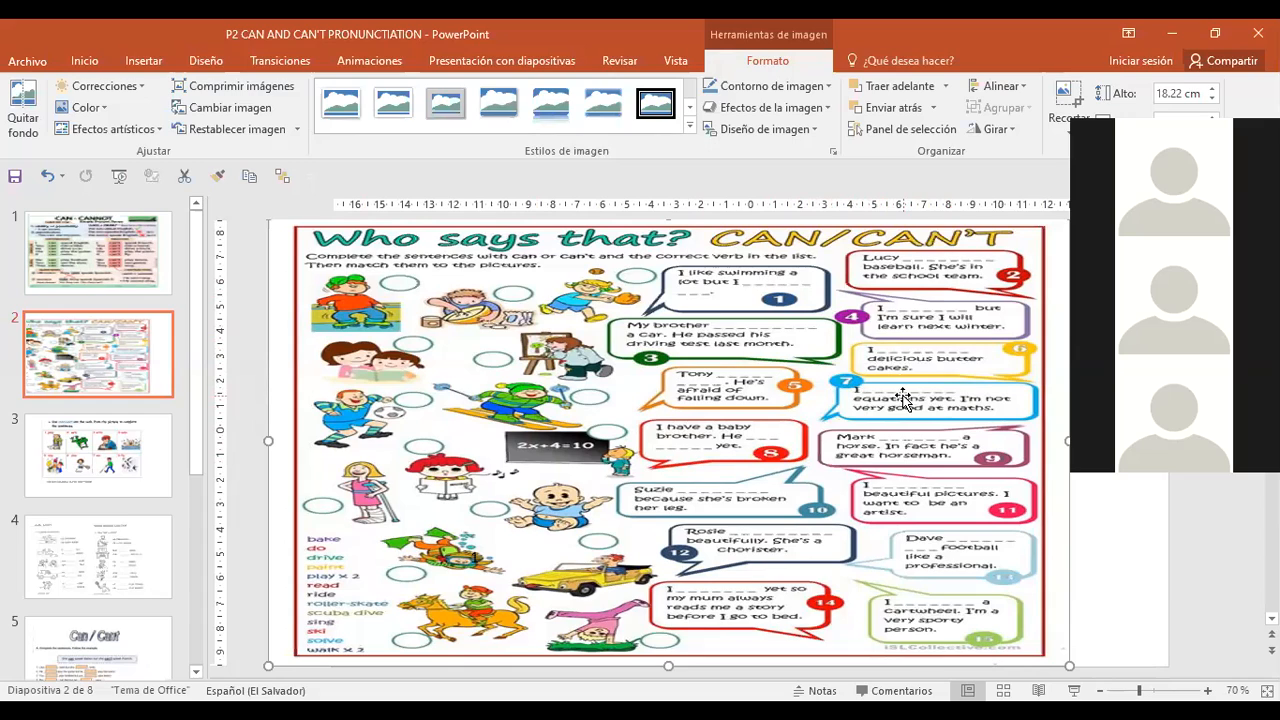
{"action": "mouse_move", "coordinate": [895, 410]}
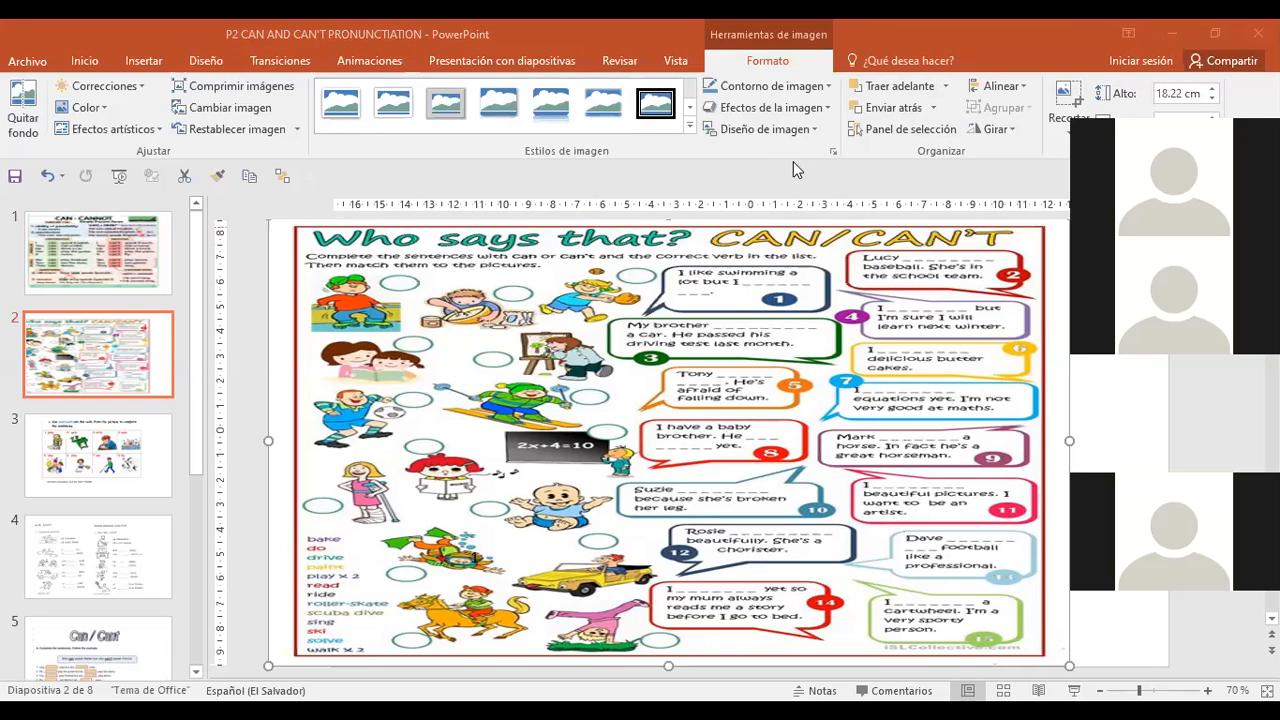
{"action": "mouse_move", "coordinate": [1054, 498]}
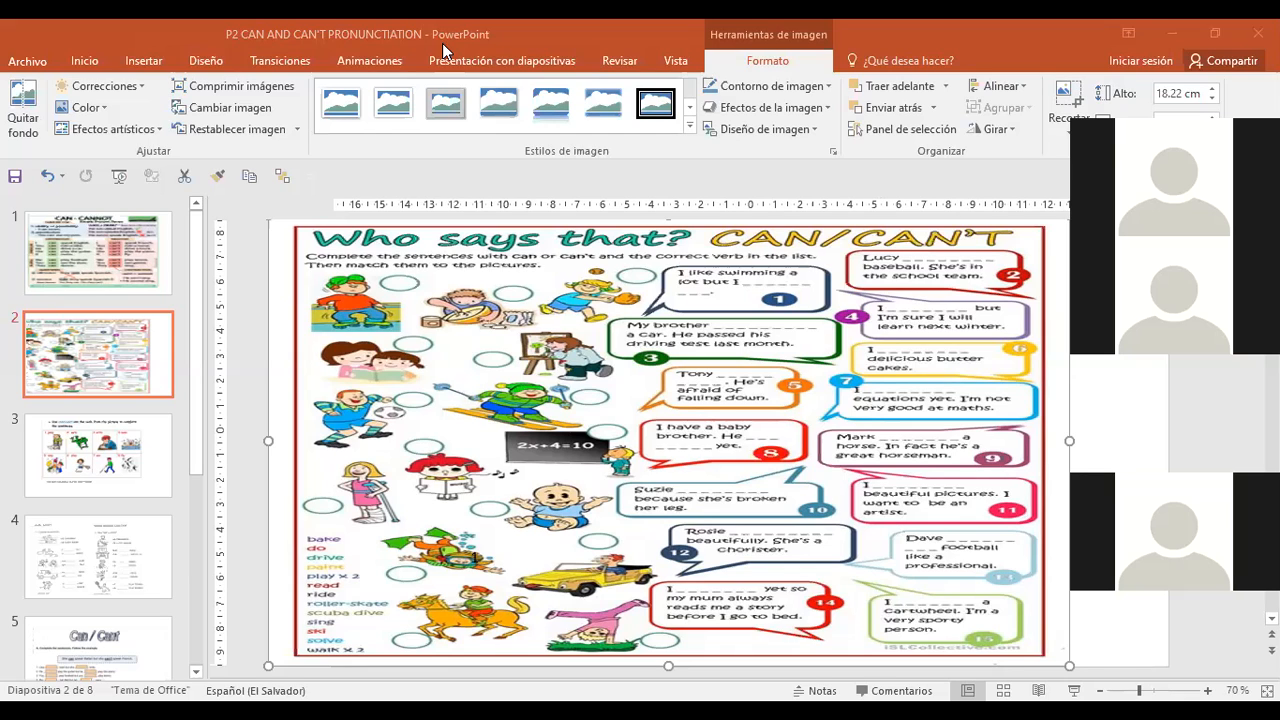
{"action": "mouse_move", "coordinate": [758, 467]}
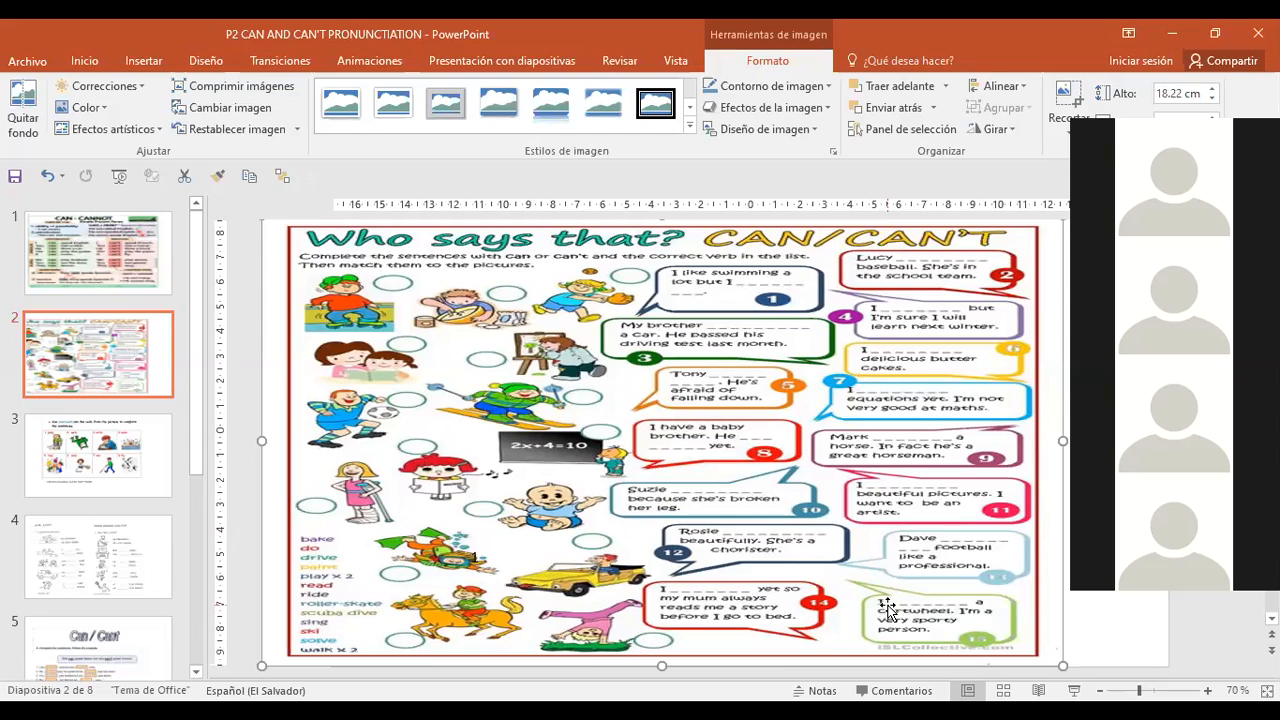
{"action": "mouse_move", "coordinate": [940, 655]}
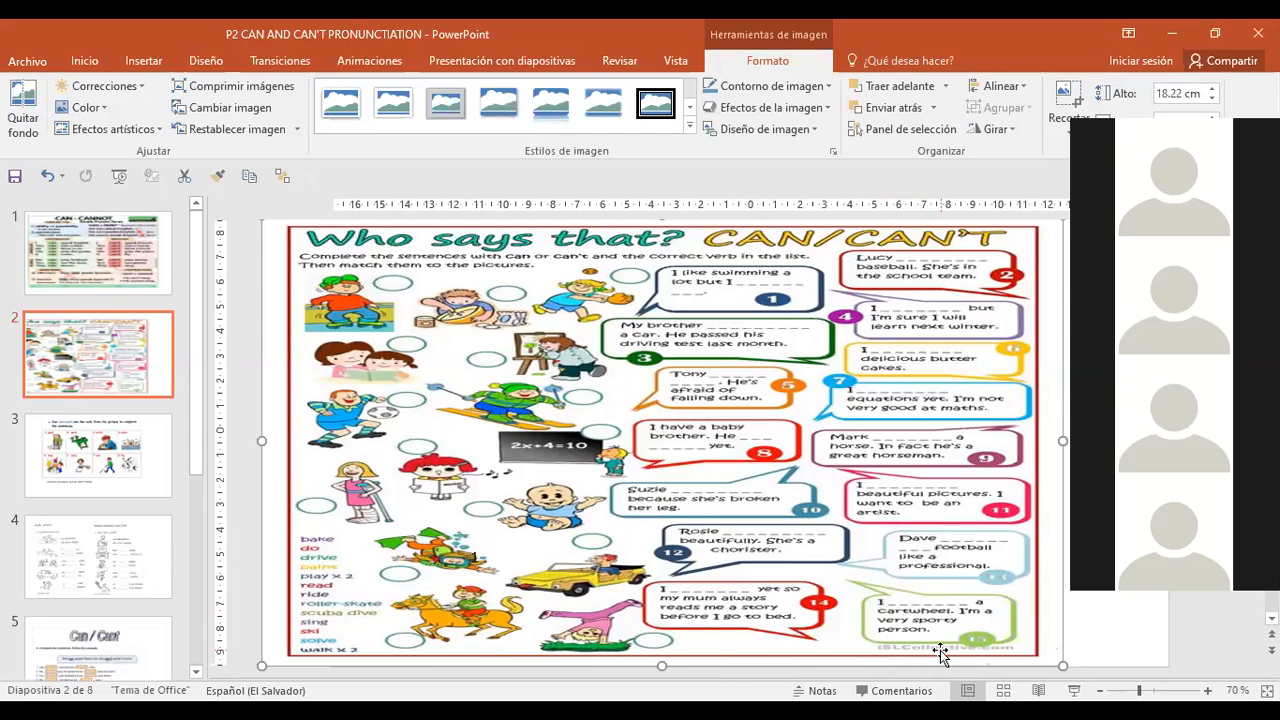
{"action": "mouse_move", "coordinate": [775, 548]}
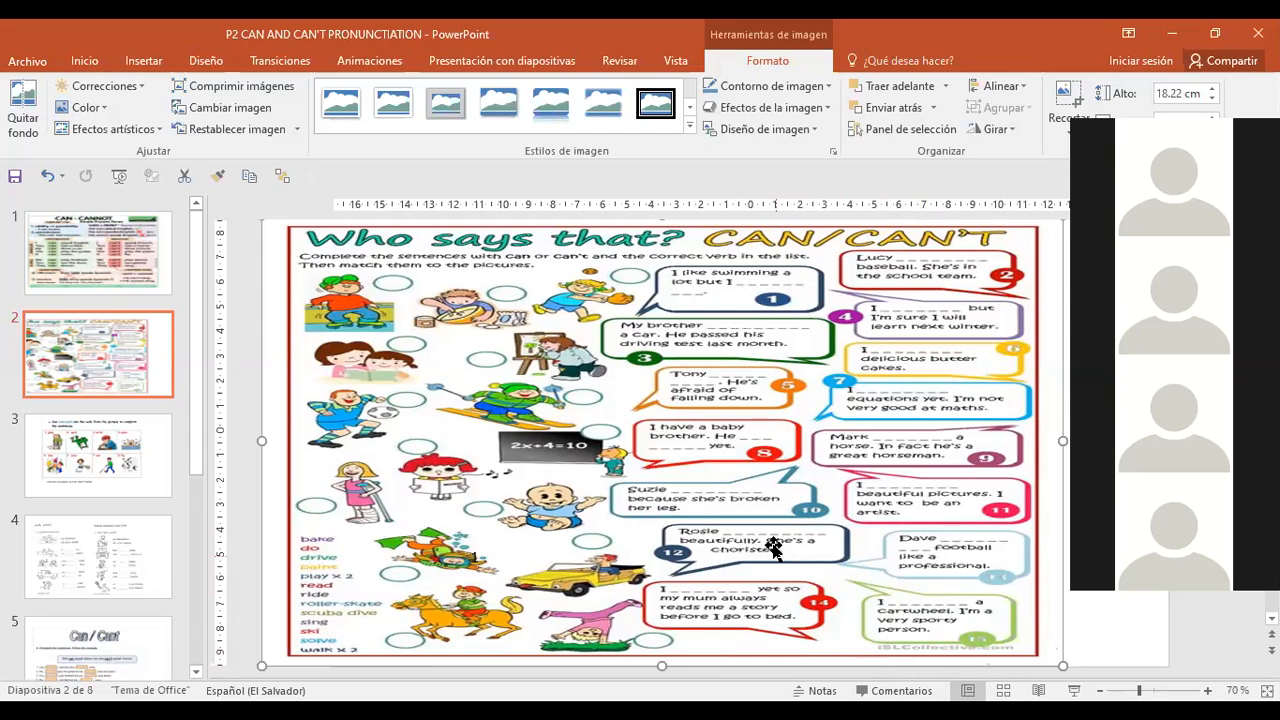
{"action": "mouse_move", "coordinate": [740, 560]}
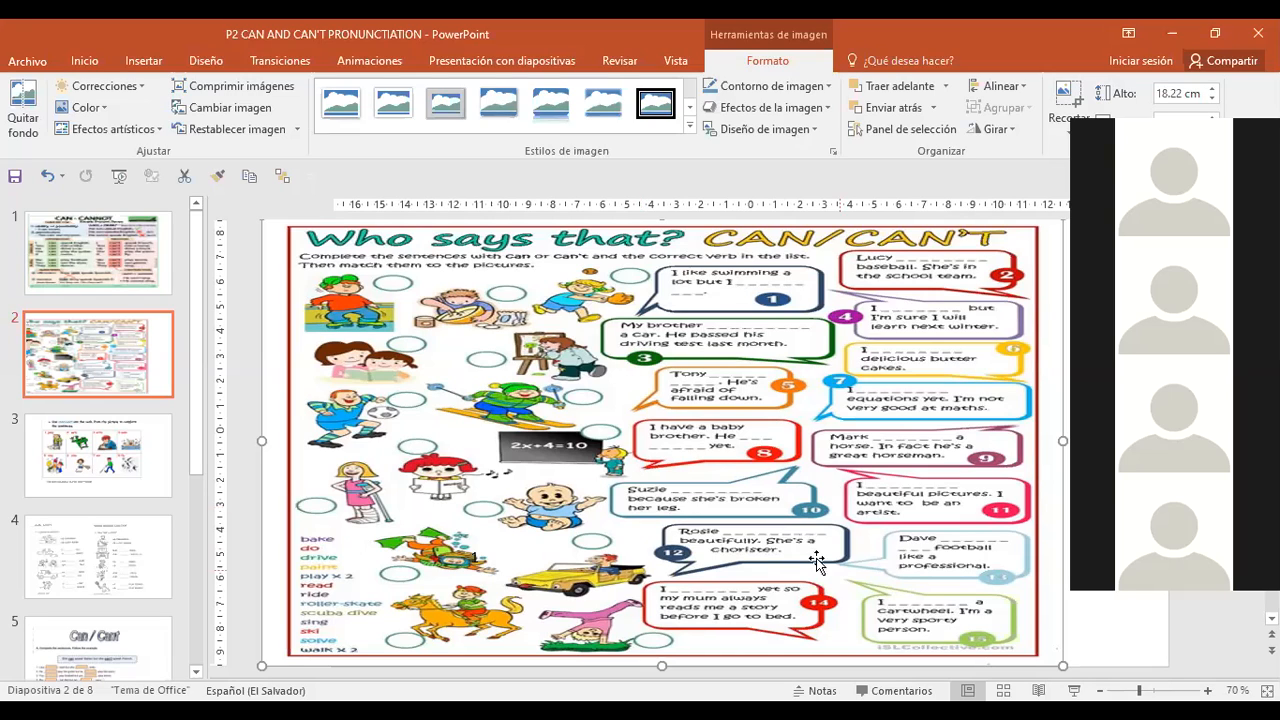
{"action": "mouse_move", "coordinate": [986, 633]}
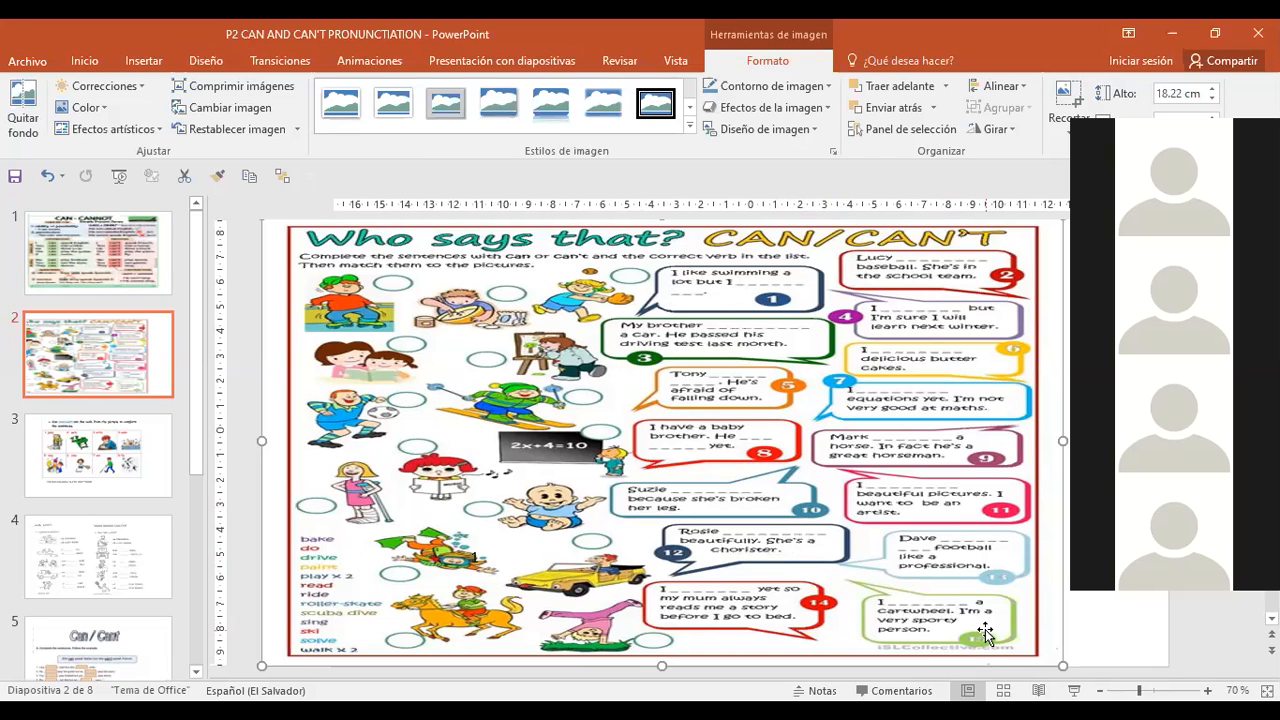
{"action": "mouse_move", "coordinate": [715, 505]}
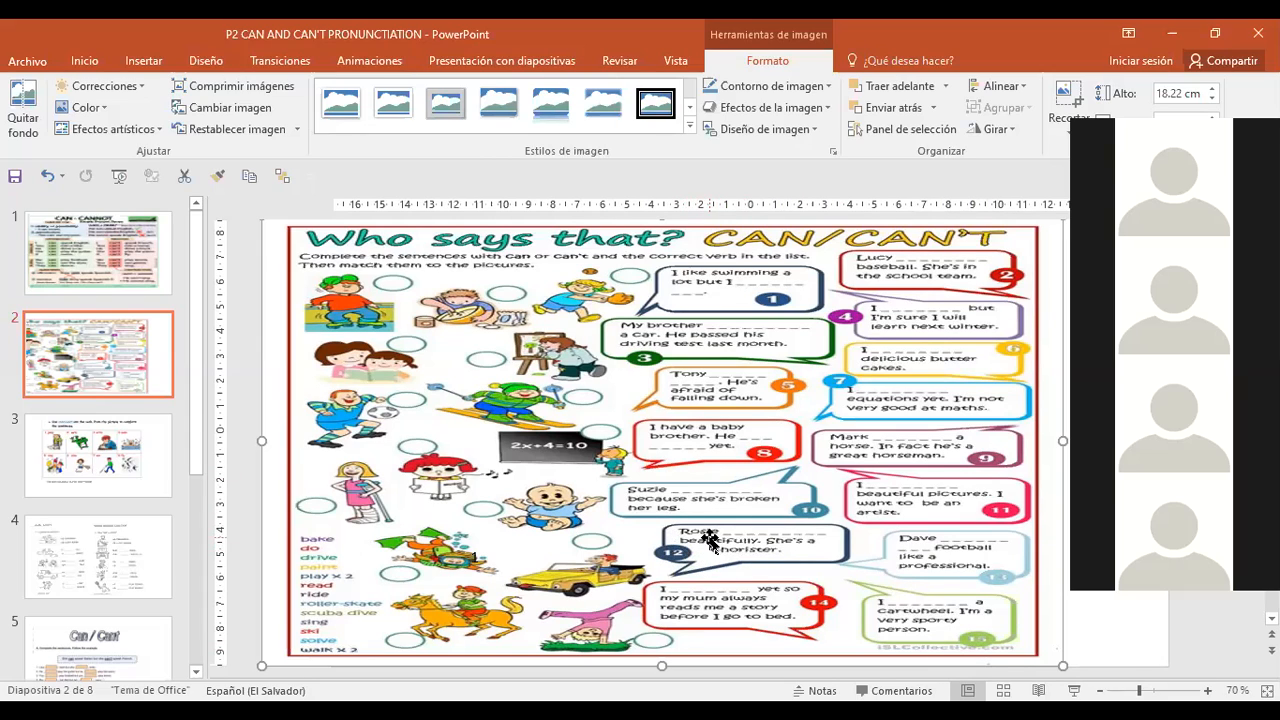
{"action": "mouse_move", "coordinate": [718, 580]}
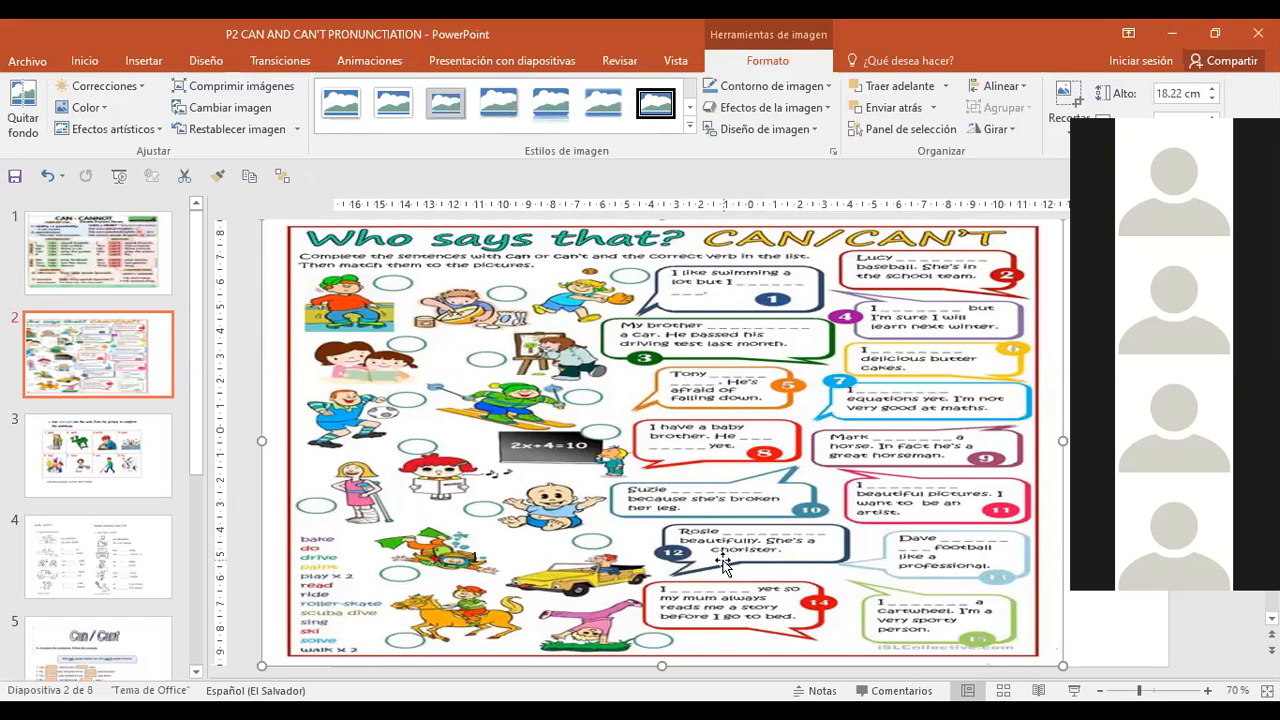
{"action": "mouse_move", "coordinate": [765, 565]}
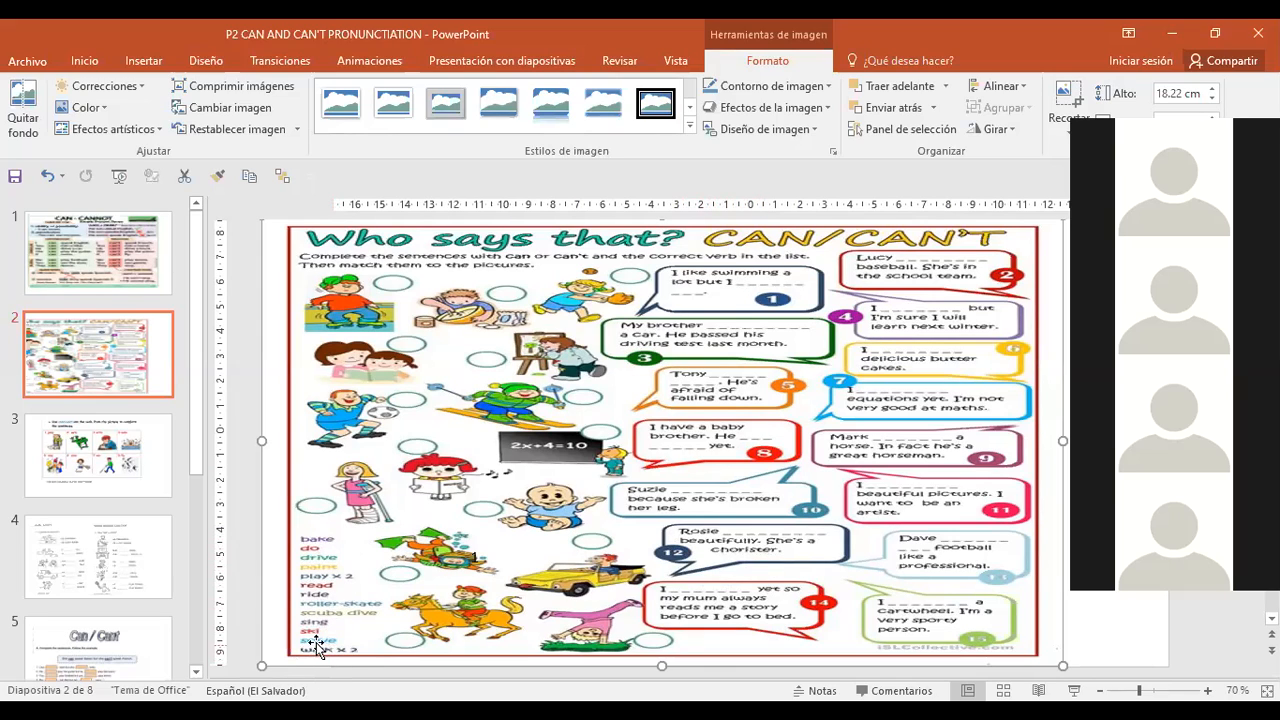
{"action": "mouse_move", "coordinate": [835, 547]}
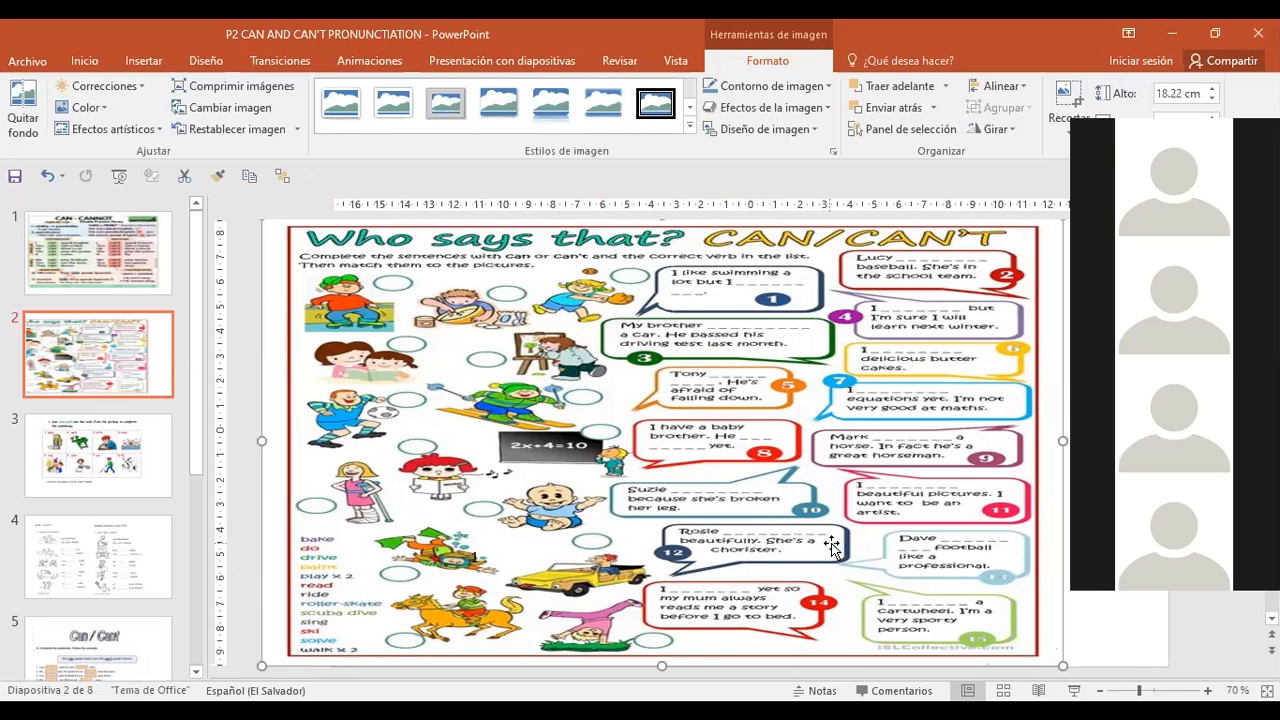
{"action": "mouse_move", "coordinate": [715, 553]}
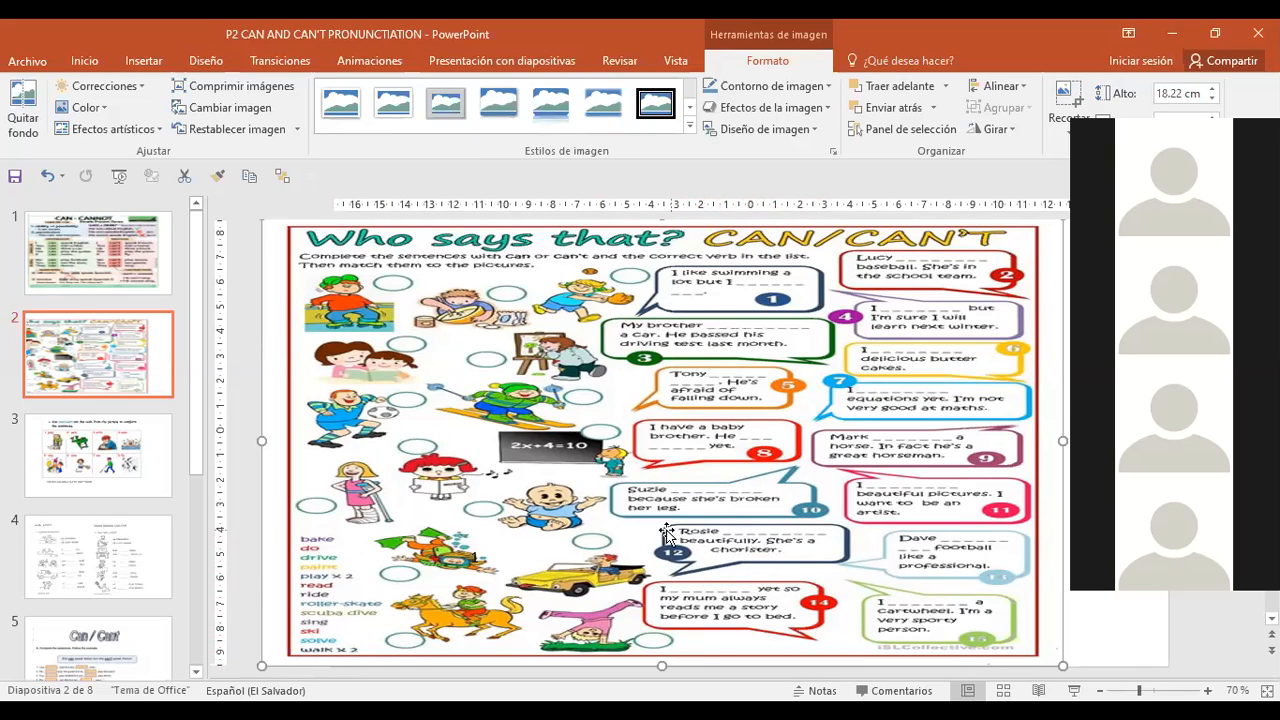
{"action": "mouse_move", "coordinate": [748, 568]}
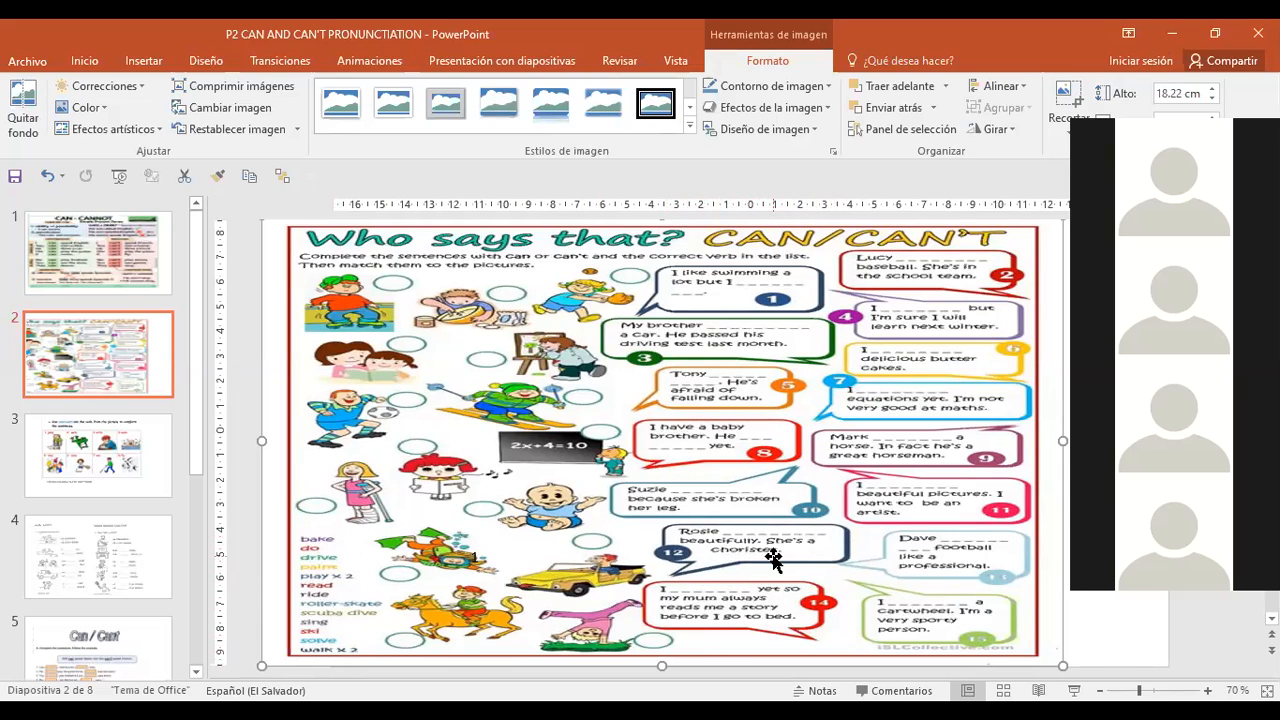
{"action": "mouse_move", "coordinate": [923, 653]}
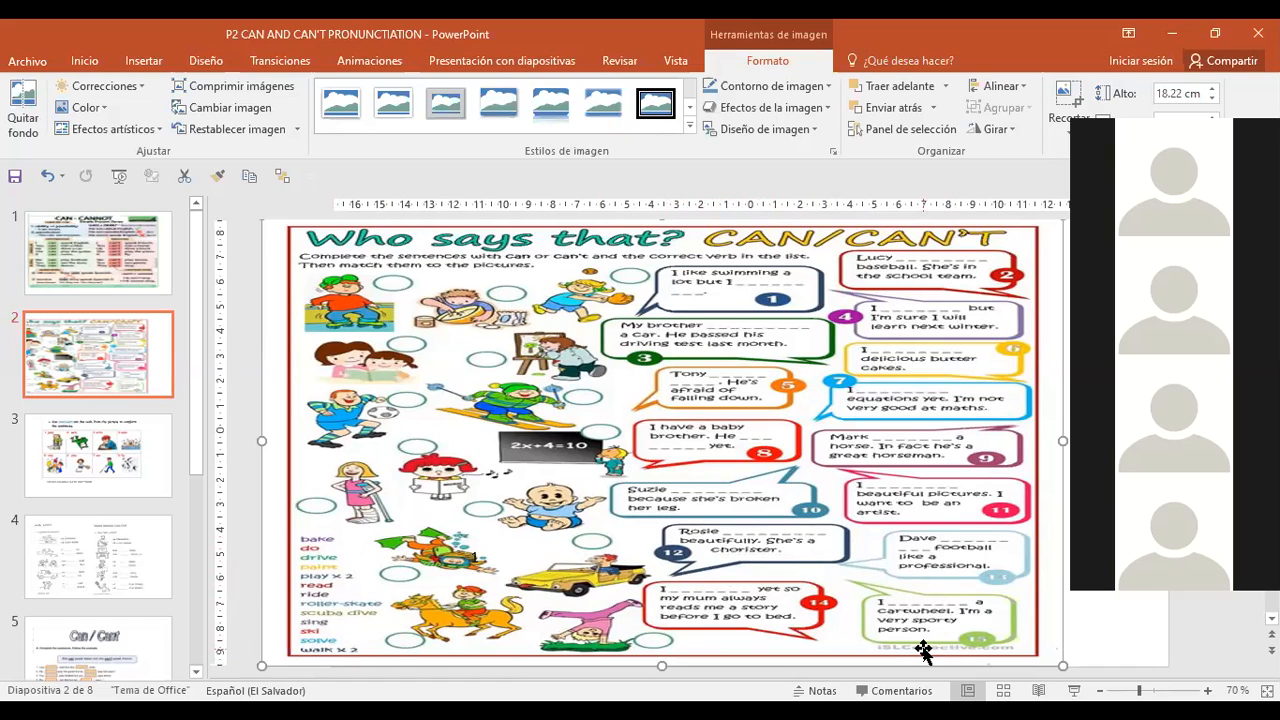
{"action": "mouse_move", "coordinate": [933, 643]}
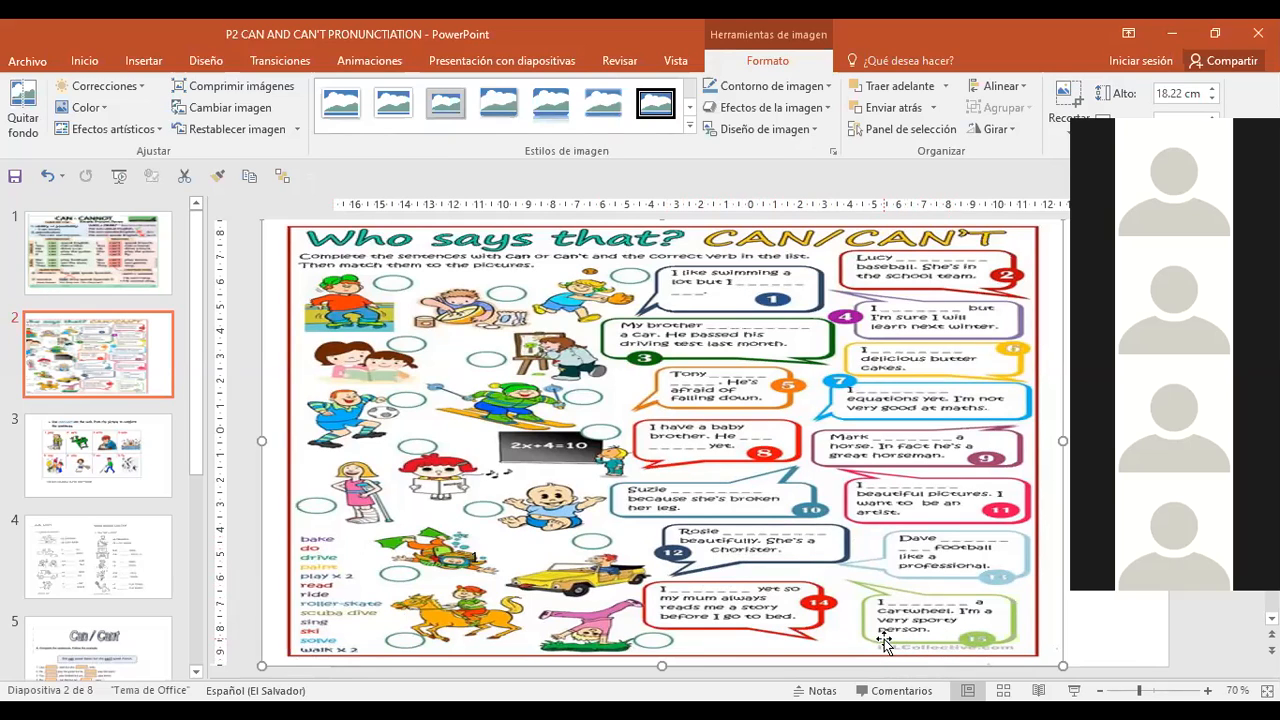
{"action": "mouse_move", "coordinate": [765, 548]}
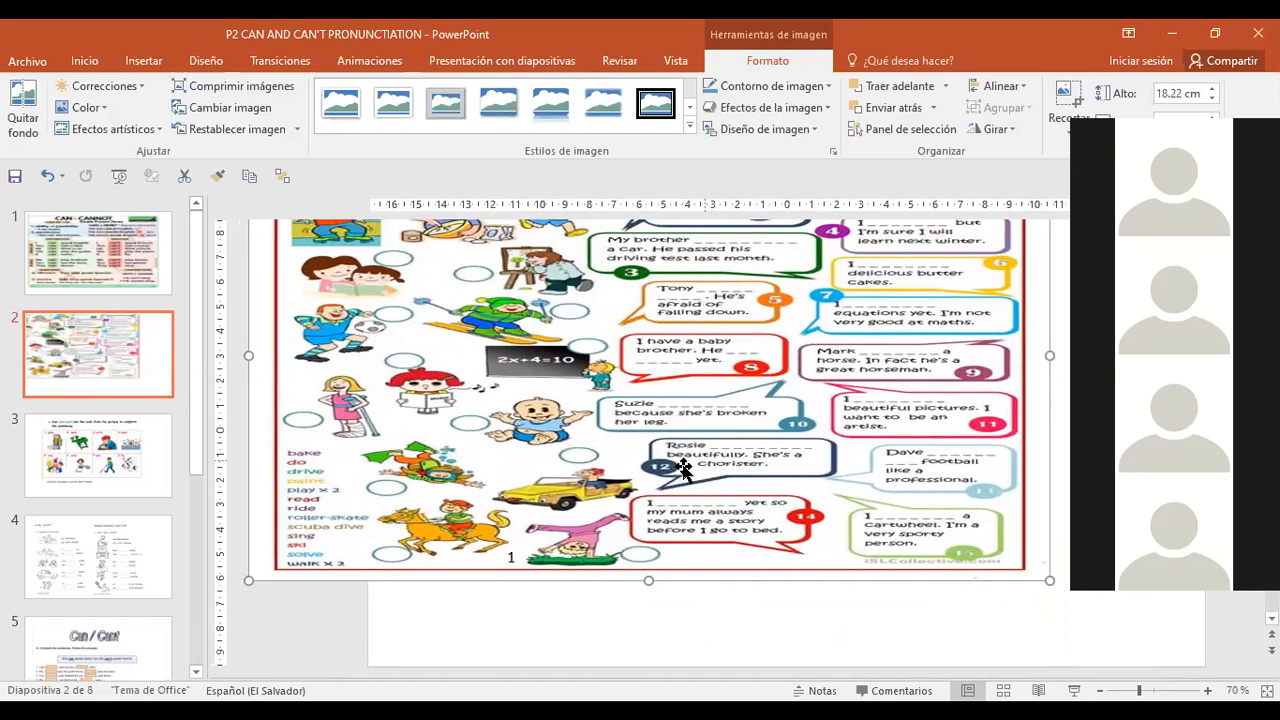
{"action": "mouse_move", "coordinate": [308, 543]}
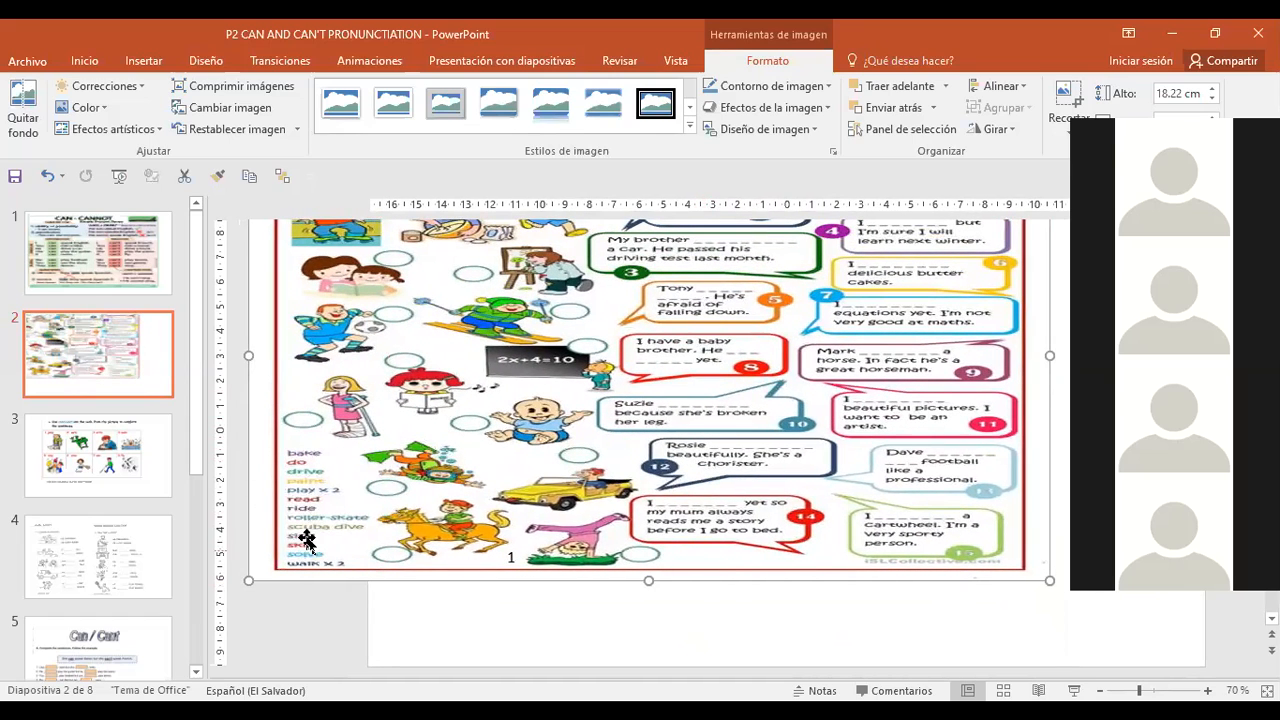
{"action": "mouse_move", "coordinate": [952, 548]}
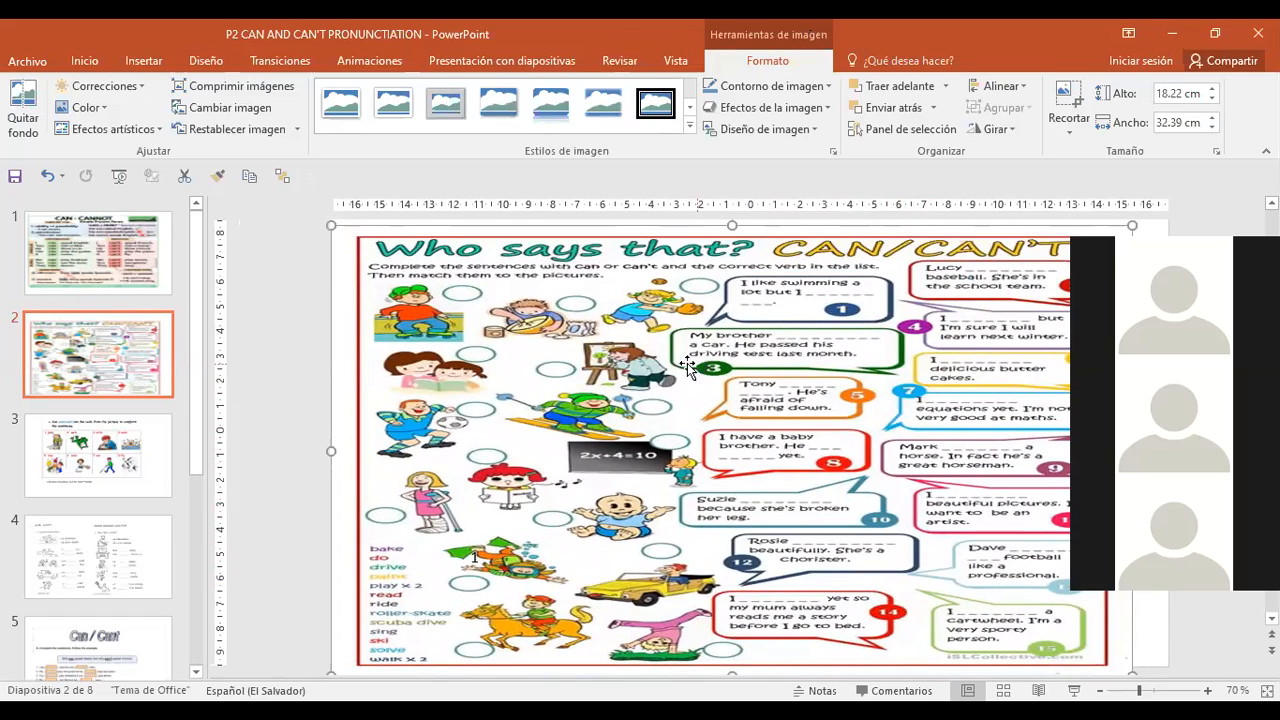
{"action": "mouse_move", "coordinate": [708, 420]}
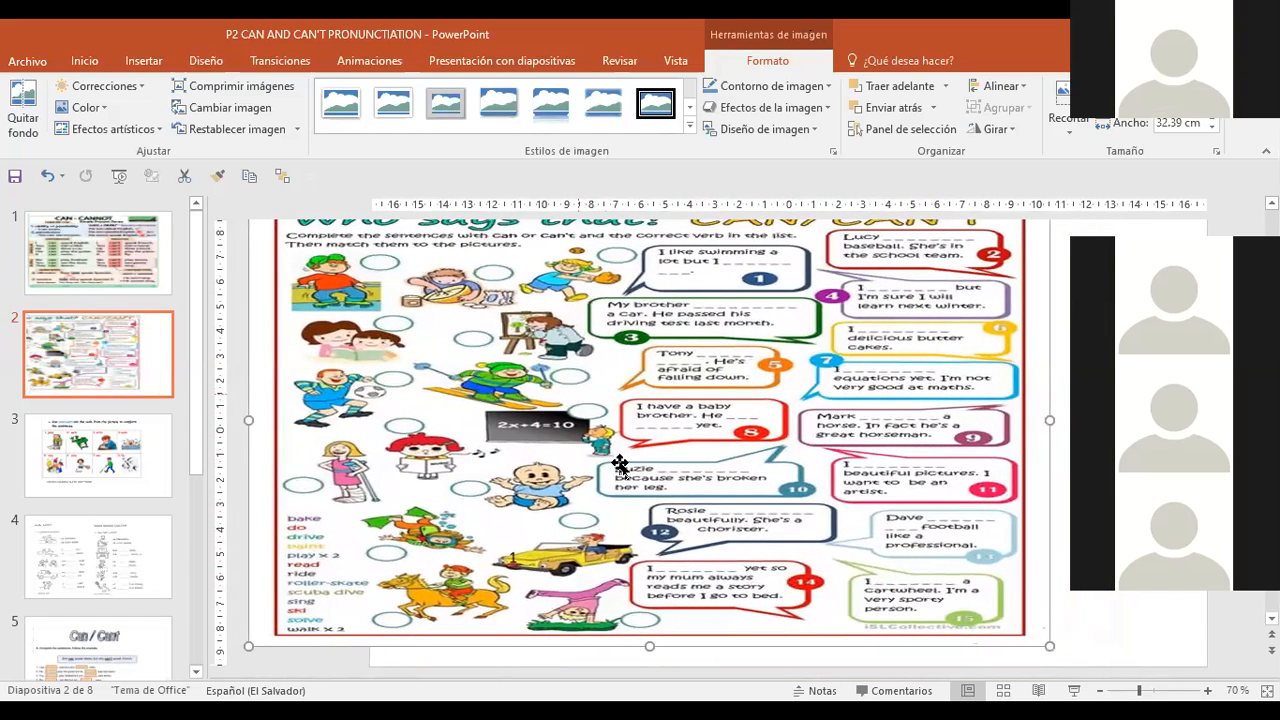
{"action": "mouse_move", "coordinate": [890, 608]}
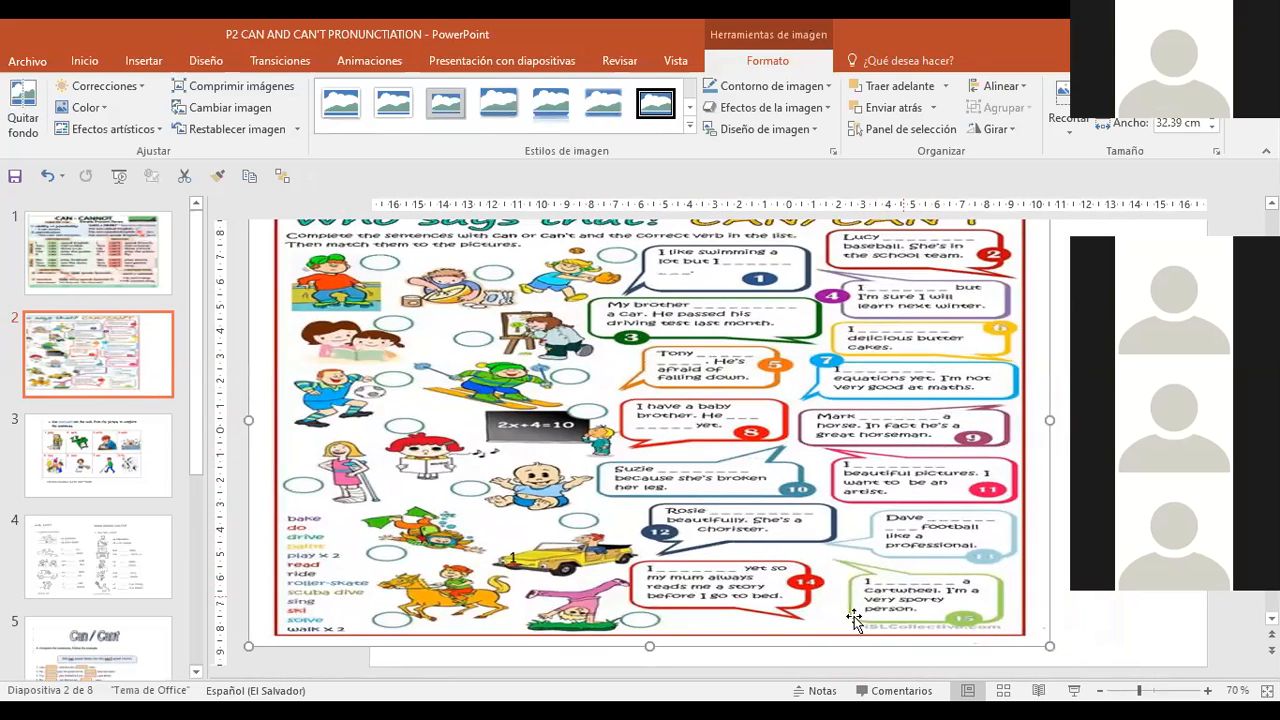
{"action": "mouse_move", "coordinate": [770, 640]}
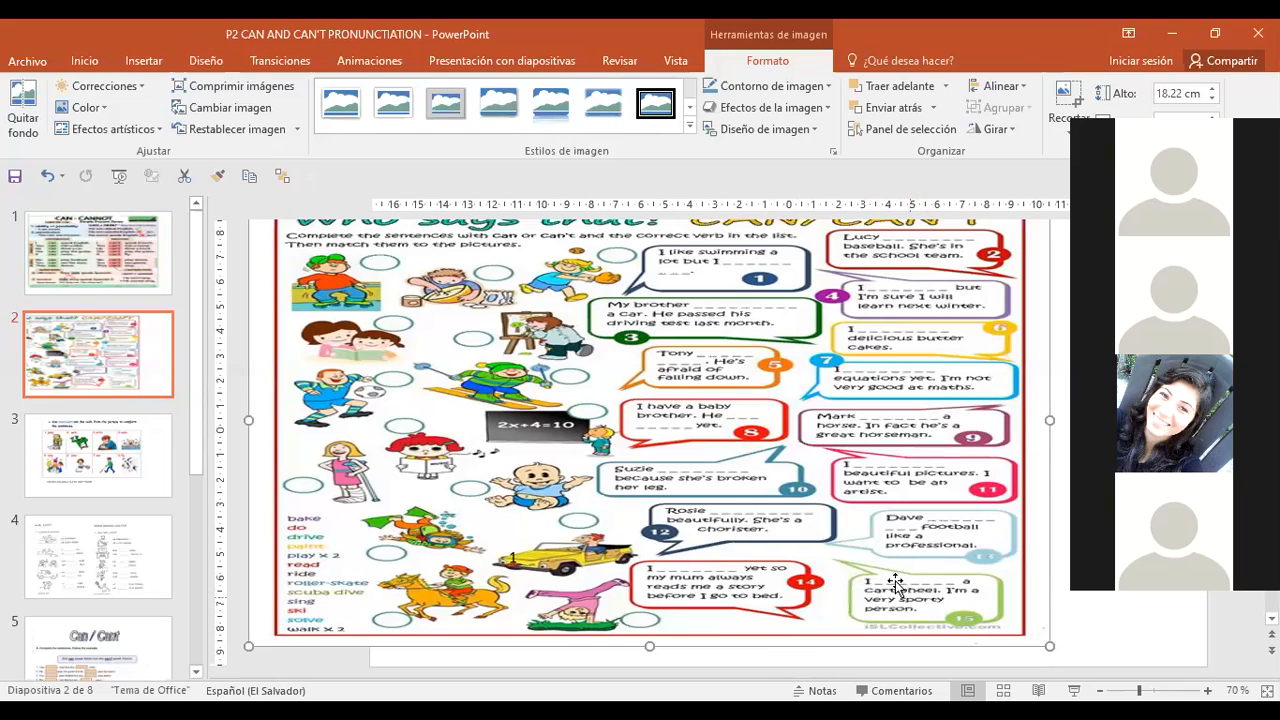
{"action": "mouse_move", "coordinate": [330, 620]}
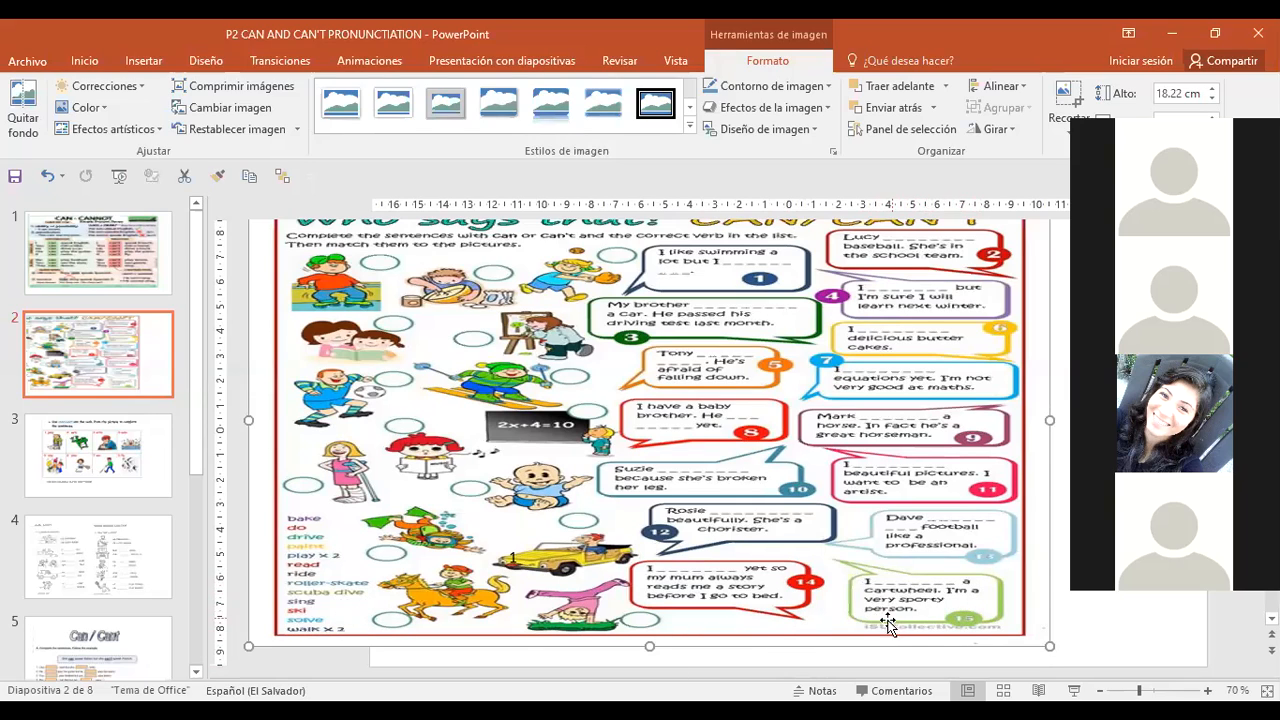
{"action": "mouse_move", "coordinate": [935, 600]}
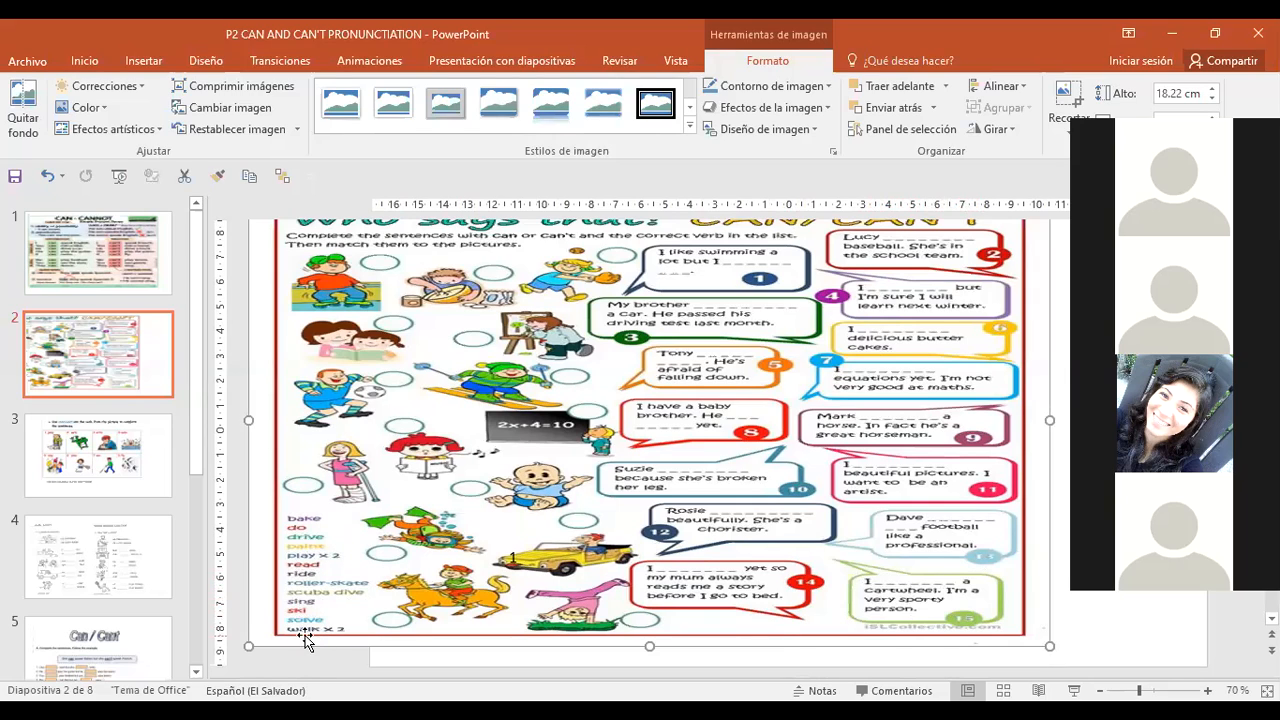
{"action": "mouse_move", "coordinate": [322, 608]}
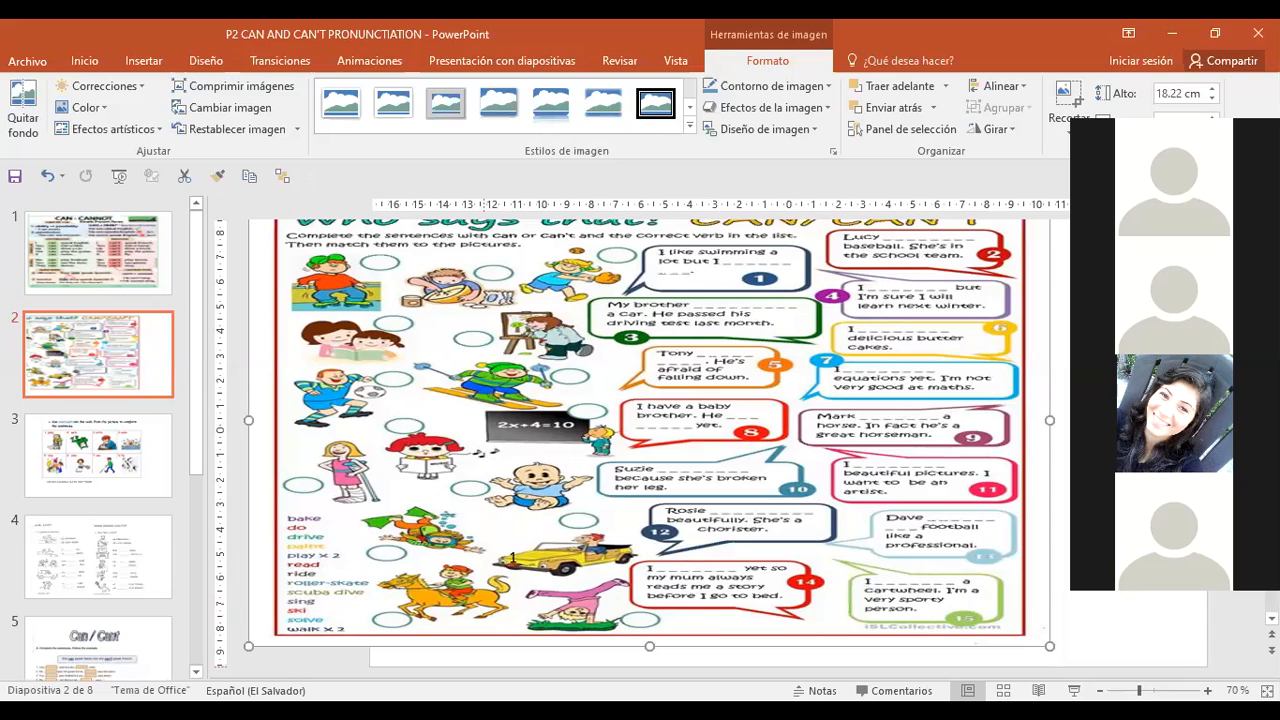
{"action": "mouse_move", "coordinate": [235, 359]}
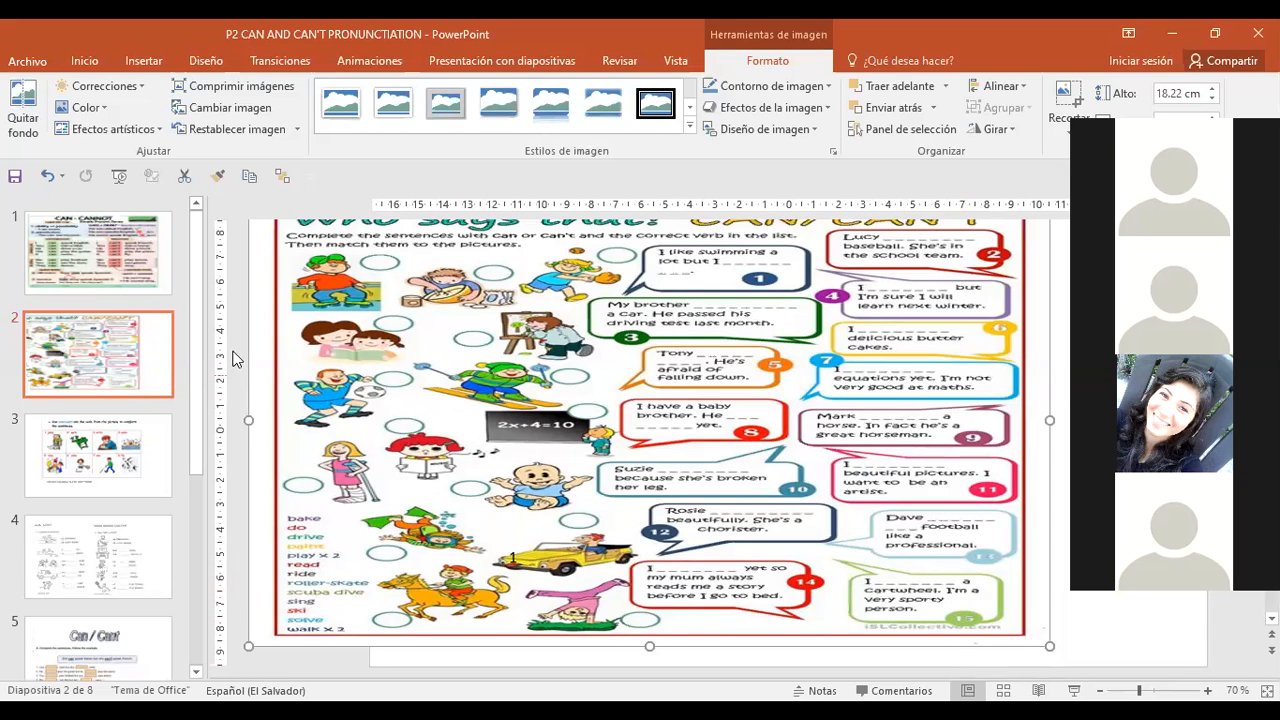
Step: Step through slides 4 to 7, then return to the slide 3 picture-verb grid
{"action": "left_click", "coordinate": [97, 557]}
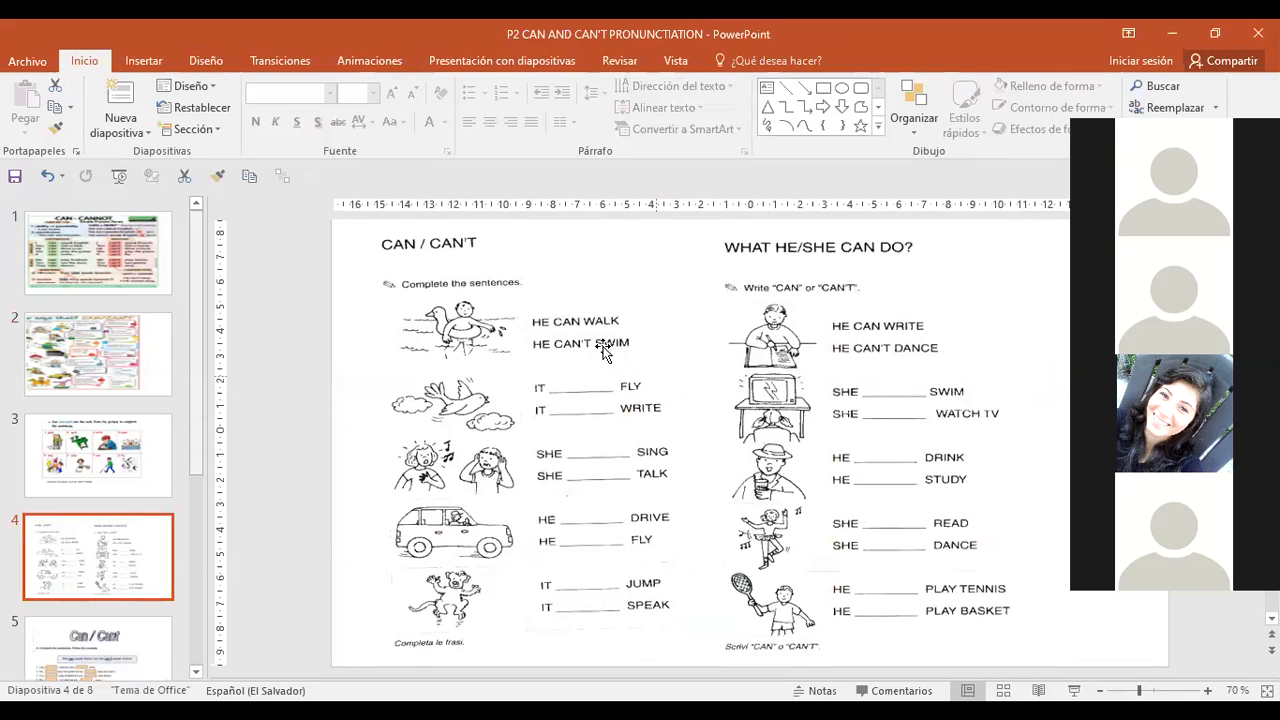
{"action": "mouse_move", "coordinate": [373, 489]}
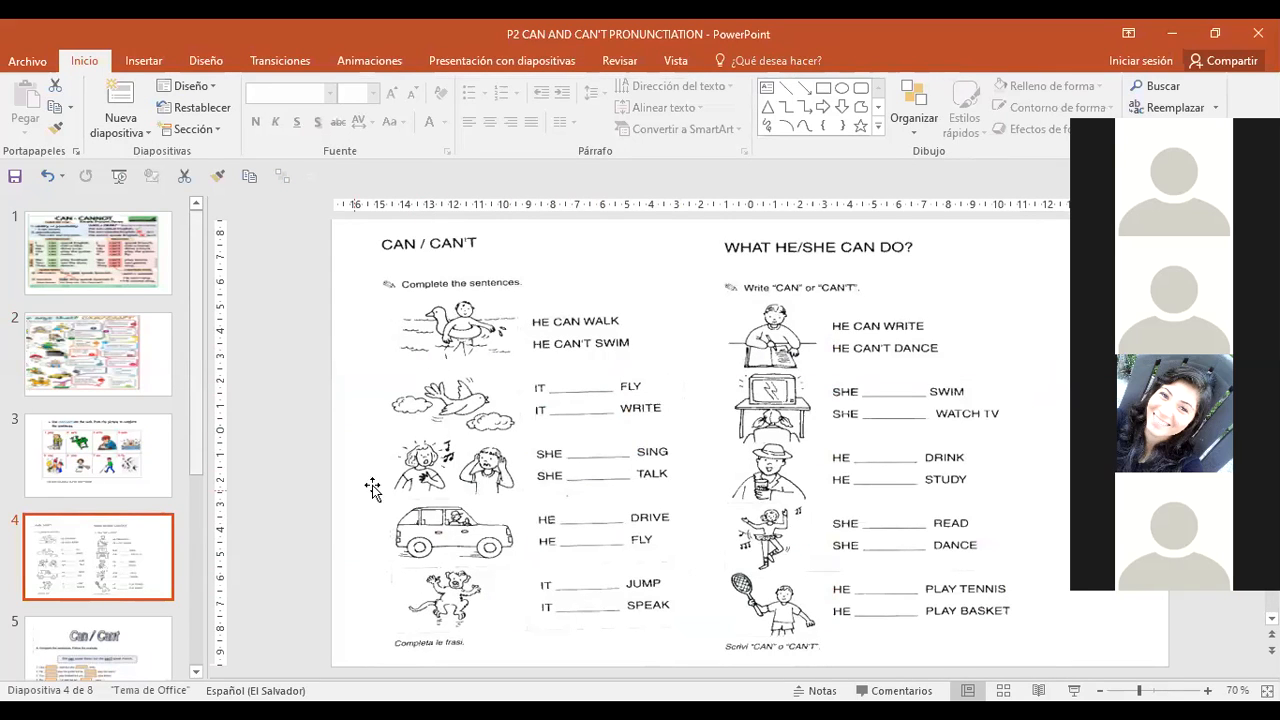
{"action": "mouse_move", "coordinate": [460, 265]}
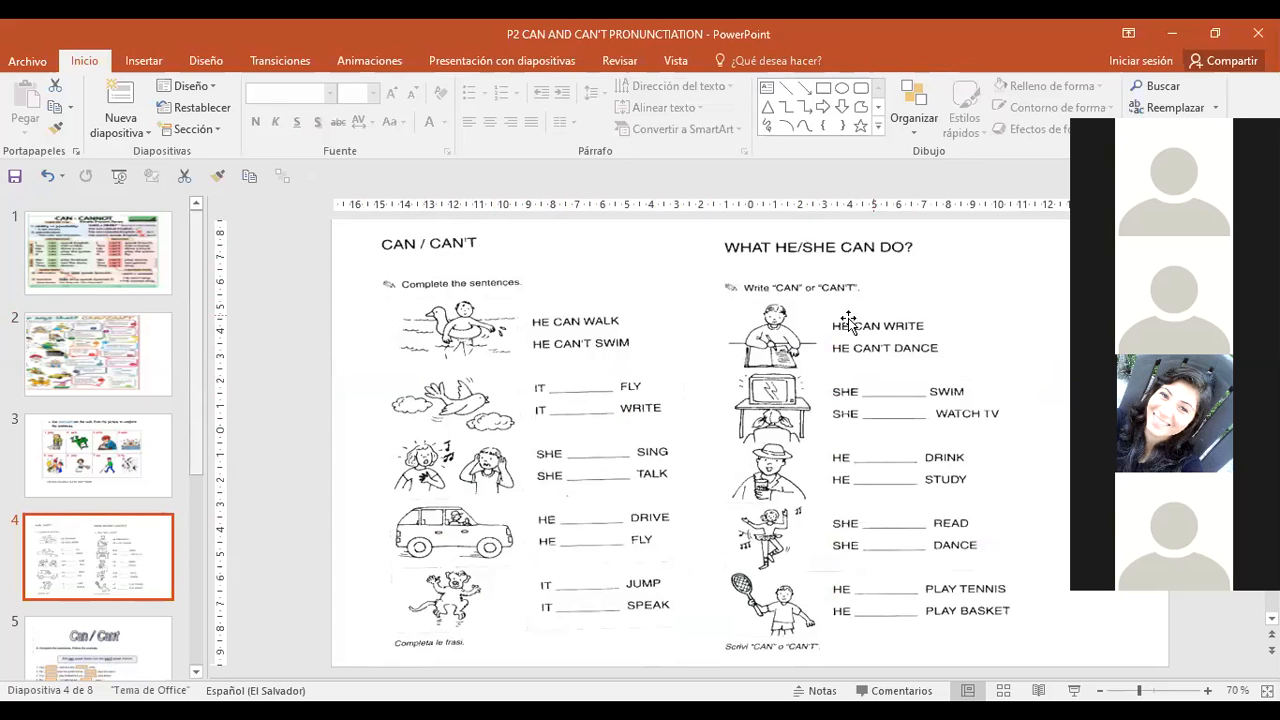
{"action": "left_click", "coordinate": [98, 460]}
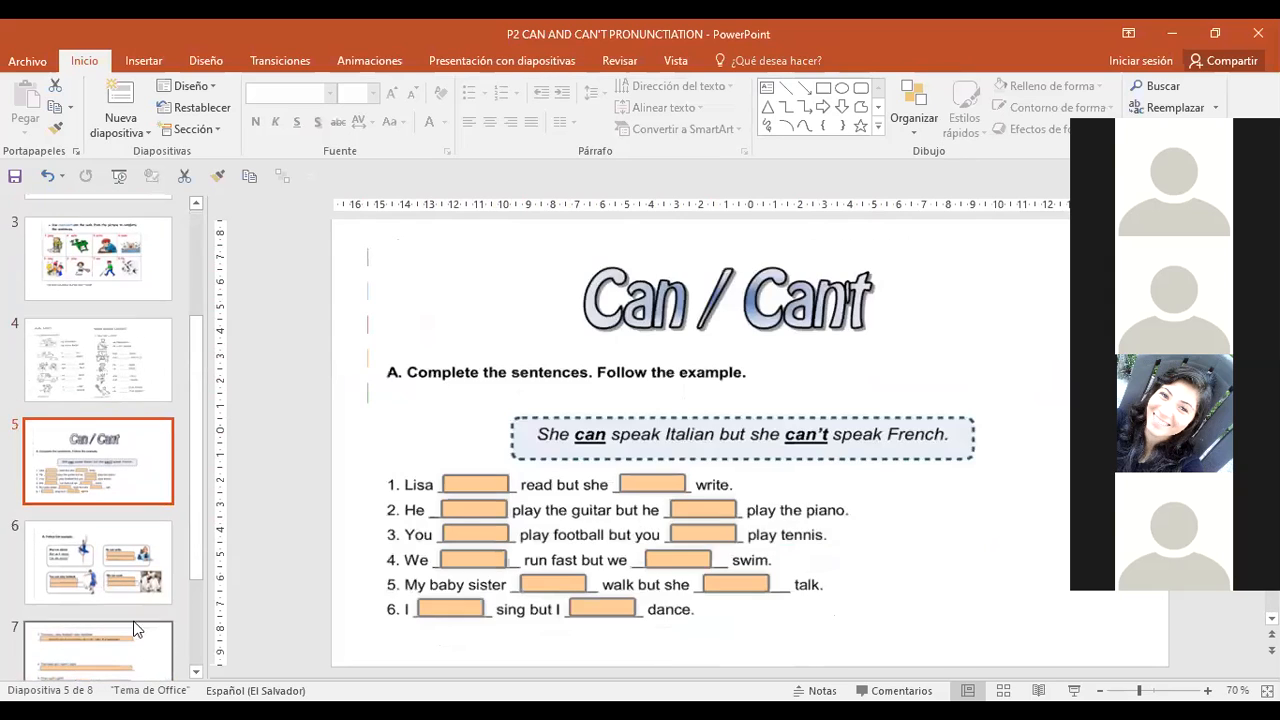
{"action": "left_click", "coordinate": [98, 561]}
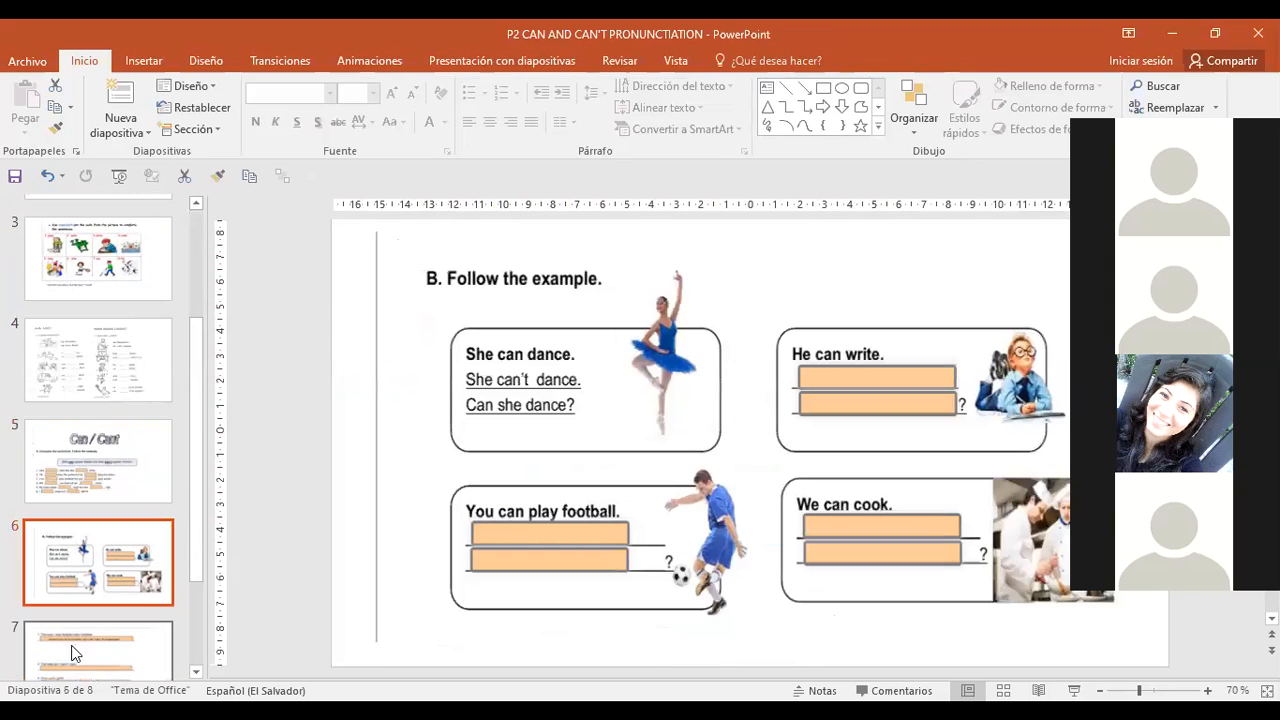
{"action": "left_click", "coordinate": [98, 512]}
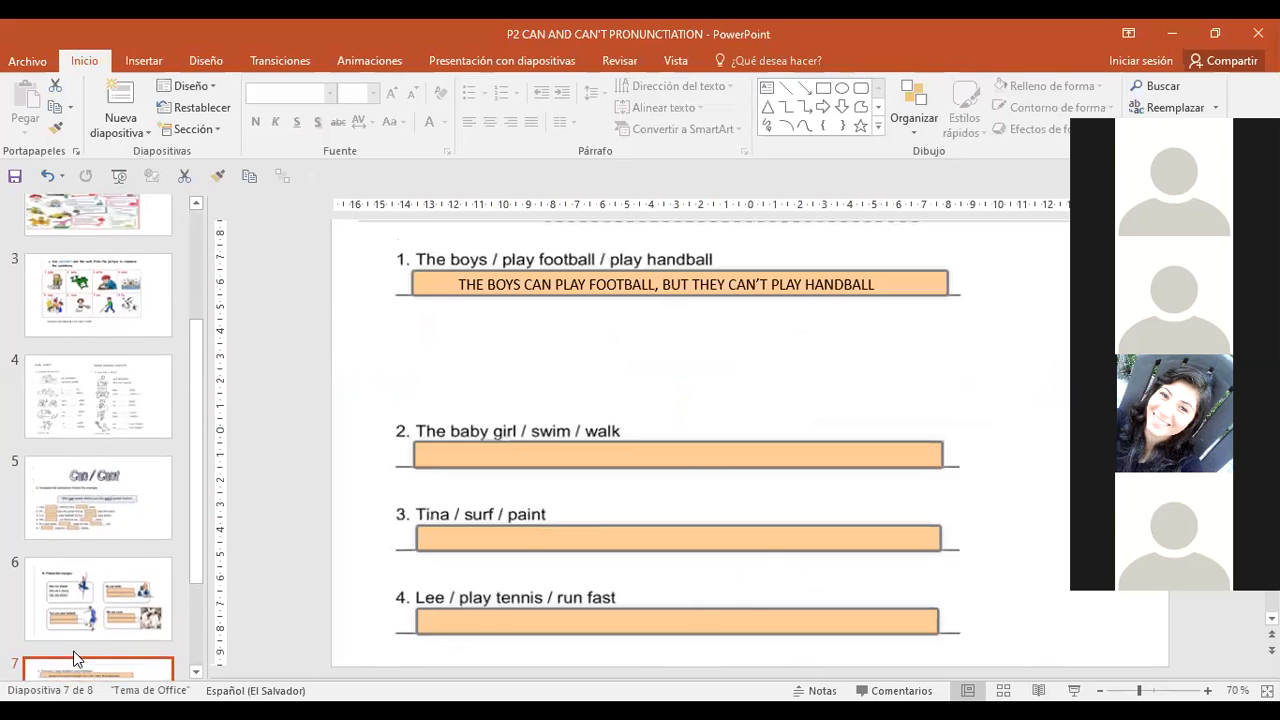
{"action": "left_click", "coordinate": [97, 298]}
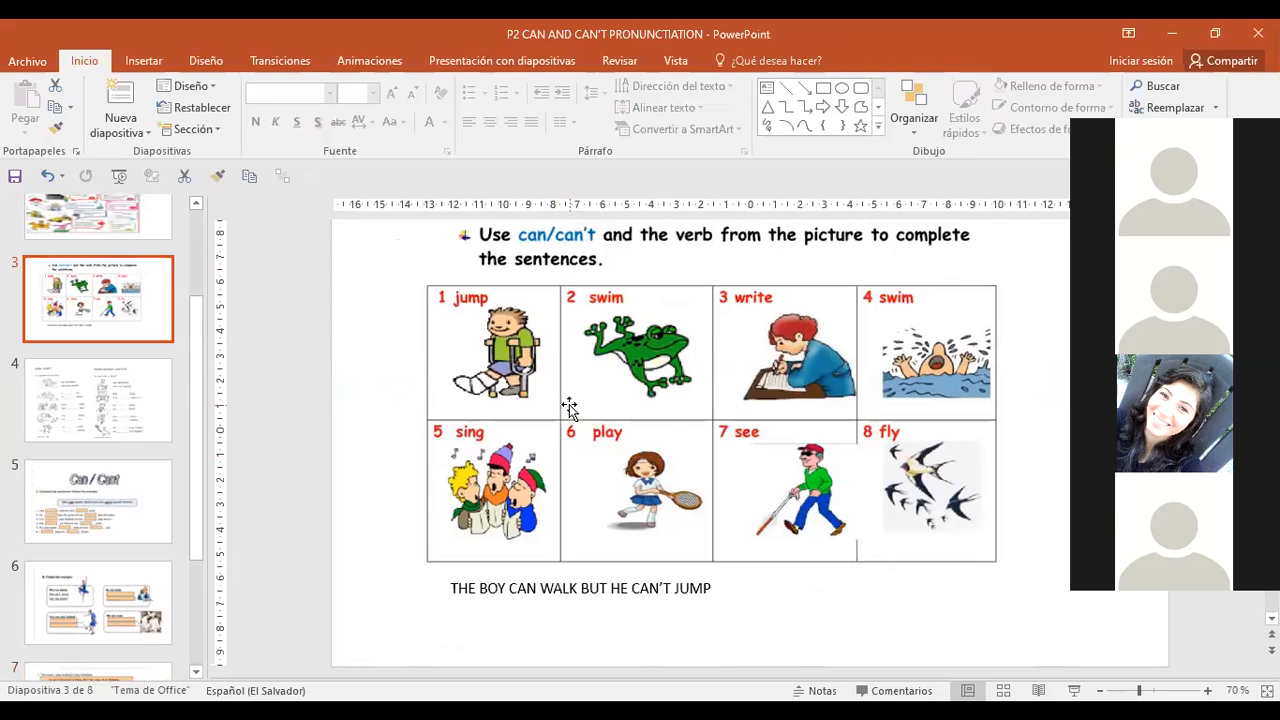
{"action": "mouse_move", "coordinate": [582, 392]}
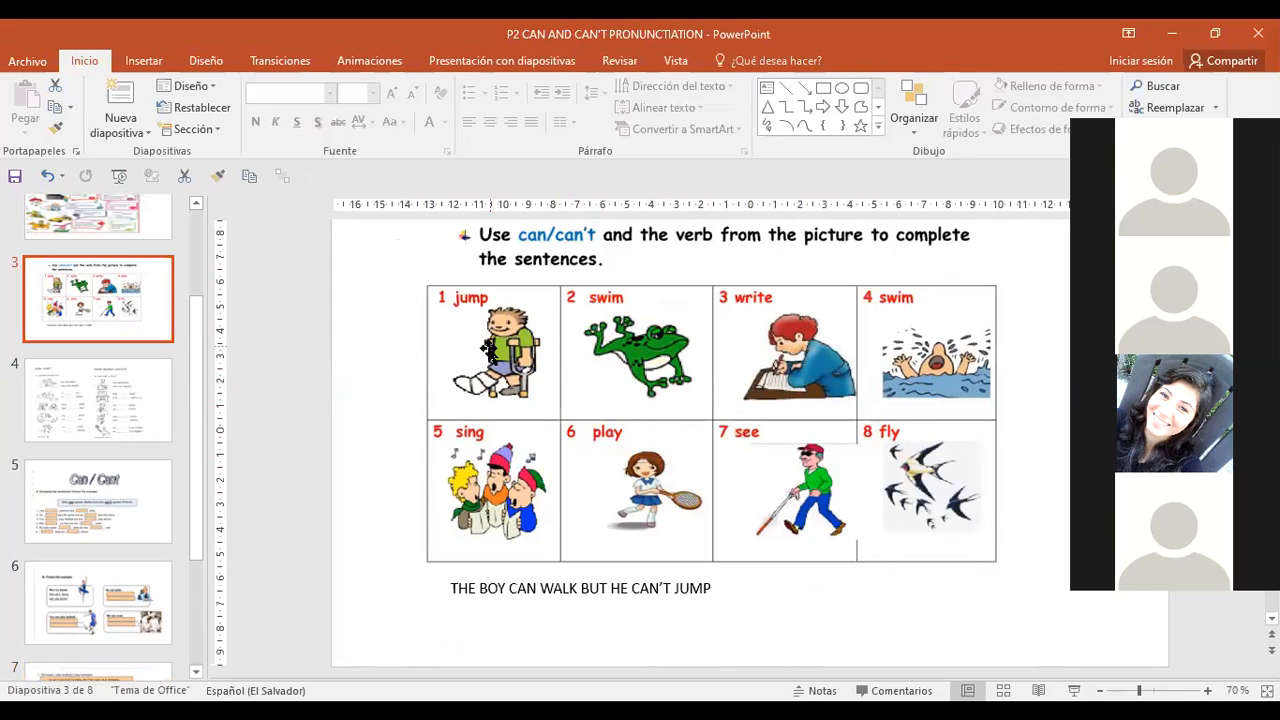
{"action": "mouse_move", "coordinate": [503, 460]}
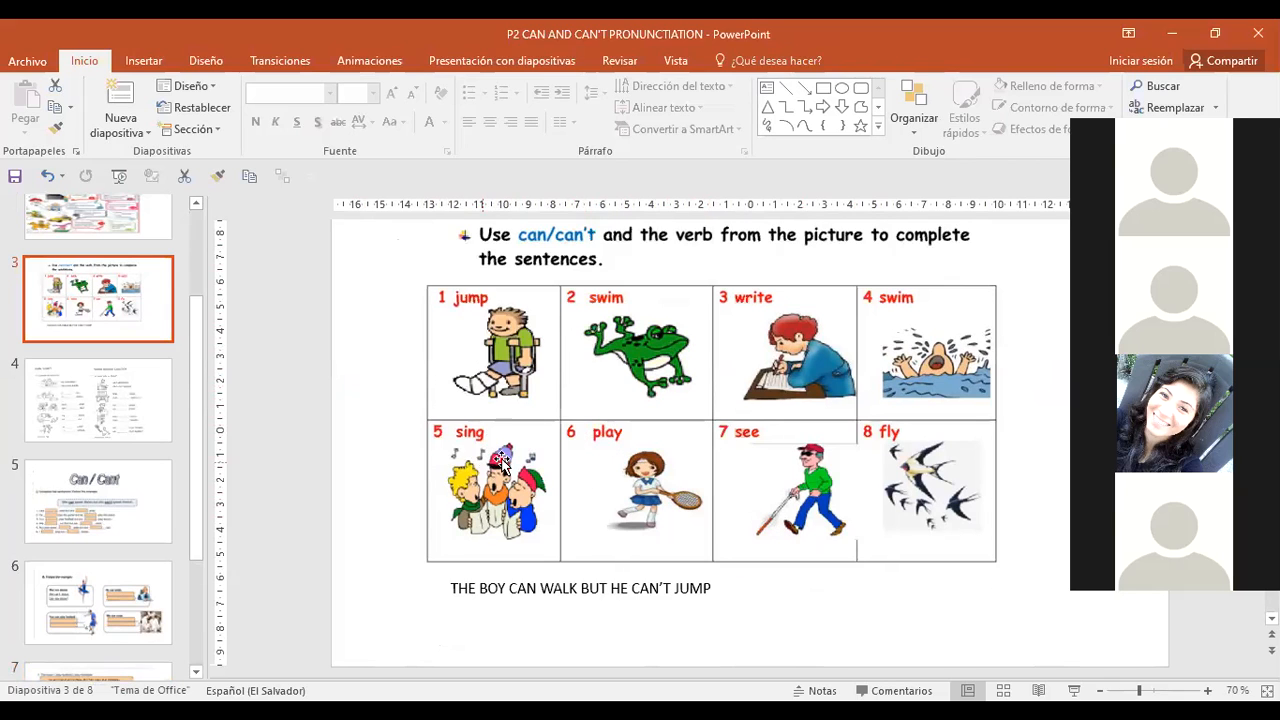
{"action": "mouse_move", "coordinate": [490, 333]}
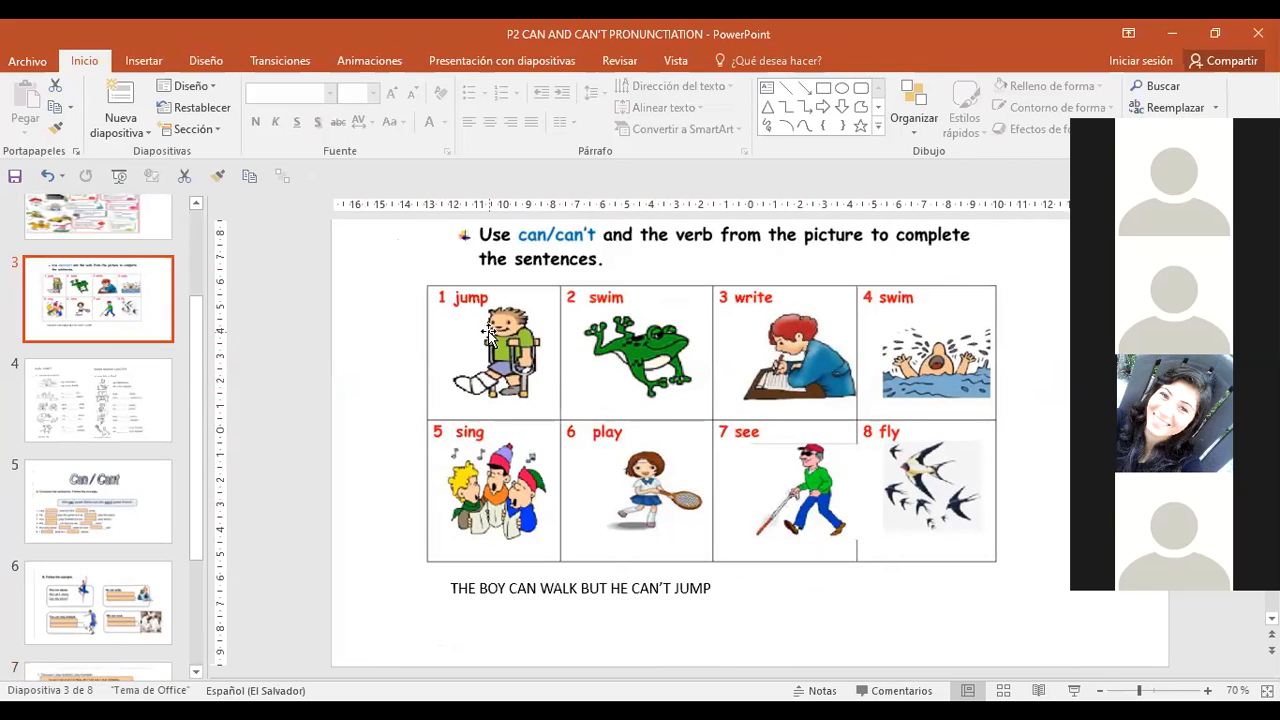
{"action": "mouse_move", "coordinate": [388, 520]}
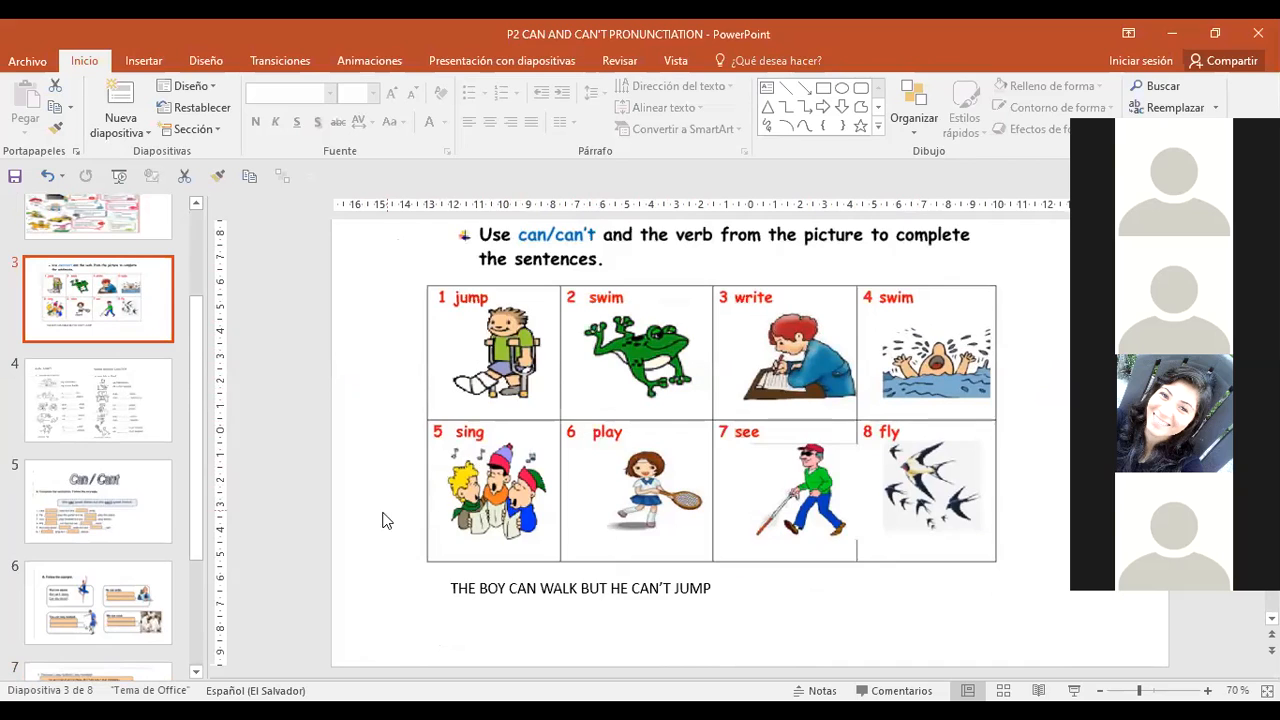
{"action": "mouse_move", "coordinate": [530, 390]}
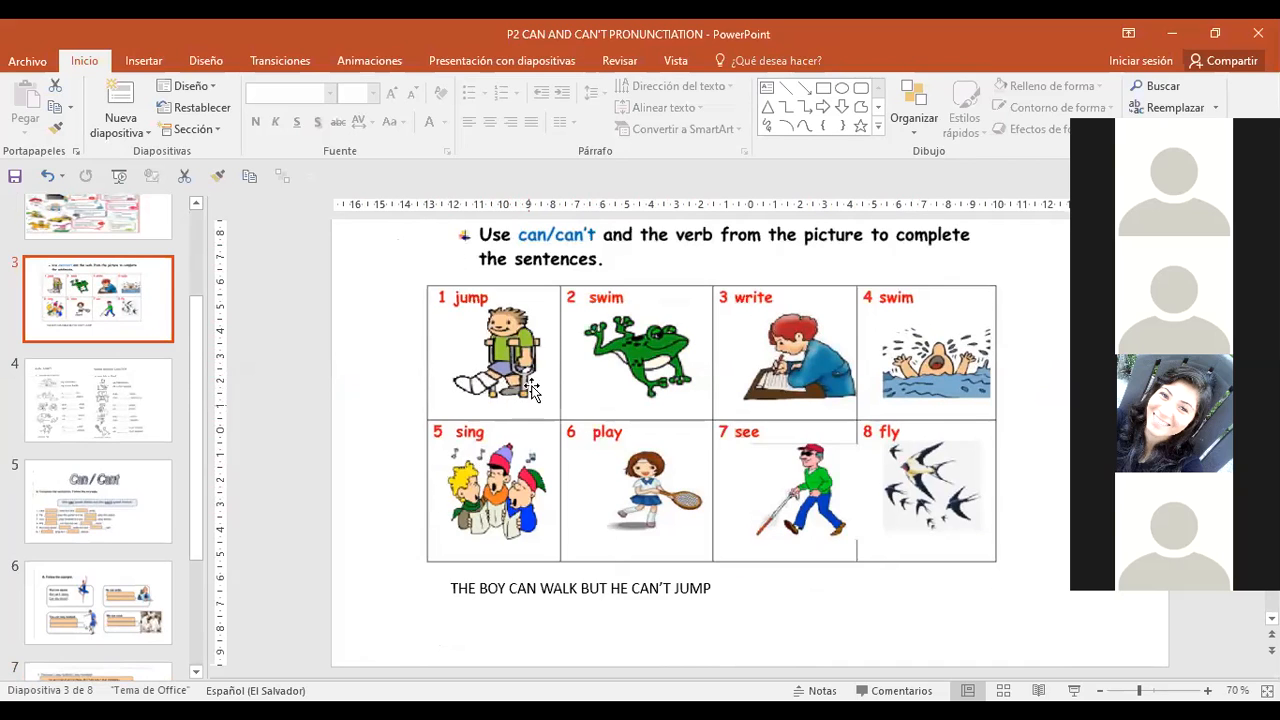
{"action": "mouse_move", "coordinate": [485, 385]}
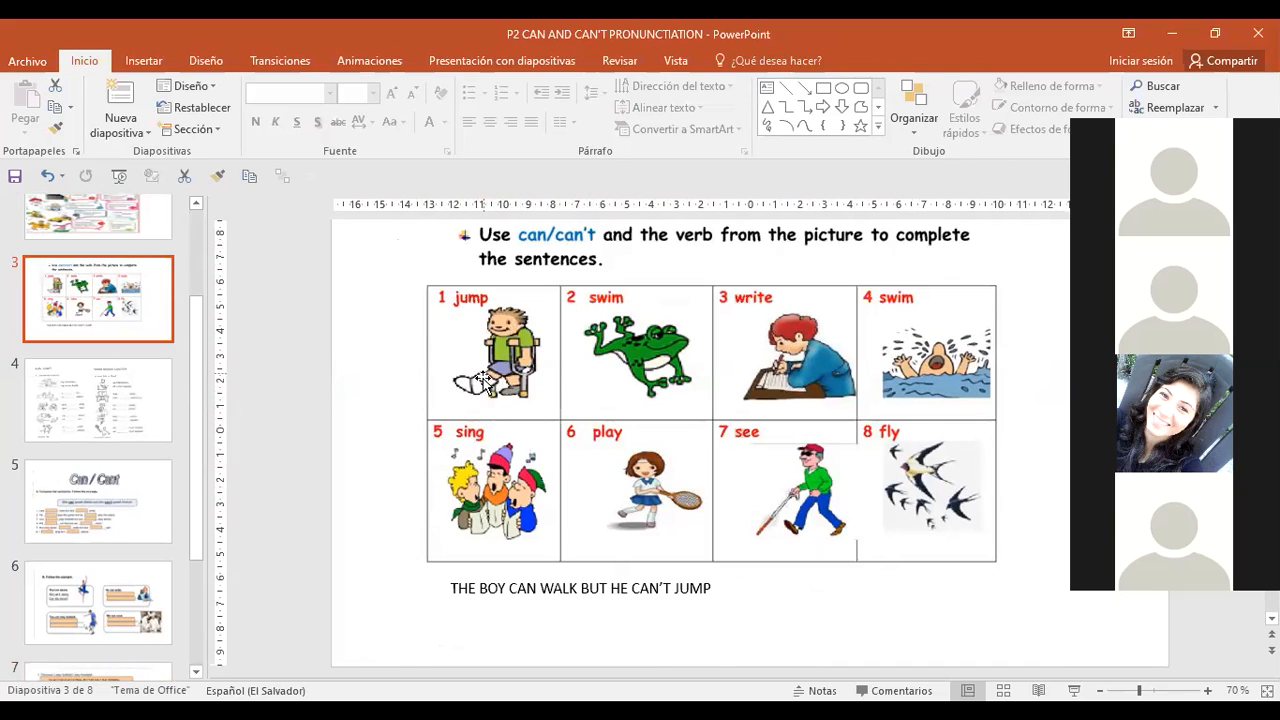
{"action": "mouse_move", "coordinate": [497, 395]}
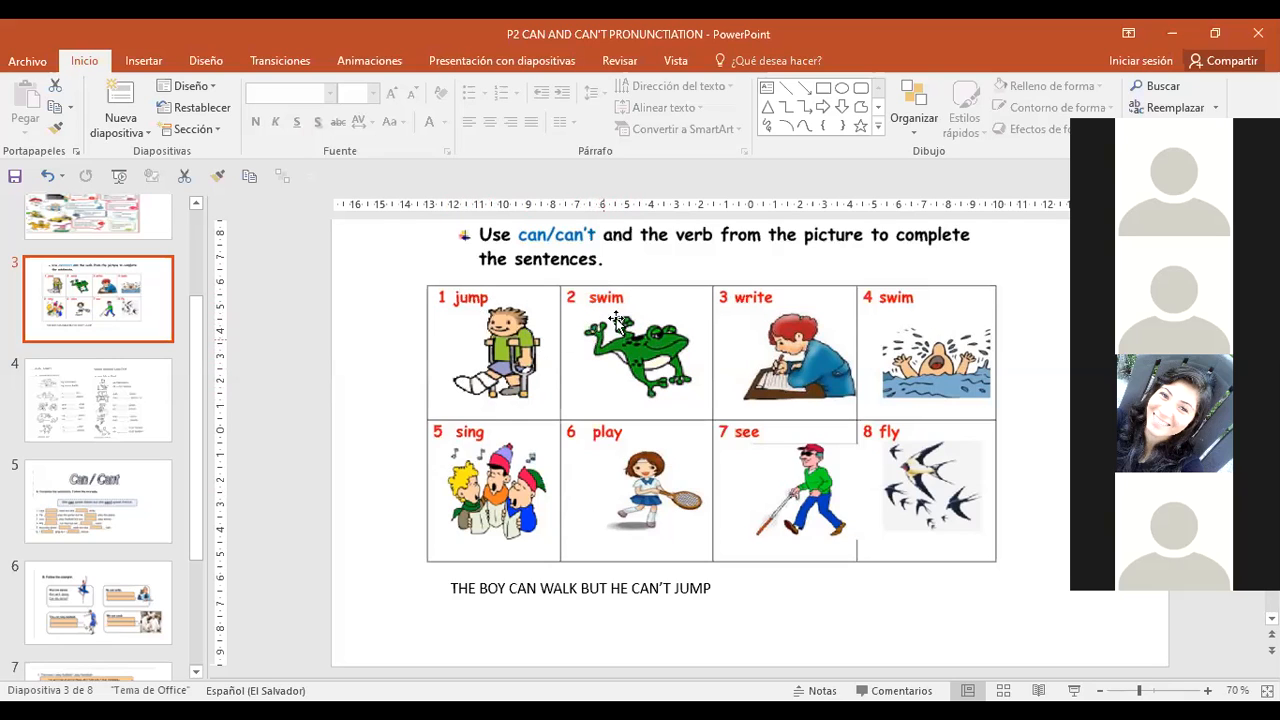
{"action": "mouse_move", "coordinate": [616, 352]}
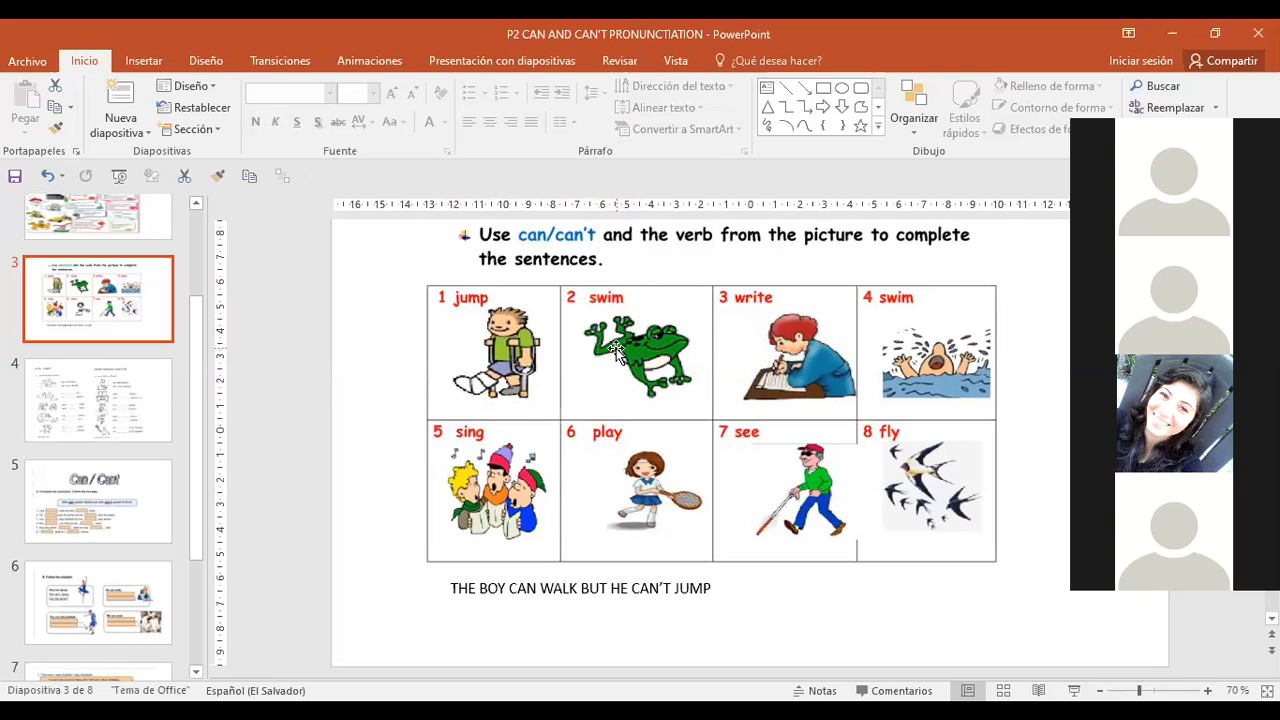
{"action": "mouse_move", "coordinate": [612, 365]}
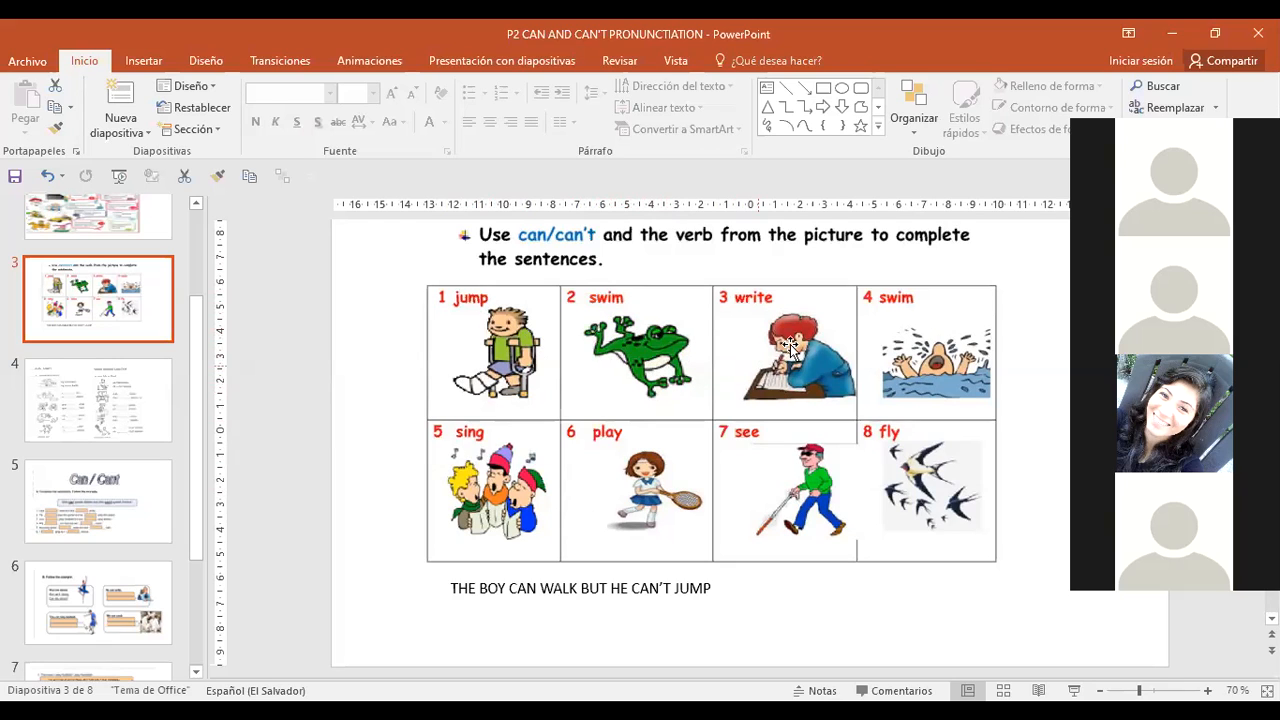
{"action": "mouse_move", "coordinate": [747, 365]}
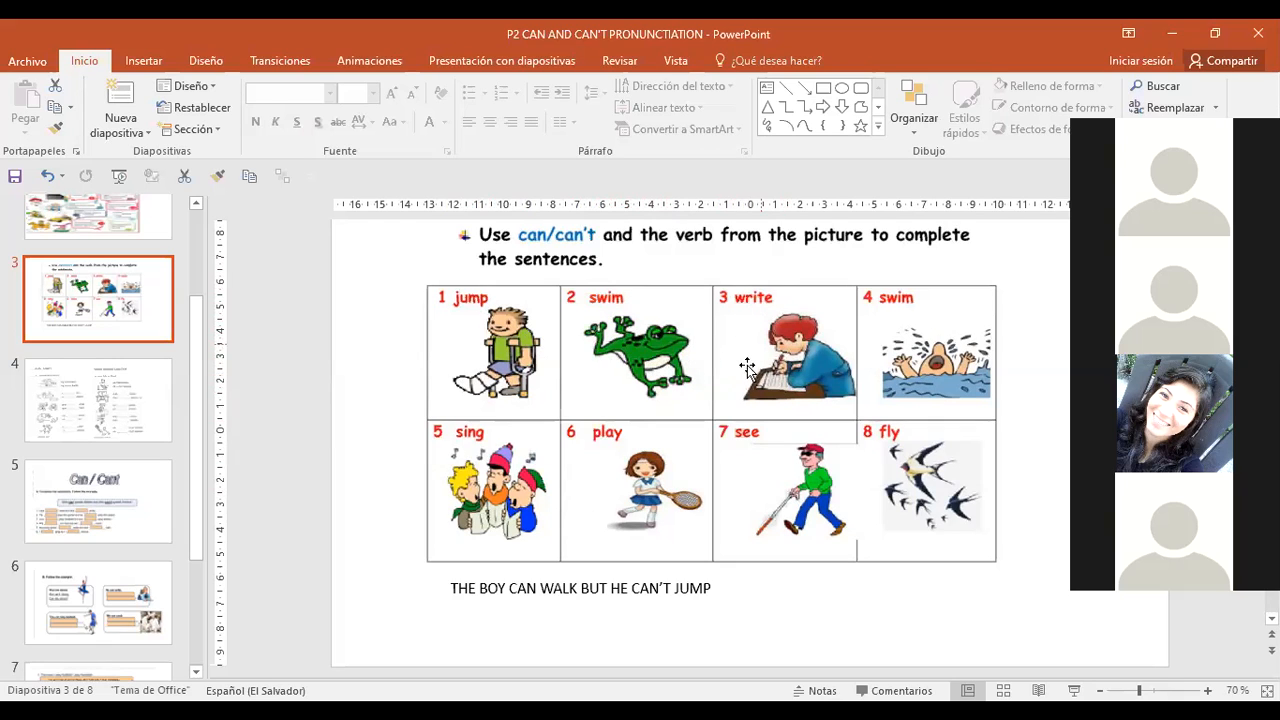
{"action": "mouse_move", "coordinate": [773, 343]}
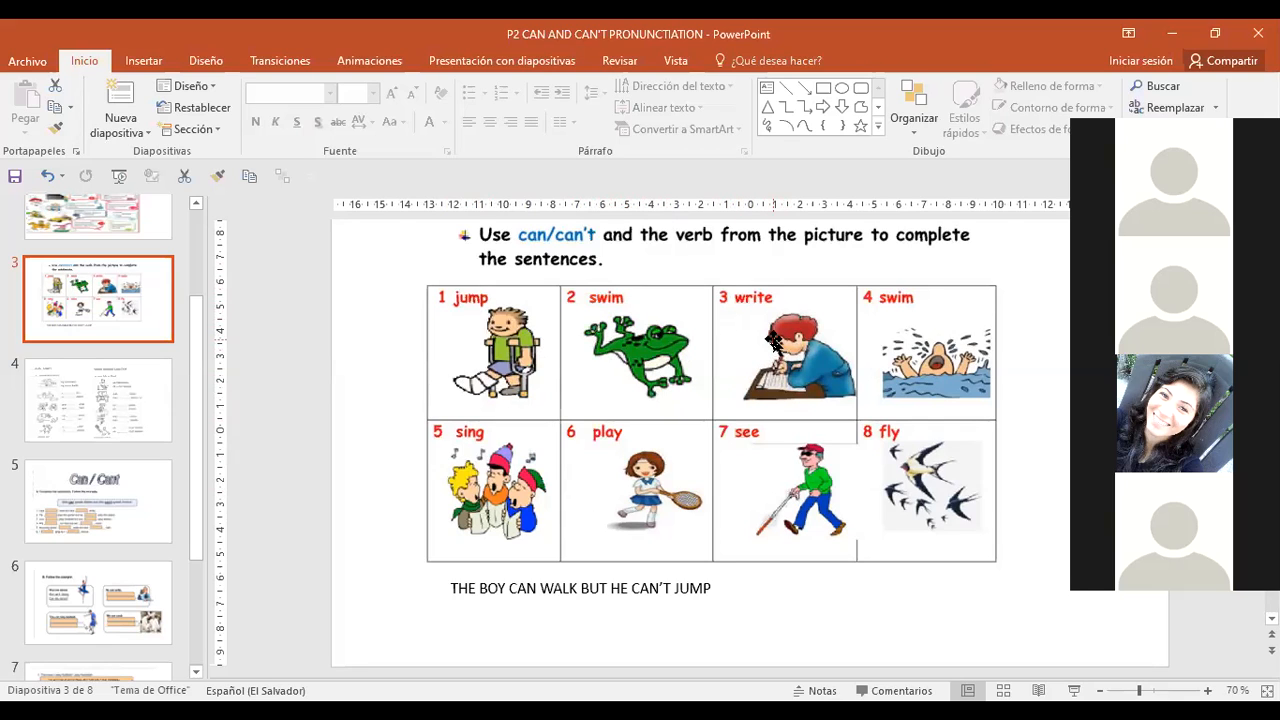
{"action": "mouse_move", "coordinate": [930, 517]}
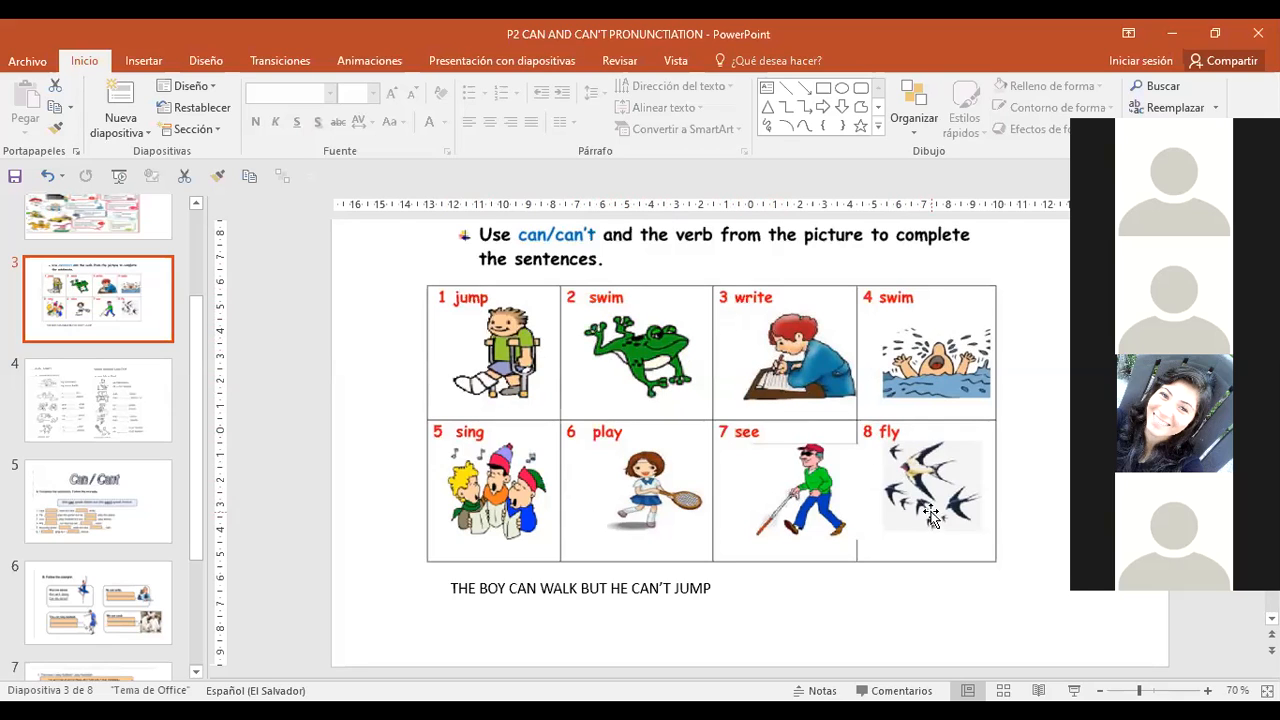
{"action": "mouse_move", "coordinate": [905, 490]}
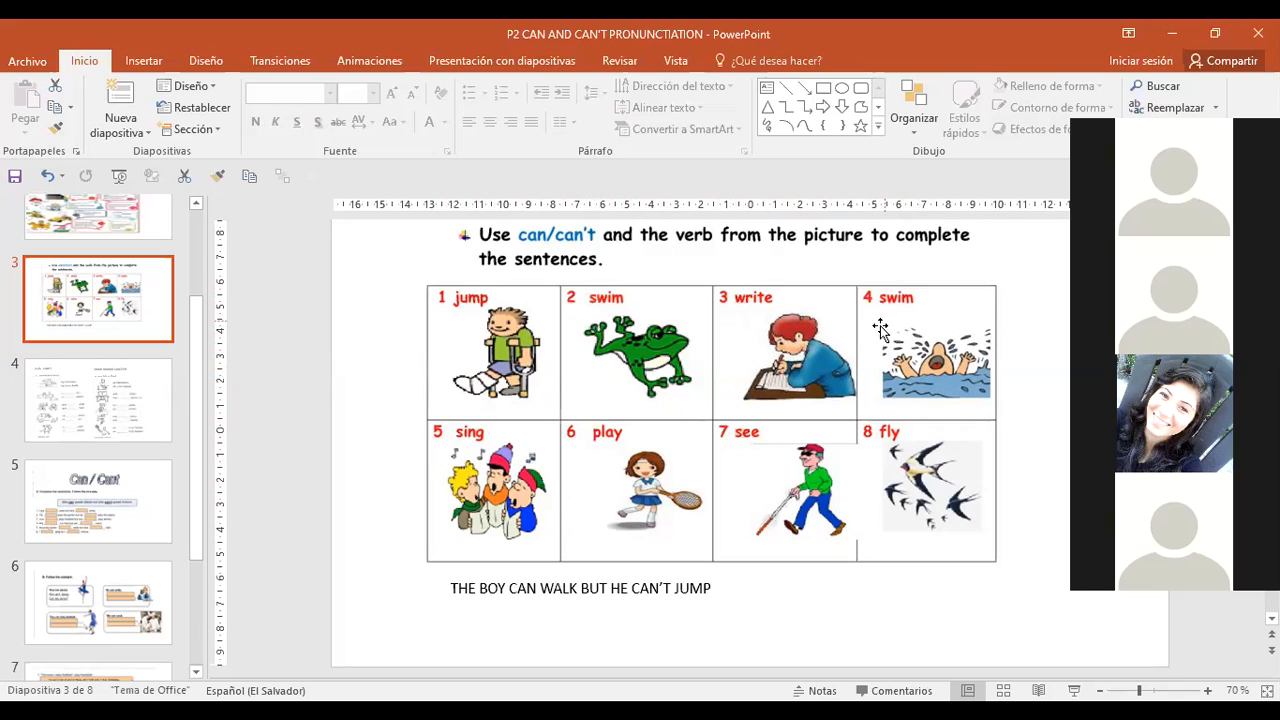
{"action": "mouse_move", "coordinate": [937, 377]}
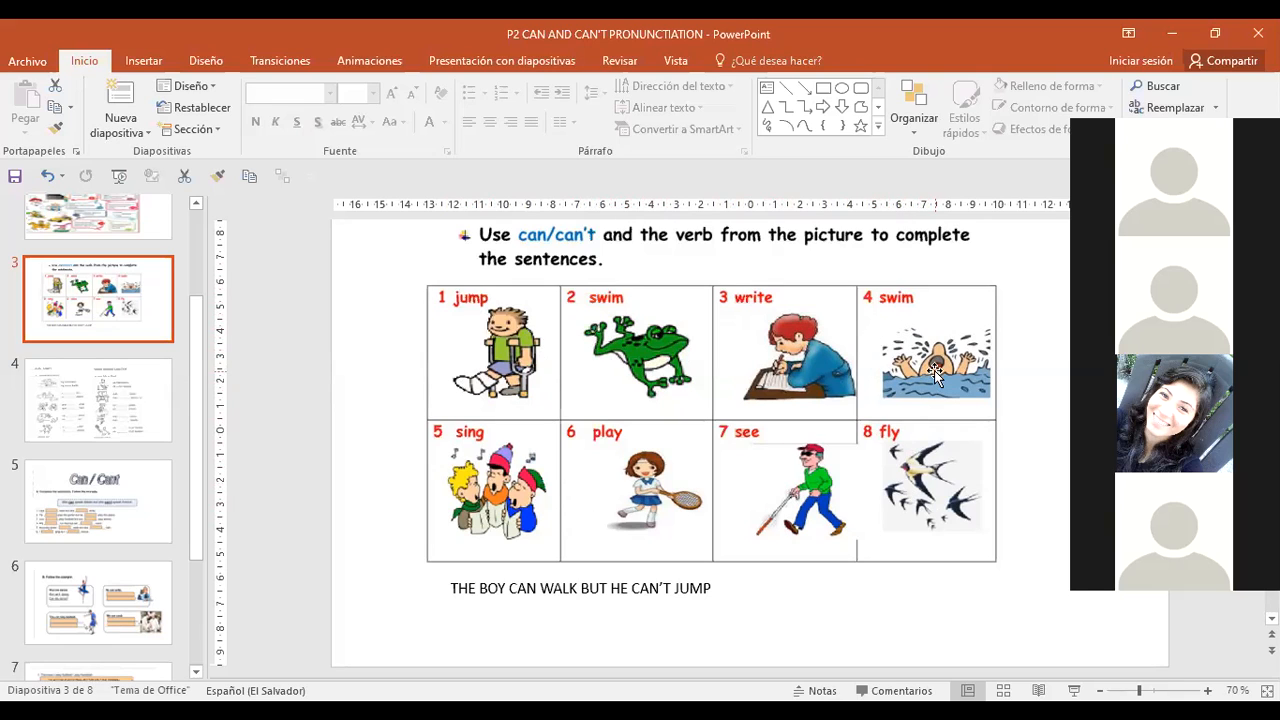
{"action": "mouse_move", "coordinate": [697, 505]}
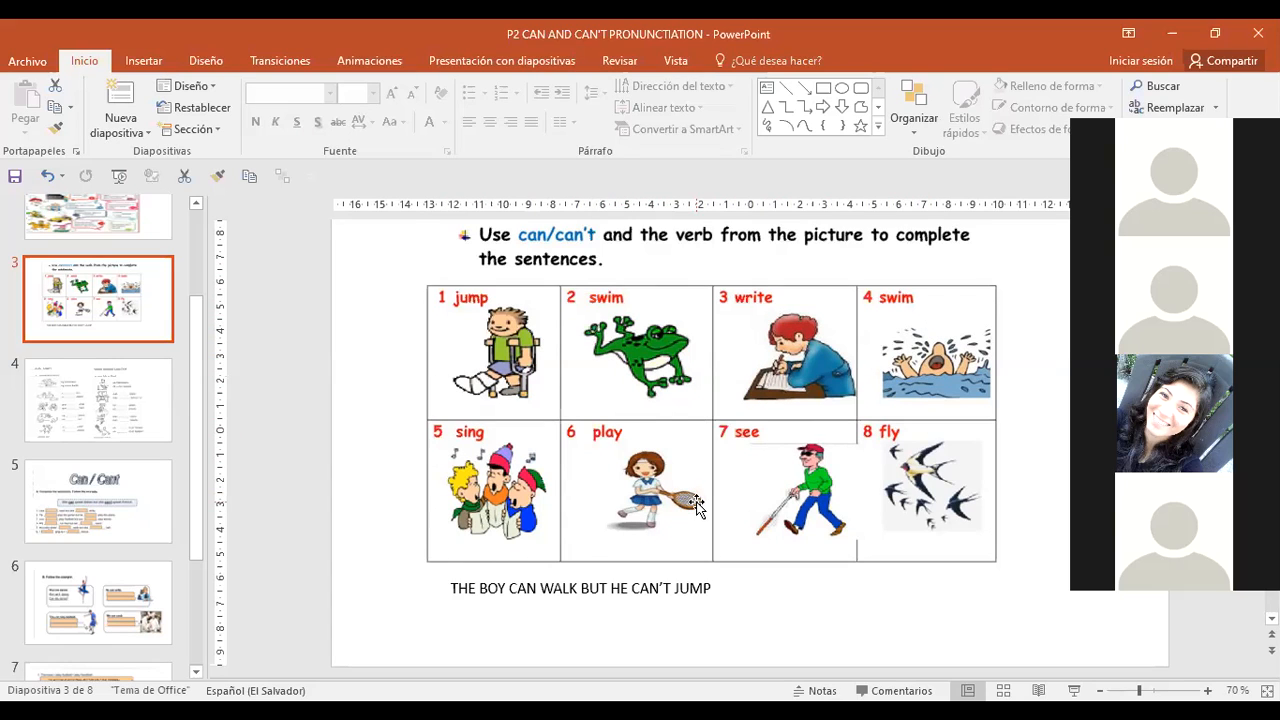
{"action": "mouse_move", "coordinate": [488, 398]}
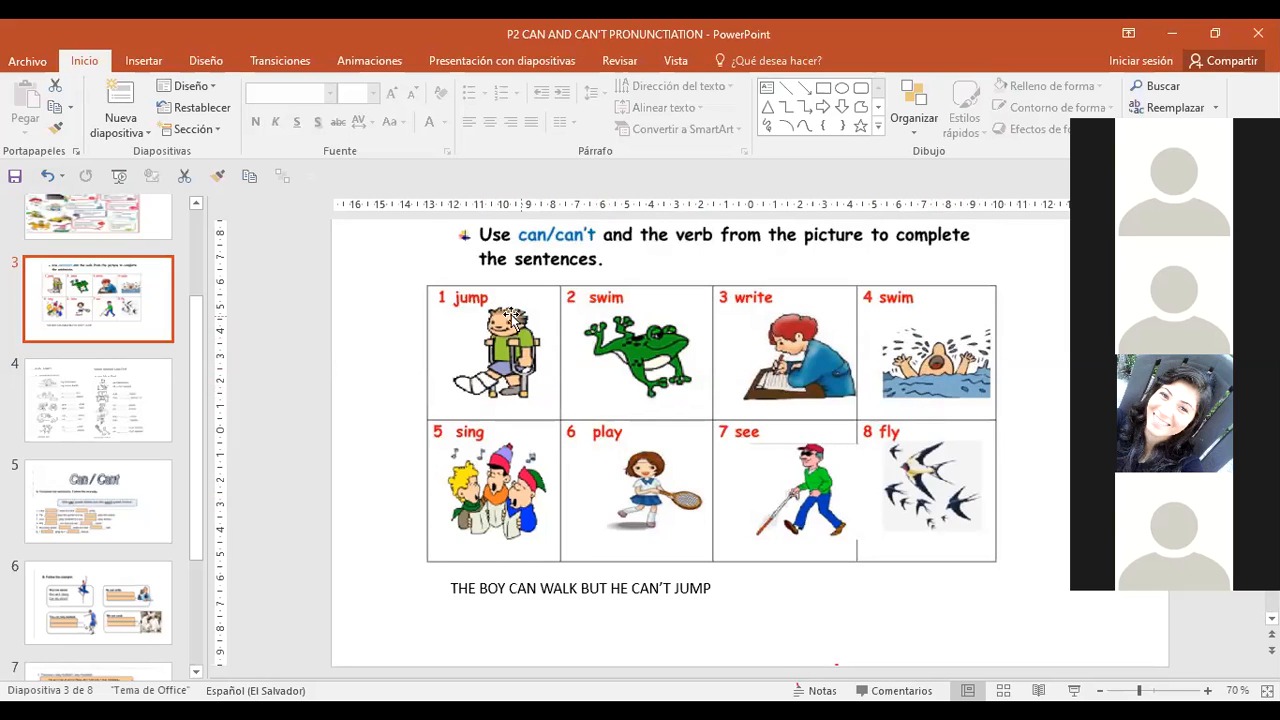
{"action": "mouse_move", "coordinate": [555, 470]}
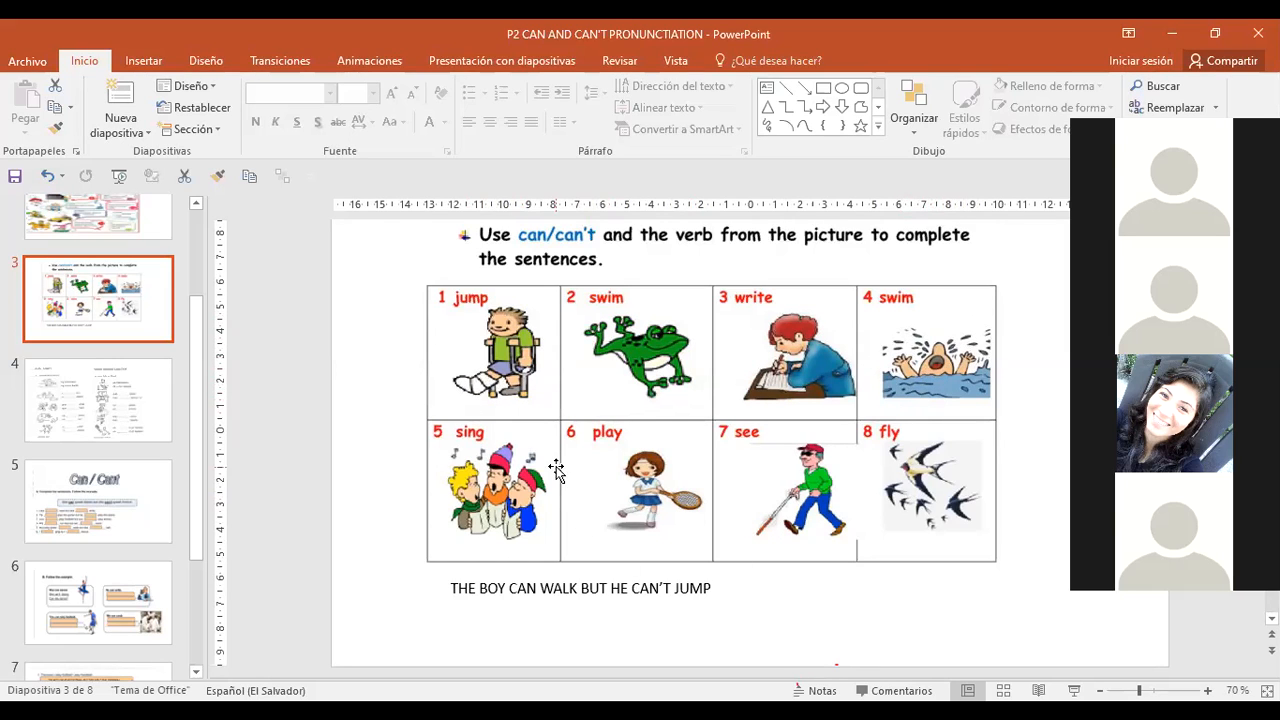
{"action": "mouse_move", "coordinate": [1023, 453]}
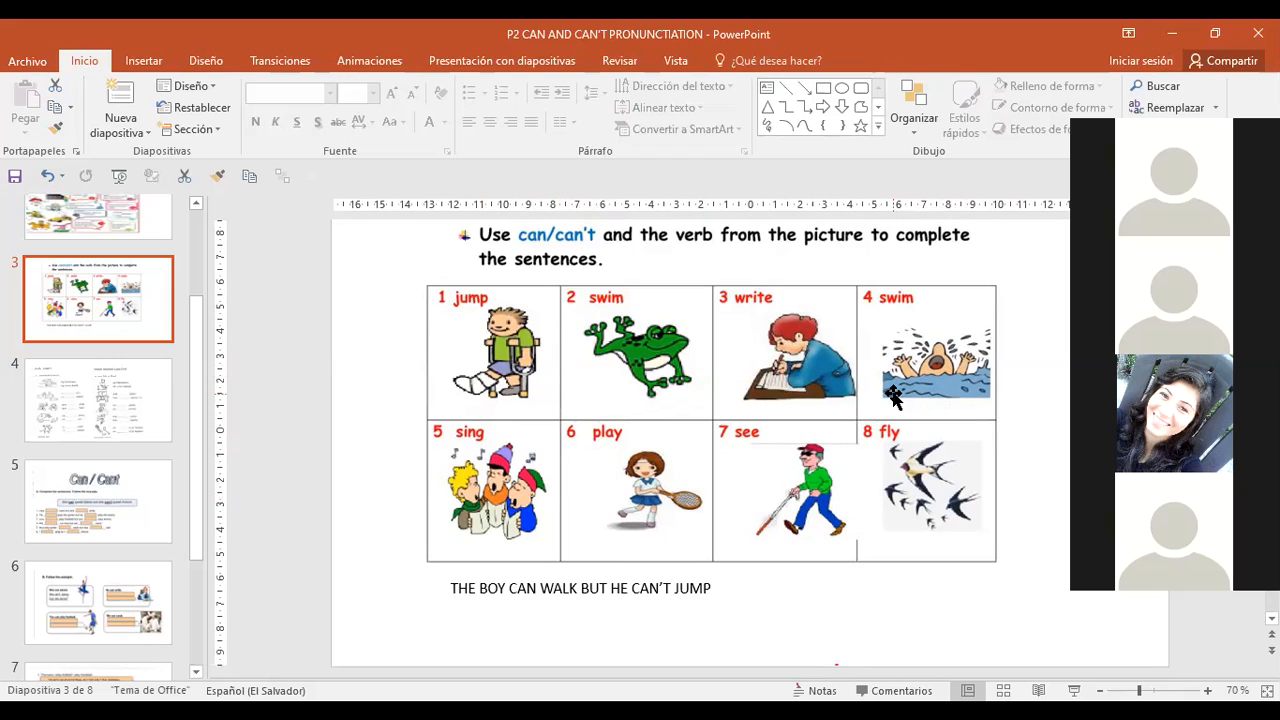
{"action": "mouse_move", "coordinate": [915, 368]}
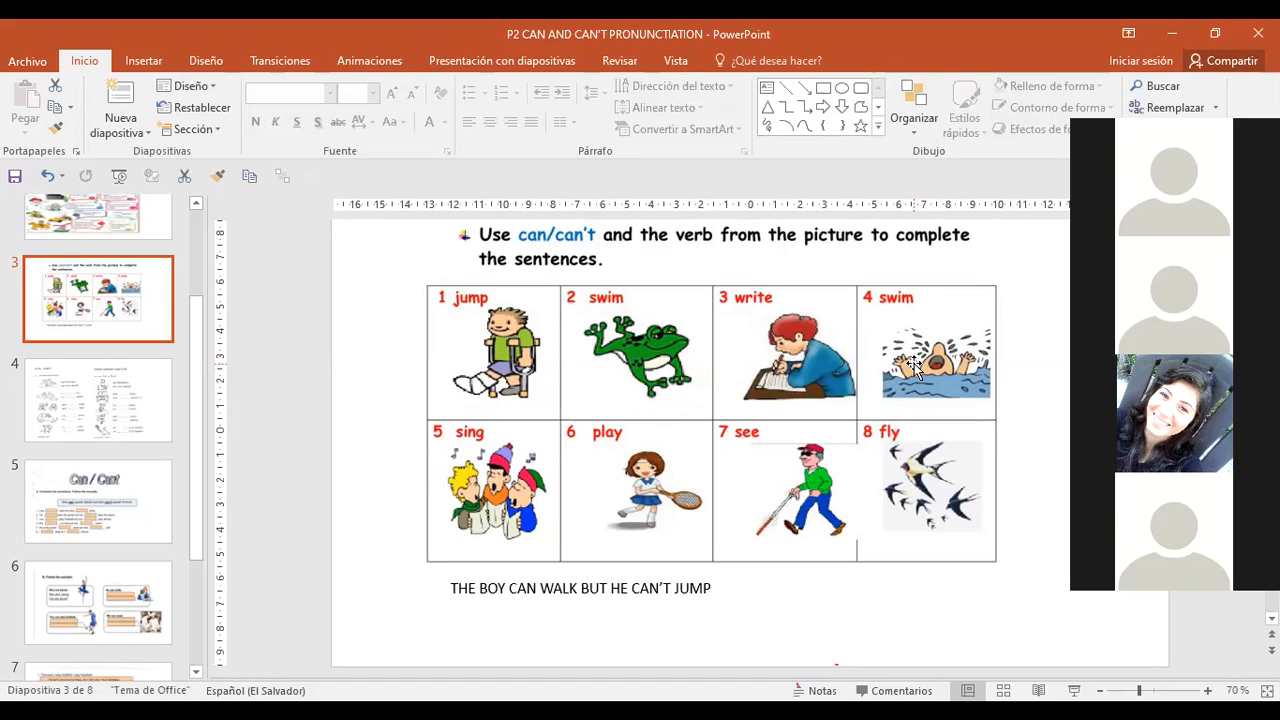
{"action": "mouse_move", "coordinate": [887, 637]}
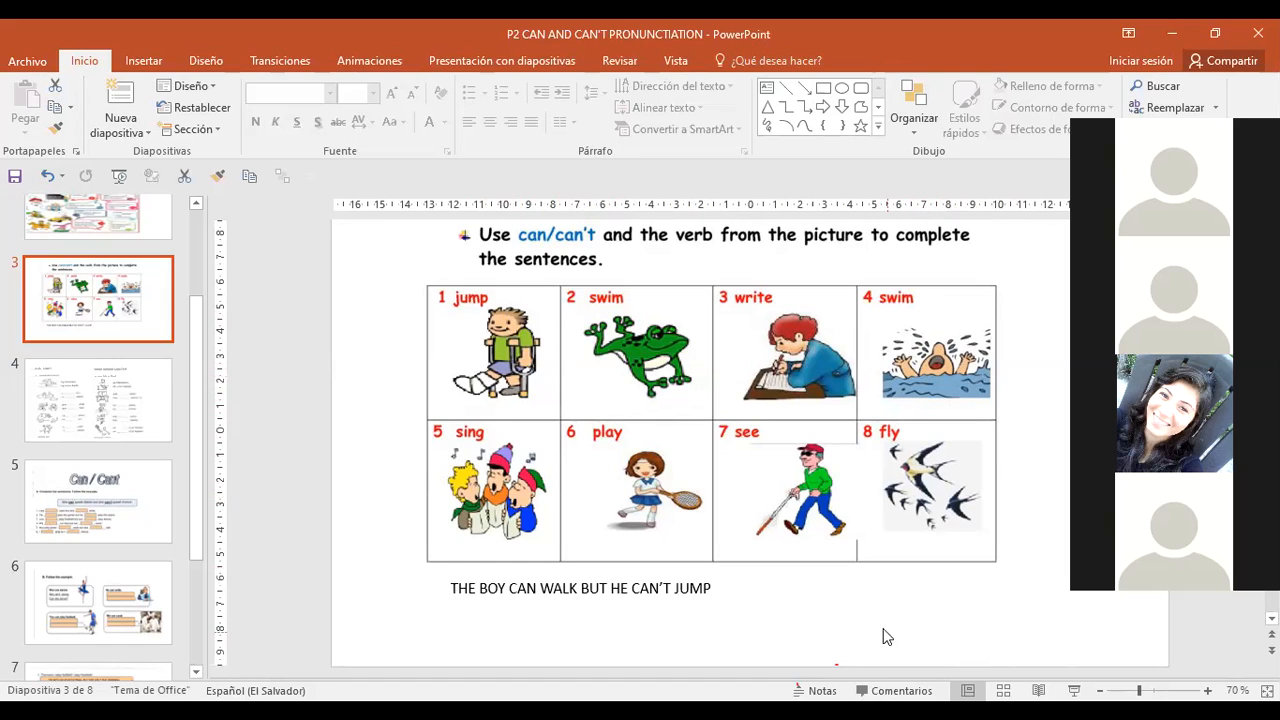
{"action": "mouse_move", "coordinate": [605, 540]}
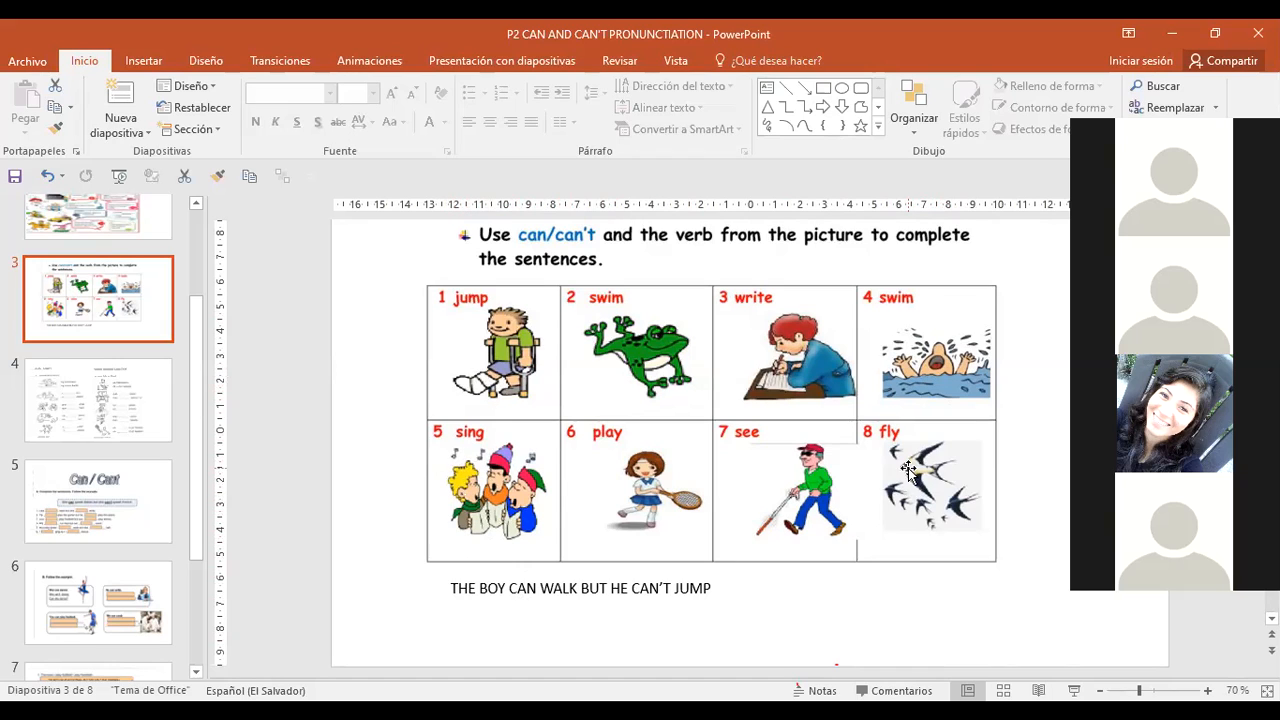
{"action": "mouse_move", "coordinate": [537, 347]}
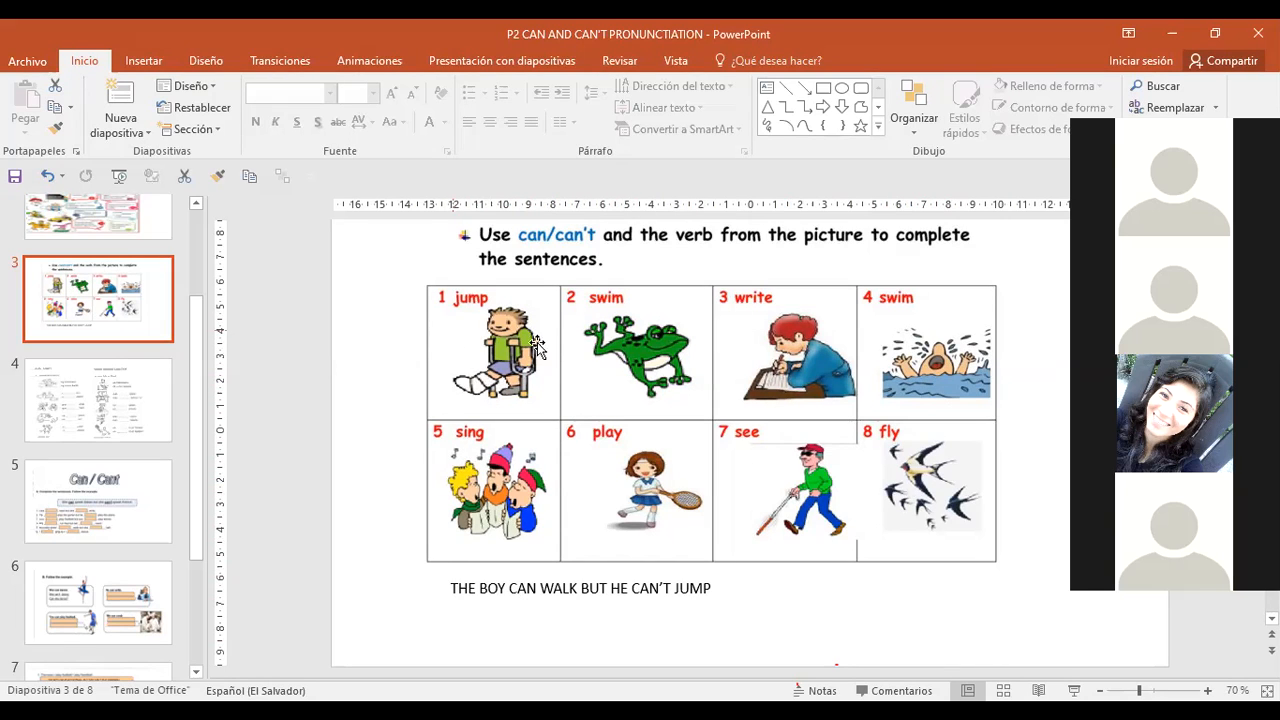
{"action": "mouse_move", "coordinate": [613, 573]}
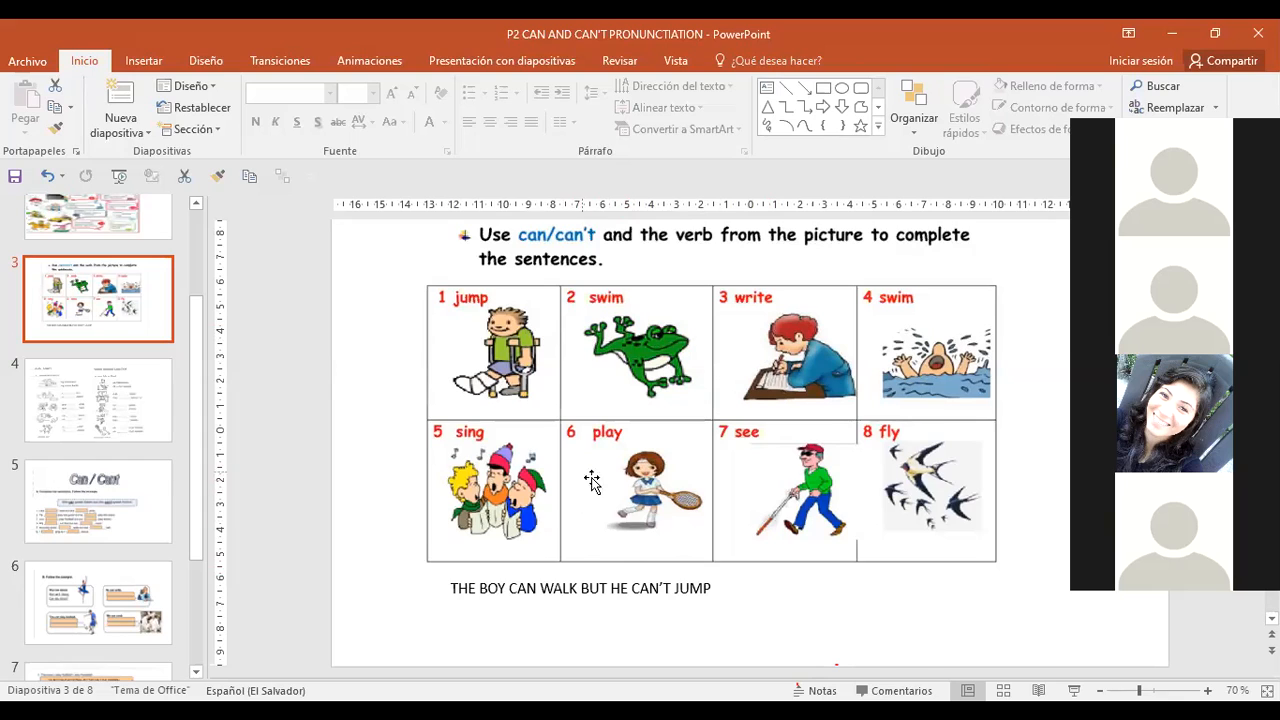
{"action": "mouse_move", "coordinate": [635, 520]}
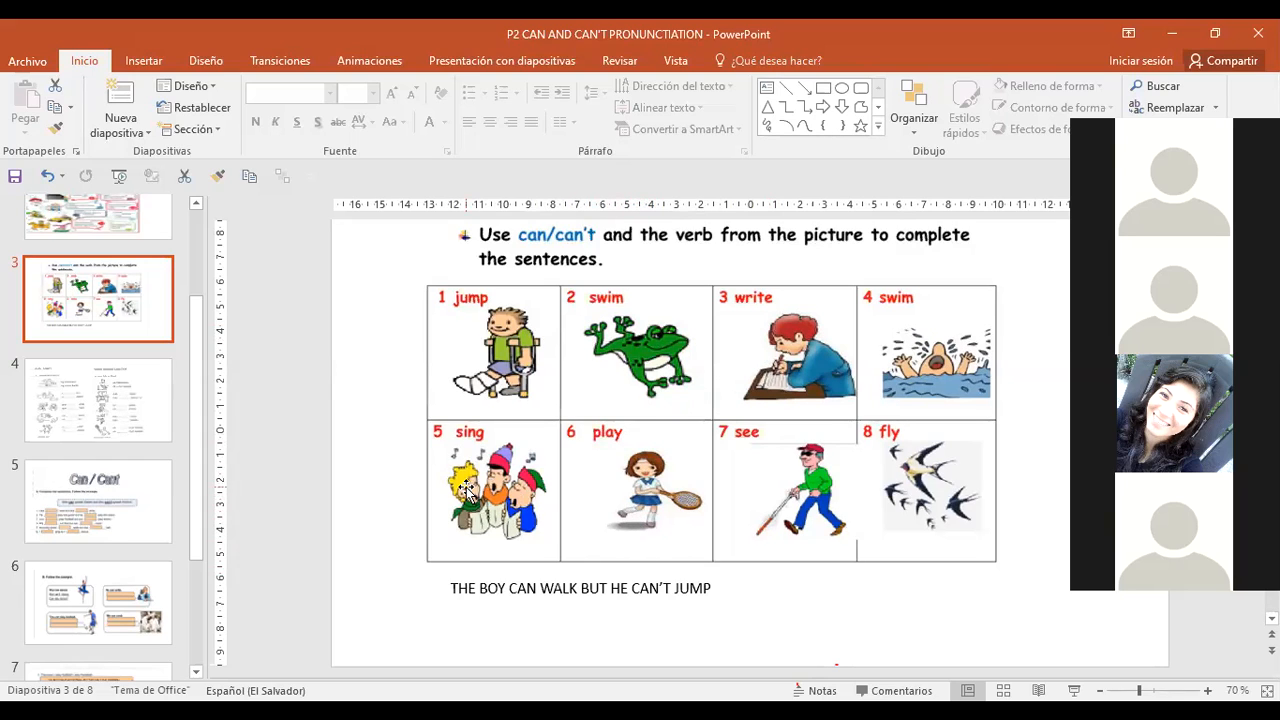
{"action": "mouse_move", "coordinate": [790, 488]}
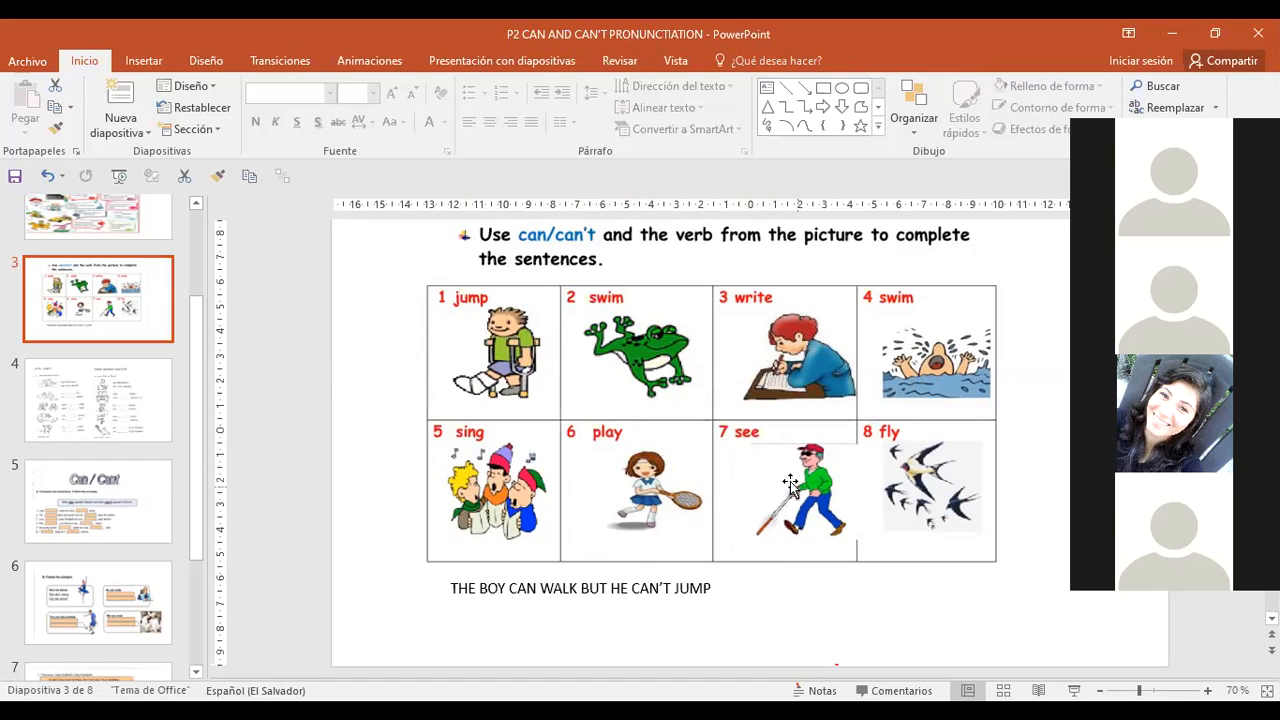
{"action": "mouse_move", "coordinate": [810, 540]}
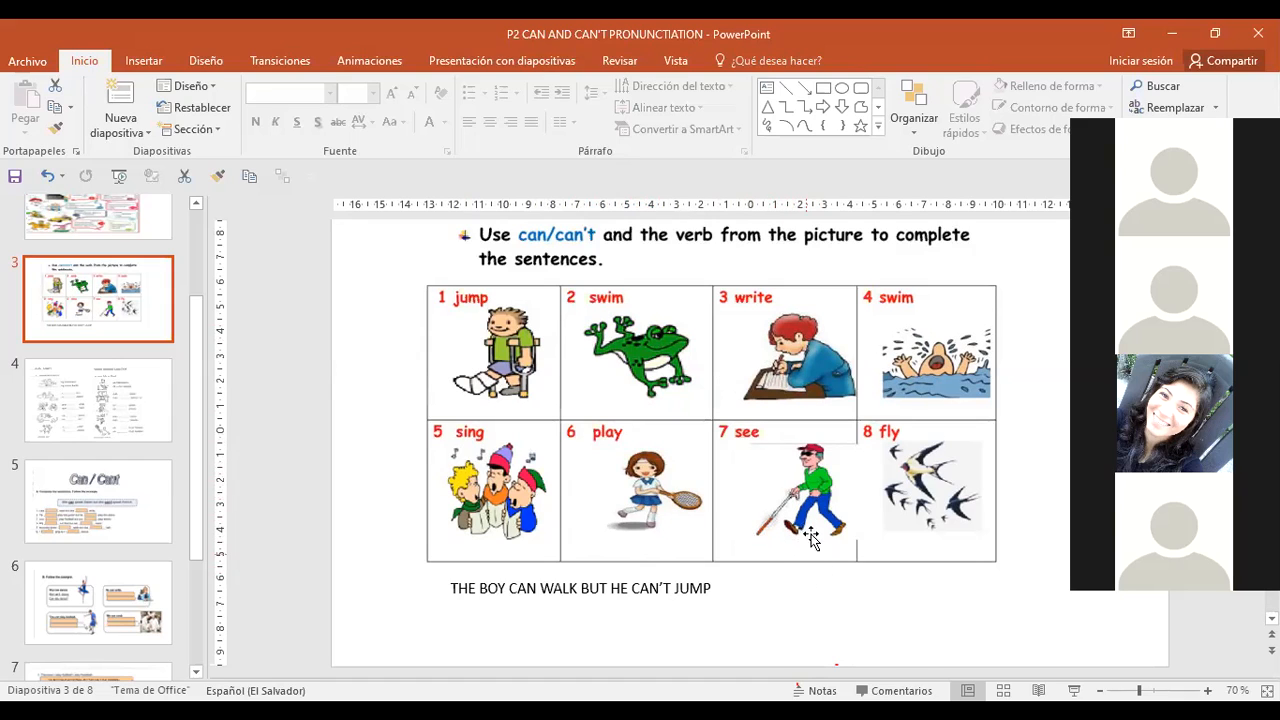
{"action": "mouse_move", "coordinate": [782, 543]}
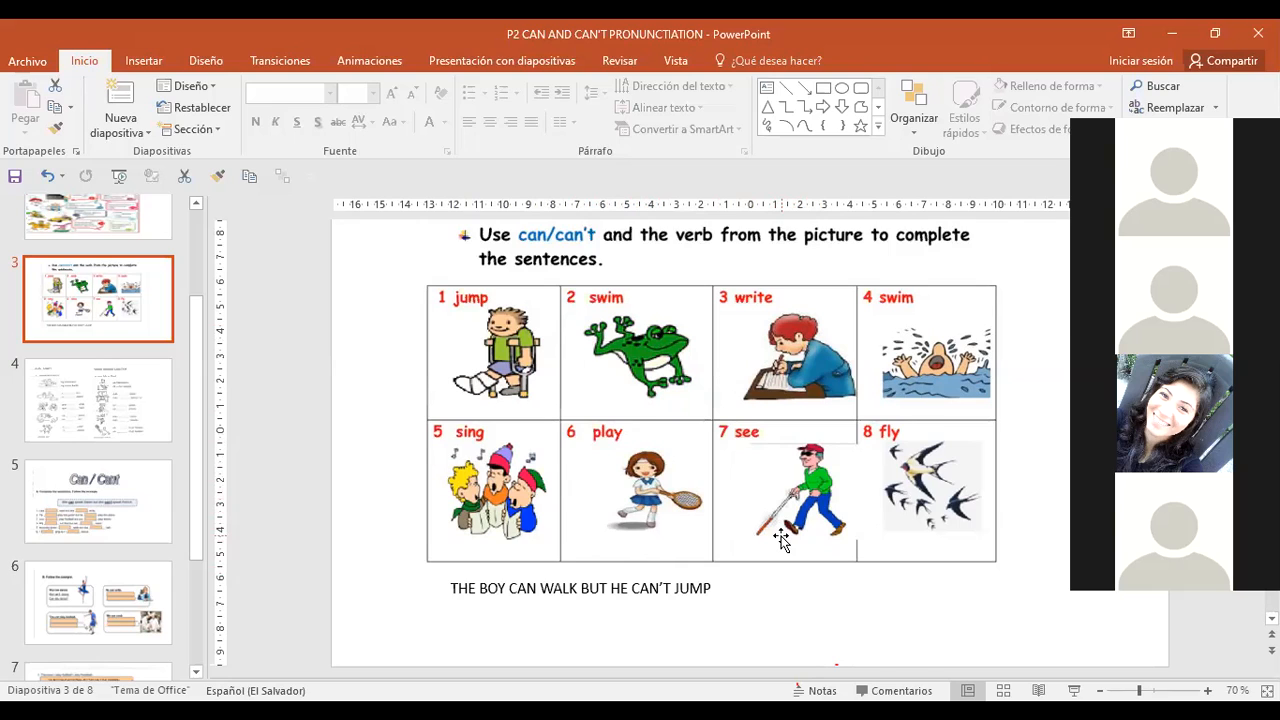
{"action": "mouse_move", "coordinate": [913, 448]}
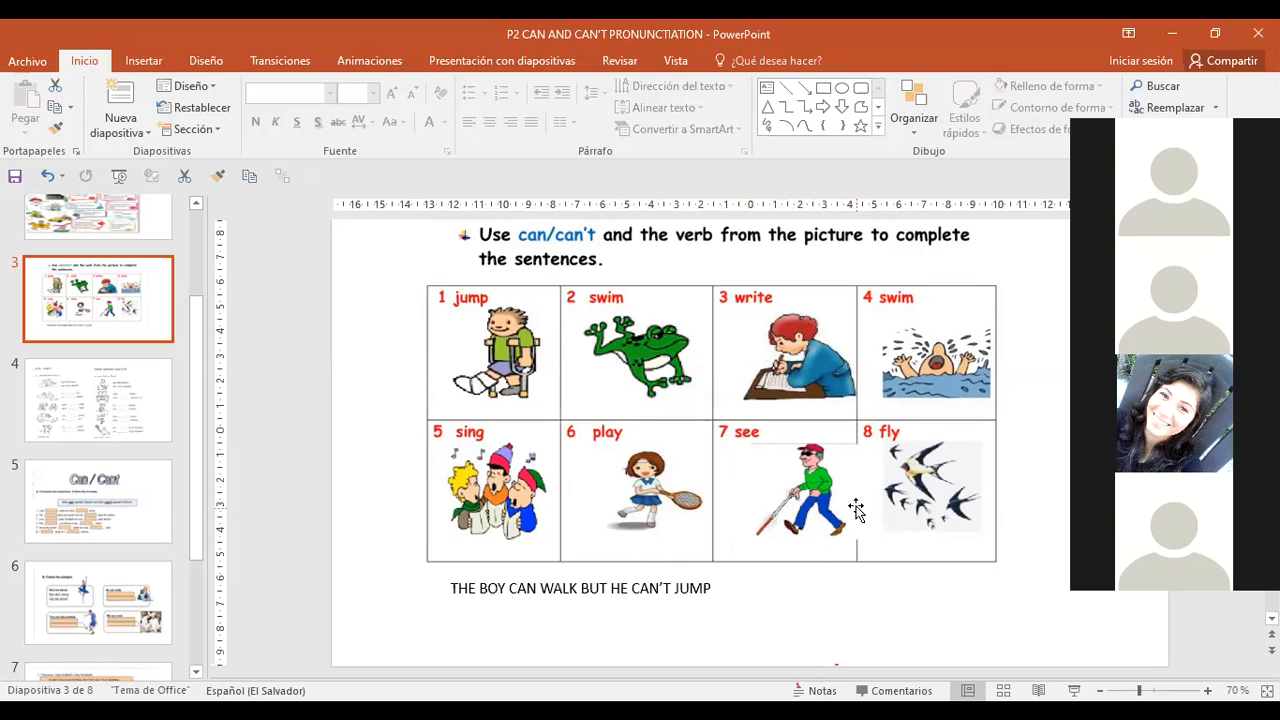
{"action": "mouse_move", "coordinate": [928, 338]}
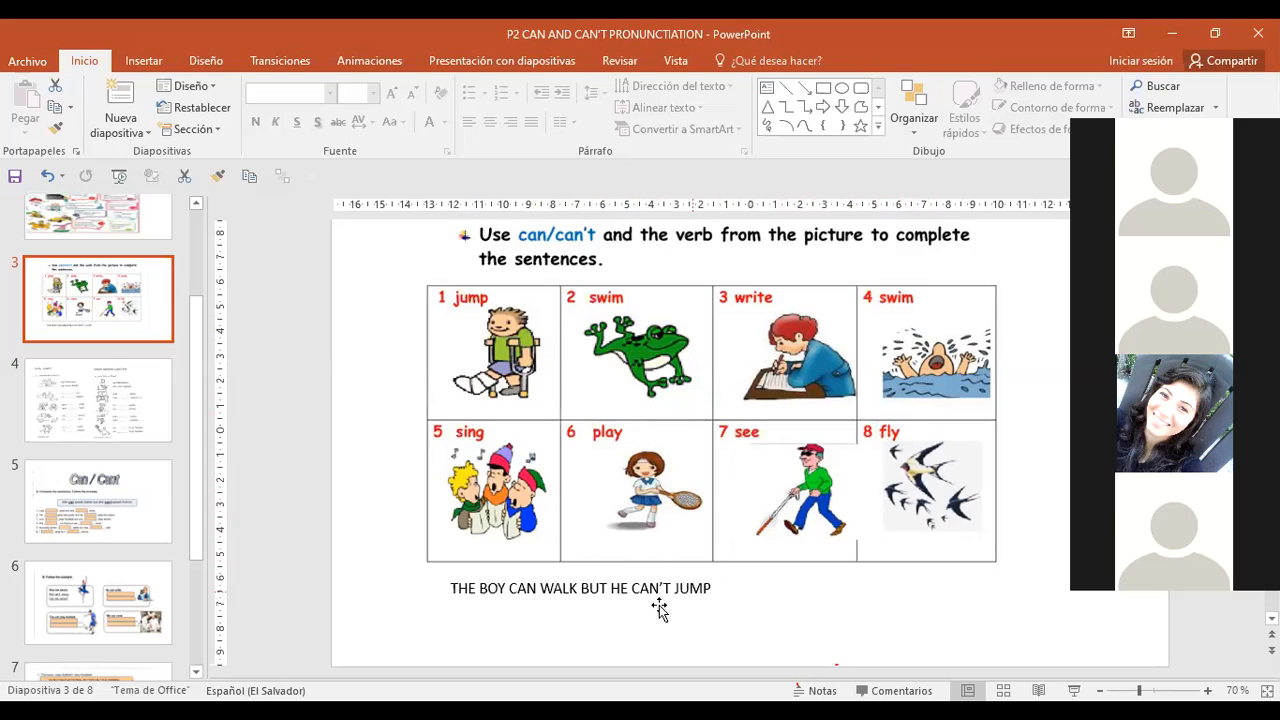
{"action": "mouse_move", "coordinate": [500, 388]}
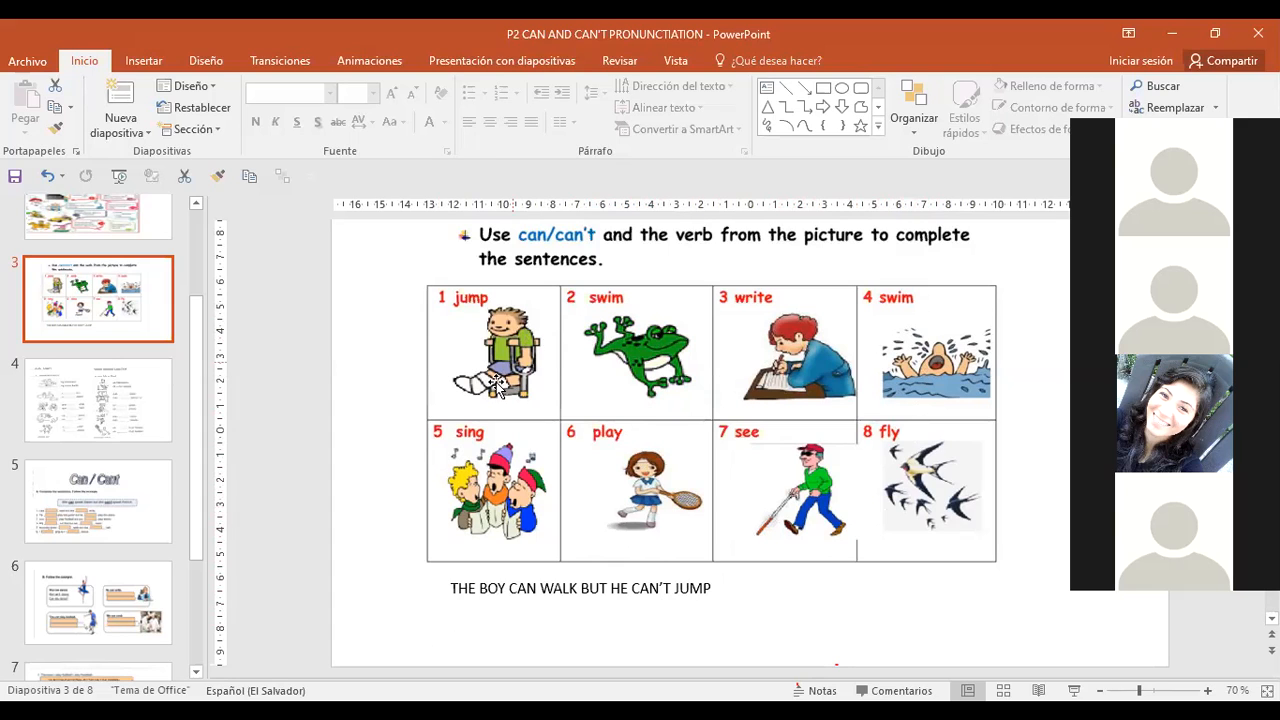
{"action": "left_click", "coordinate": [97, 400]}
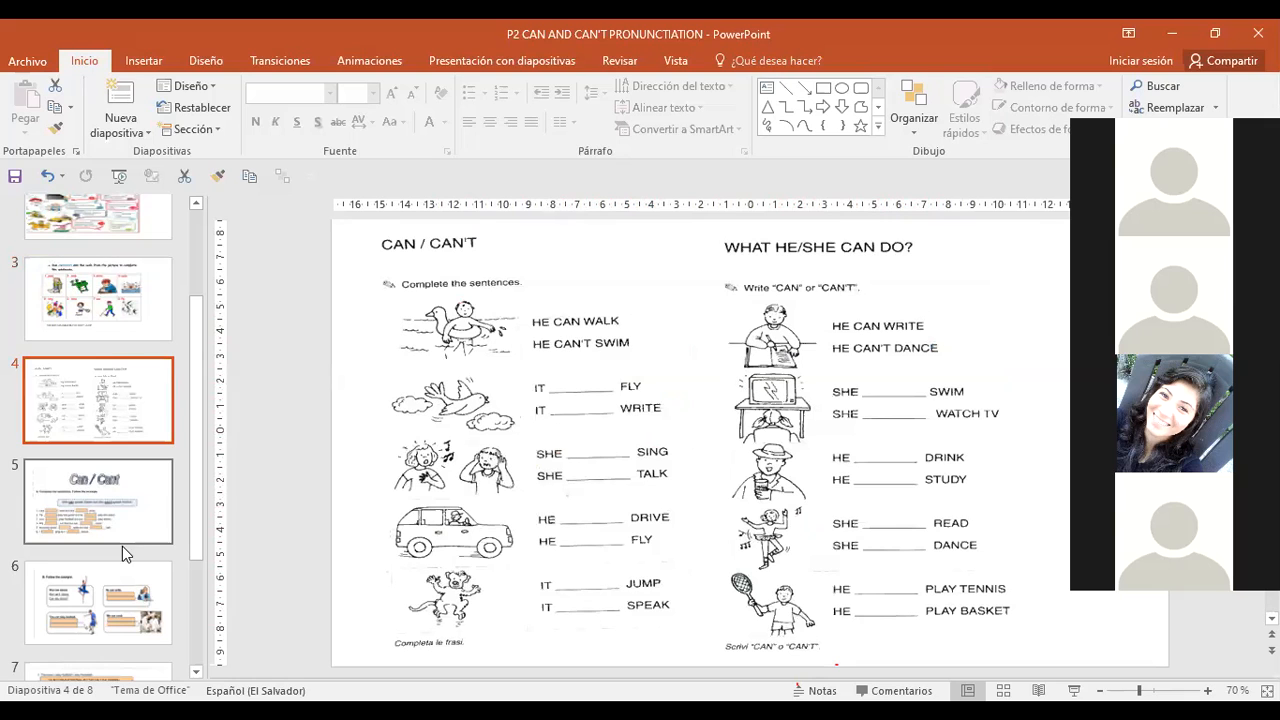
{"action": "left_click", "coordinate": [98, 512]}
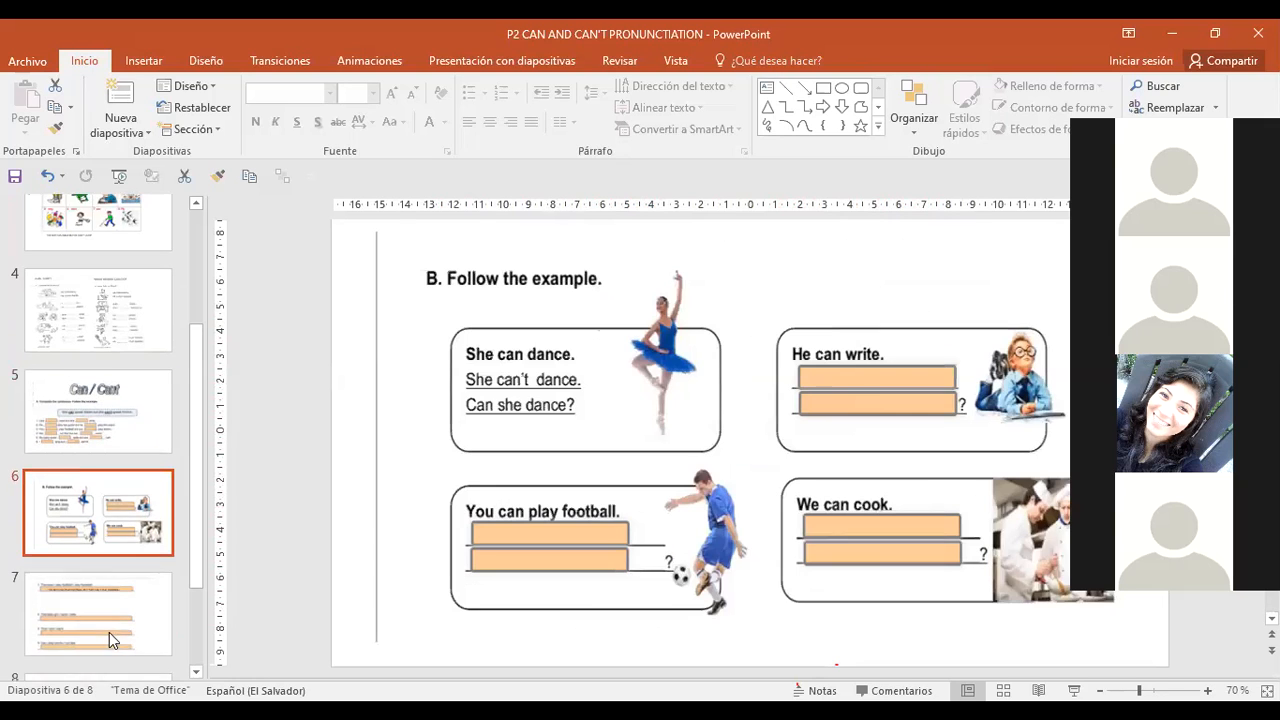
{"action": "left_click", "coordinate": [98, 613]}
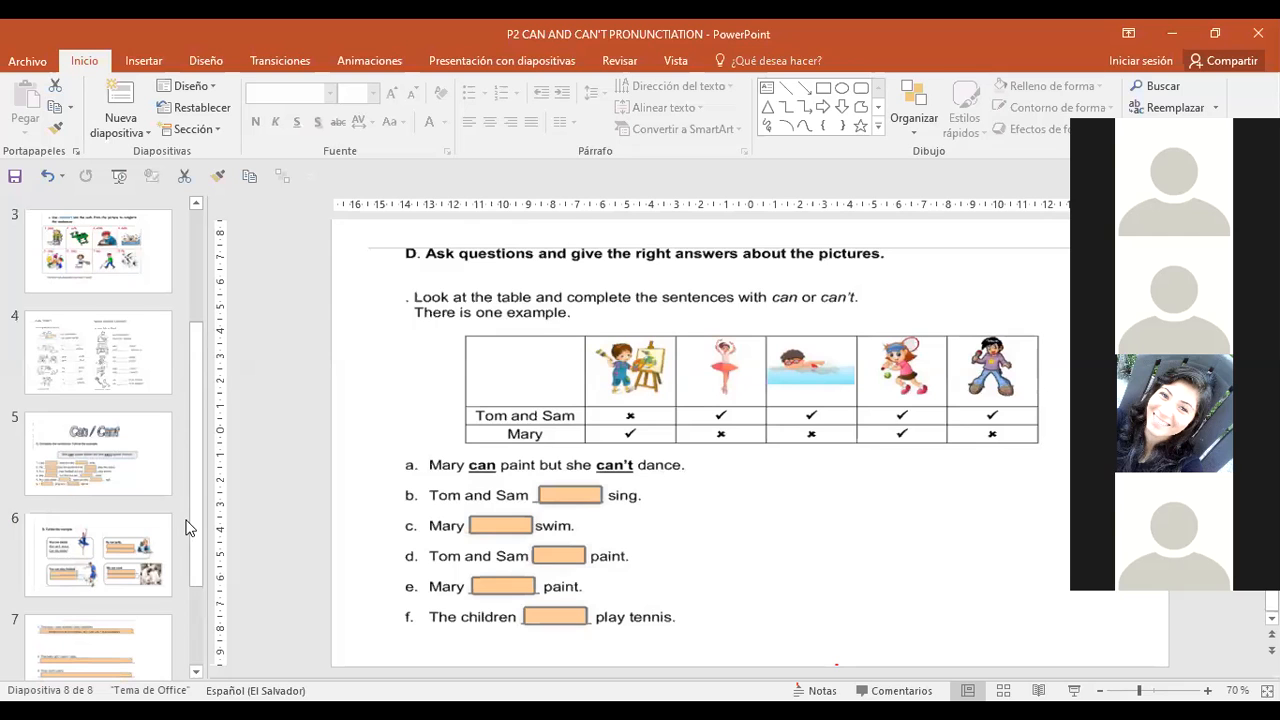
{"action": "left_click", "coordinate": [98, 352]}
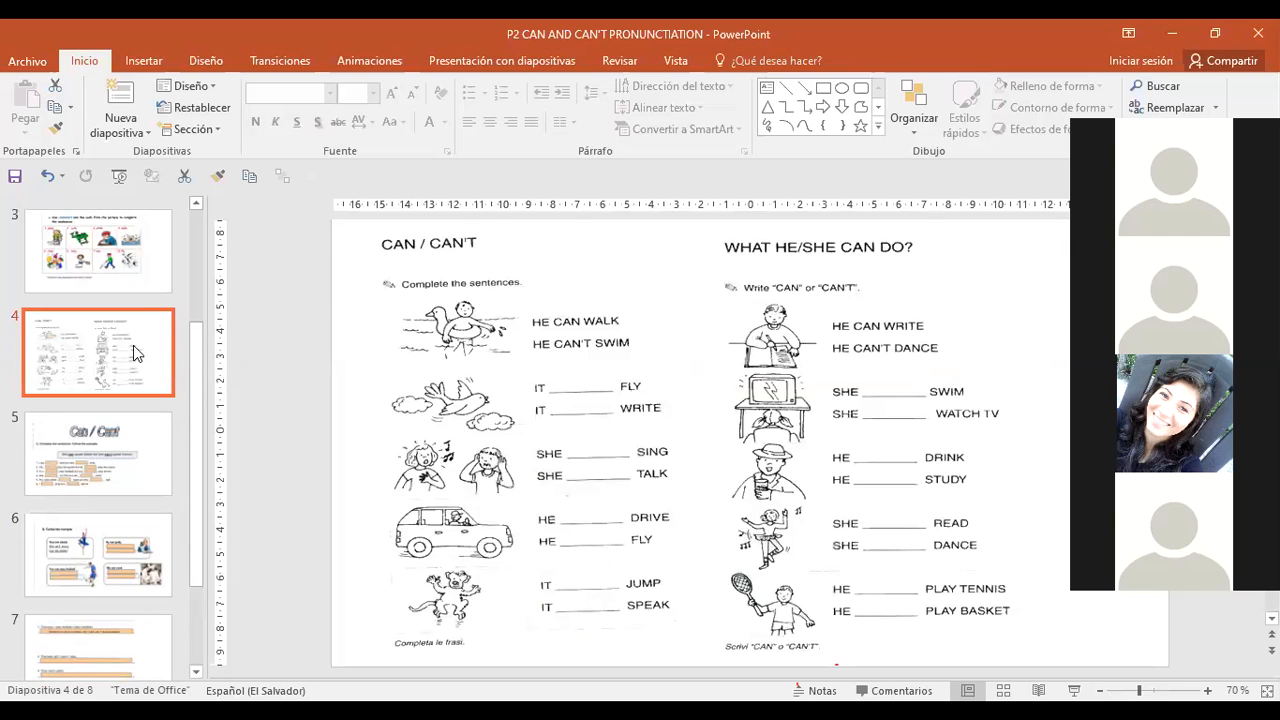
{"action": "left_click", "coordinate": [98, 248]}
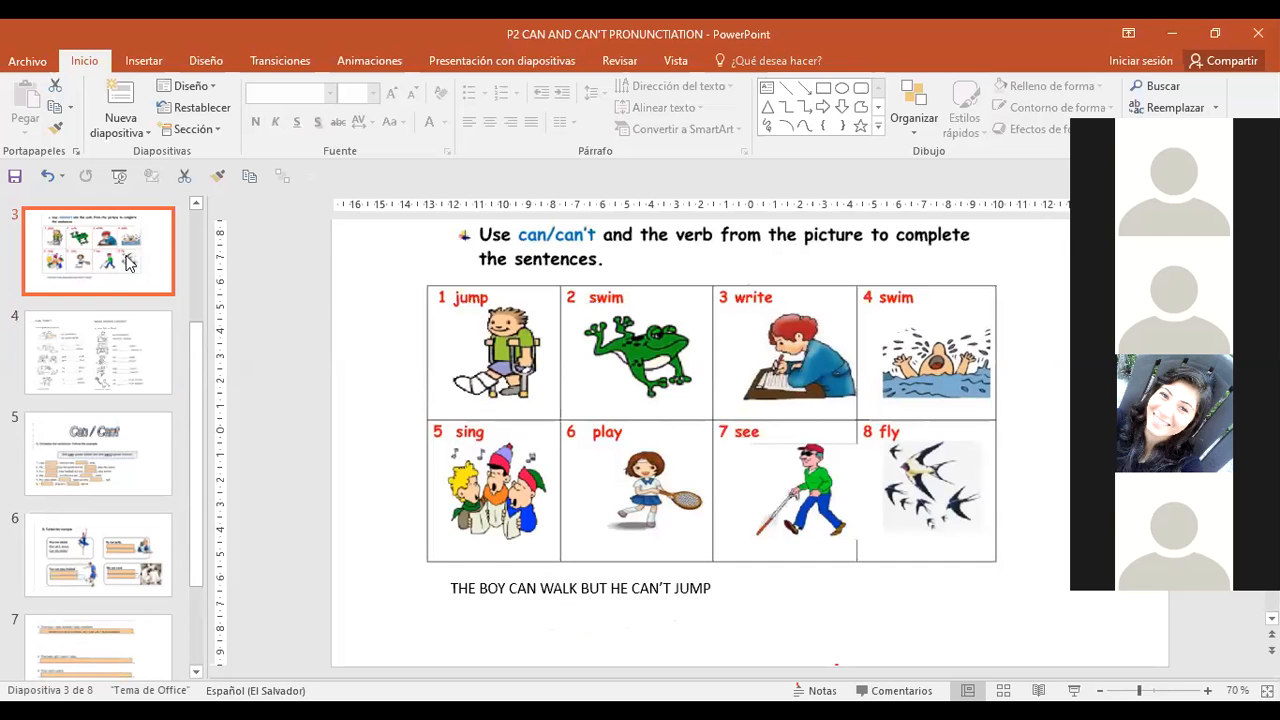
{"action": "mouse_move", "coordinate": [453, 258]}
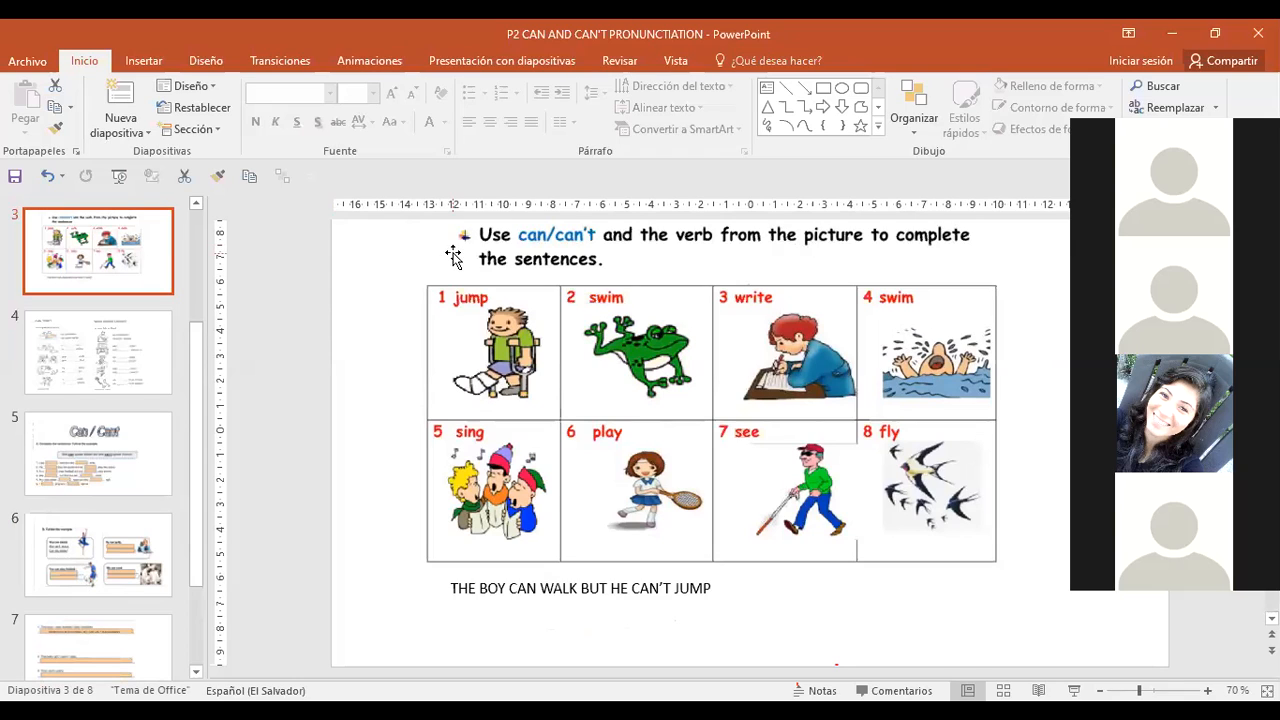
{"action": "mouse_move", "coordinate": [615, 425]}
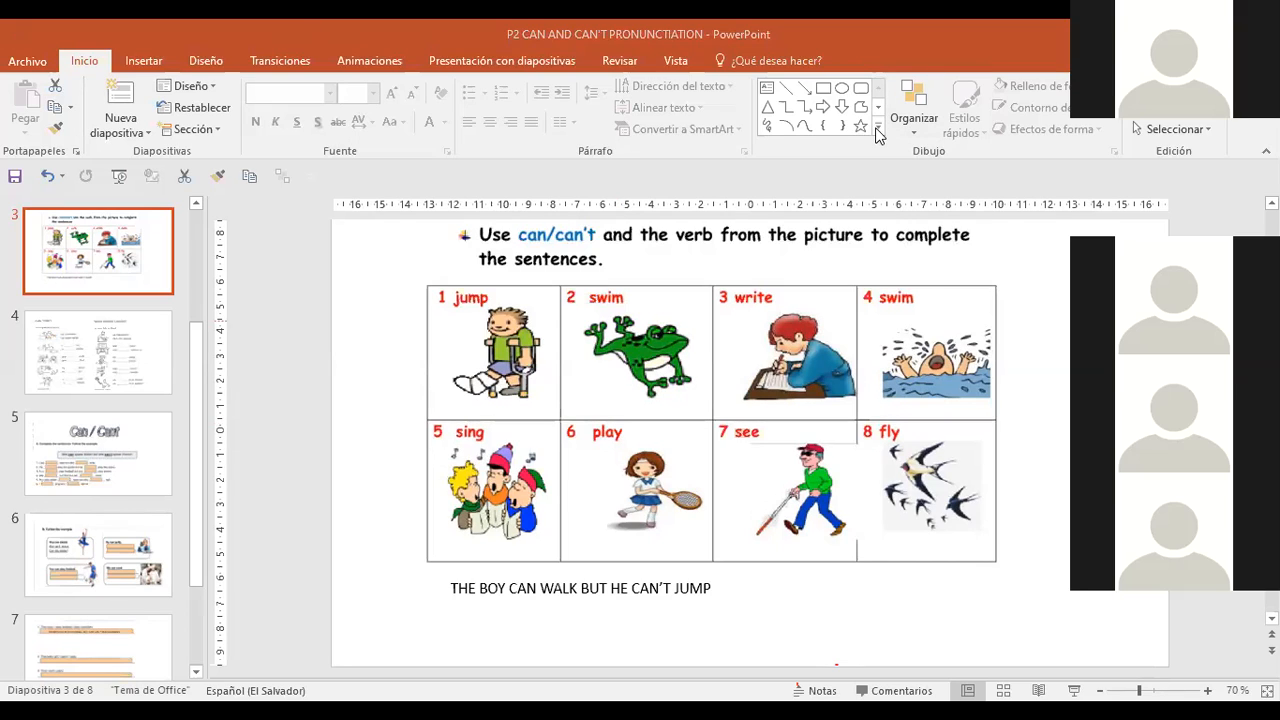
{"action": "mouse_move", "coordinate": [825, 422]}
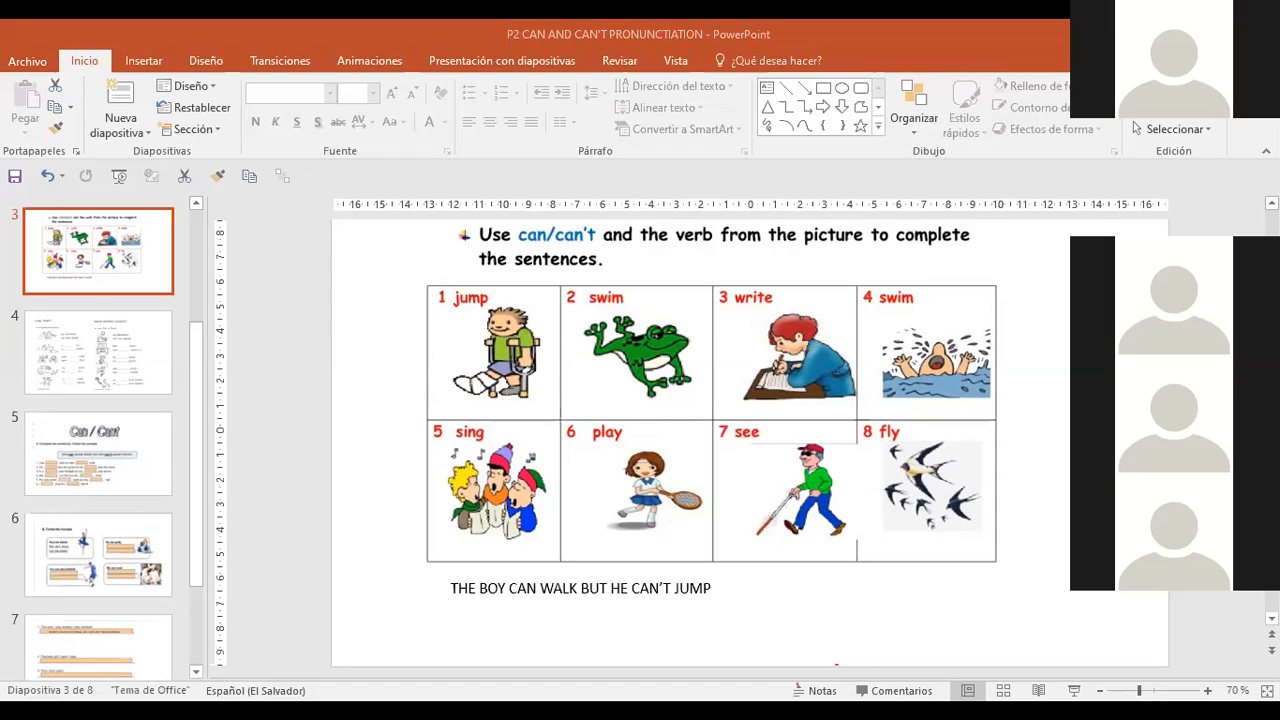
{"action": "mouse_move", "coordinate": [822, 221]}
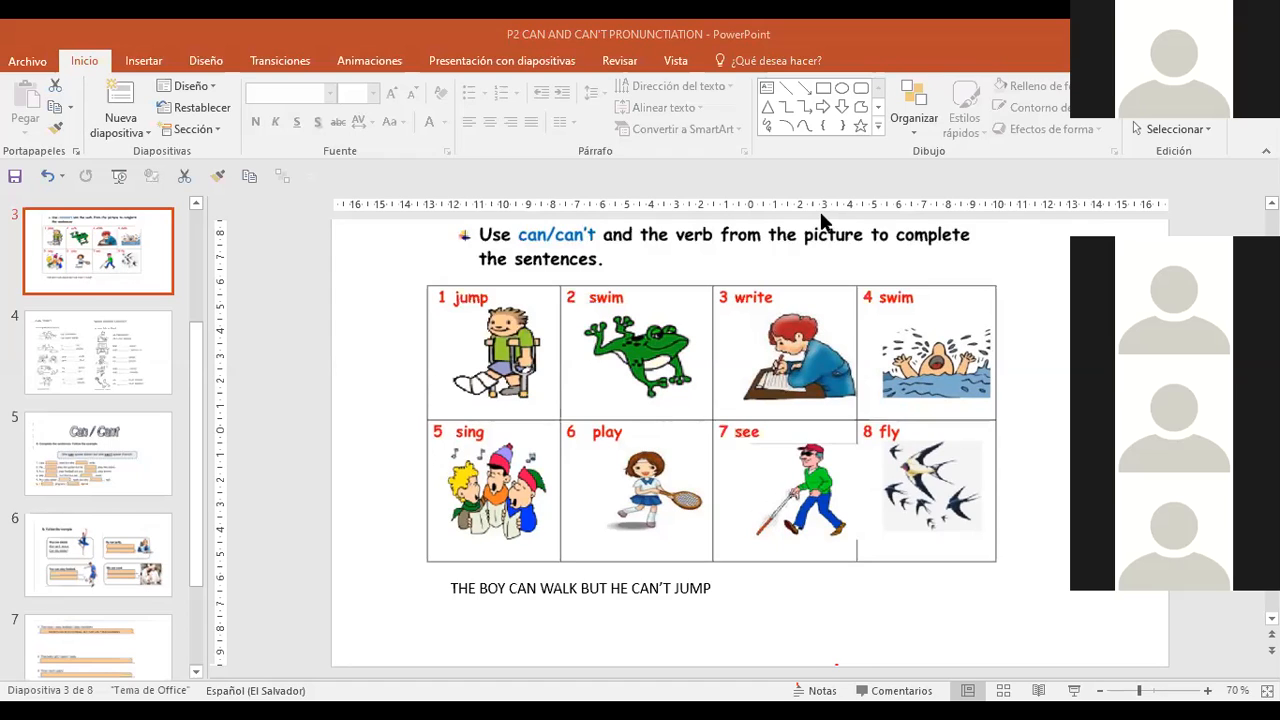
{"action": "mouse_move", "coordinate": [585, 161]}
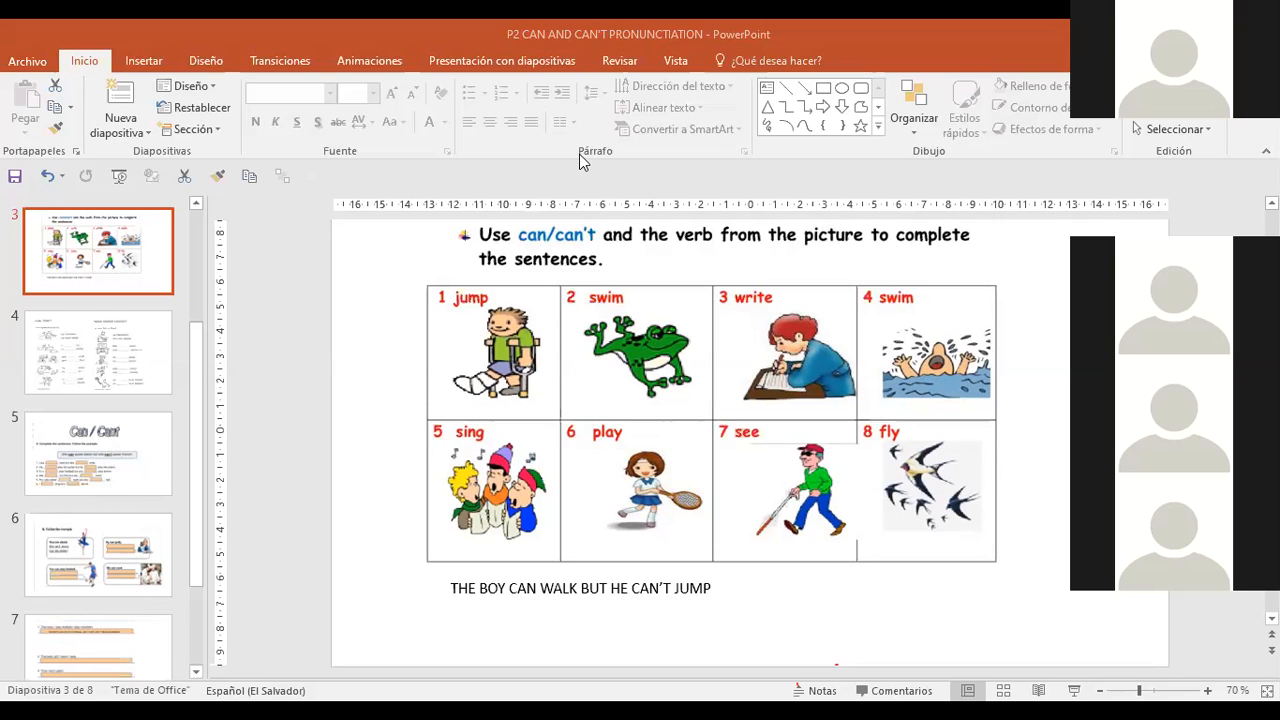